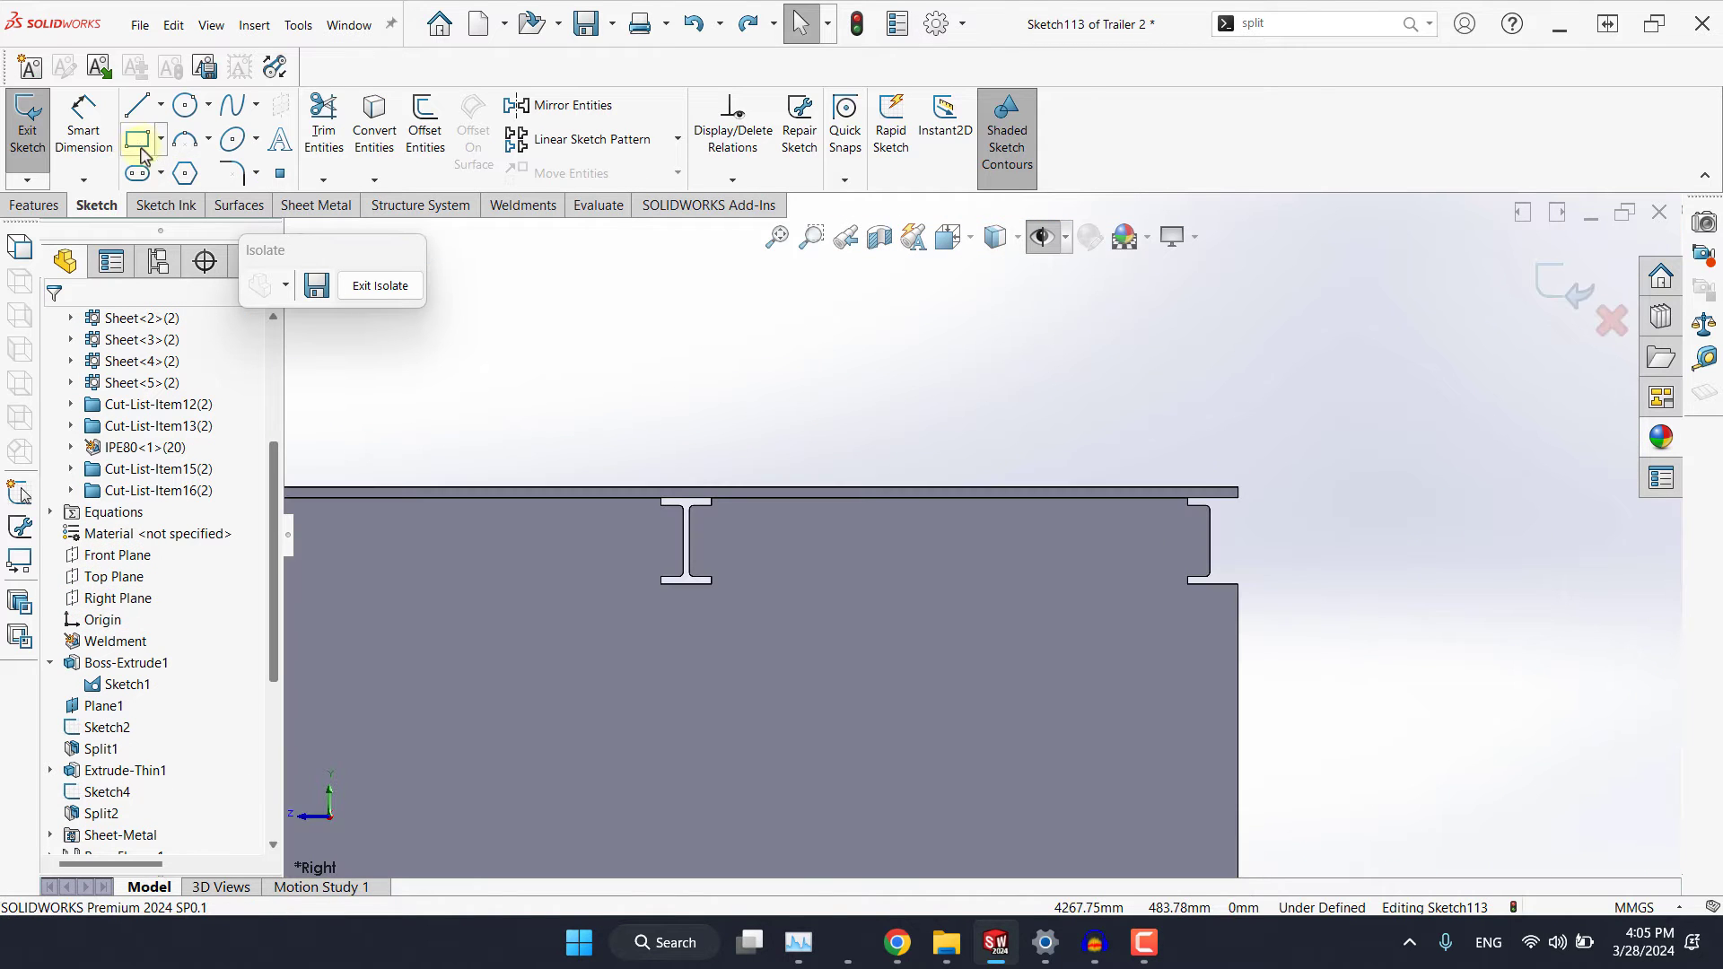
Sketch the strip's top edge along the flange, dimension it 400 mm and 75 mm from the rail end.
{"action": "left_click", "coordinate": [136, 140]}
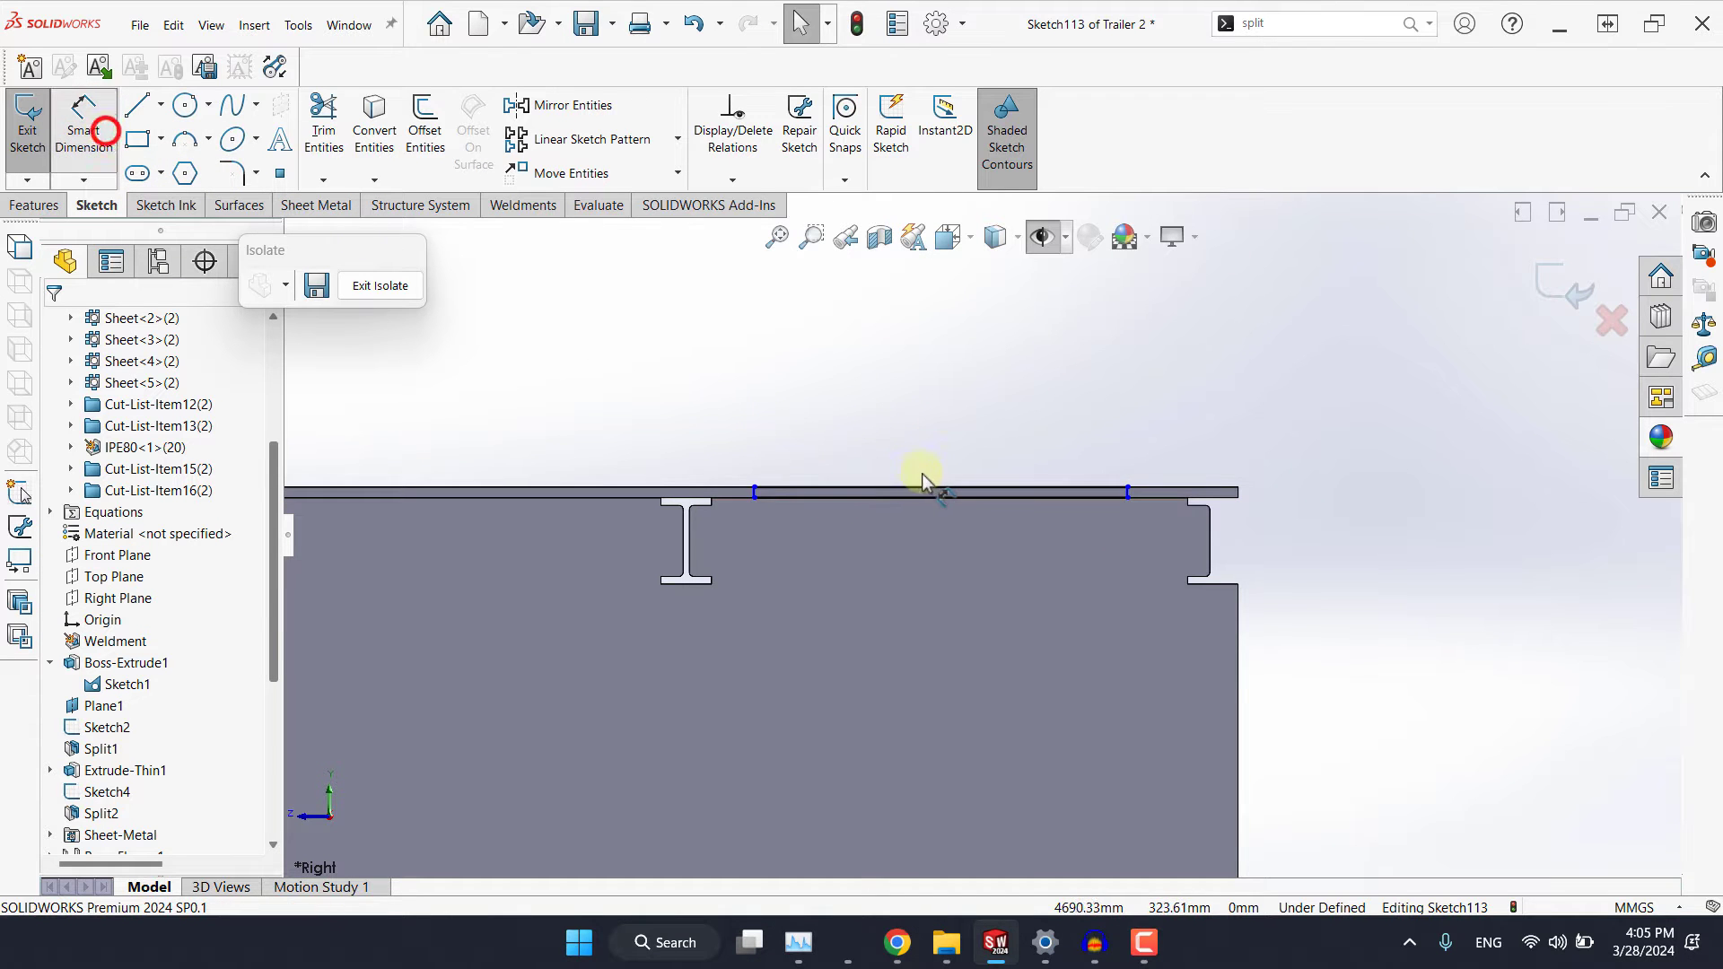
{"action": "left_click", "coordinate": [907, 492]}
{"action": "type", "text": "400"}
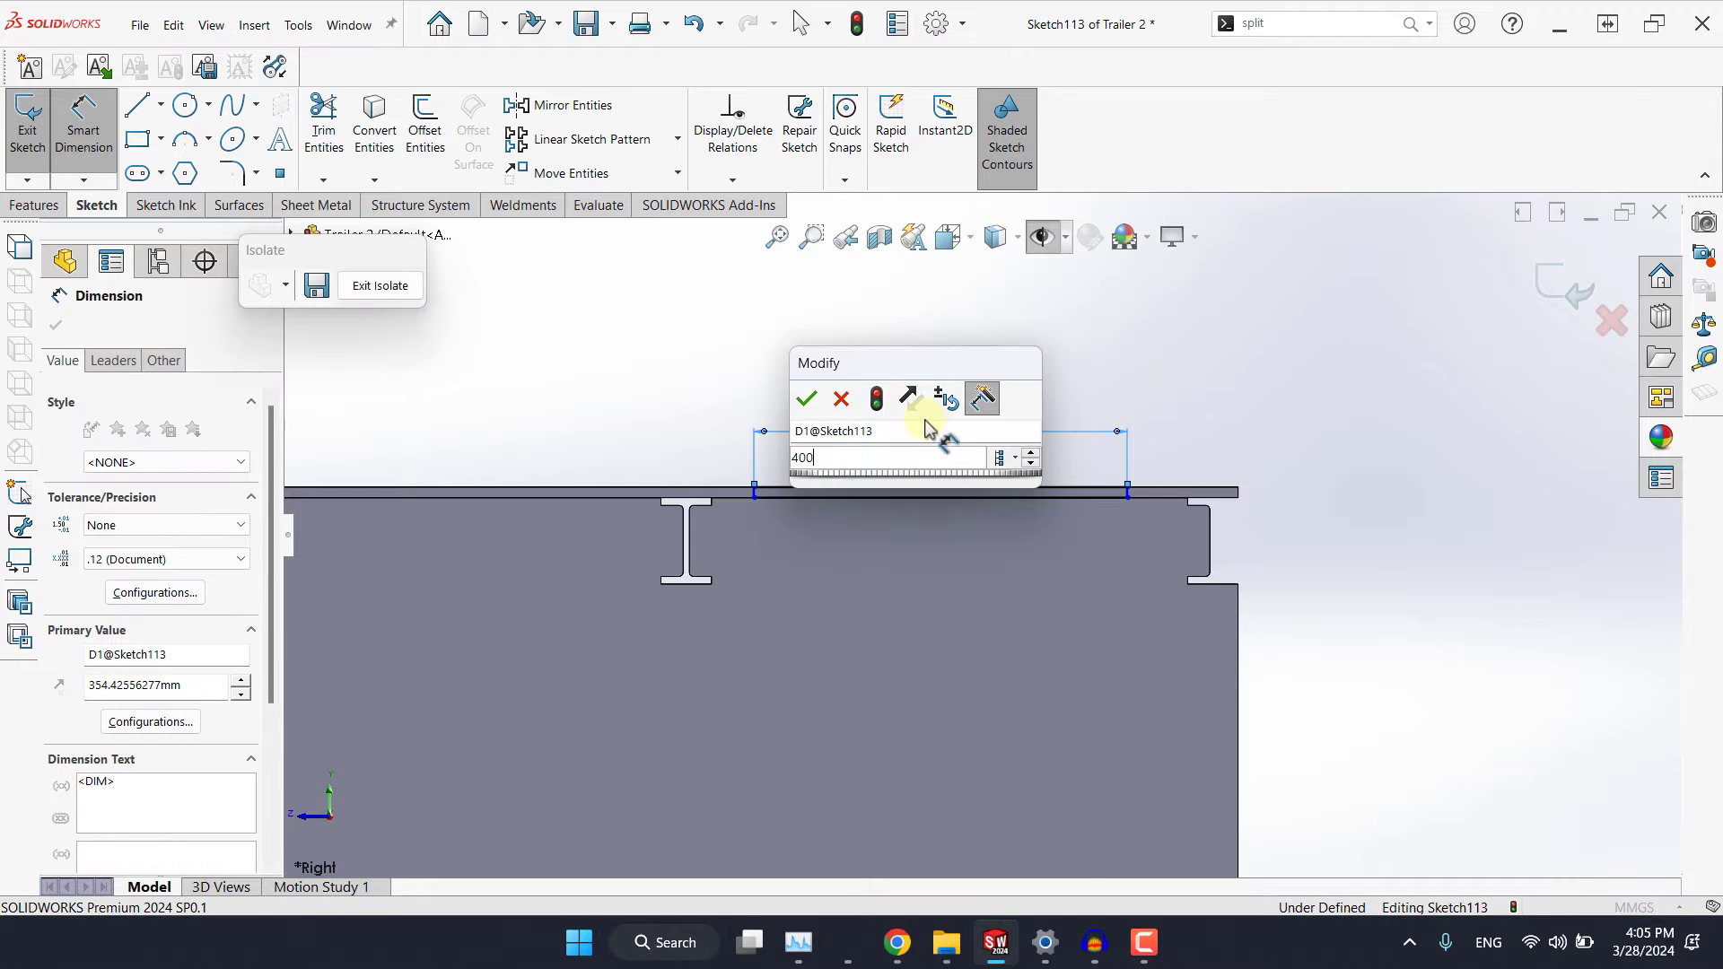
{"action": "left_click", "coordinate": [806, 398]}
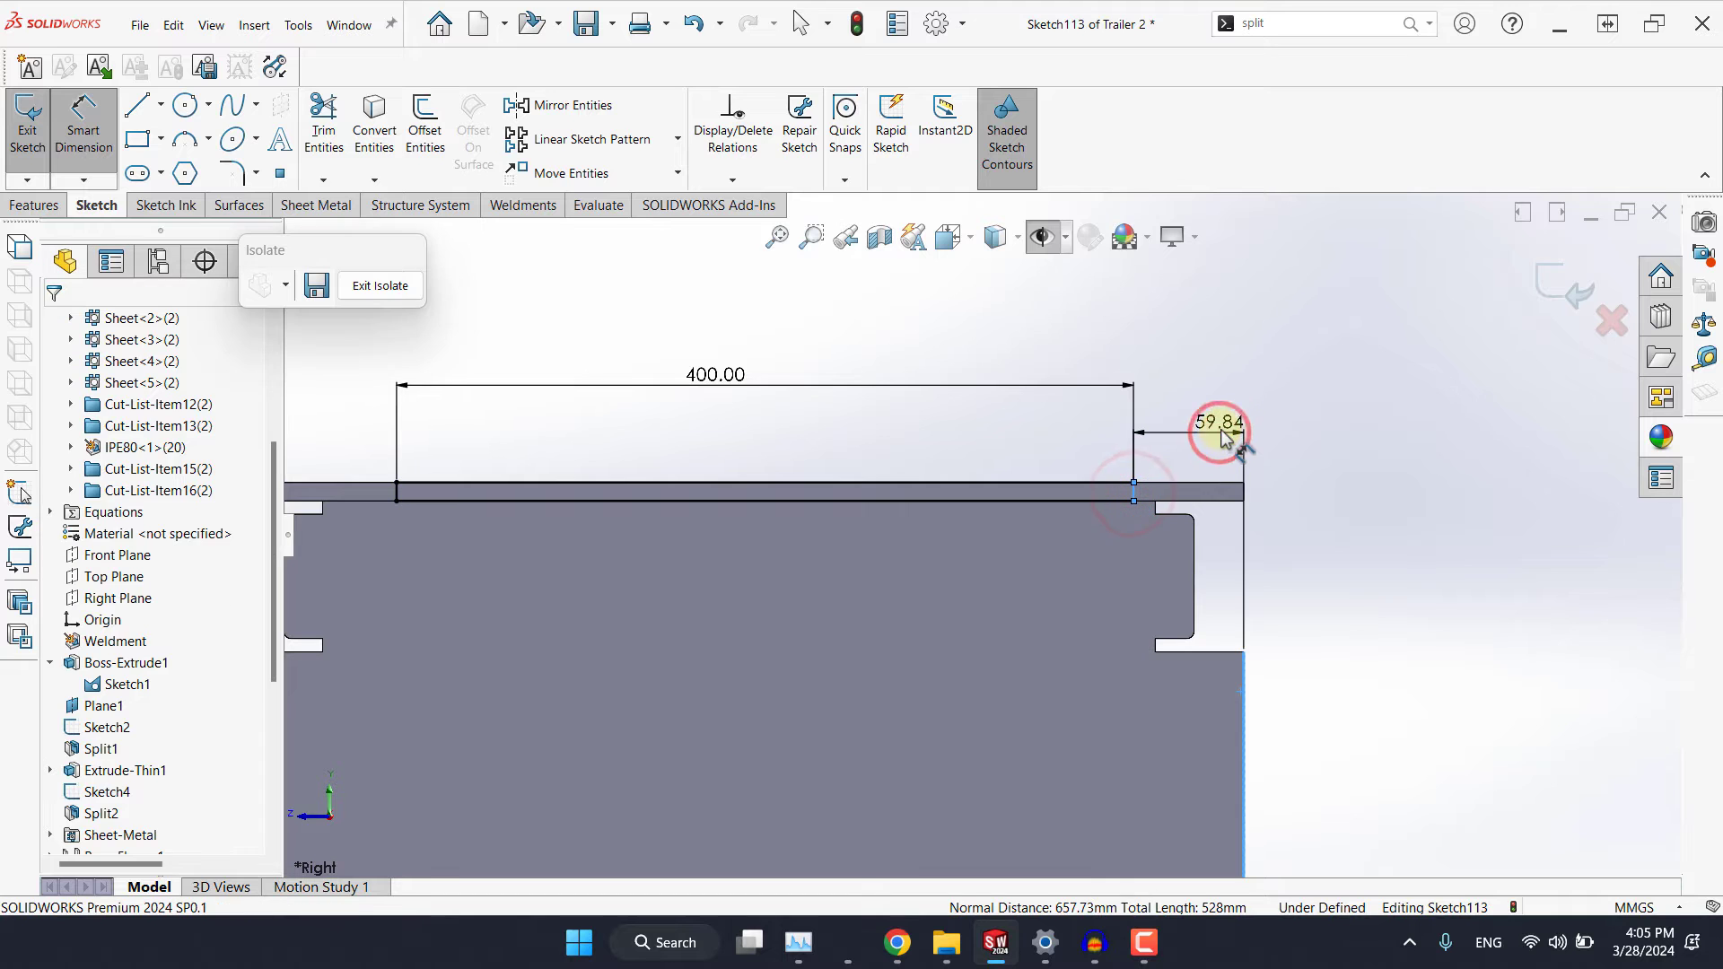
{"action": "left_click", "coordinate": [1215, 426]}
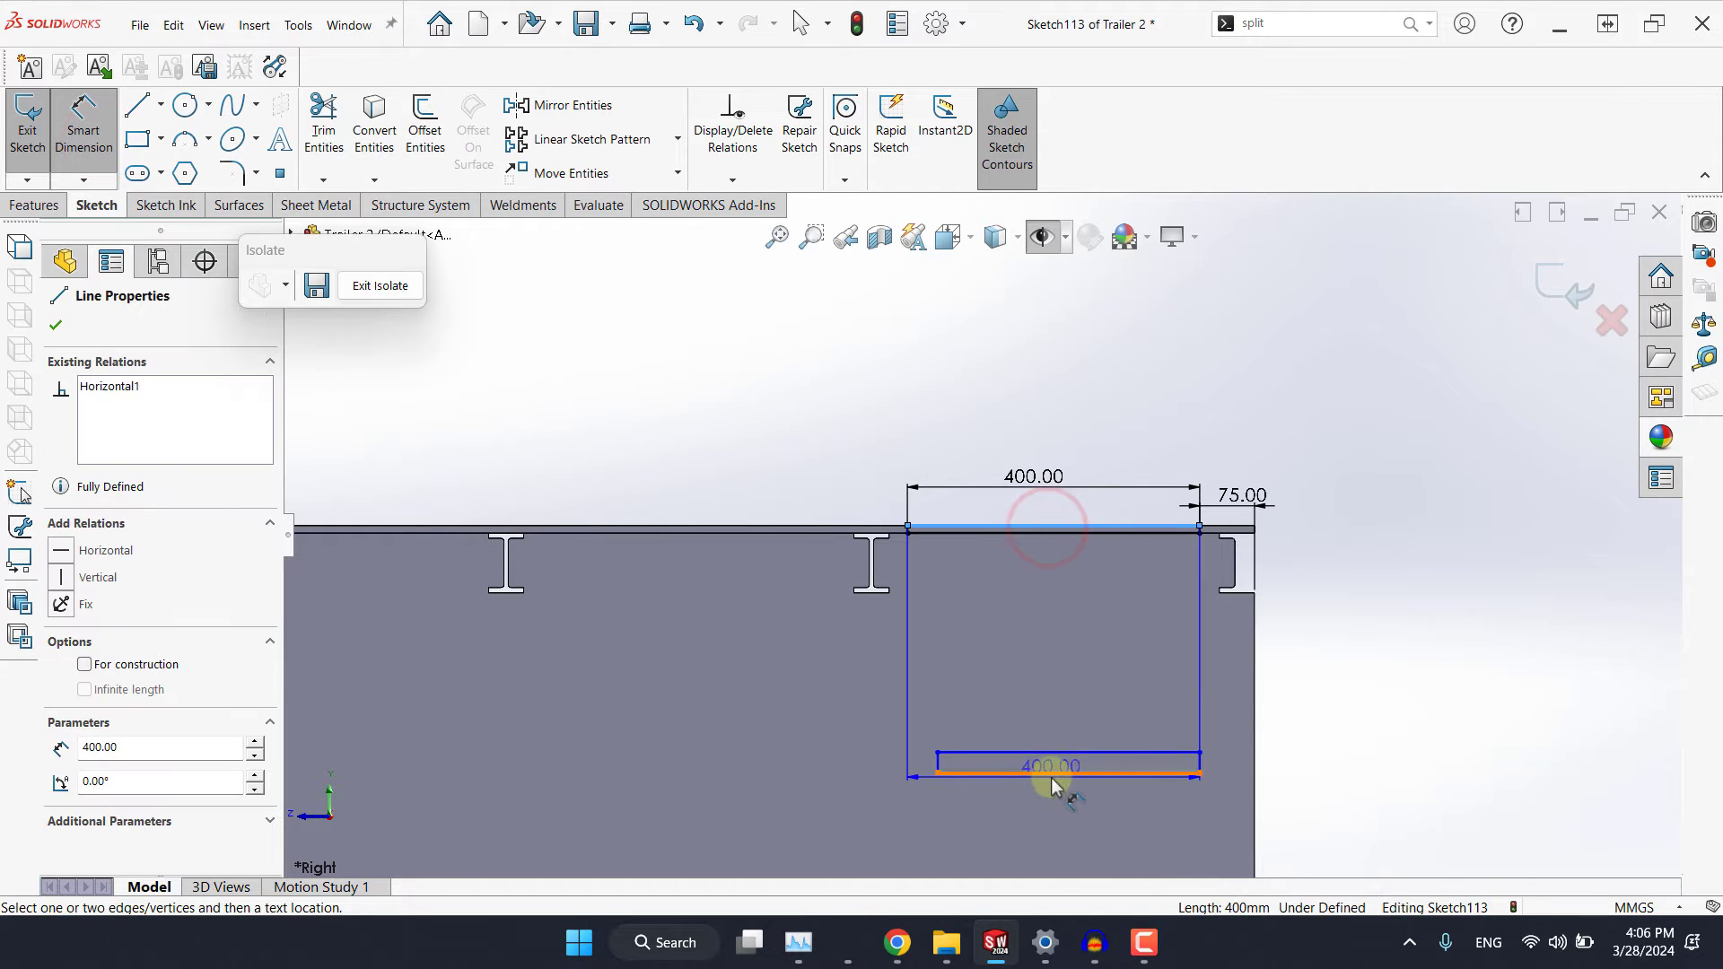
Set the strip's lower edge 450.00 mm below the top flange.
{"action": "left_click", "coordinate": [1402, 719]}
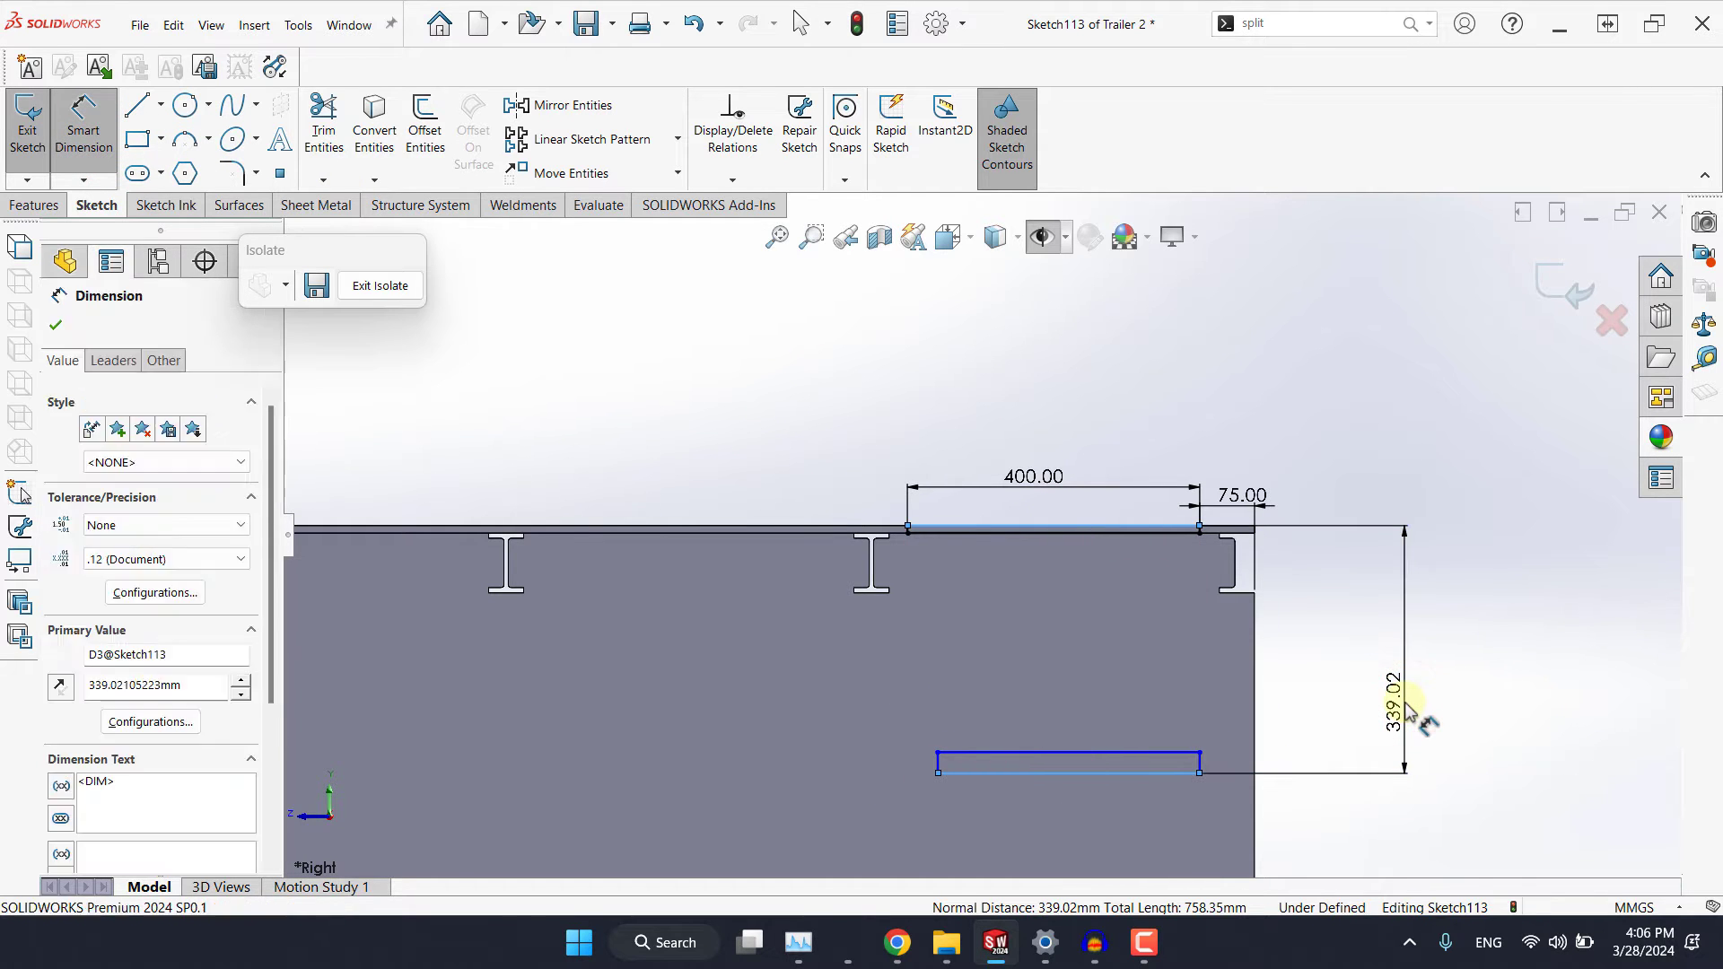
{"action": "type", "text": "450.00mm"}
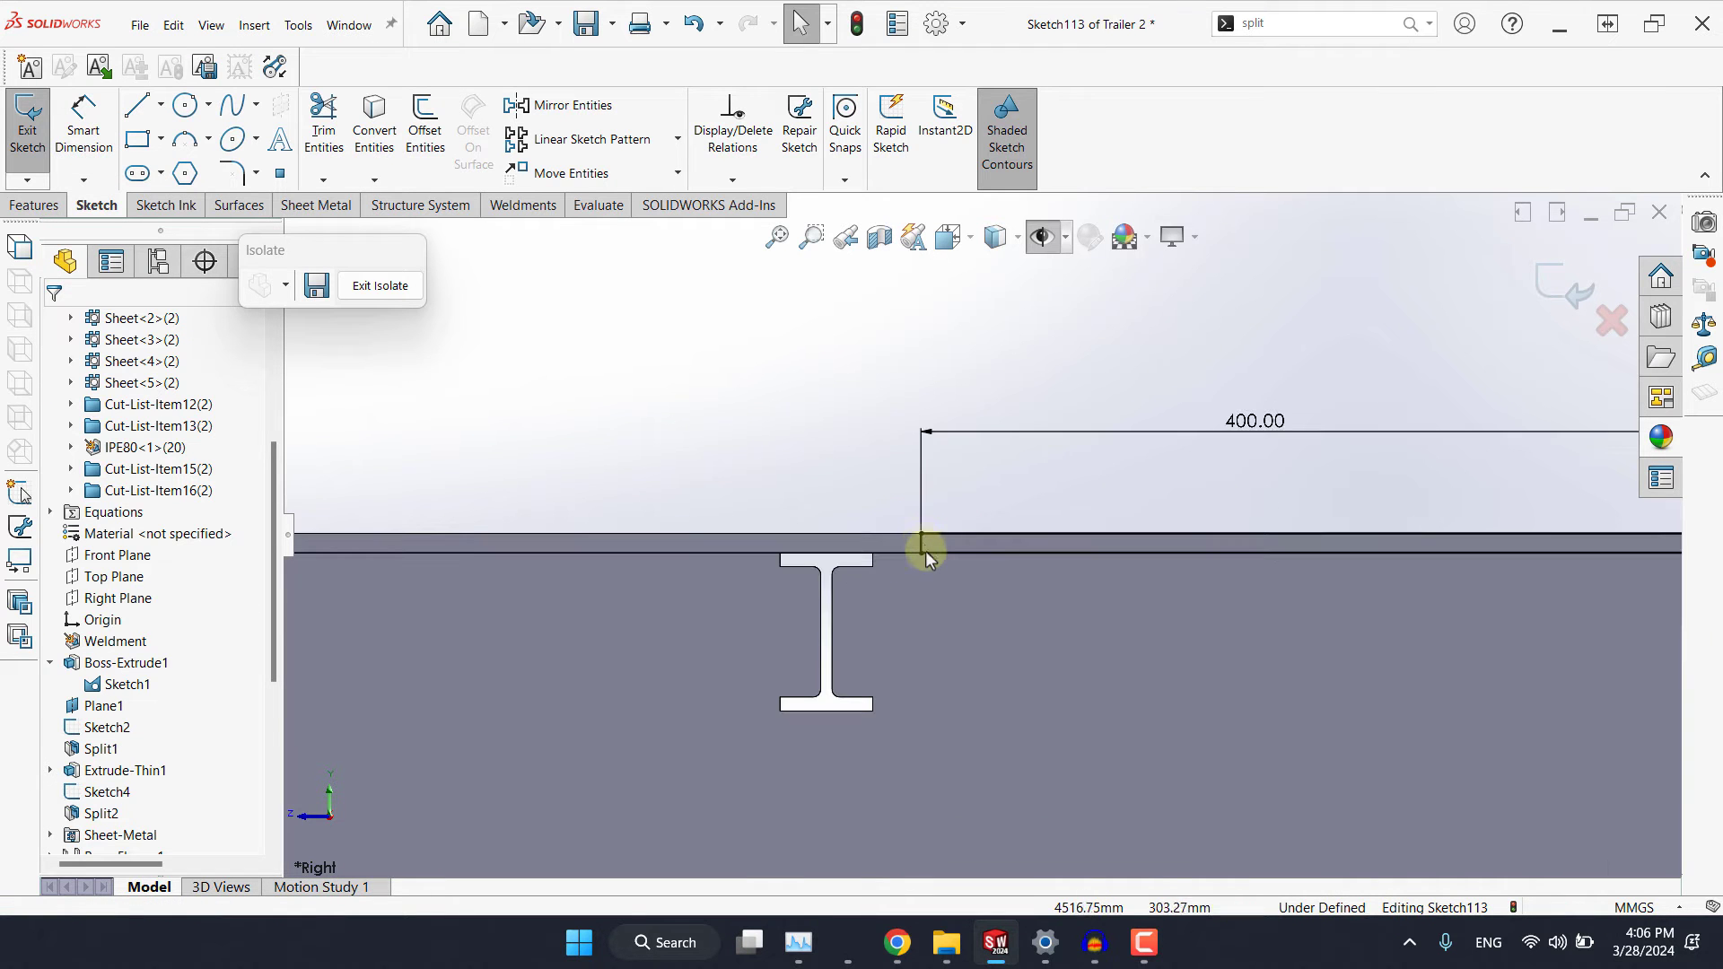
{"action": "left_click", "coordinate": [926, 549]}
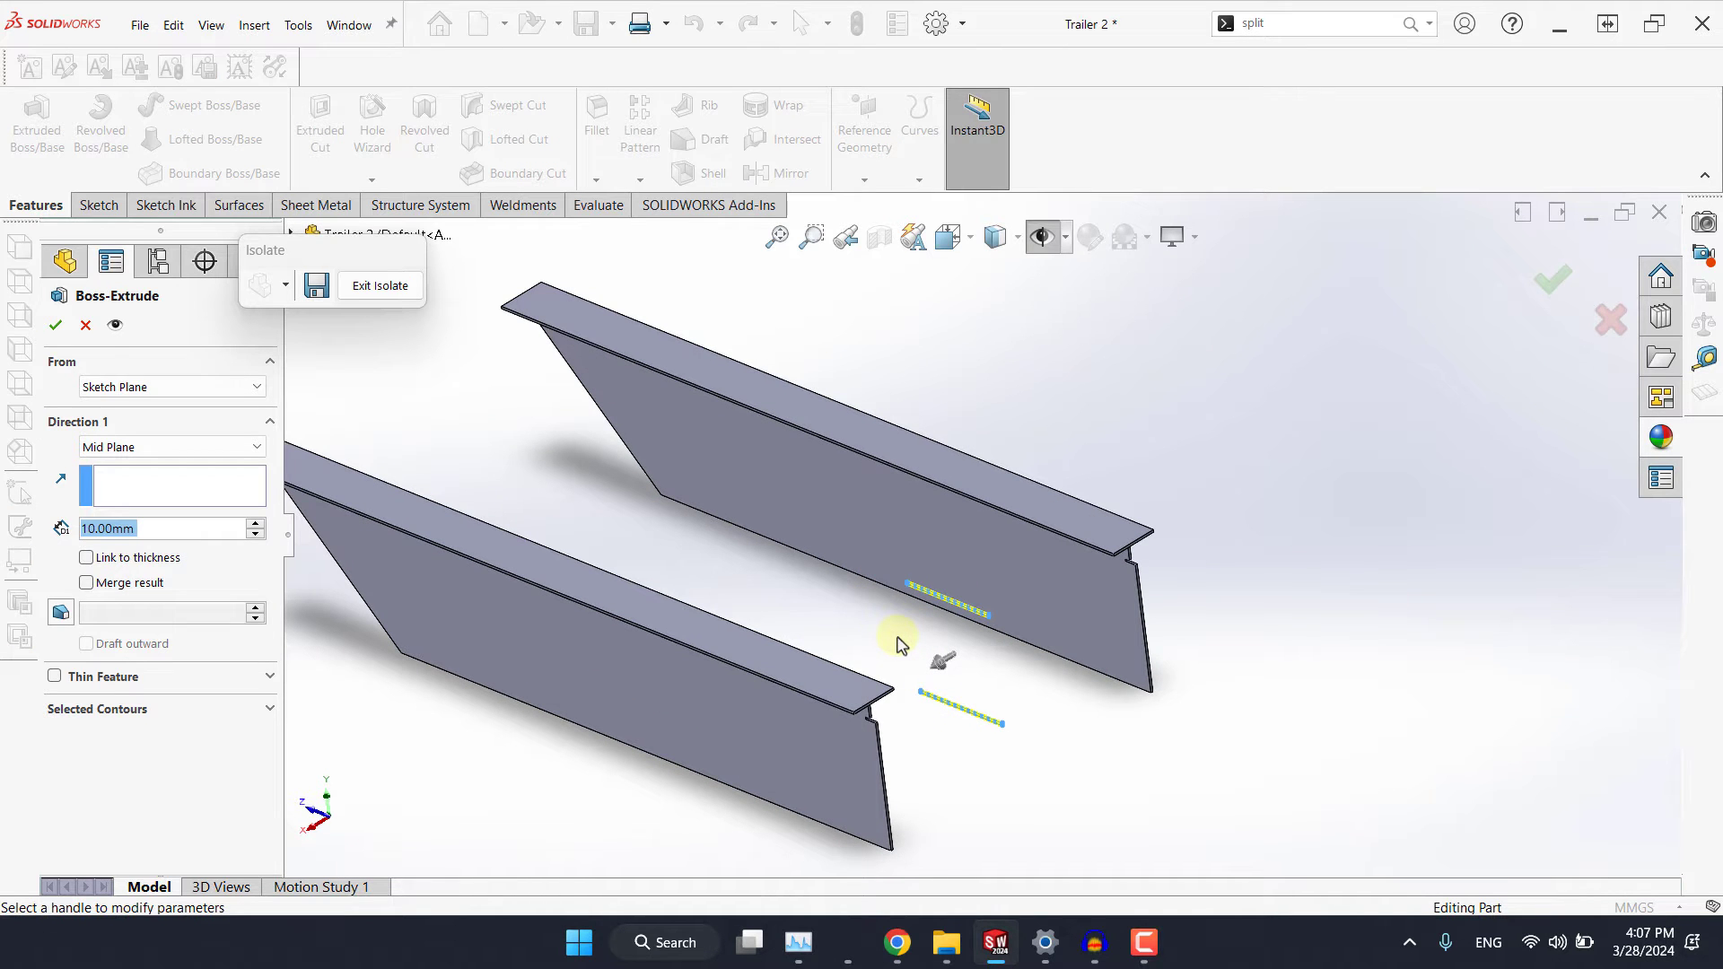
Boss-extrude the strip Up To Surface in both directions to the inner rail faces.
{"action": "left_click", "coordinate": [897, 643]}
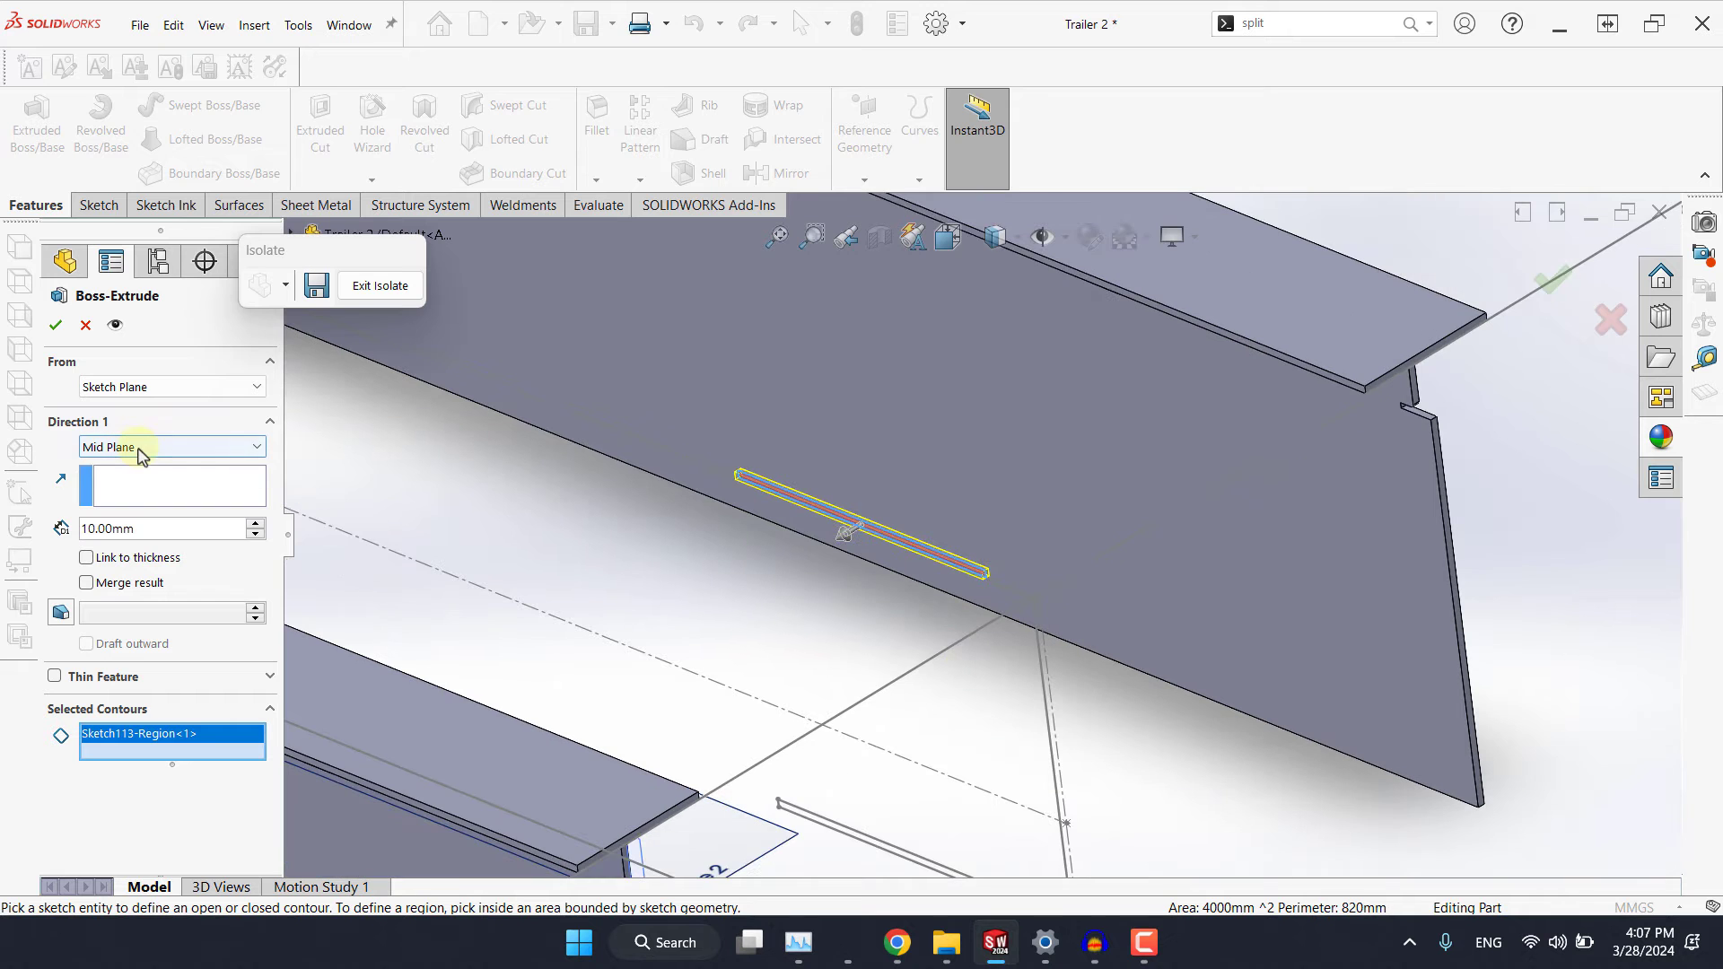
{"action": "left_click", "coordinate": [172, 447]}
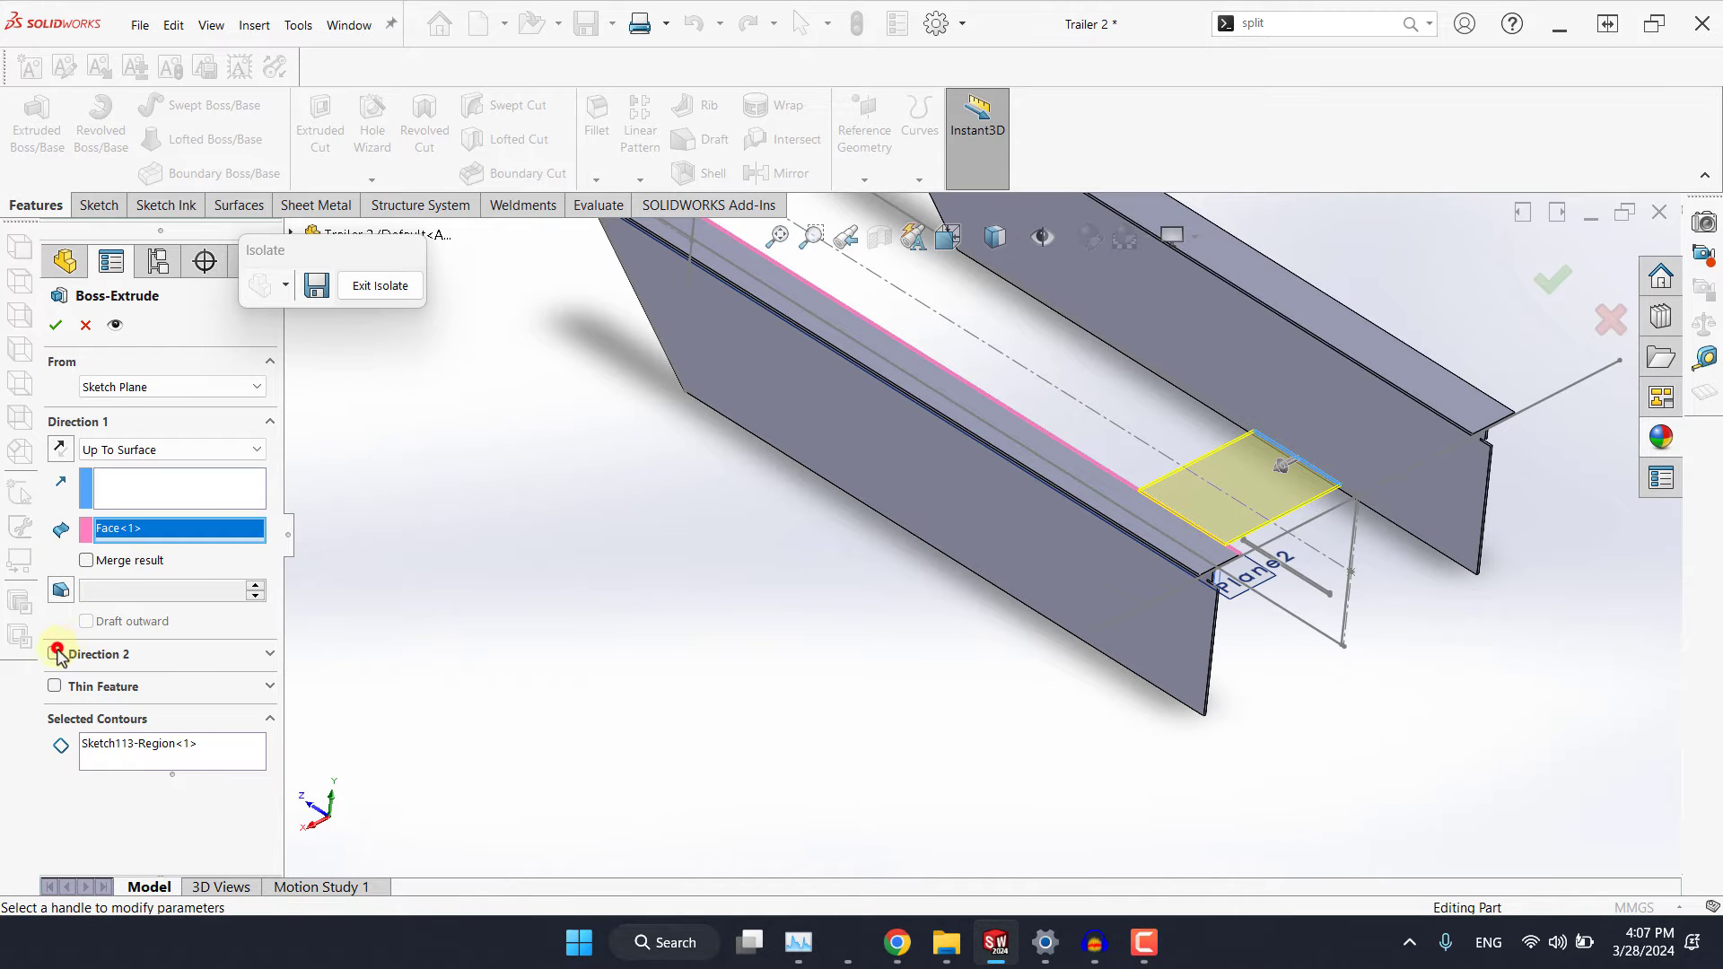
{"action": "left_click", "coordinate": [53, 653]}
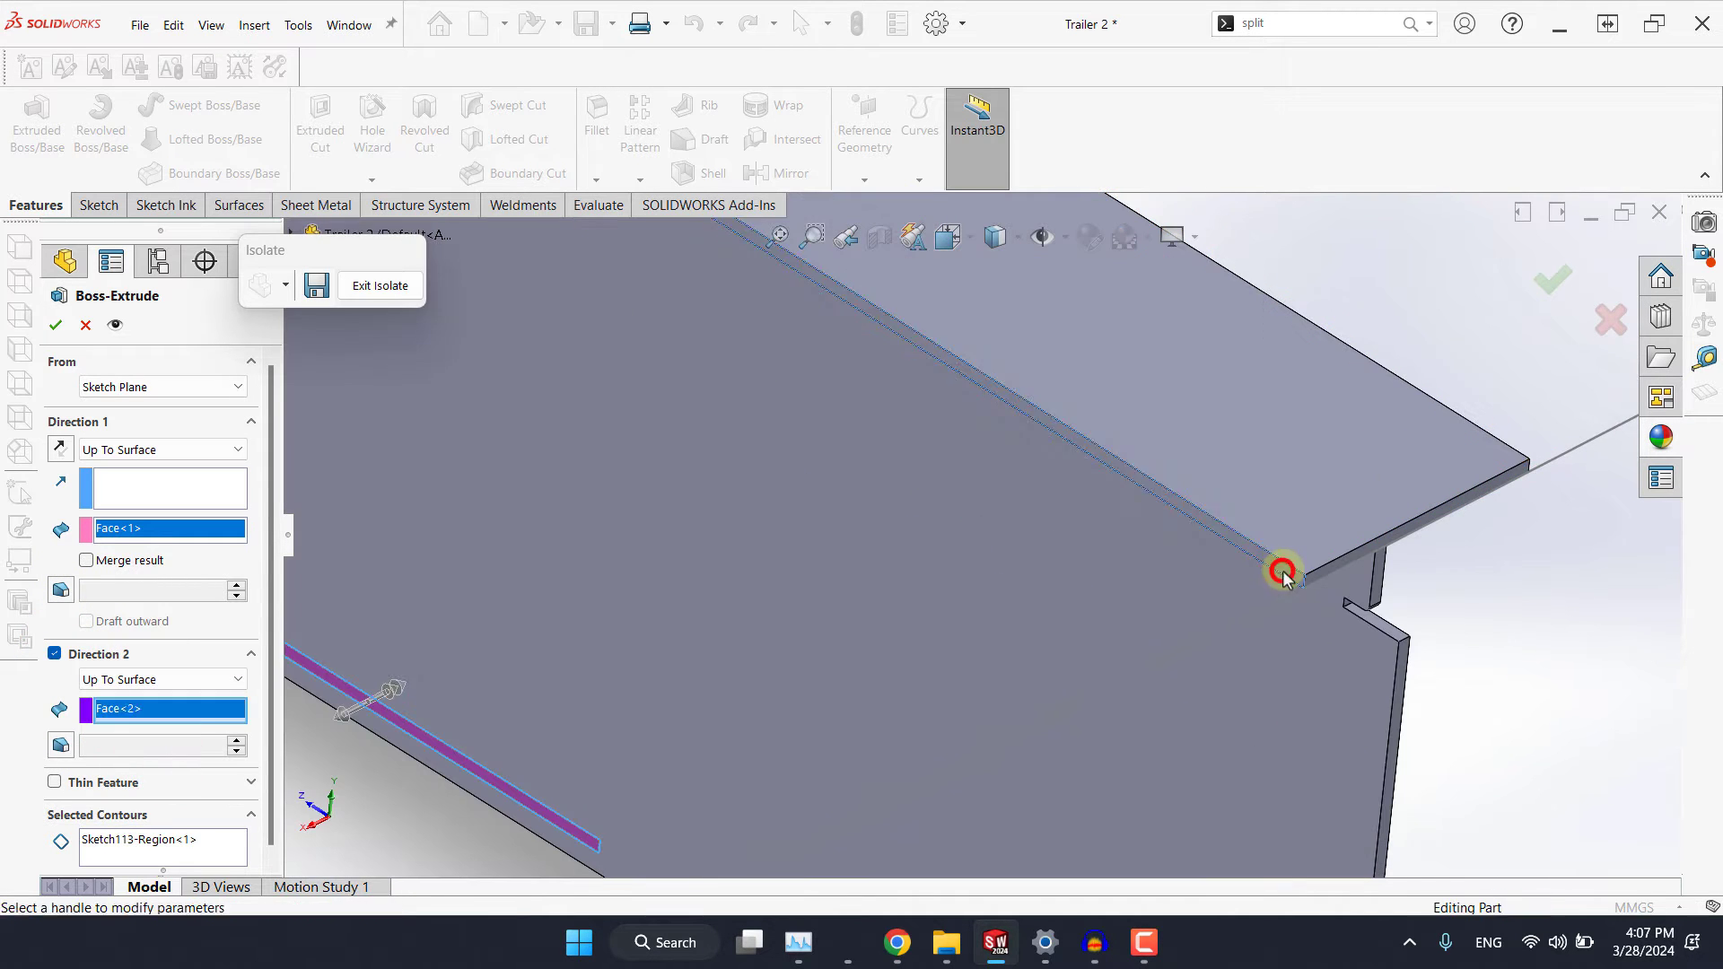
{"action": "left_click", "coordinate": [56, 325]}
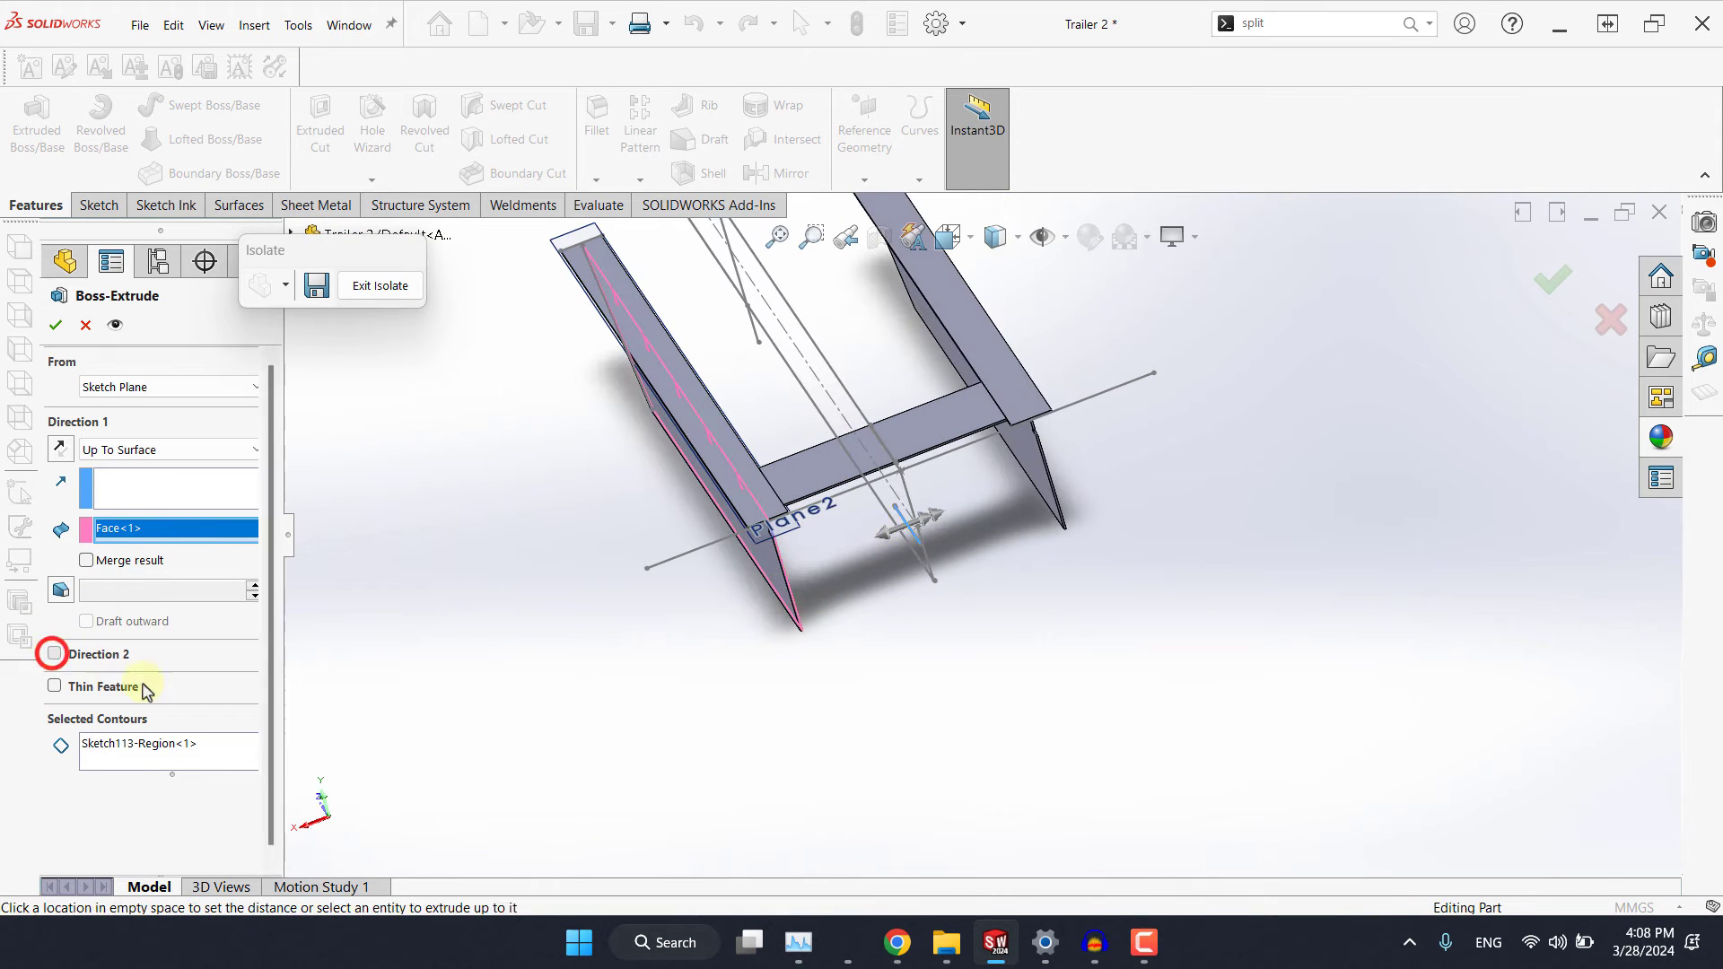
{"action": "left_click", "coordinate": [53, 653]}
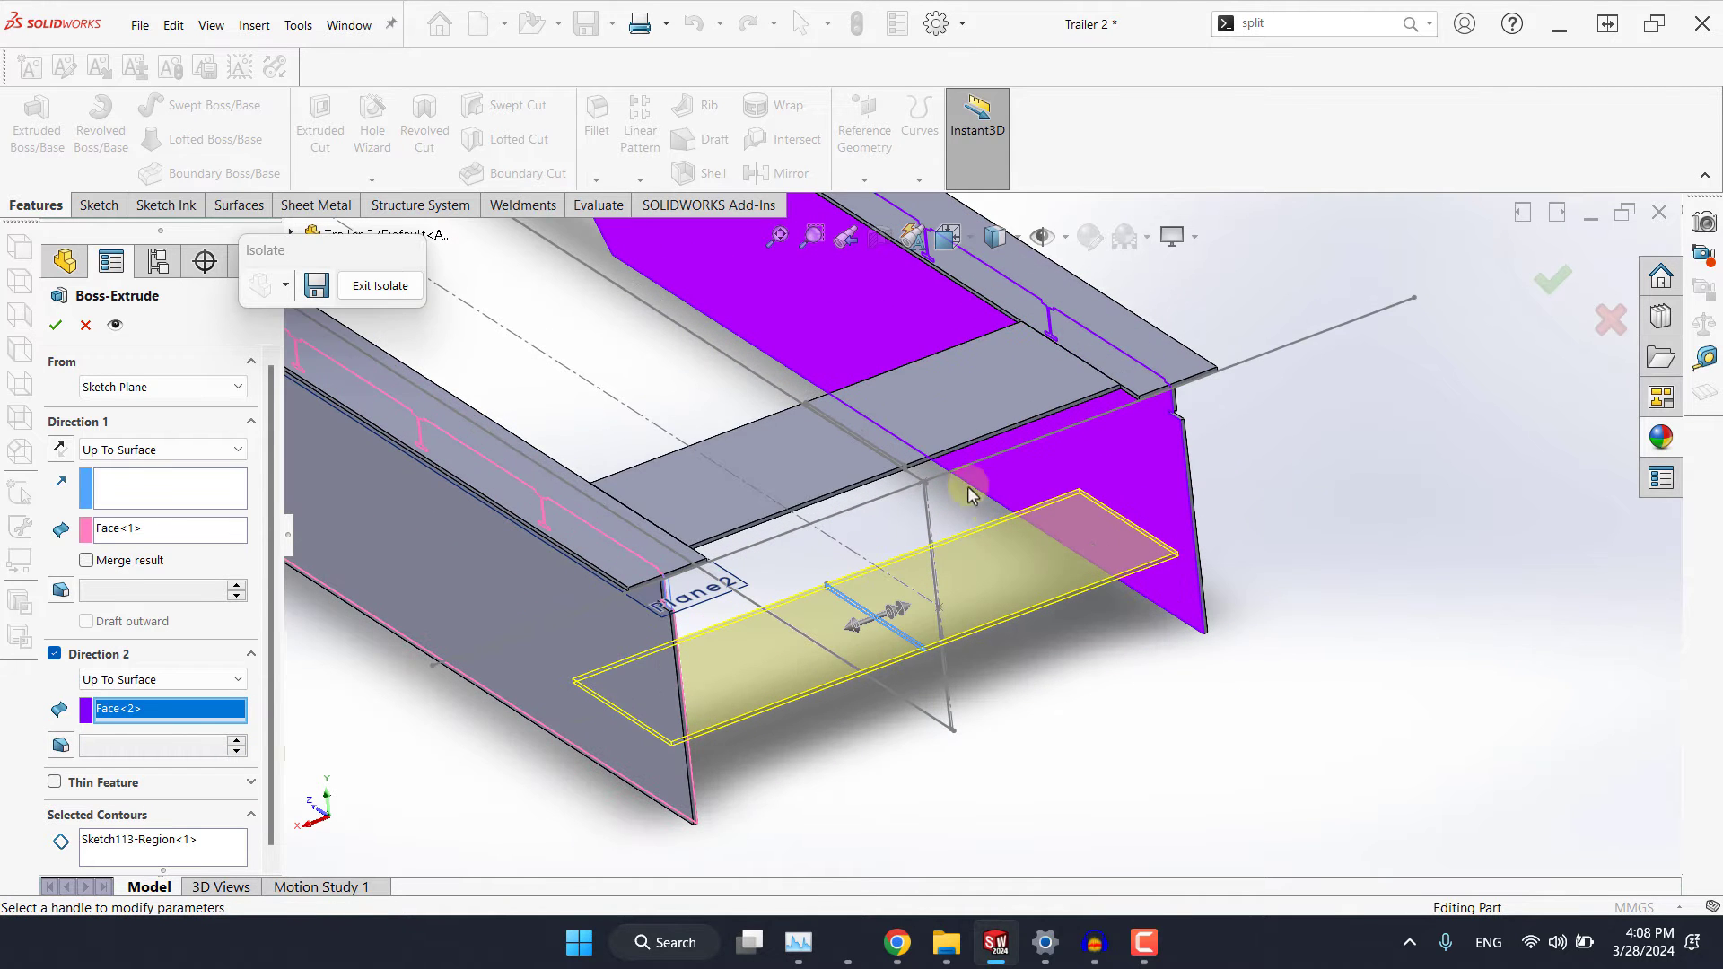
{"action": "left_click", "coordinate": [54, 325]}
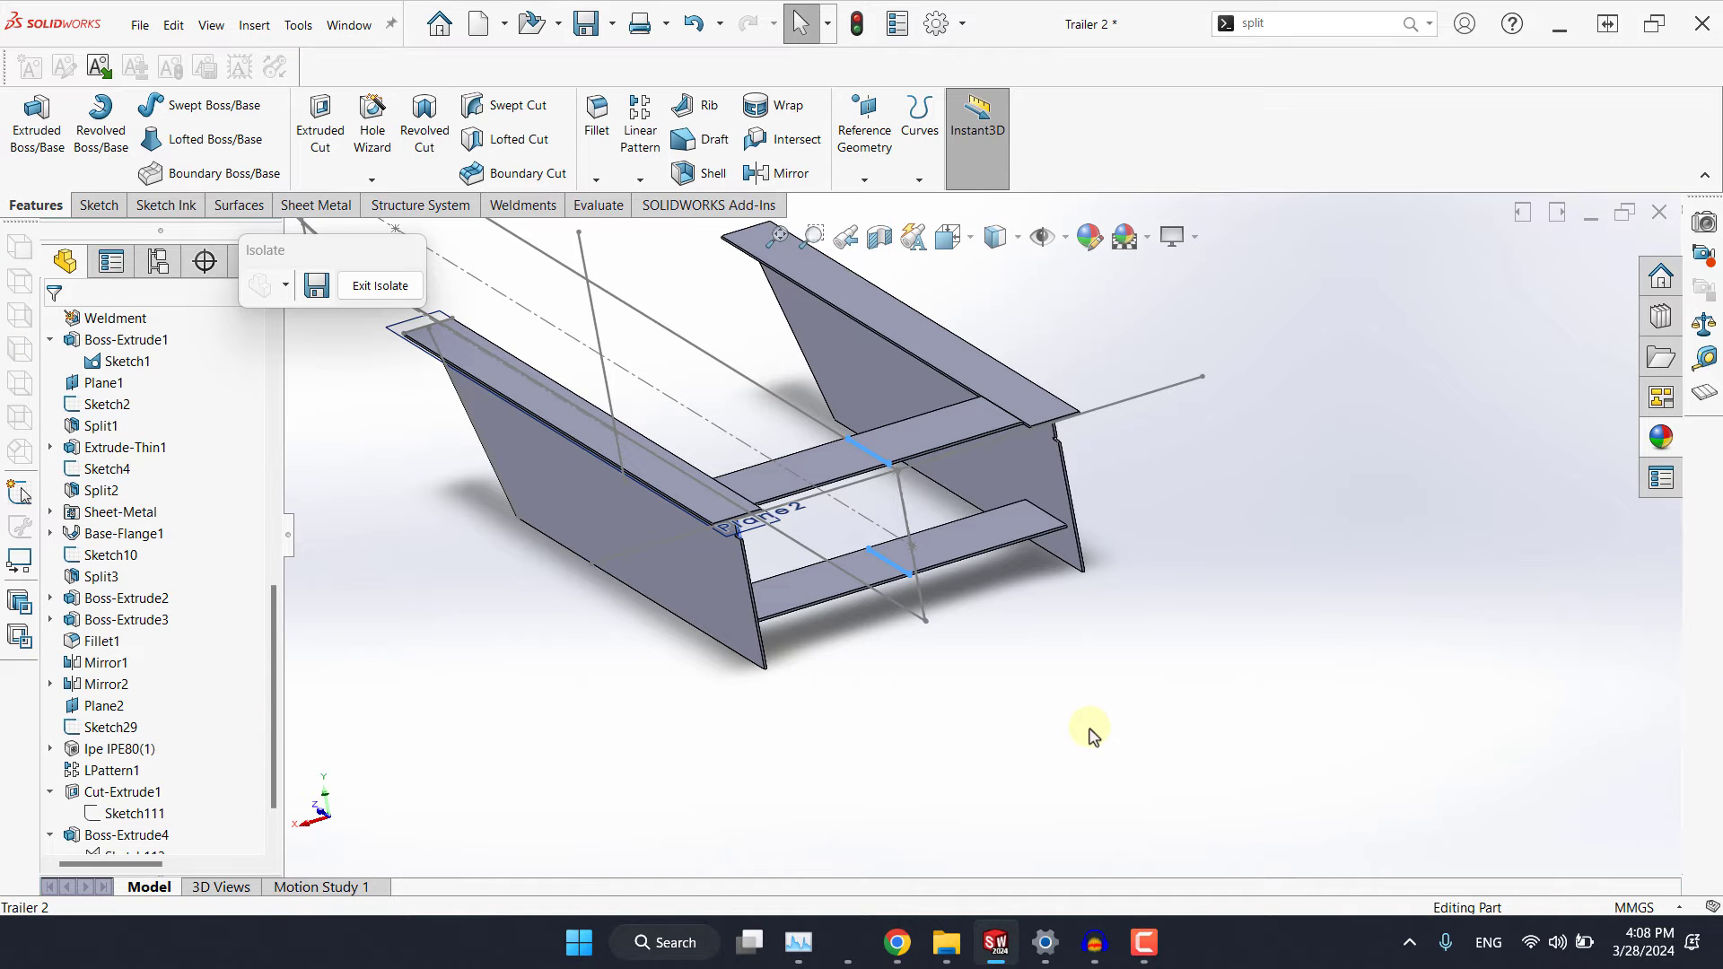
Rotate to inspect the cross plates and hide the reference planes and sketch lines.
{"action": "left_click_drag", "start_coordinate": [1087, 736], "coordinate": [1226, 565]}
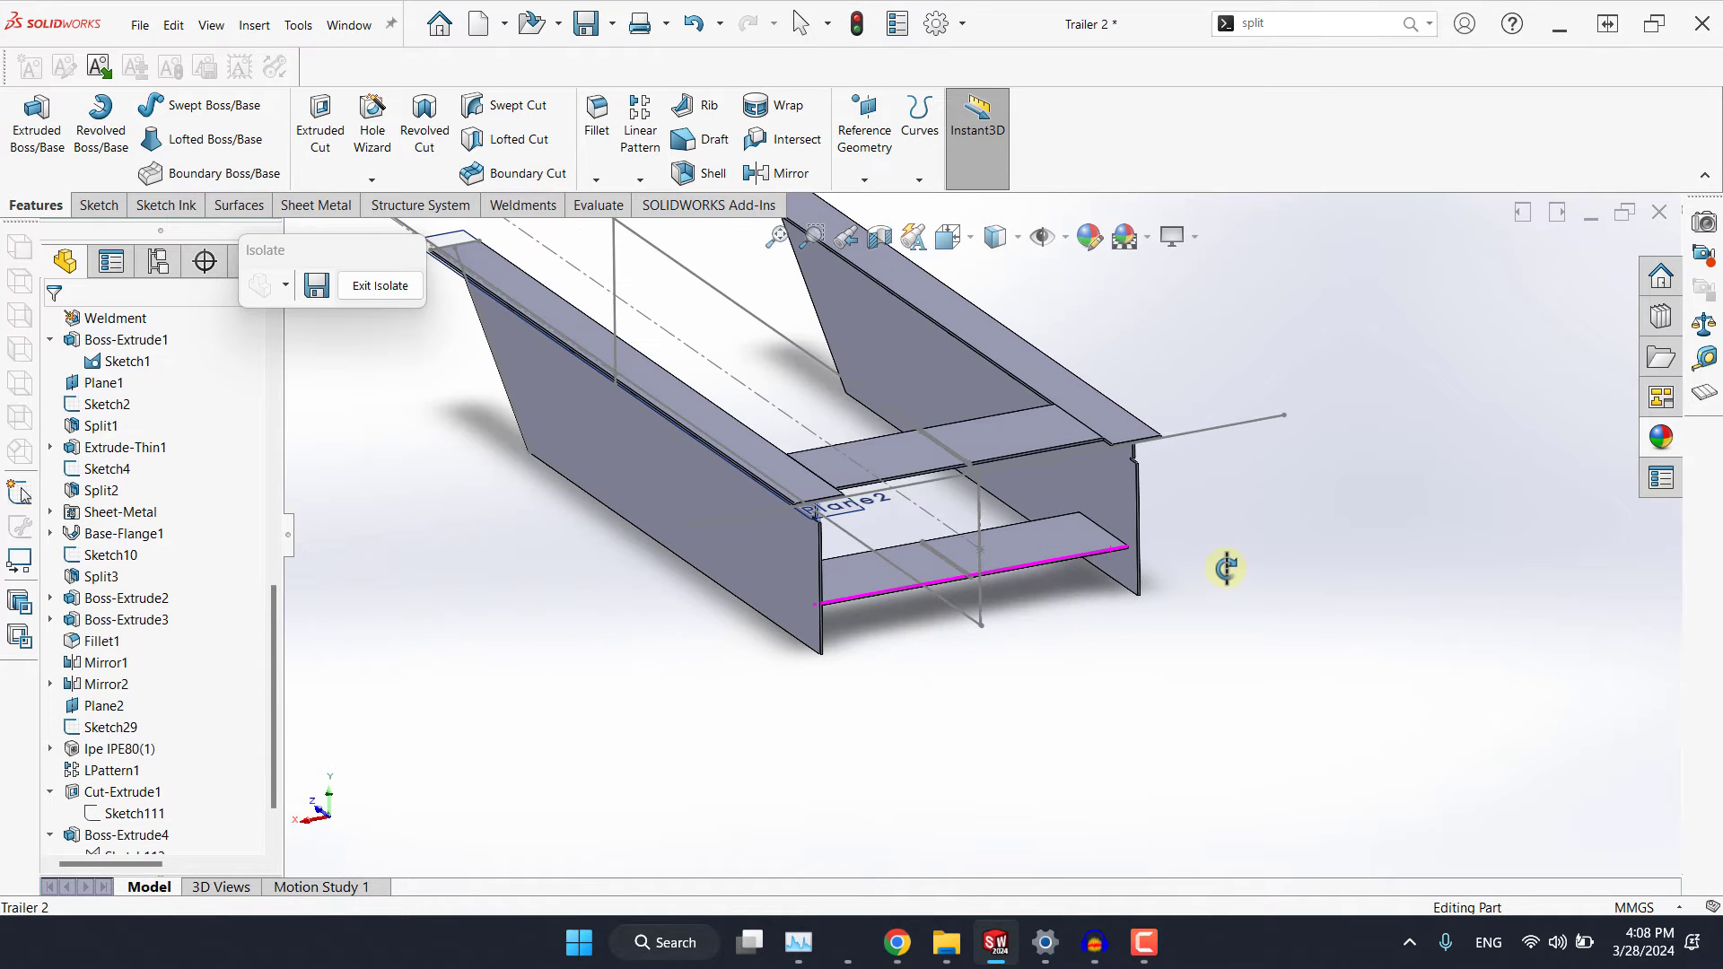
{"action": "mouse_move", "coordinate": [1120, 281]}
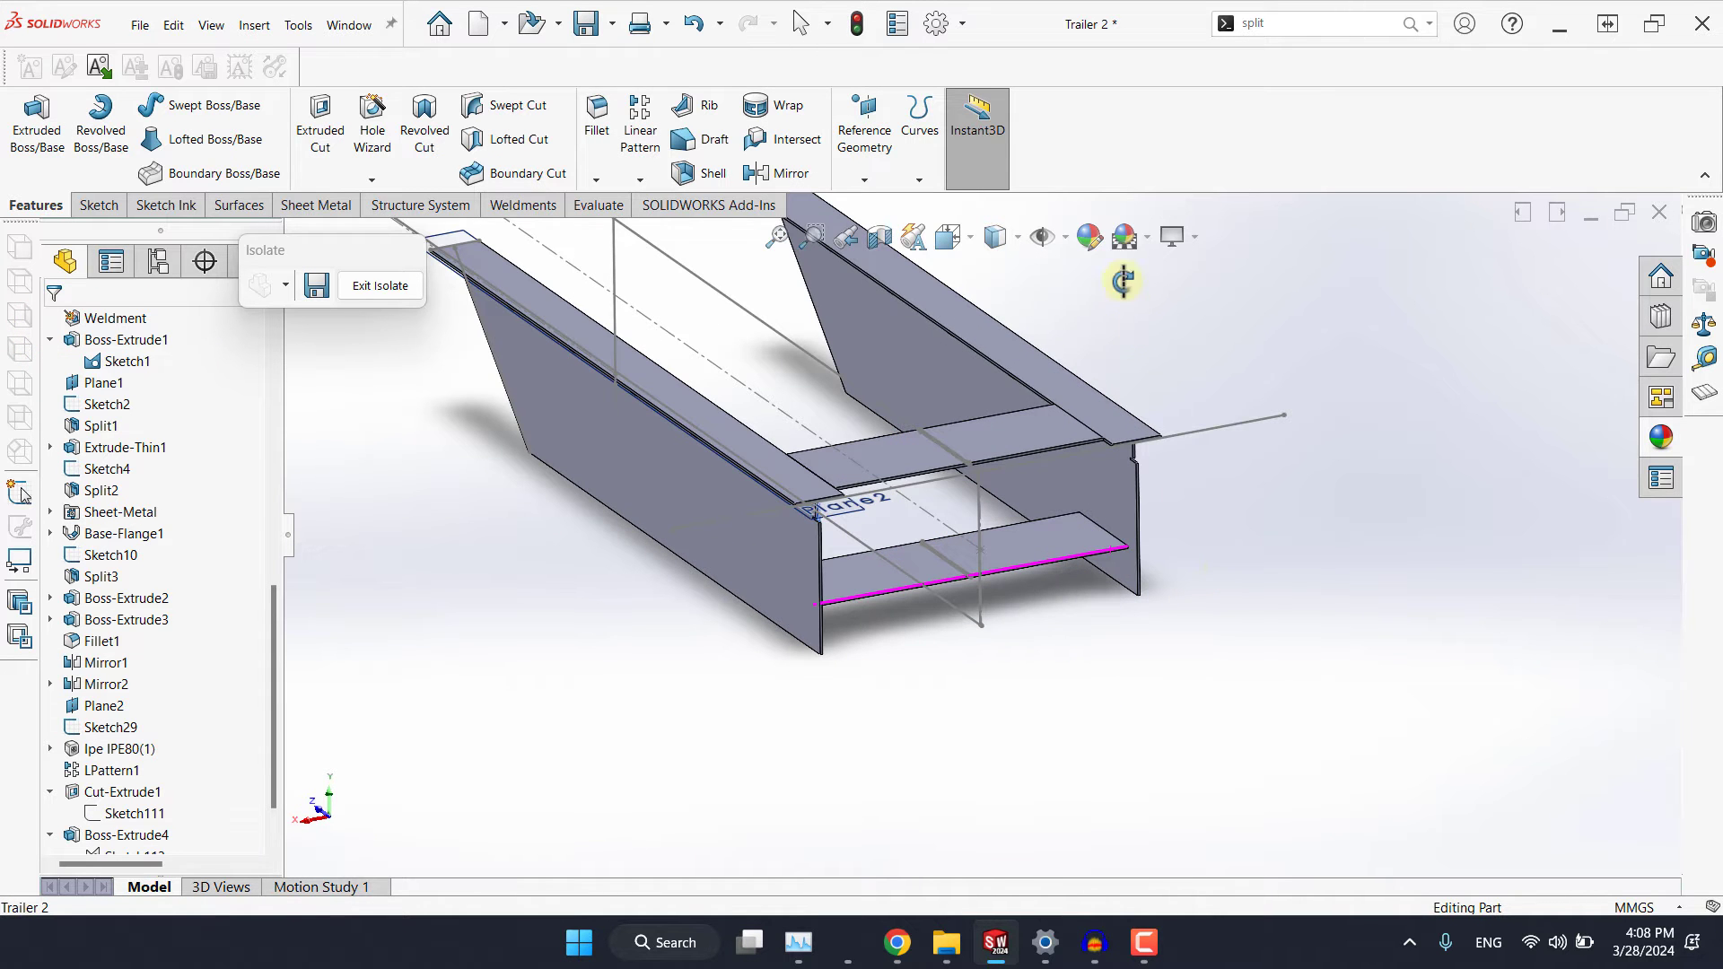
{"action": "left_click", "coordinate": [379, 285]}
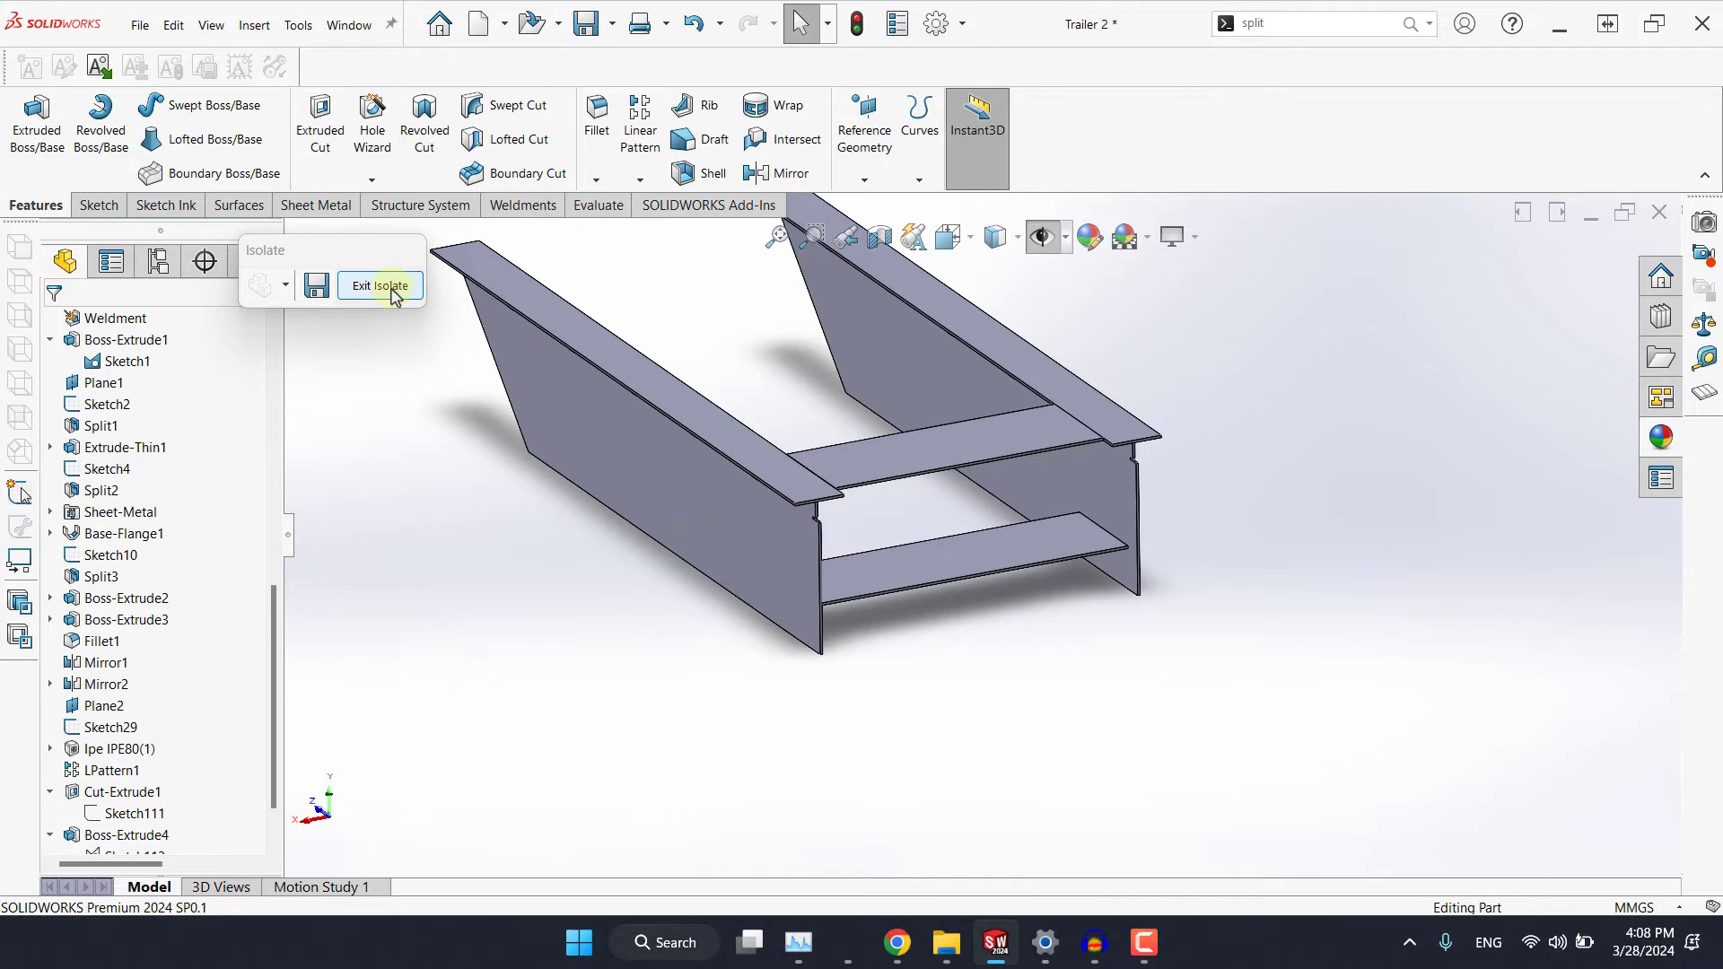
On the Right Plane, draw a 10 mm-wide rectangular web profile reaching the upper plate.
{"action": "left_click", "coordinate": [378, 285]}
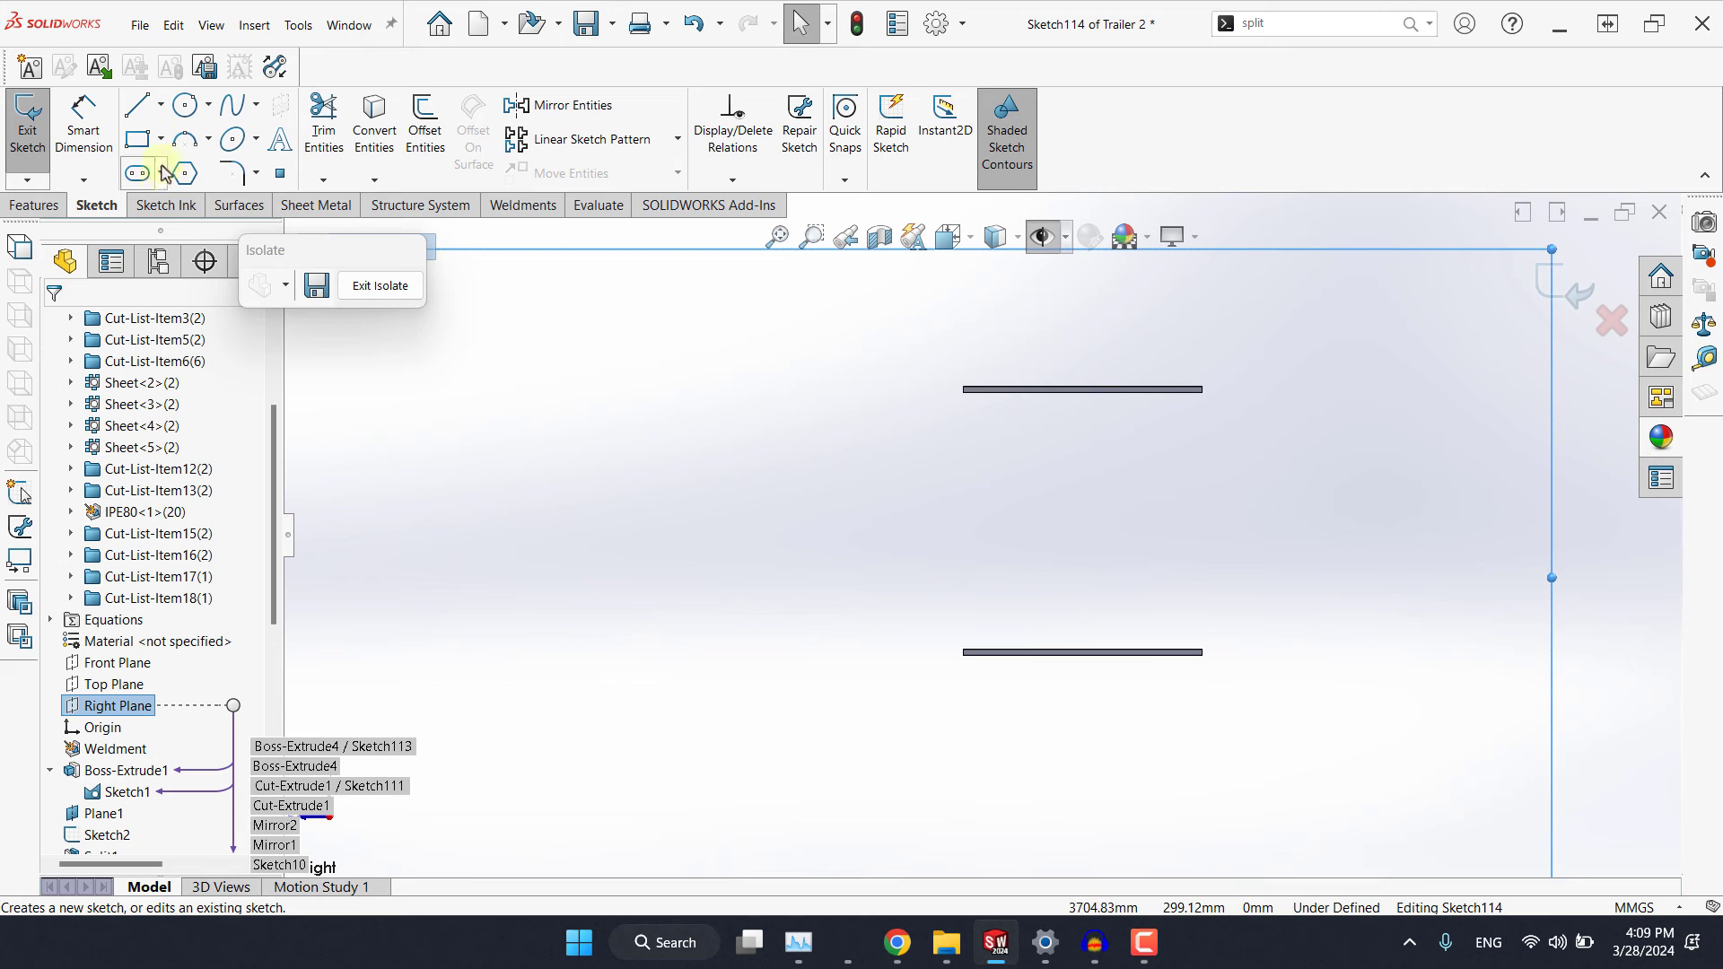
{"action": "left_click", "coordinate": [280, 172]}
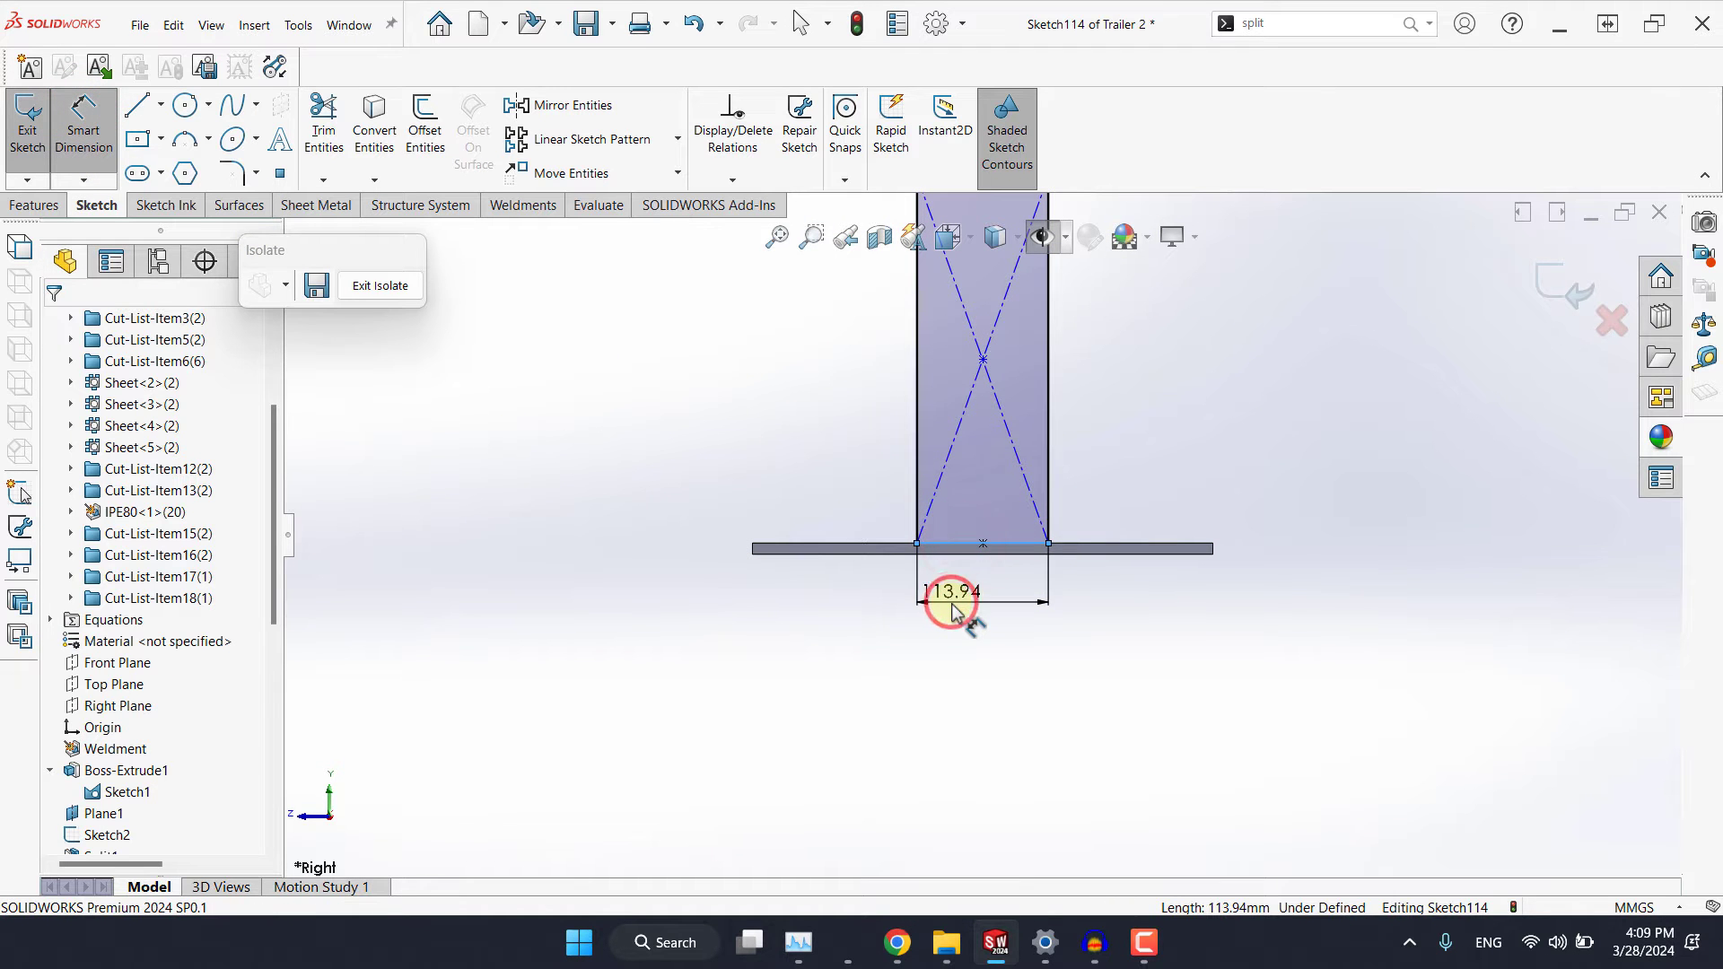
{"action": "left_click", "coordinate": [948, 592]}
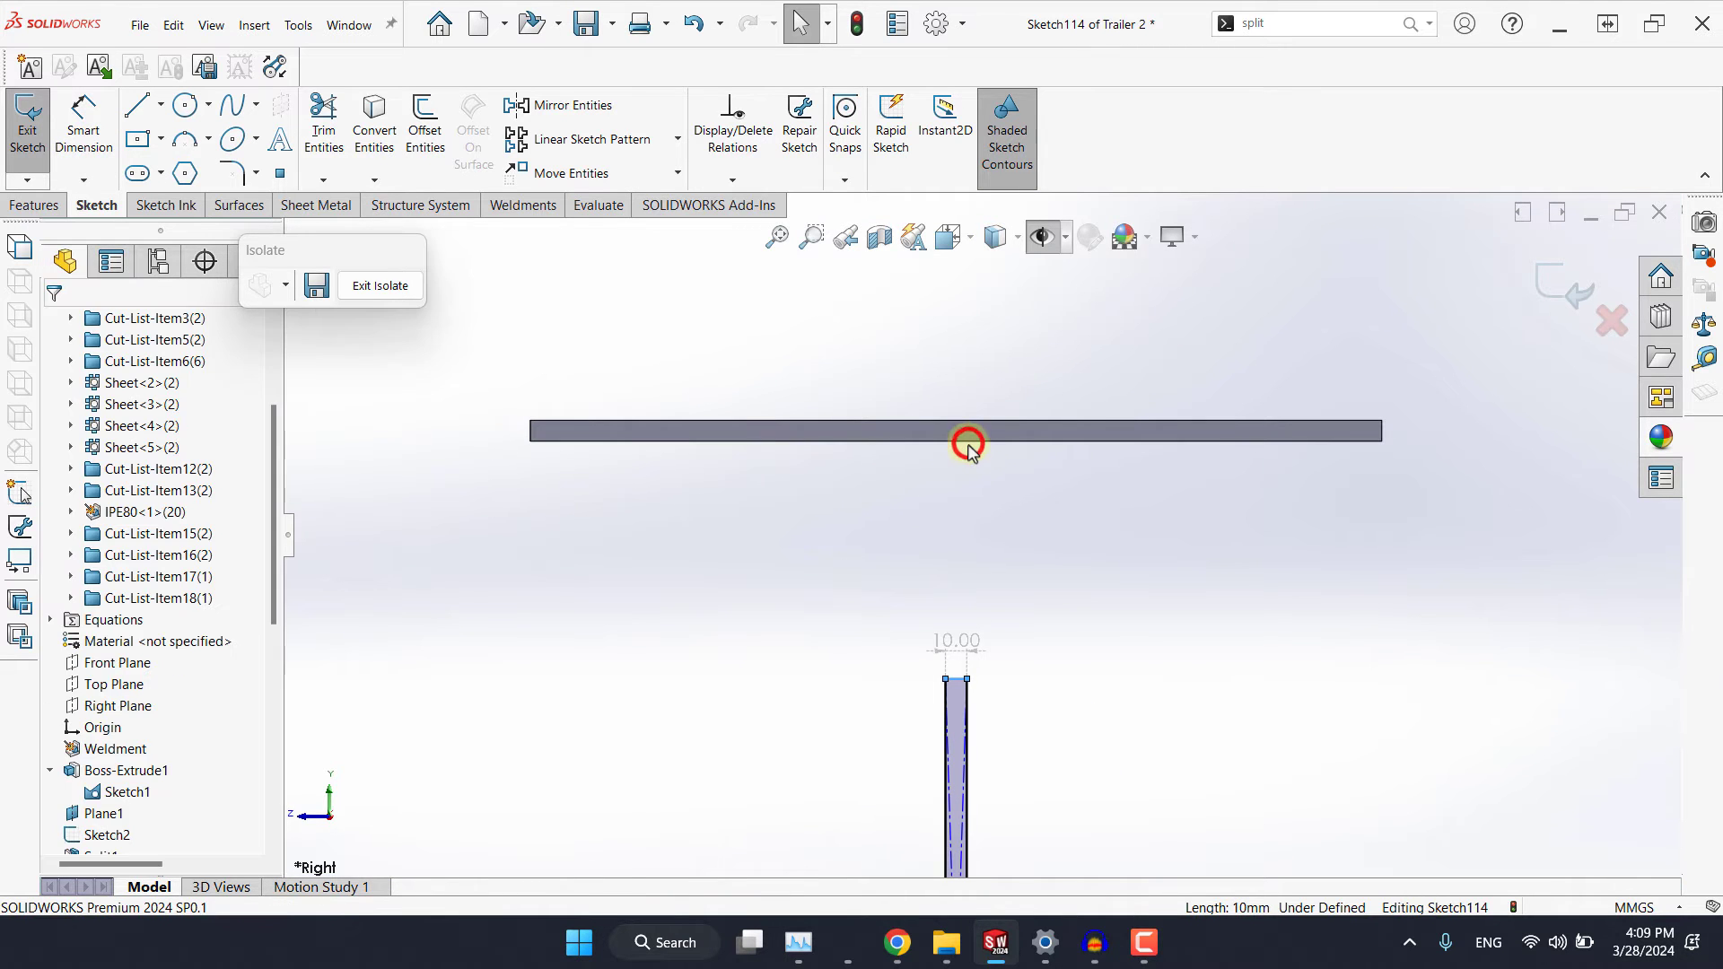
{"action": "left_click", "coordinate": [957, 428]}
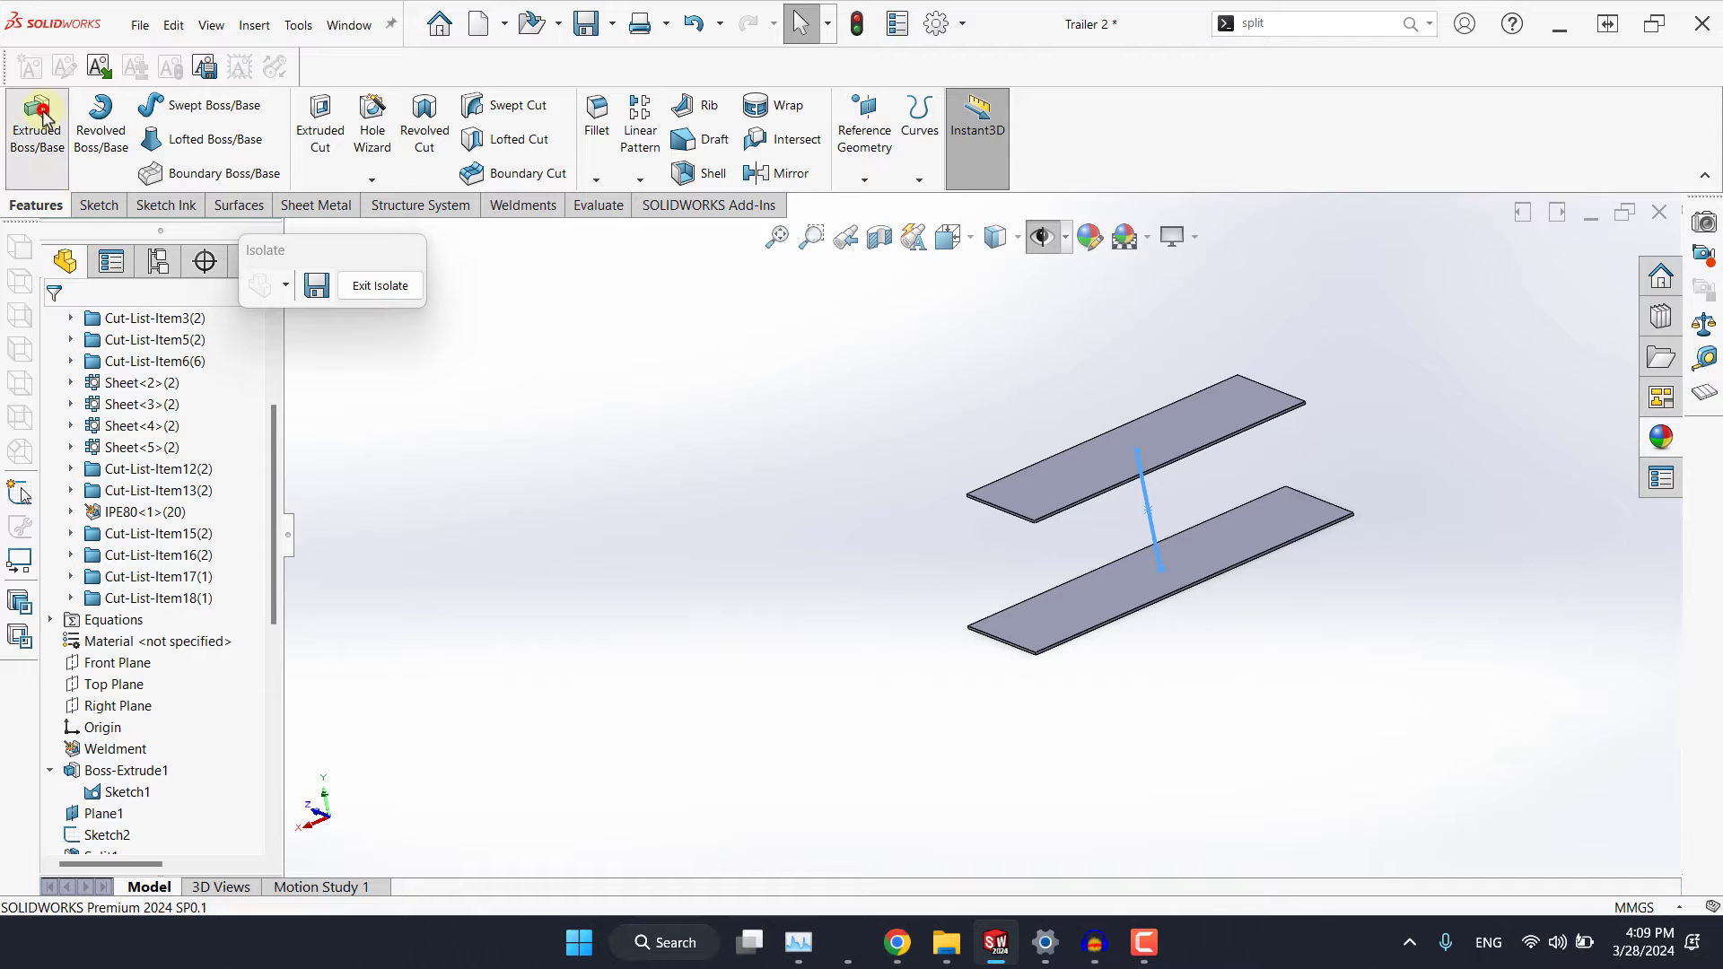
Extrude the web Up To Surface both ways to the plate ends and exit Isolate to the full frame.
{"action": "left_click", "coordinate": [35, 120]}
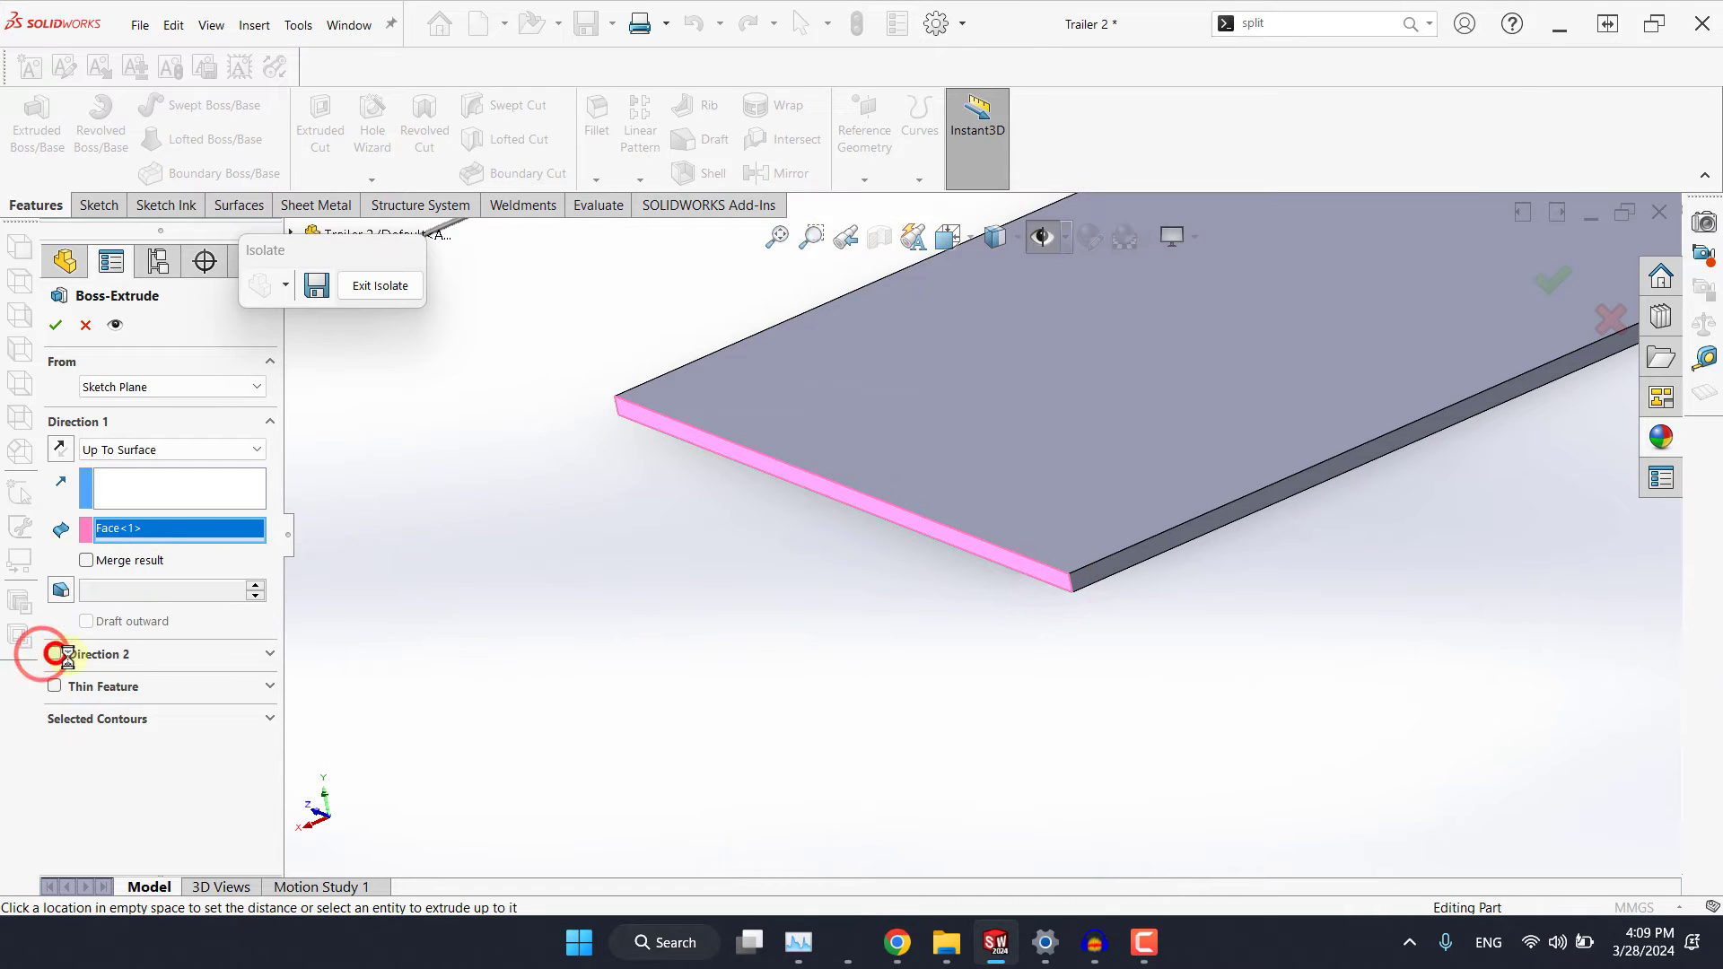
{"action": "left_click", "coordinate": [53, 653]}
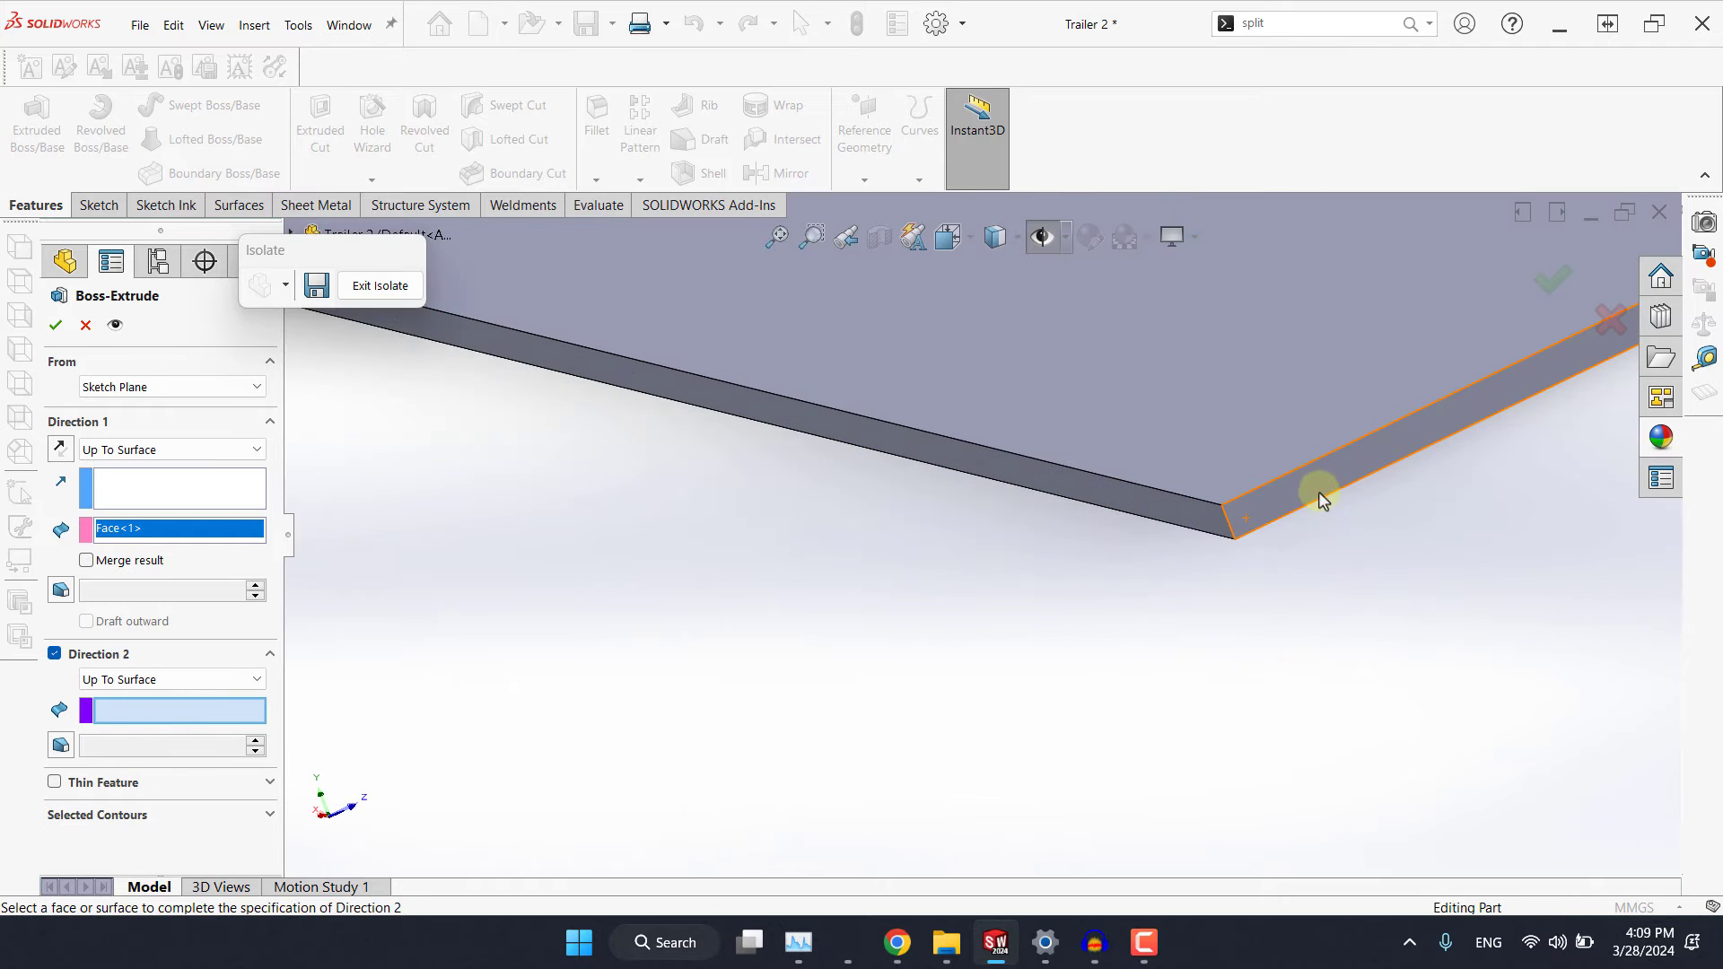
{"action": "left_click", "coordinate": [1319, 500]}
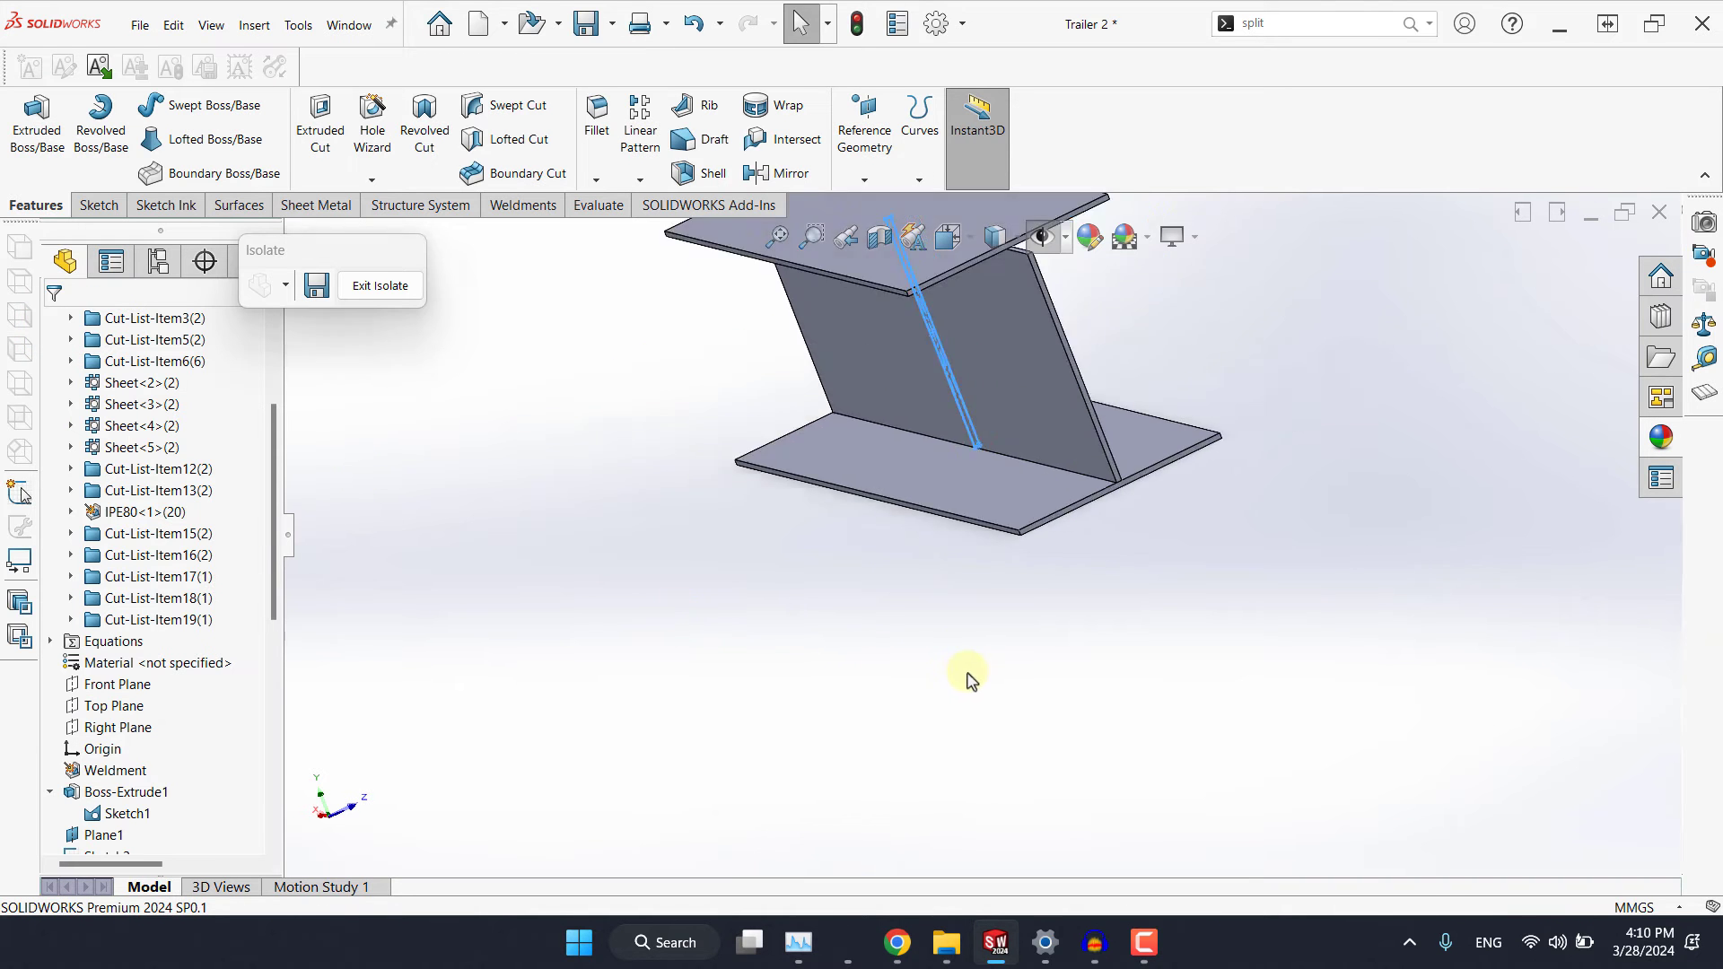
{"action": "left_click", "coordinate": [379, 285]}
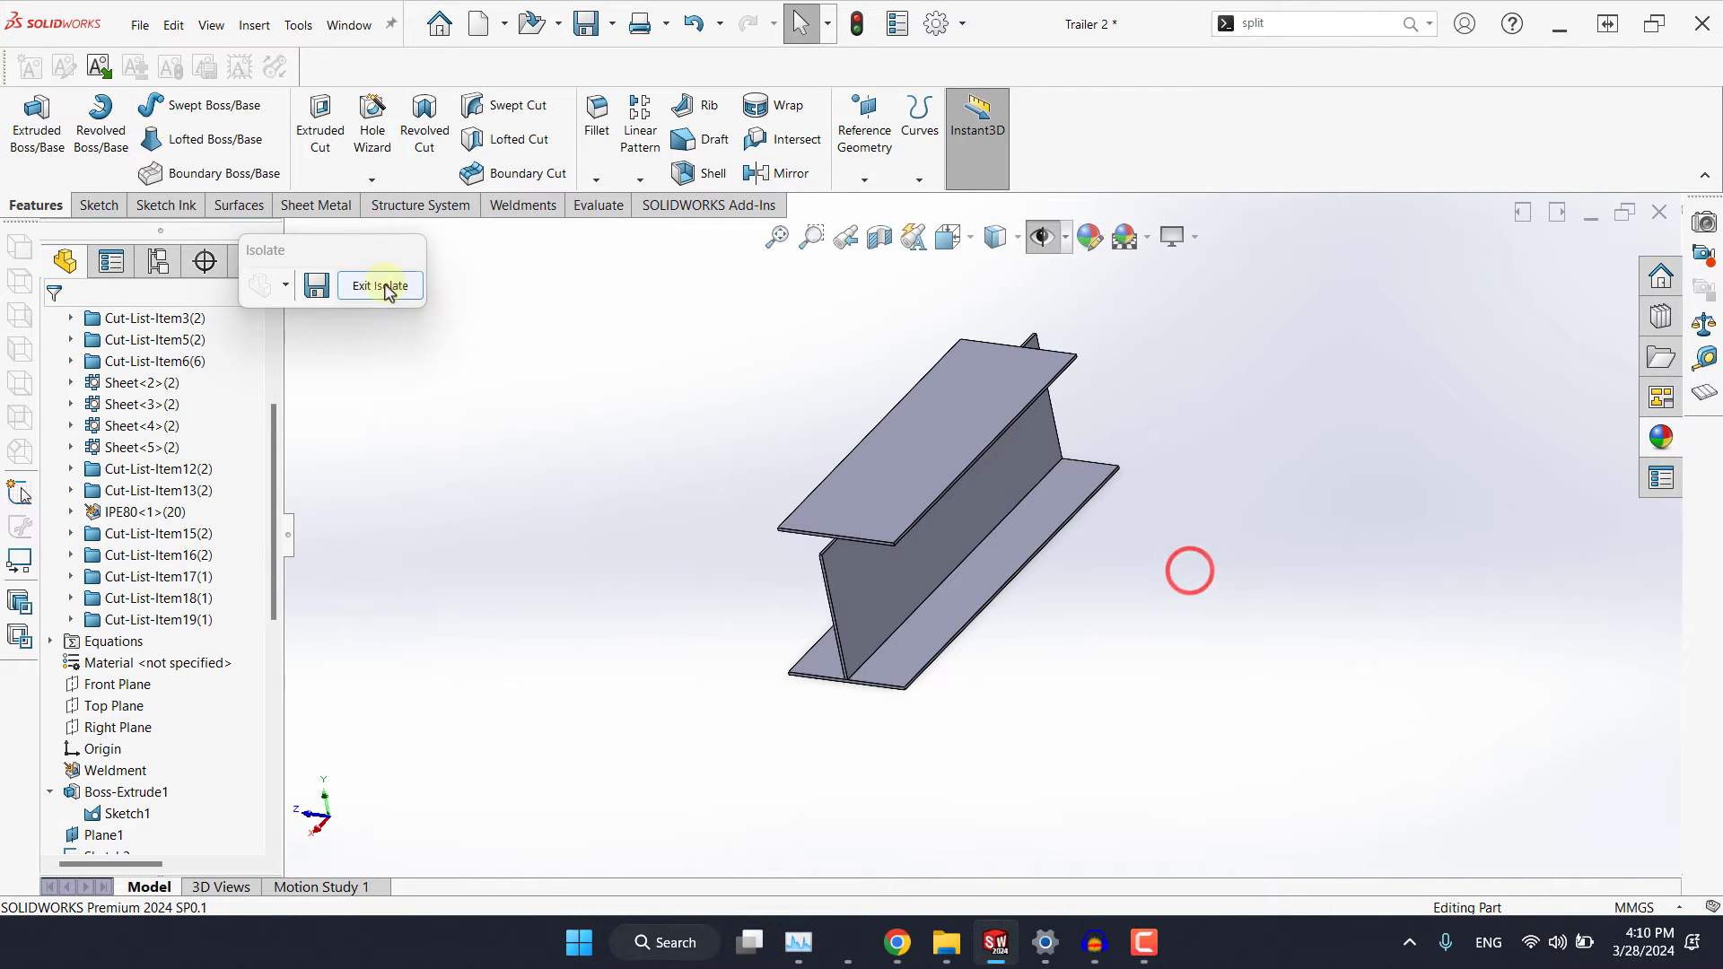
{"action": "left_click", "coordinate": [379, 286]}
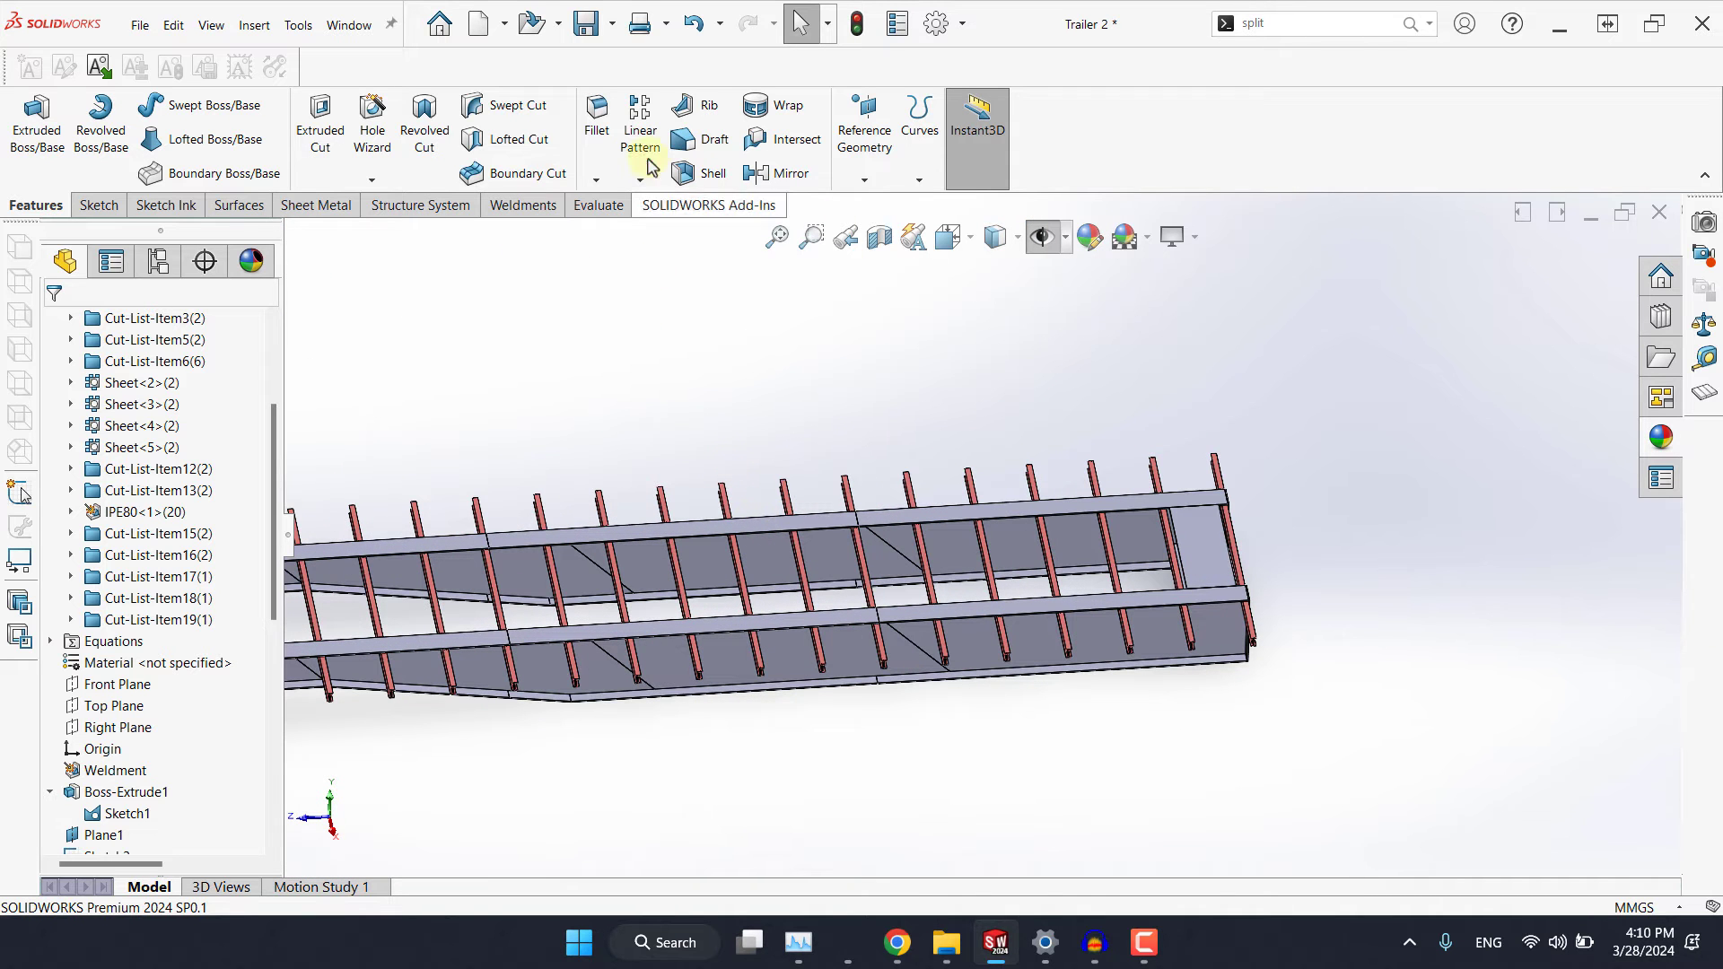
Linear-pattern the crossmember bodies along Front Plane direction, 1200 mm spacing, 5 instances.
{"action": "left_click", "coordinate": [639, 120]}
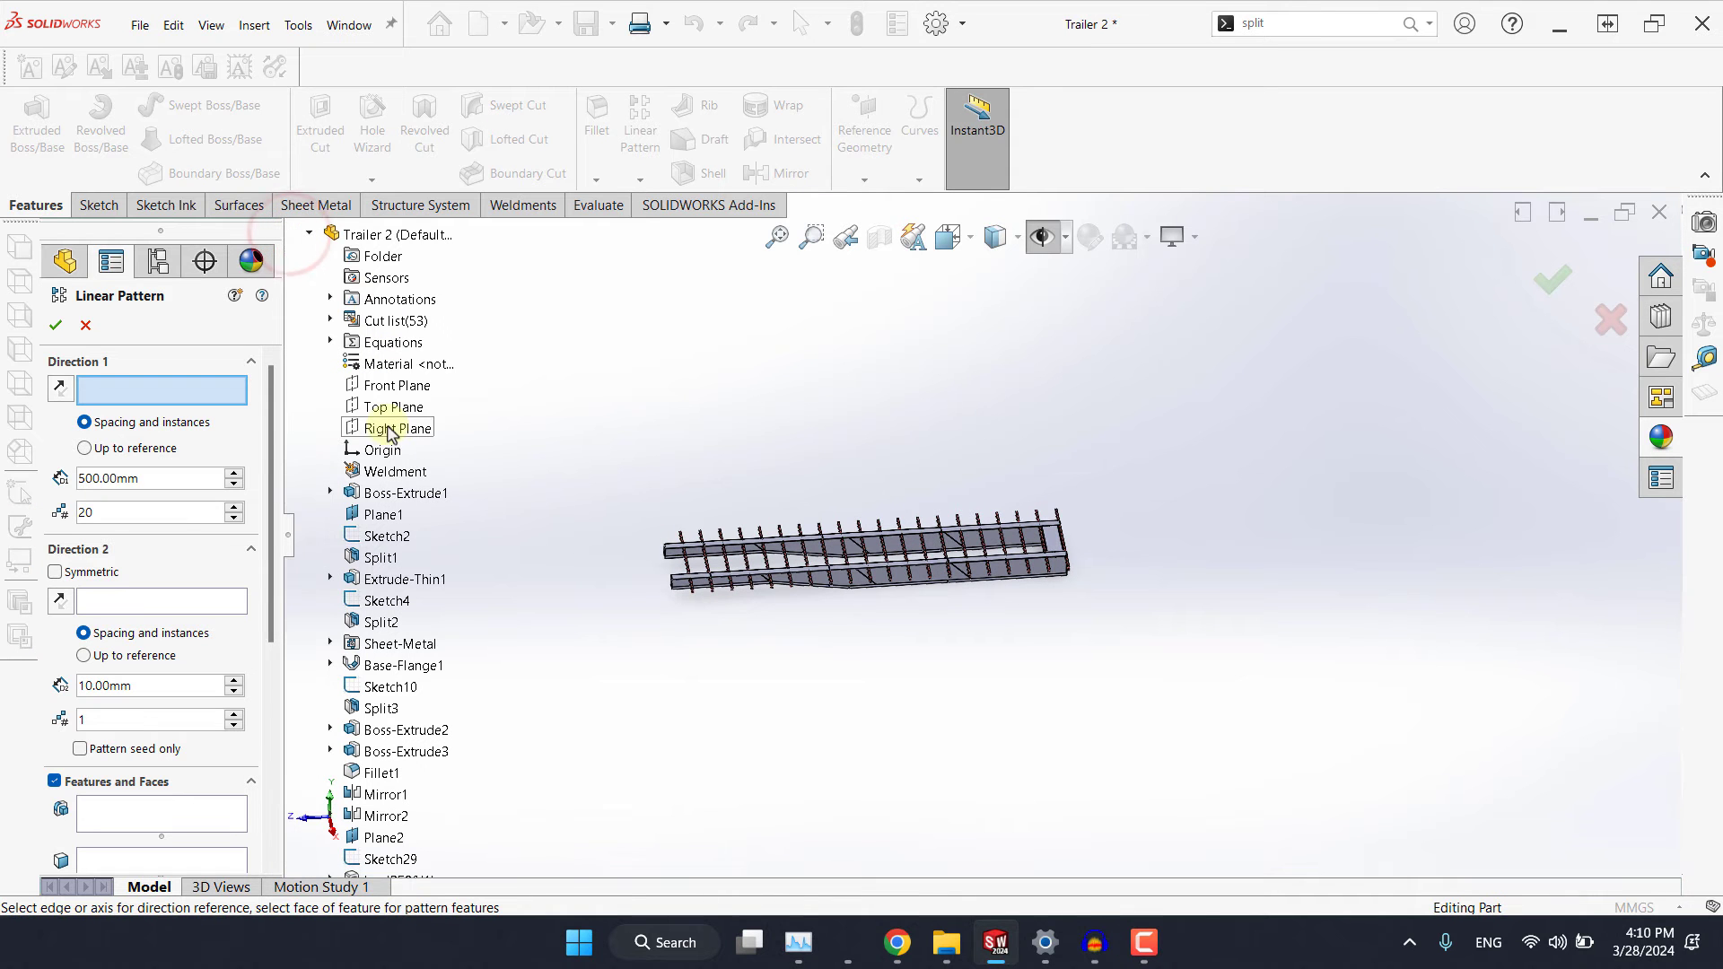
{"action": "left_click", "coordinate": [394, 384]}
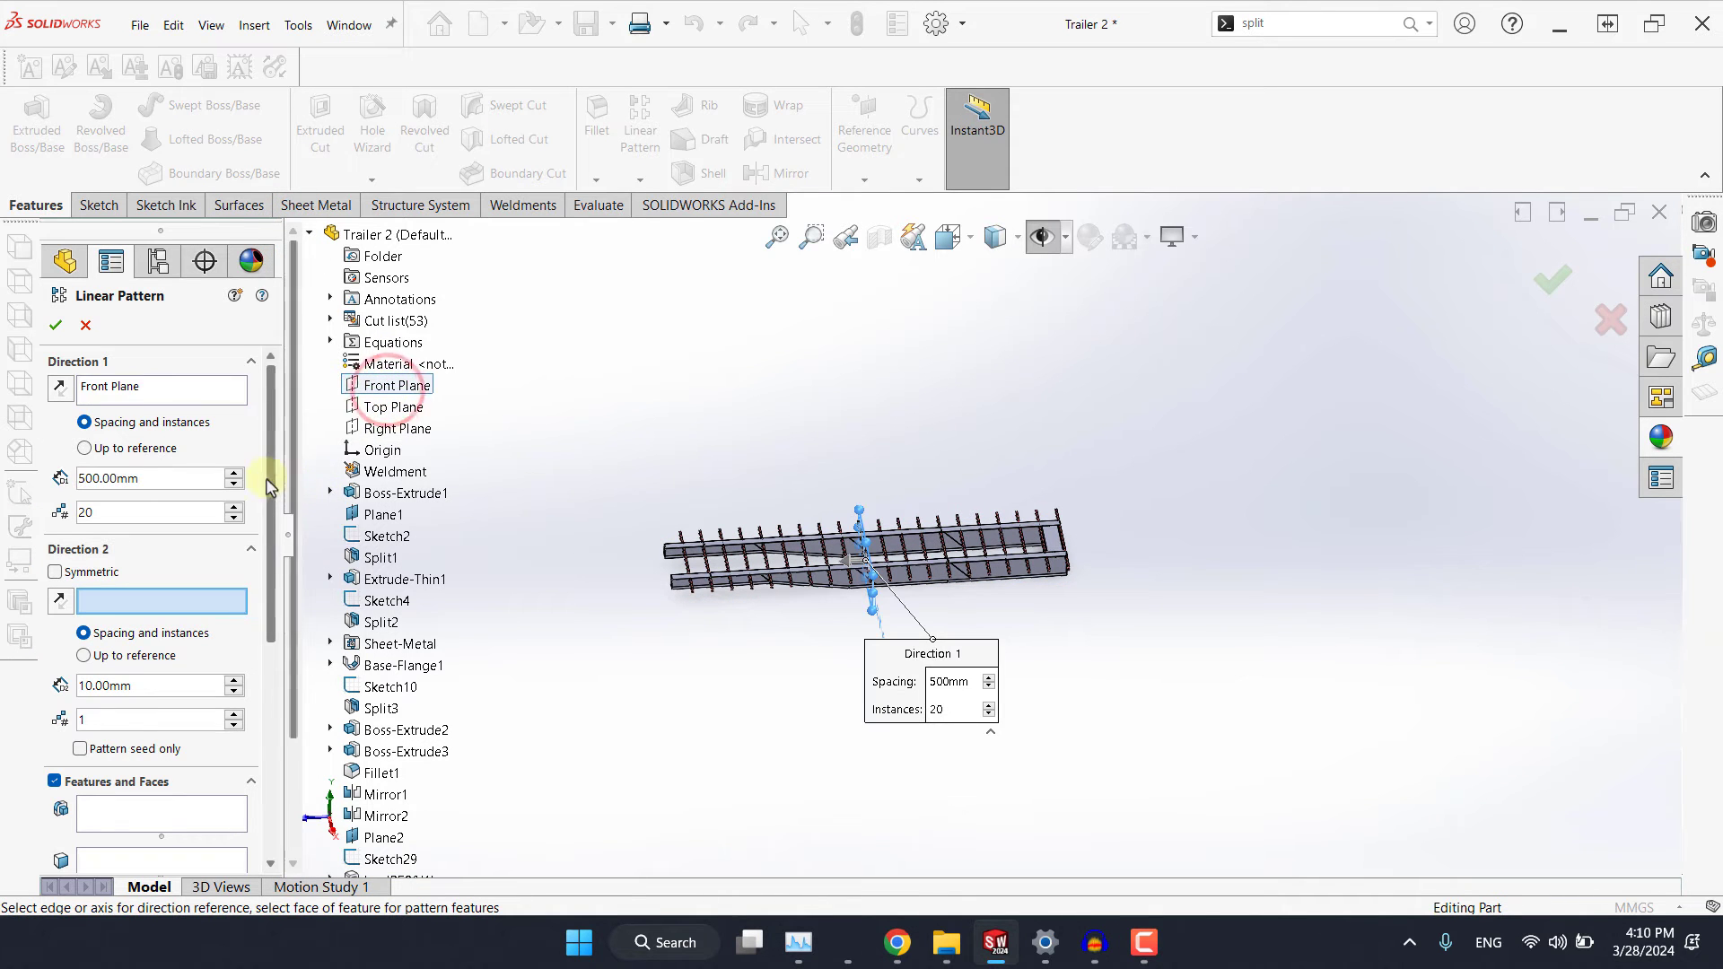
{"action": "scroll", "scroll_direction": "down", "scroll_amount": 3}
{"action": "type", "text": "5"}
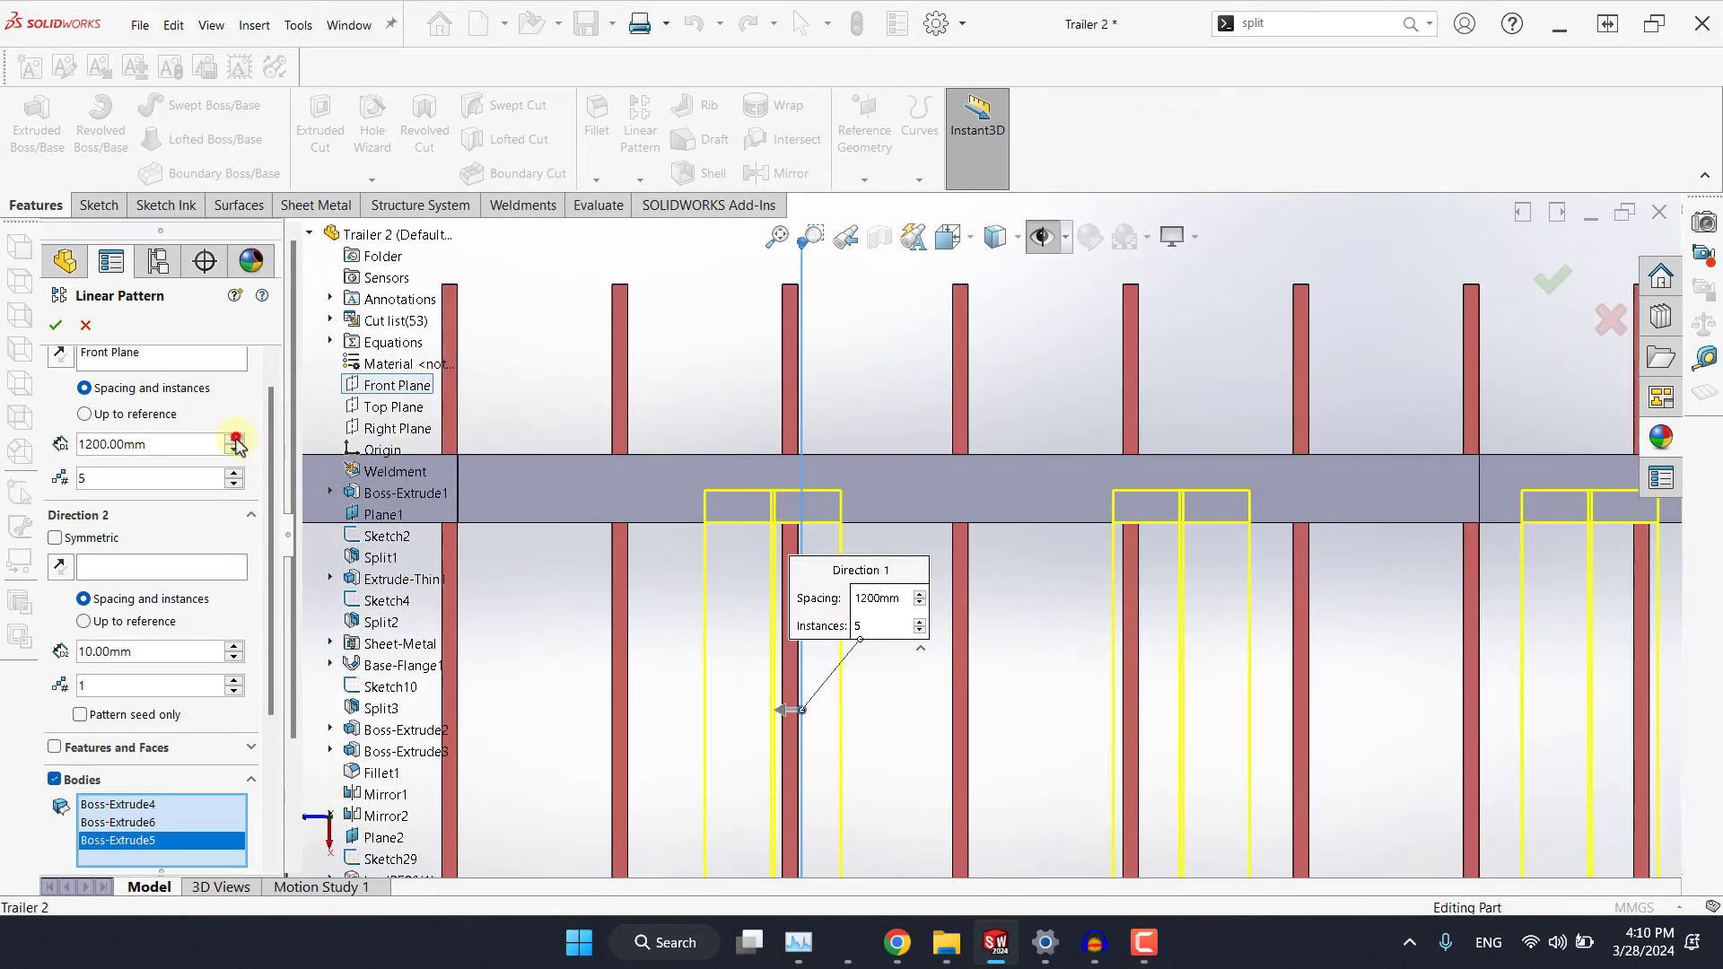
{"action": "left_click", "coordinate": [233, 438]}
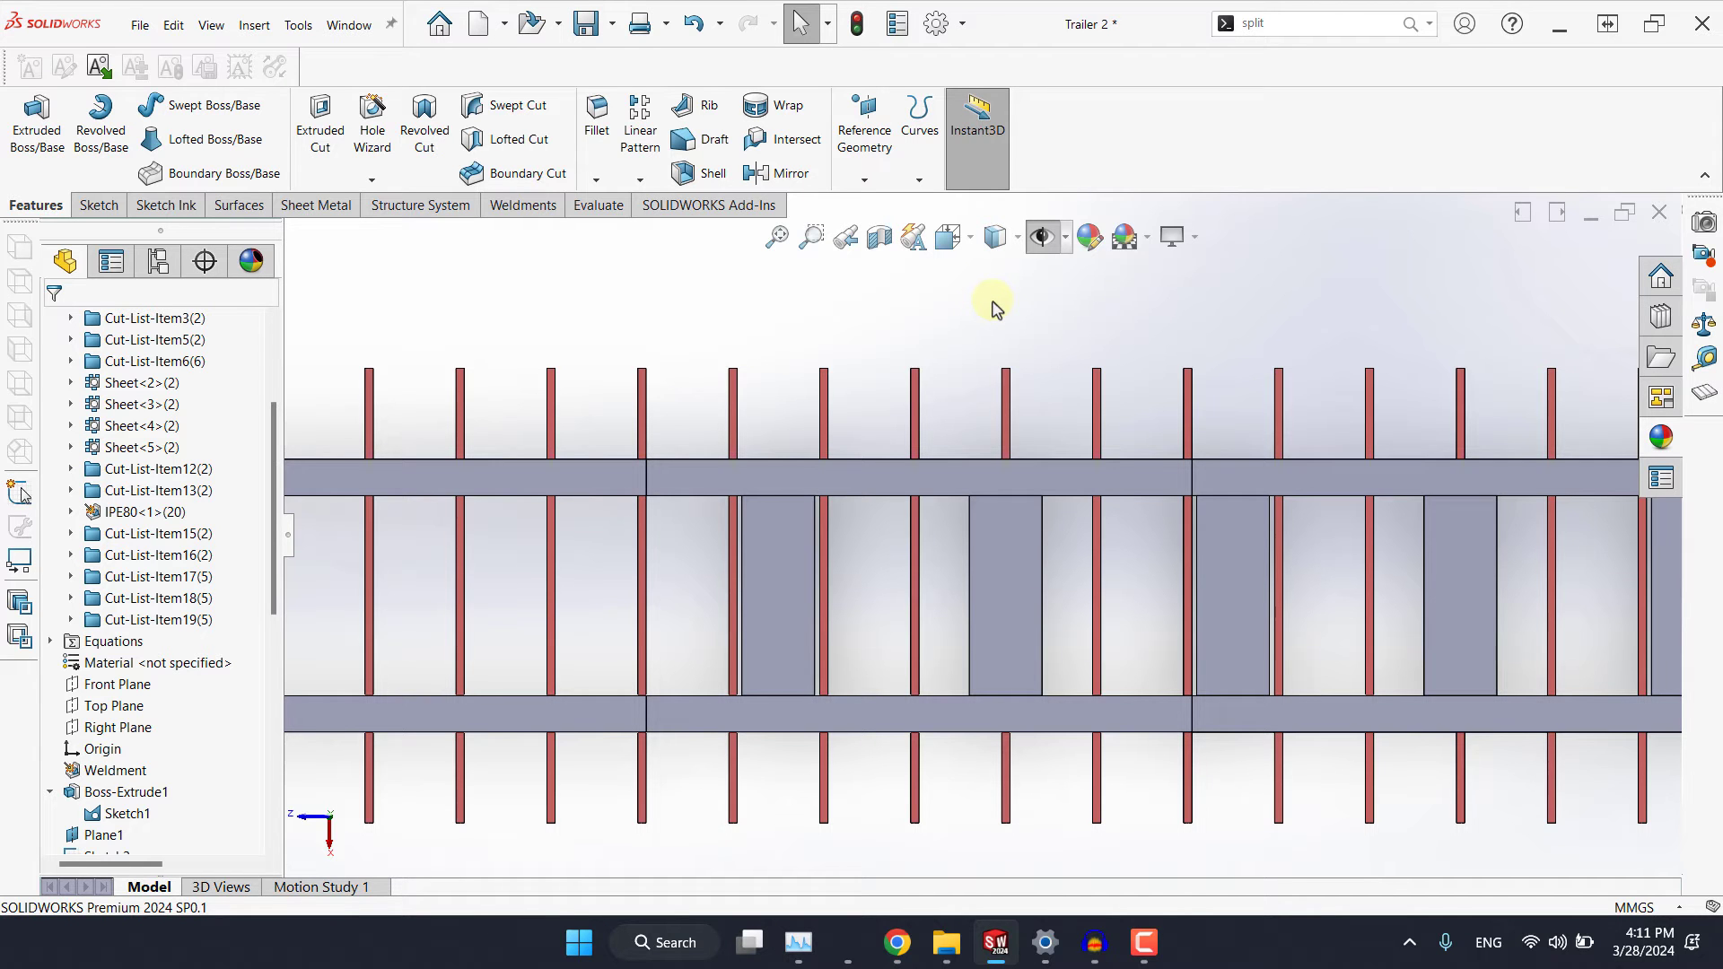
{"action": "mouse_move", "coordinate": [188, 677]}
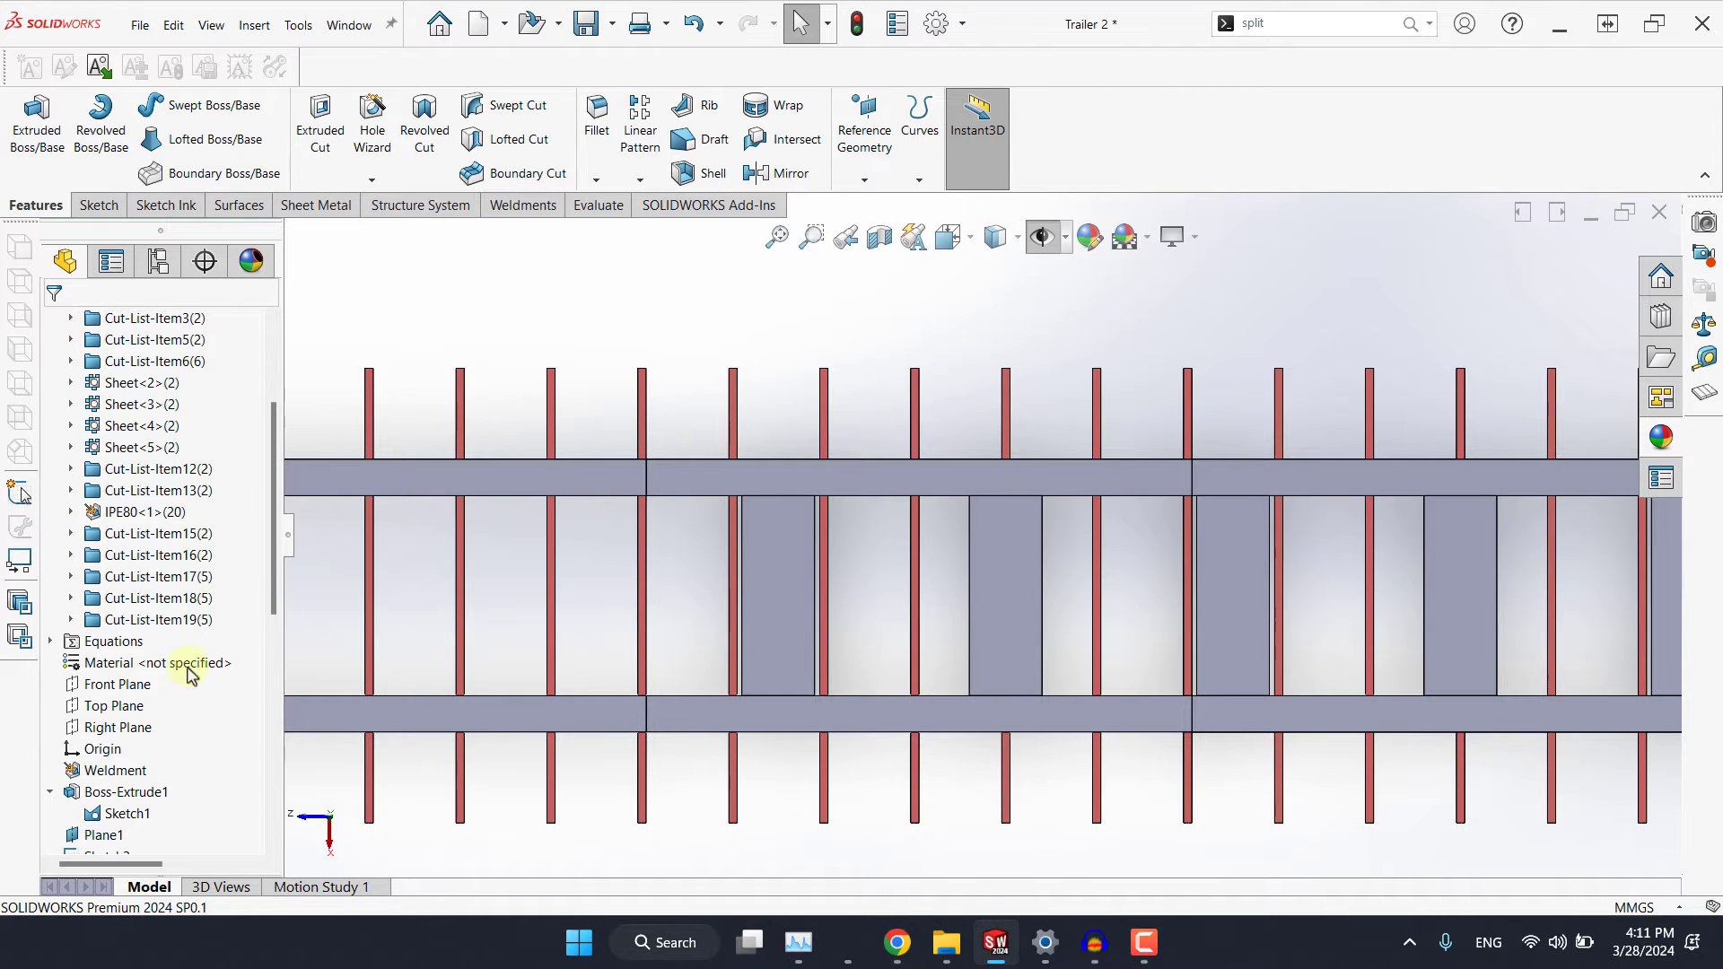
{"action": "mouse_move", "coordinate": [901, 331]}
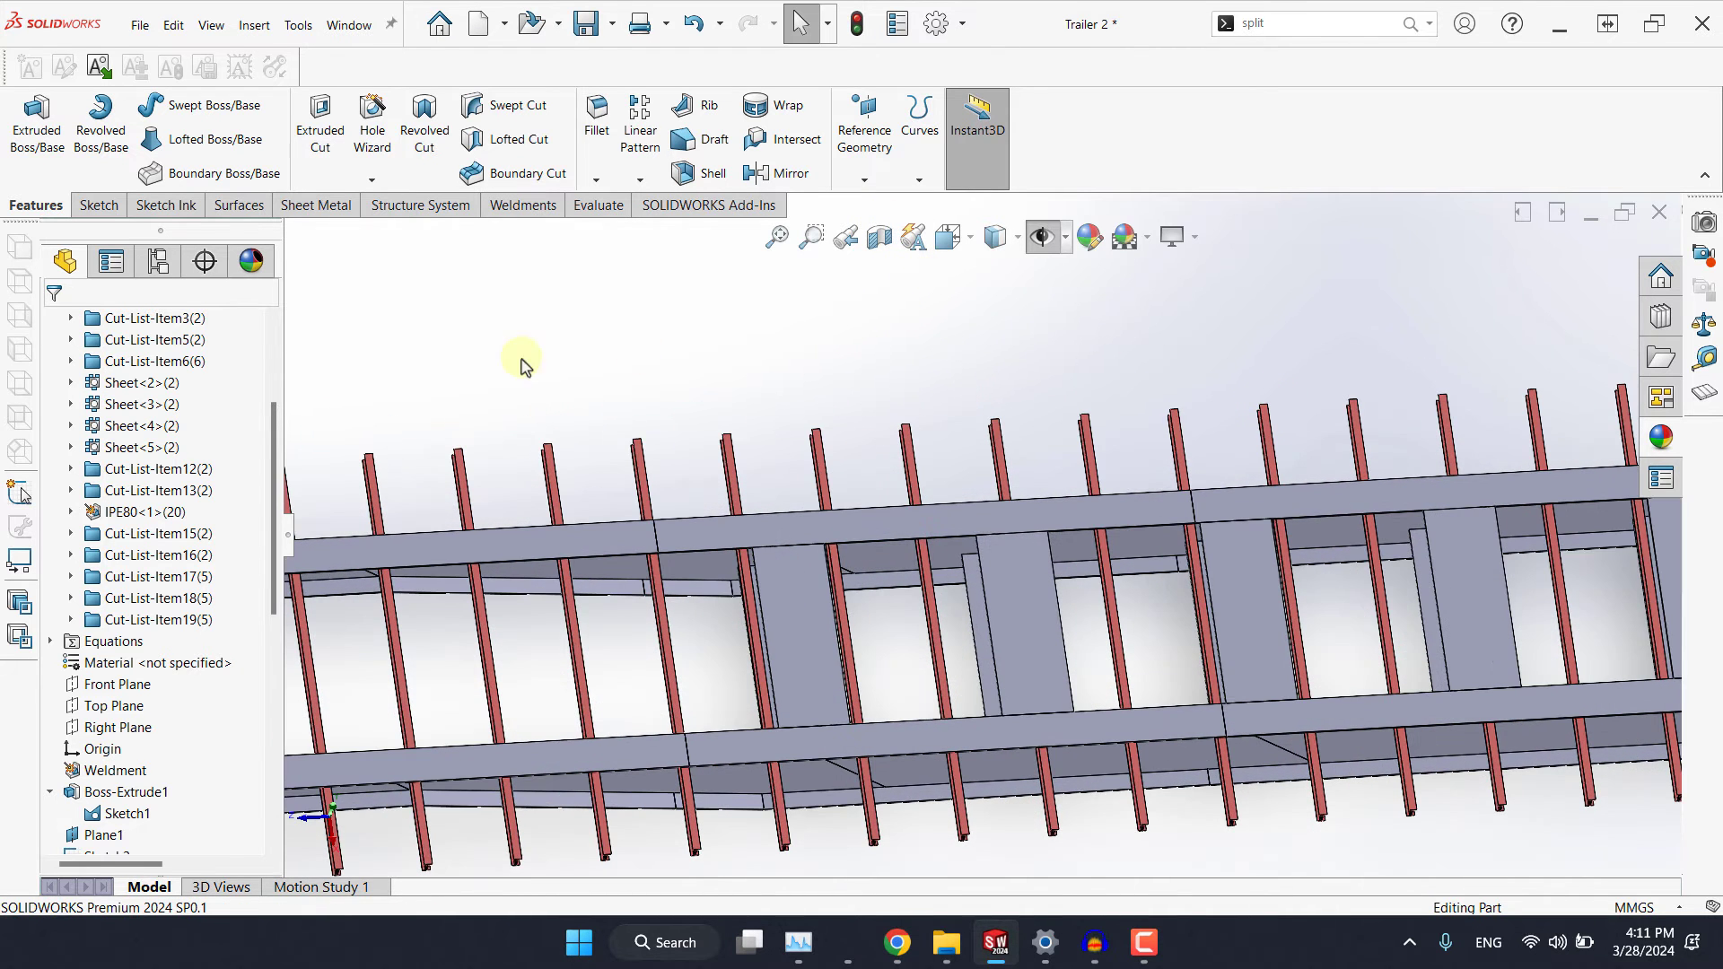
From Cut-List-Item19's Boss-Extrude6 body, run Delete/Keep Body and reselect the plate bodies to remove.
{"action": "left_click", "coordinate": [70, 619]}
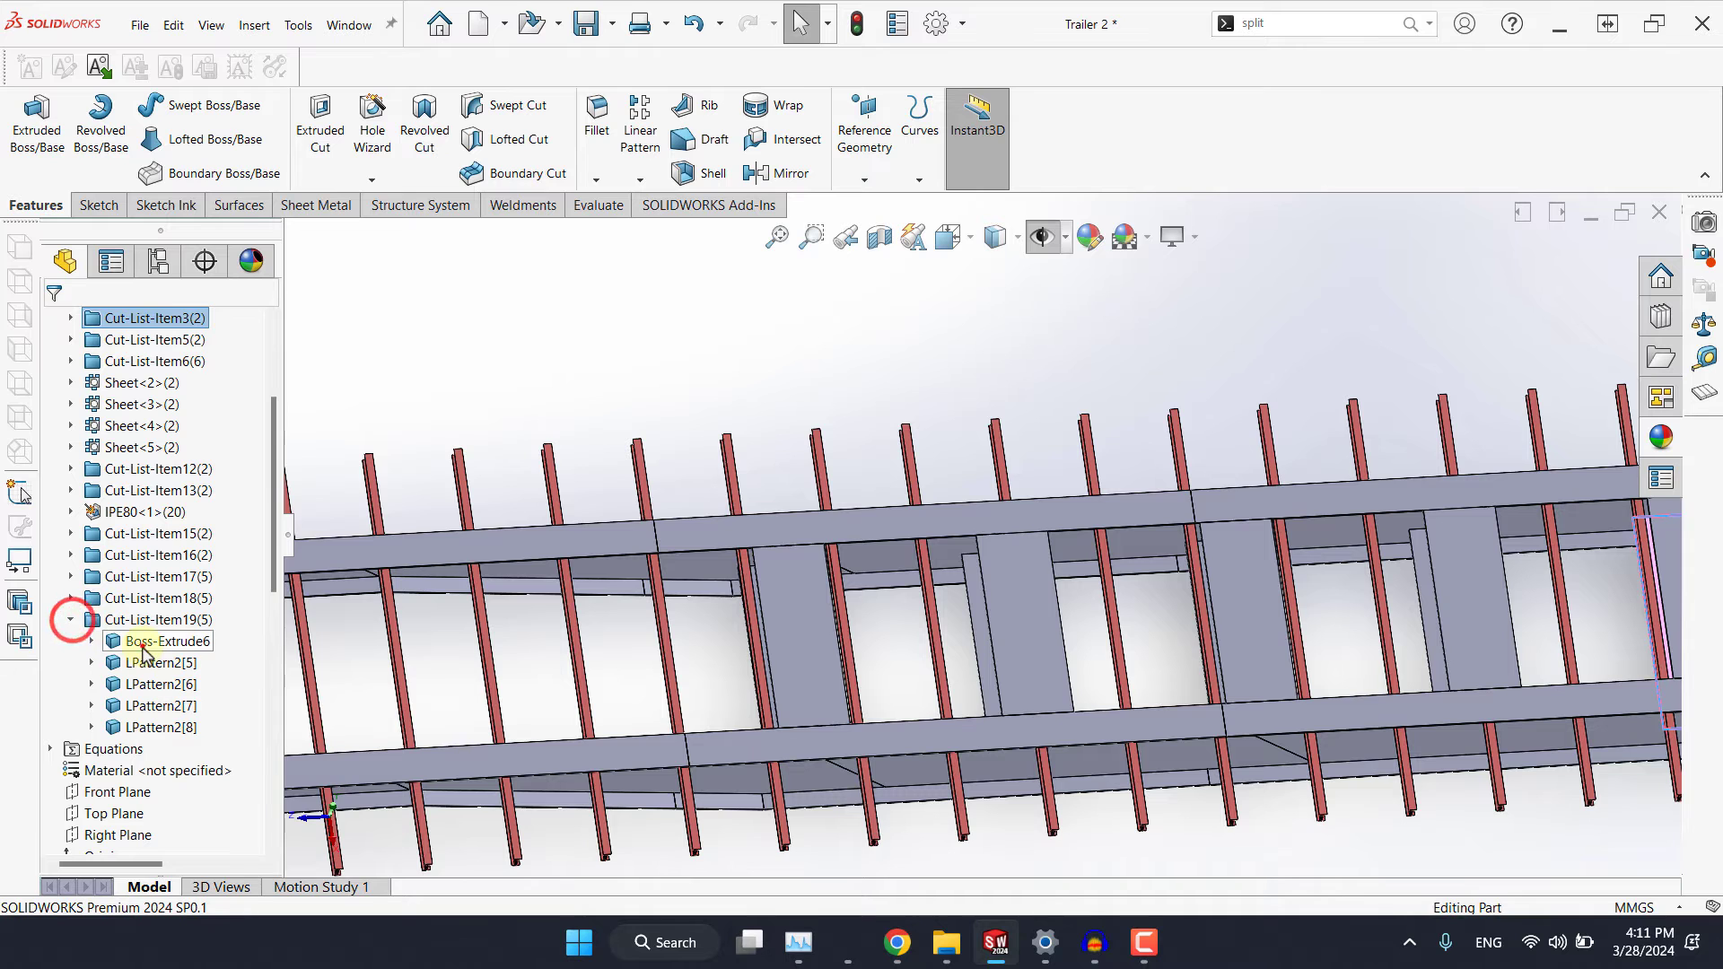
{"action": "right_click", "coordinate": [167, 640]}
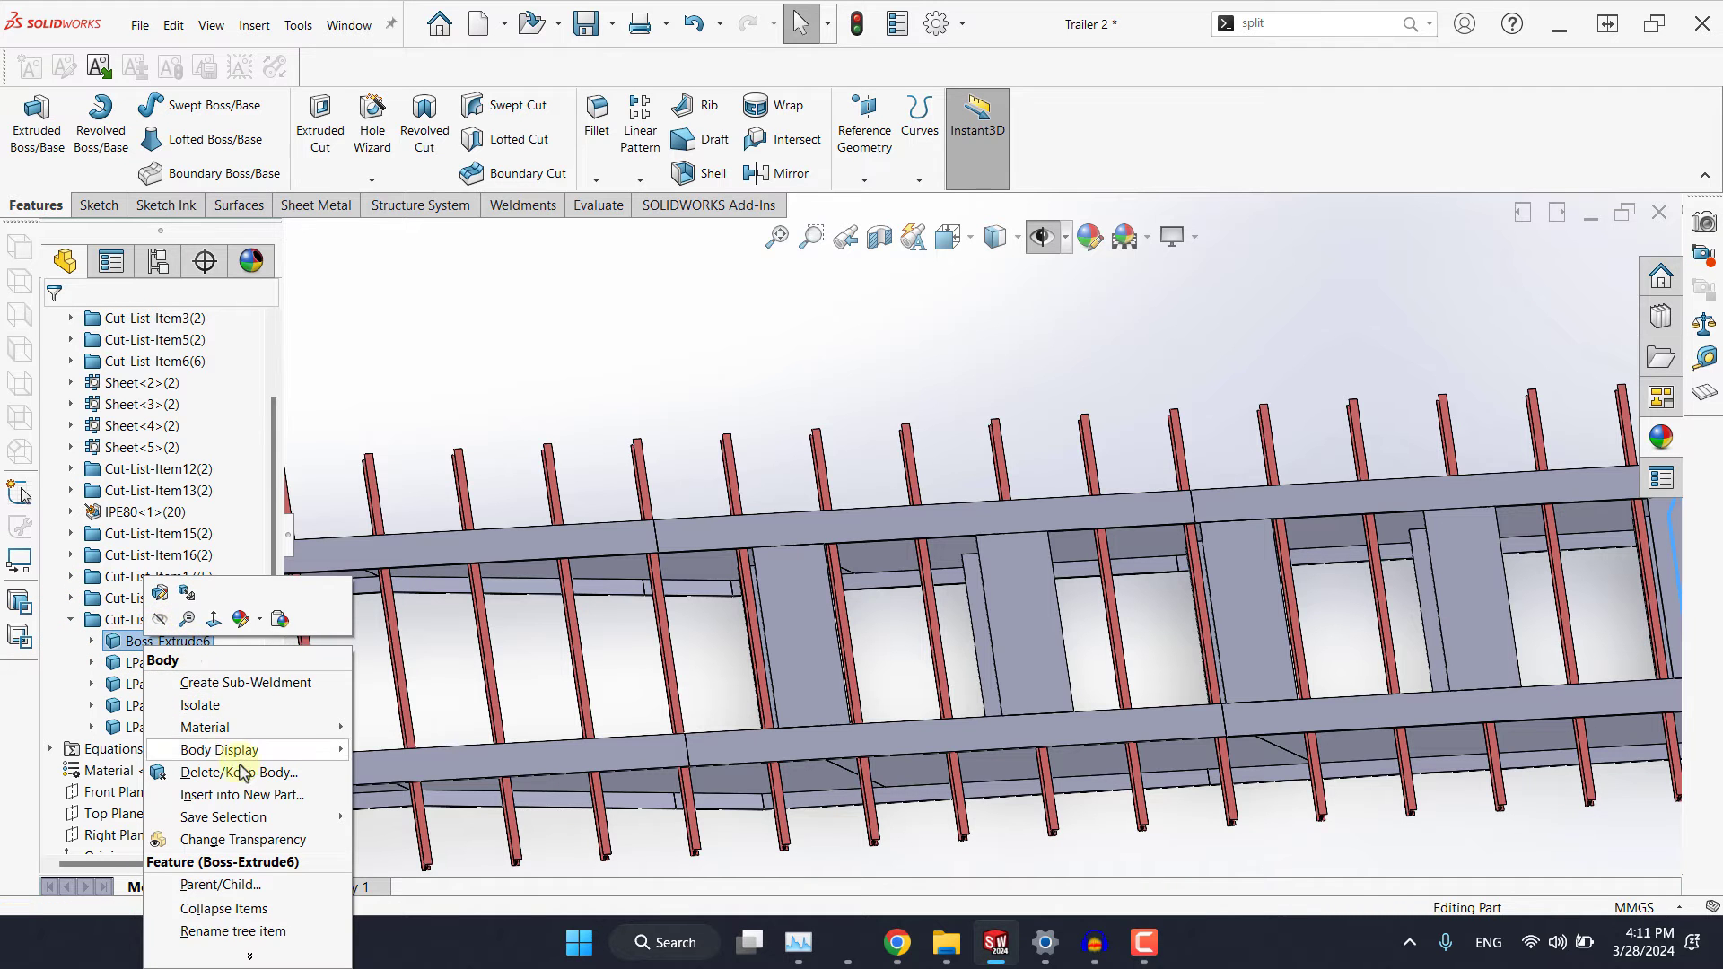
{"action": "left_click", "coordinate": [231, 772]}
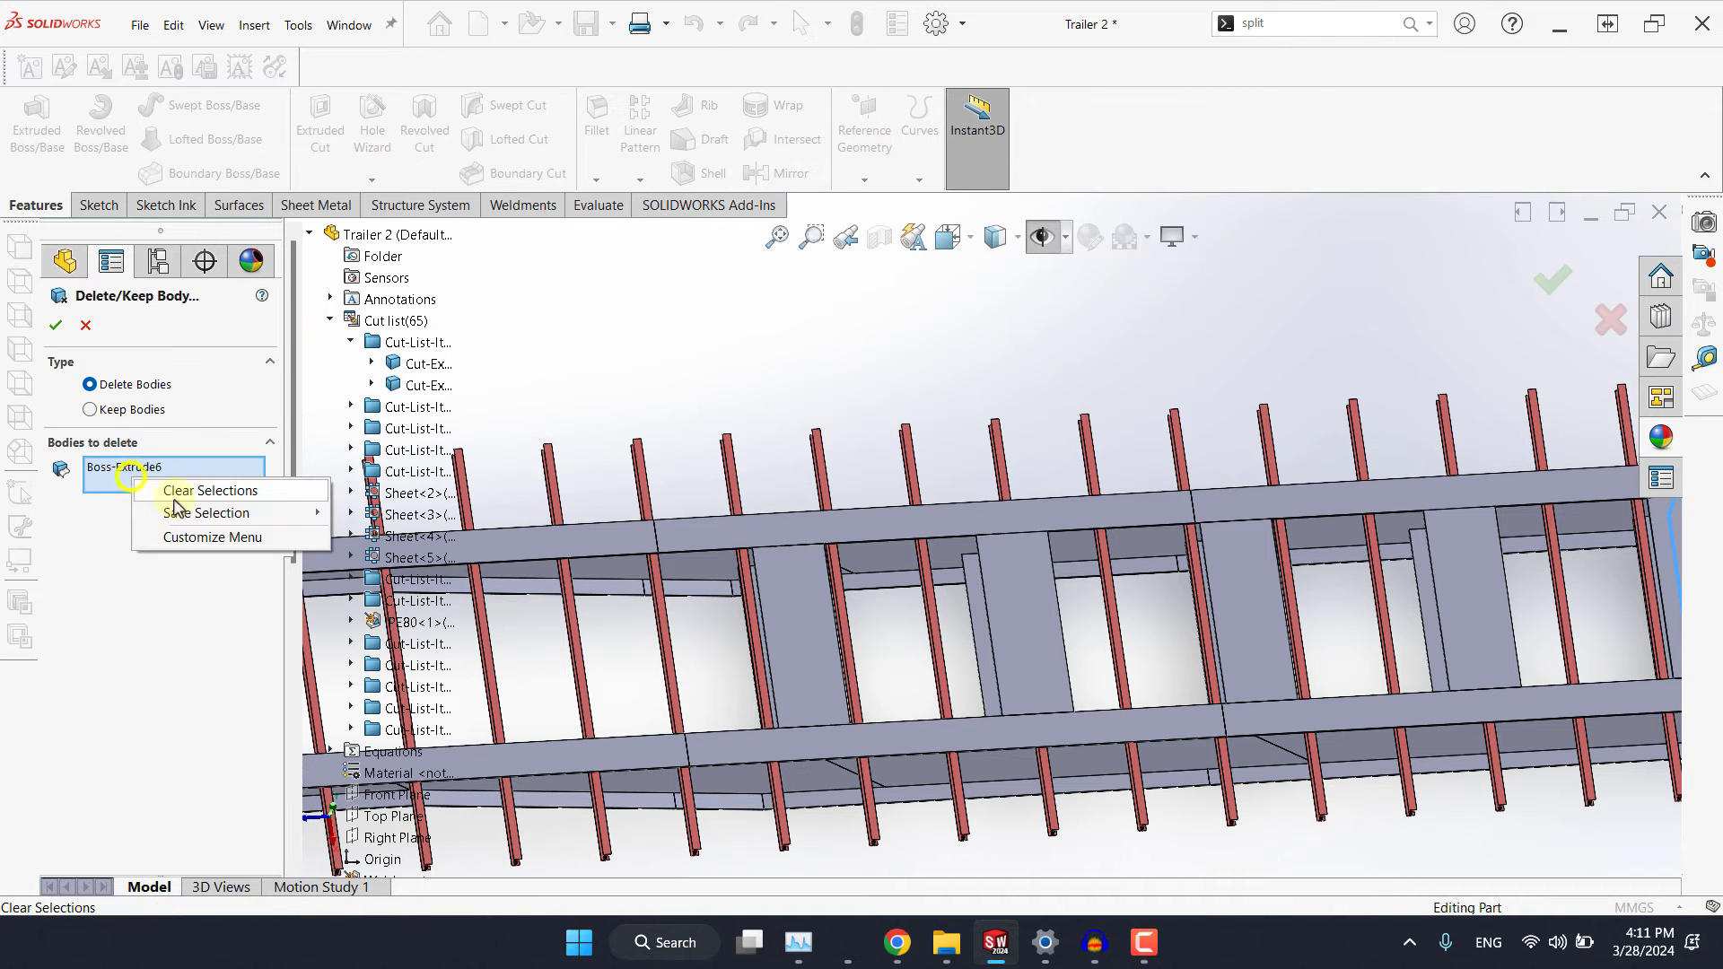
{"action": "left_click", "coordinate": [211, 492]}
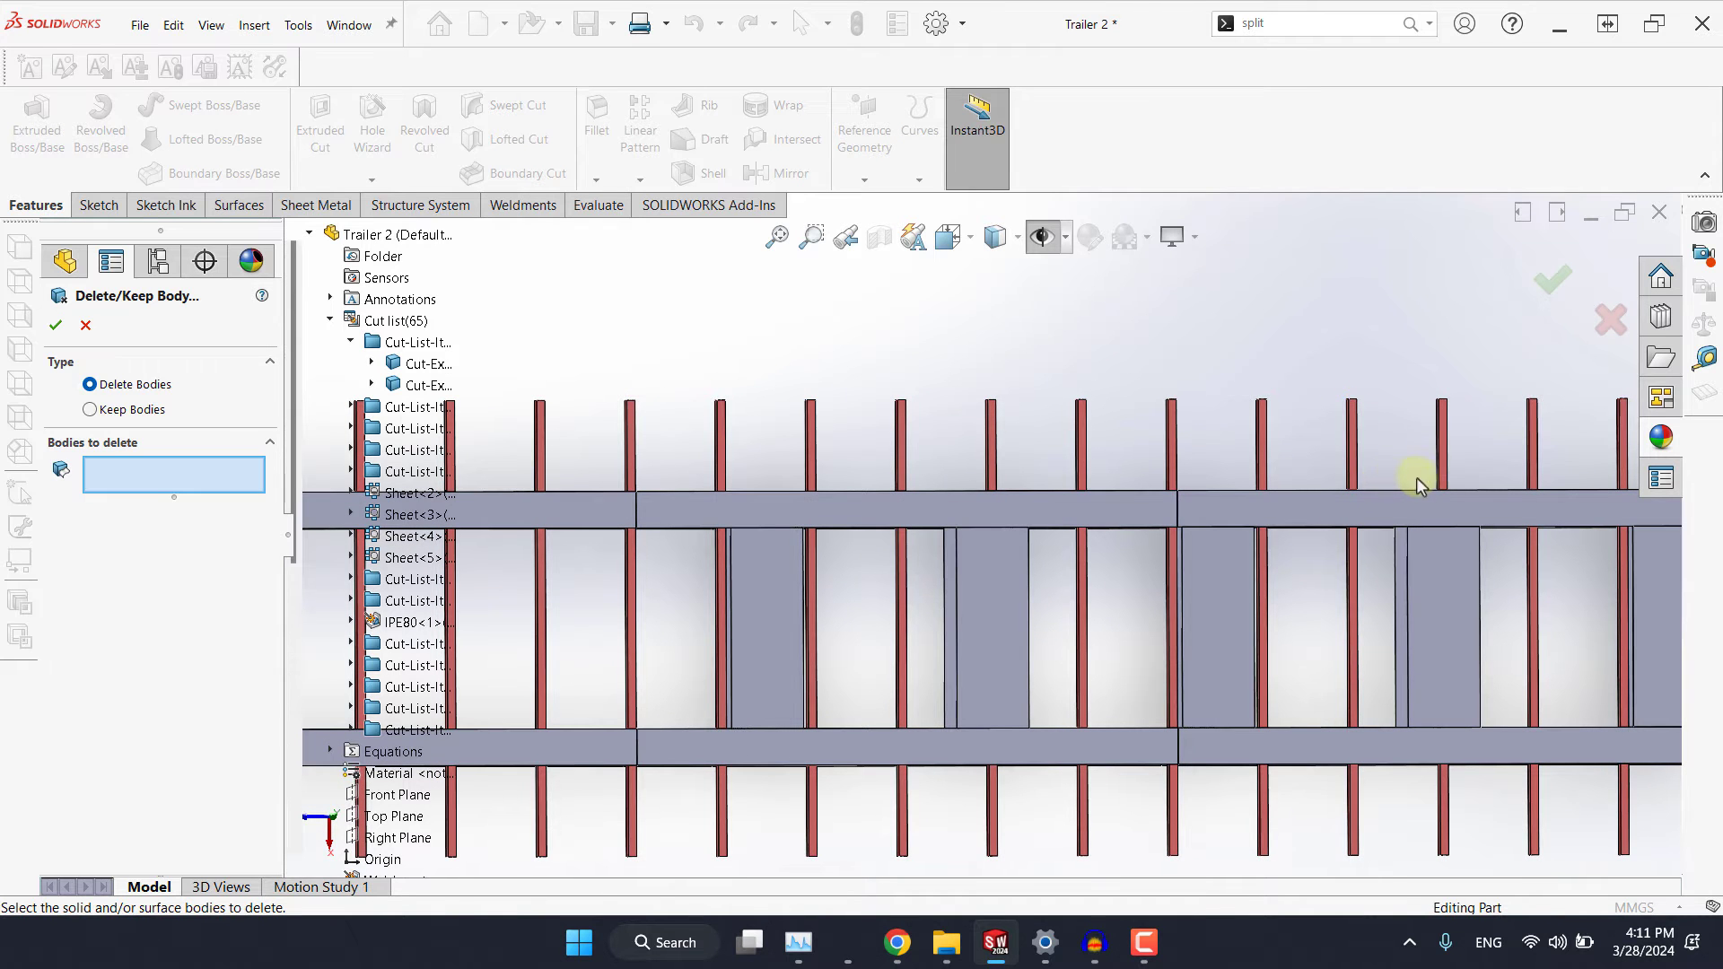
{"action": "left_click", "coordinate": [1443, 450]}
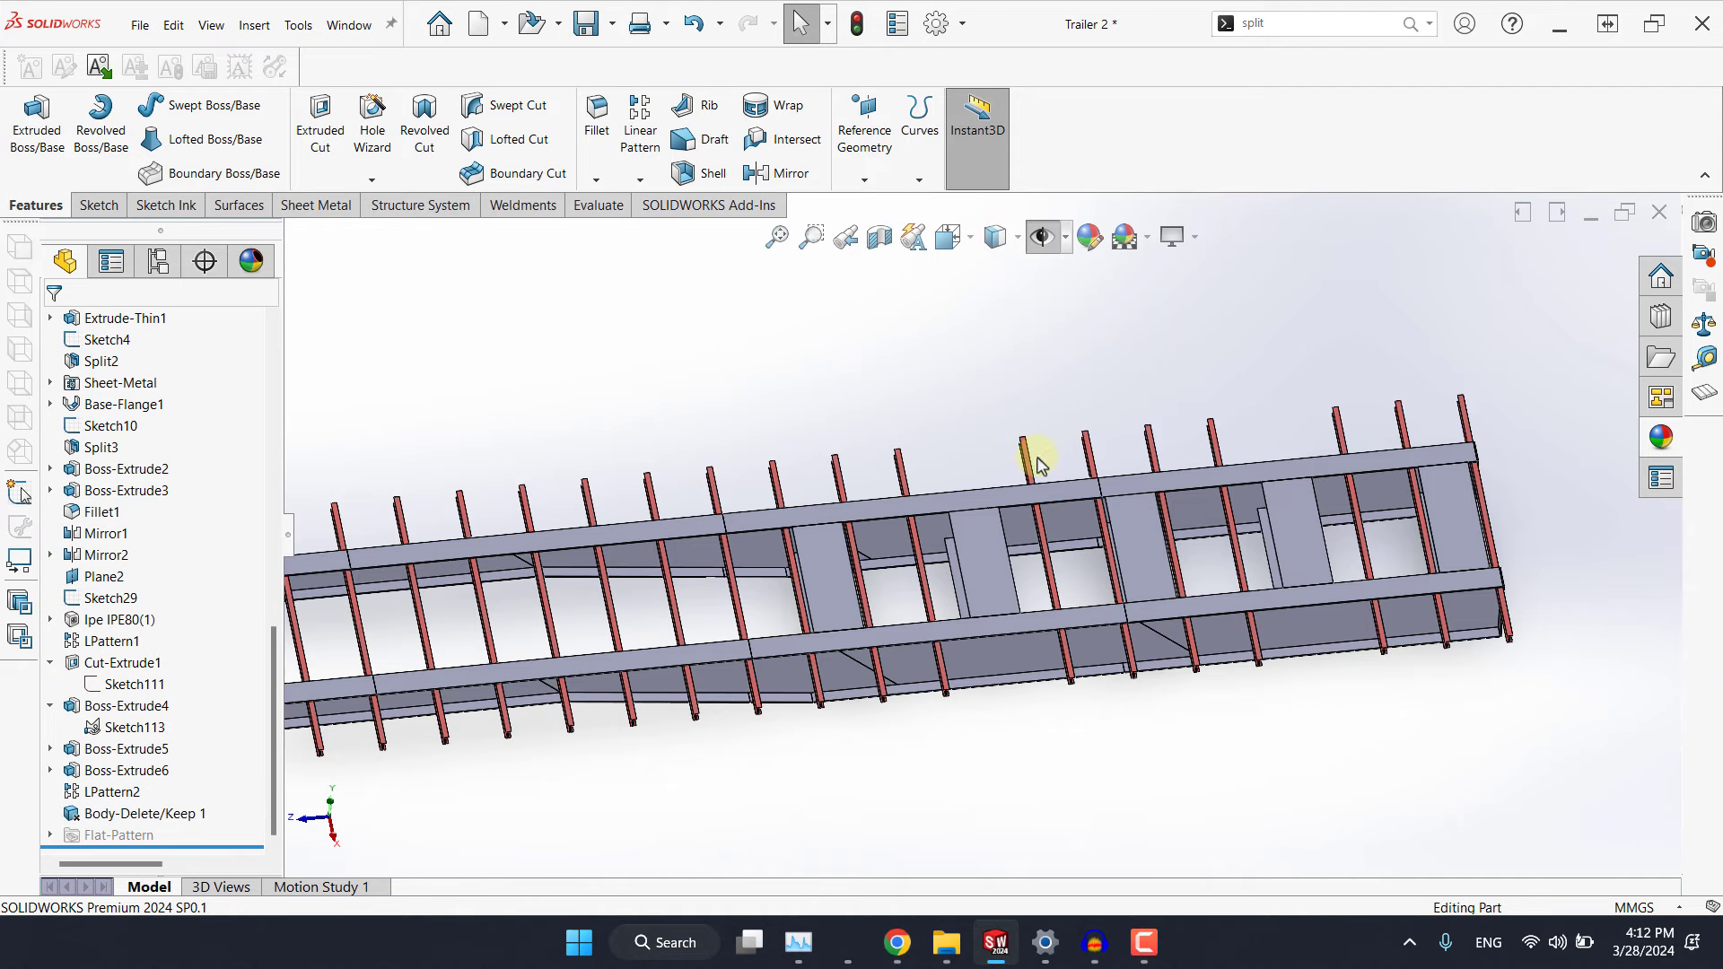
{"action": "mouse_move", "coordinate": [262, 839]}
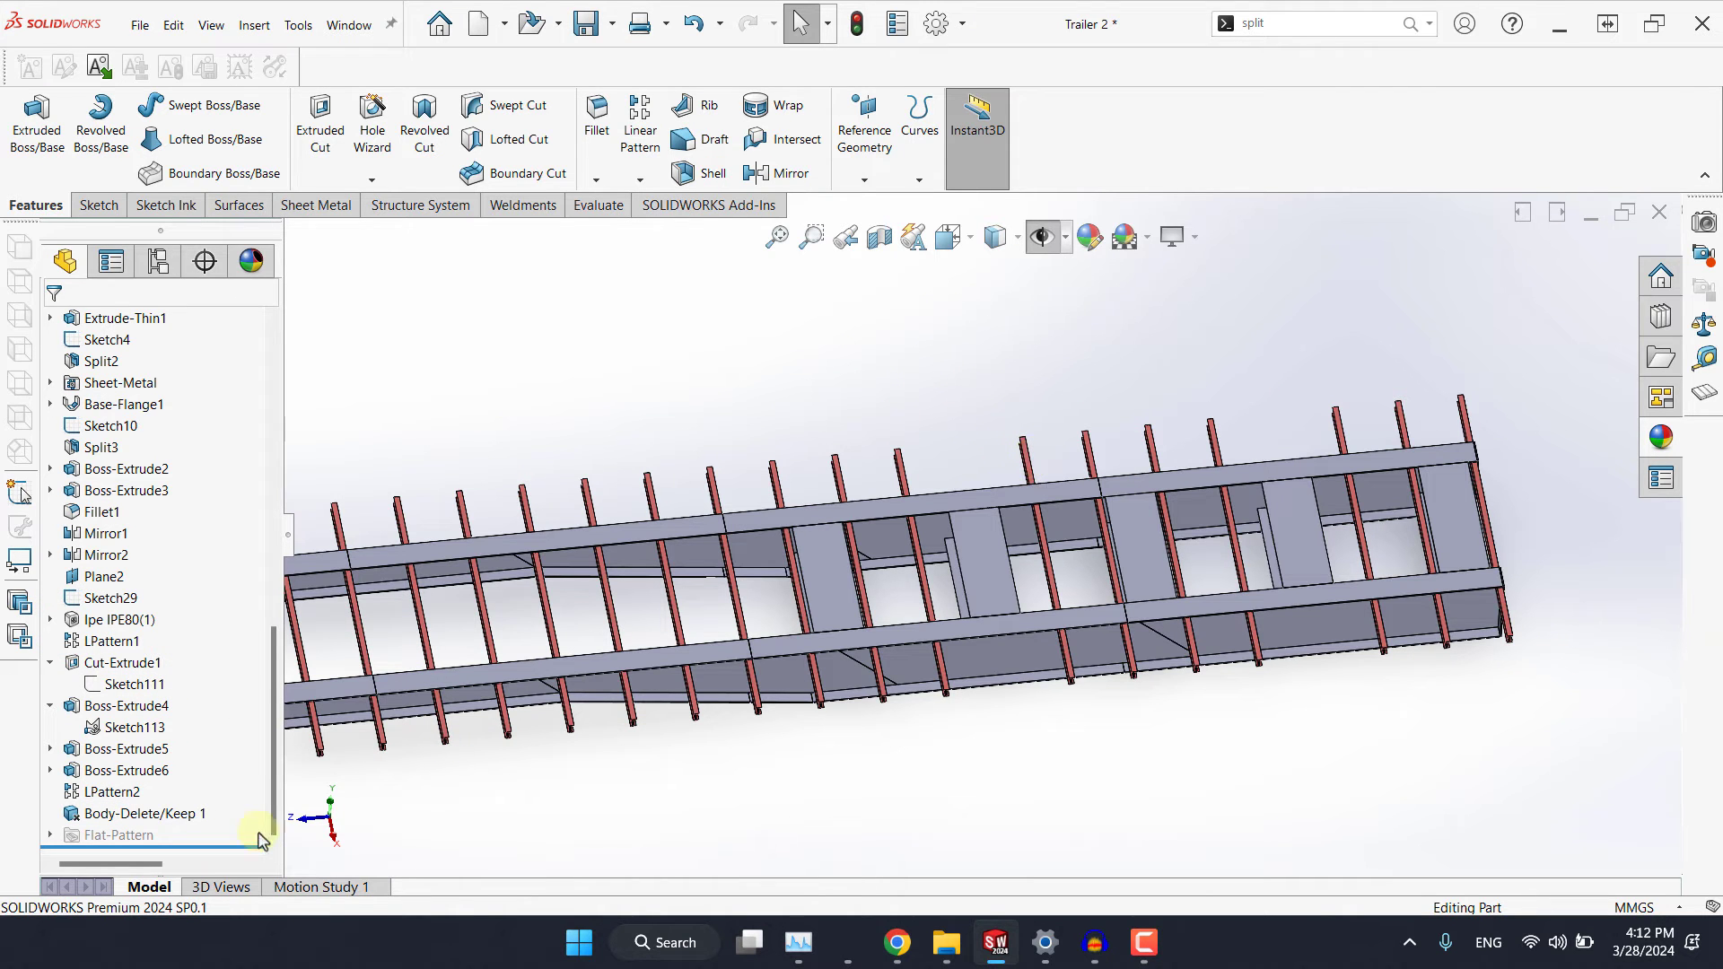
{"action": "left_click", "coordinate": [135, 813]}
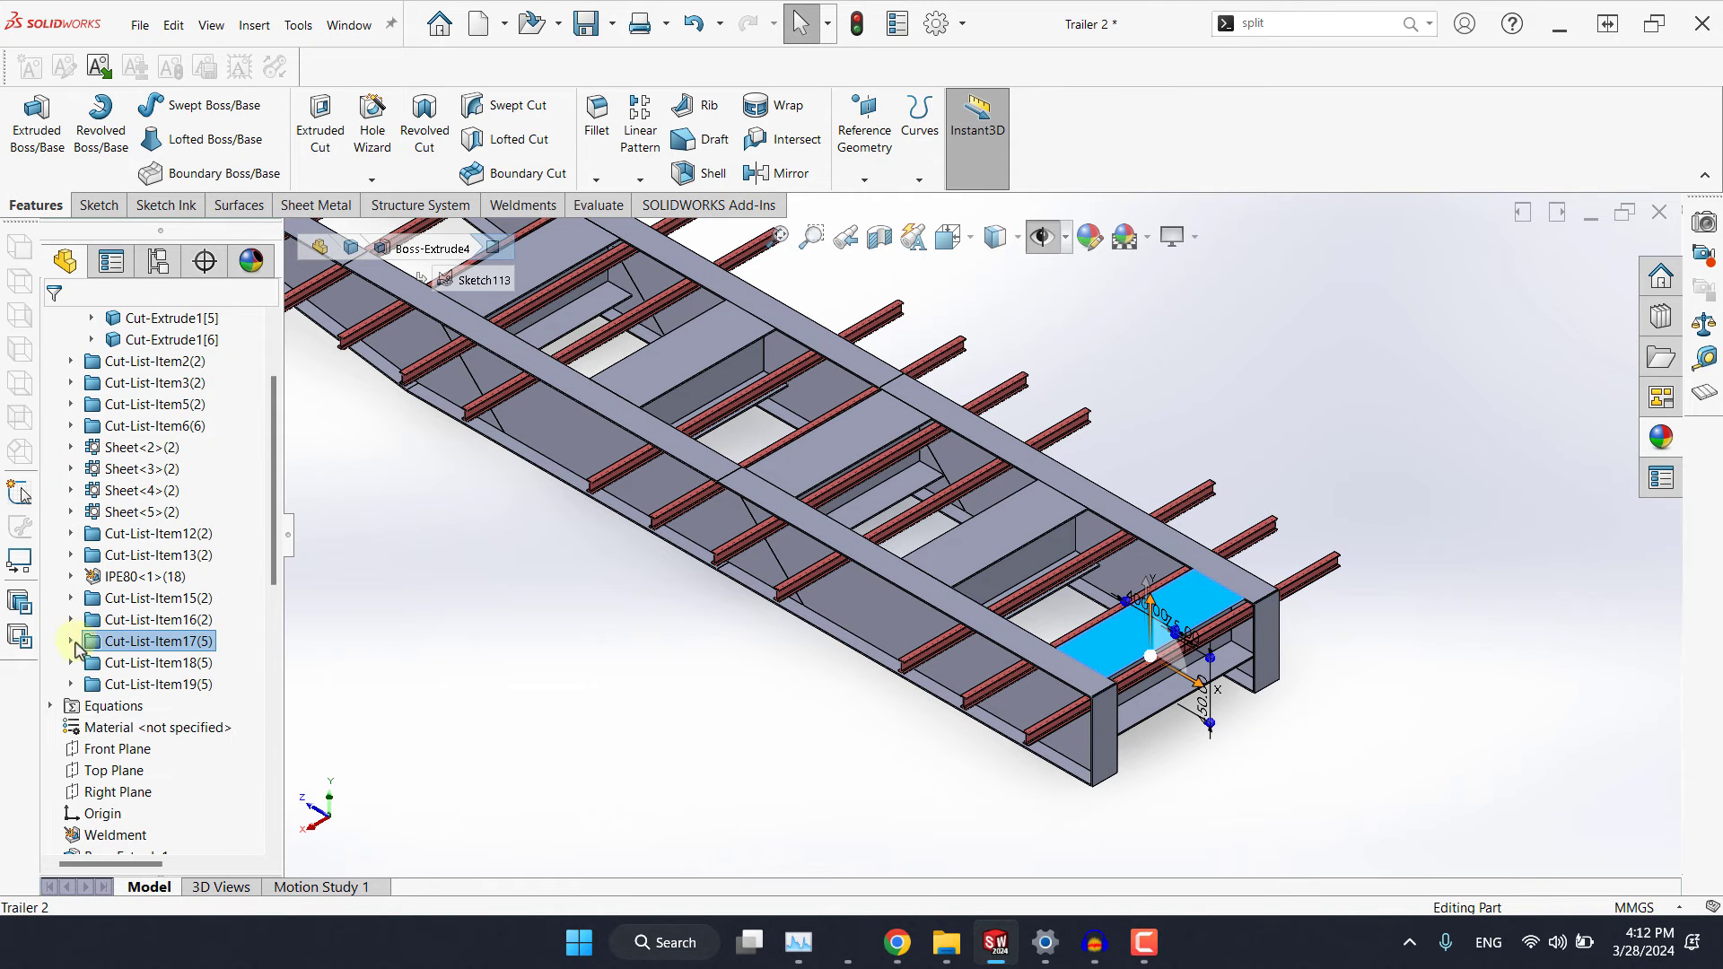
{"action": "left_click", "coordinate": [70, 641]}
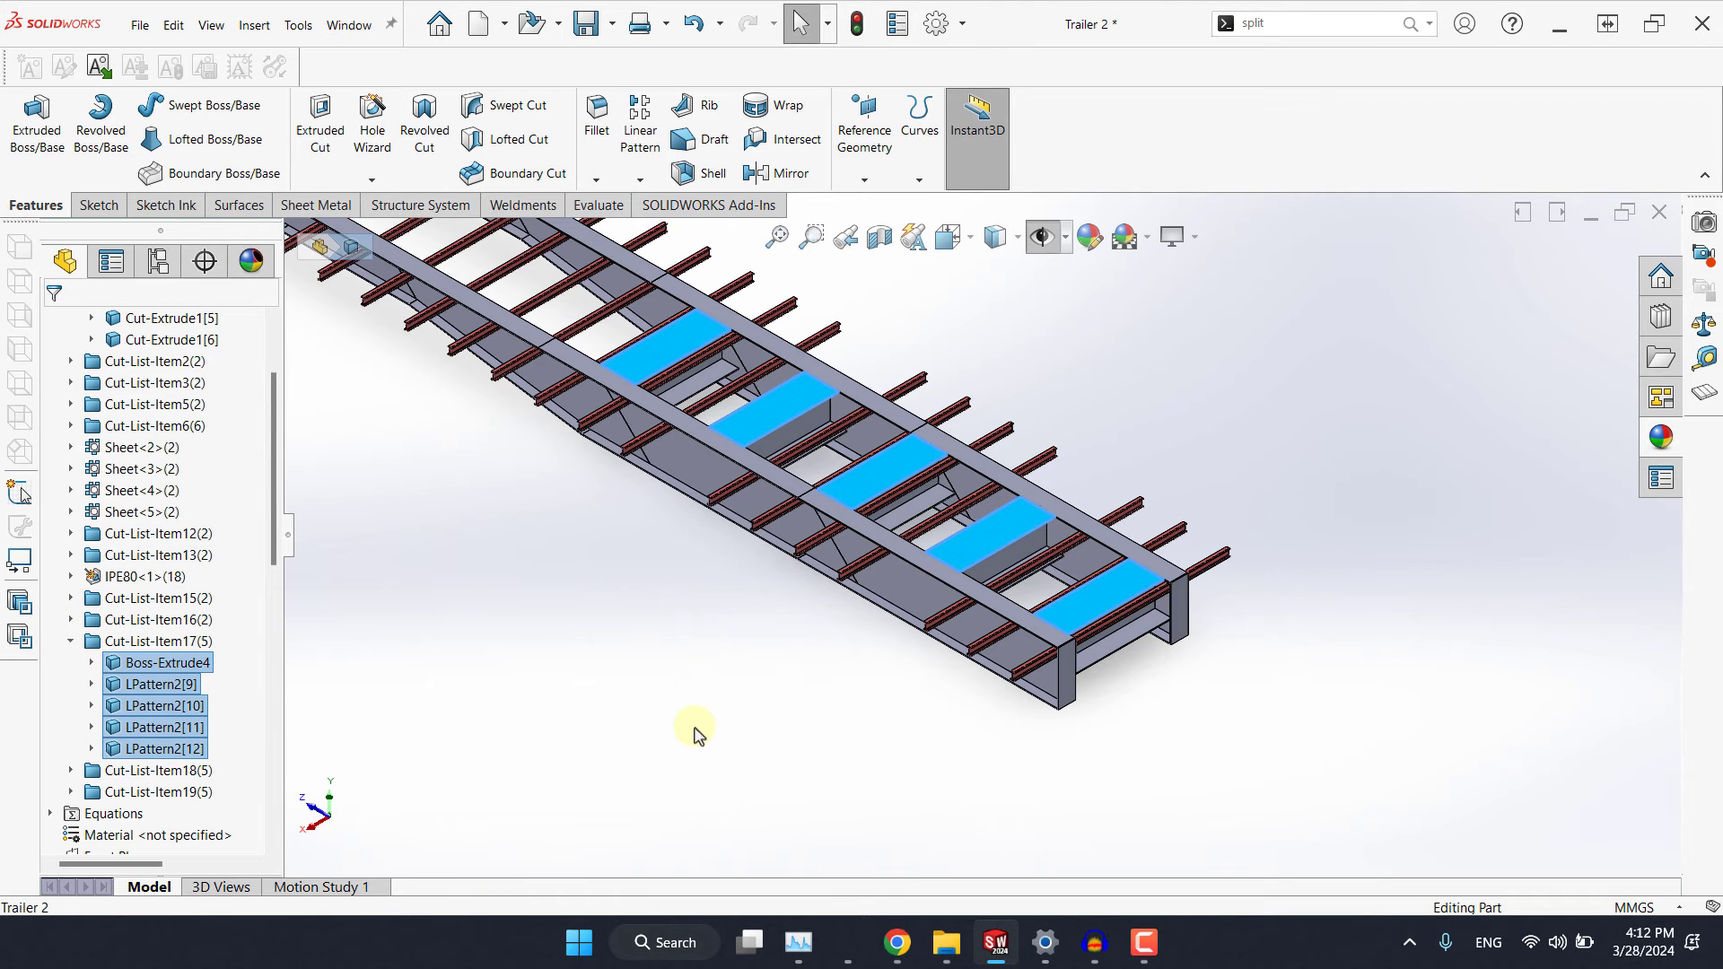
{"action": "left_click", "coordinate": [692, 734]}
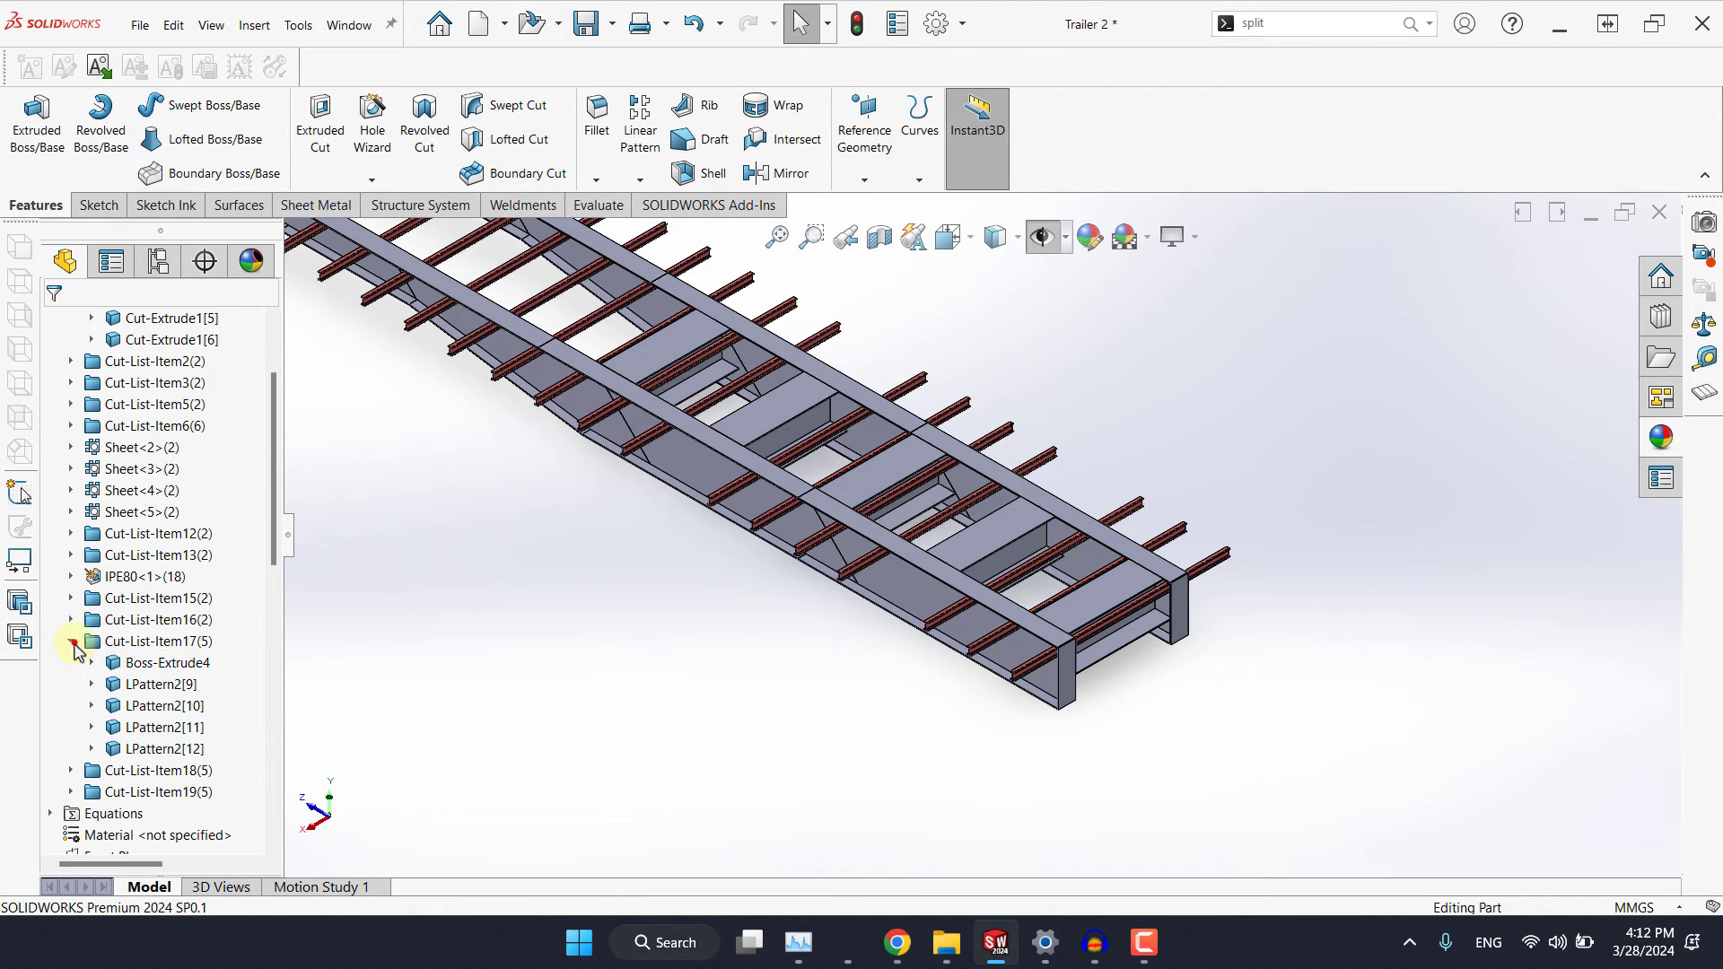
{"action": "left_click", "coordinate": [73, 641]}
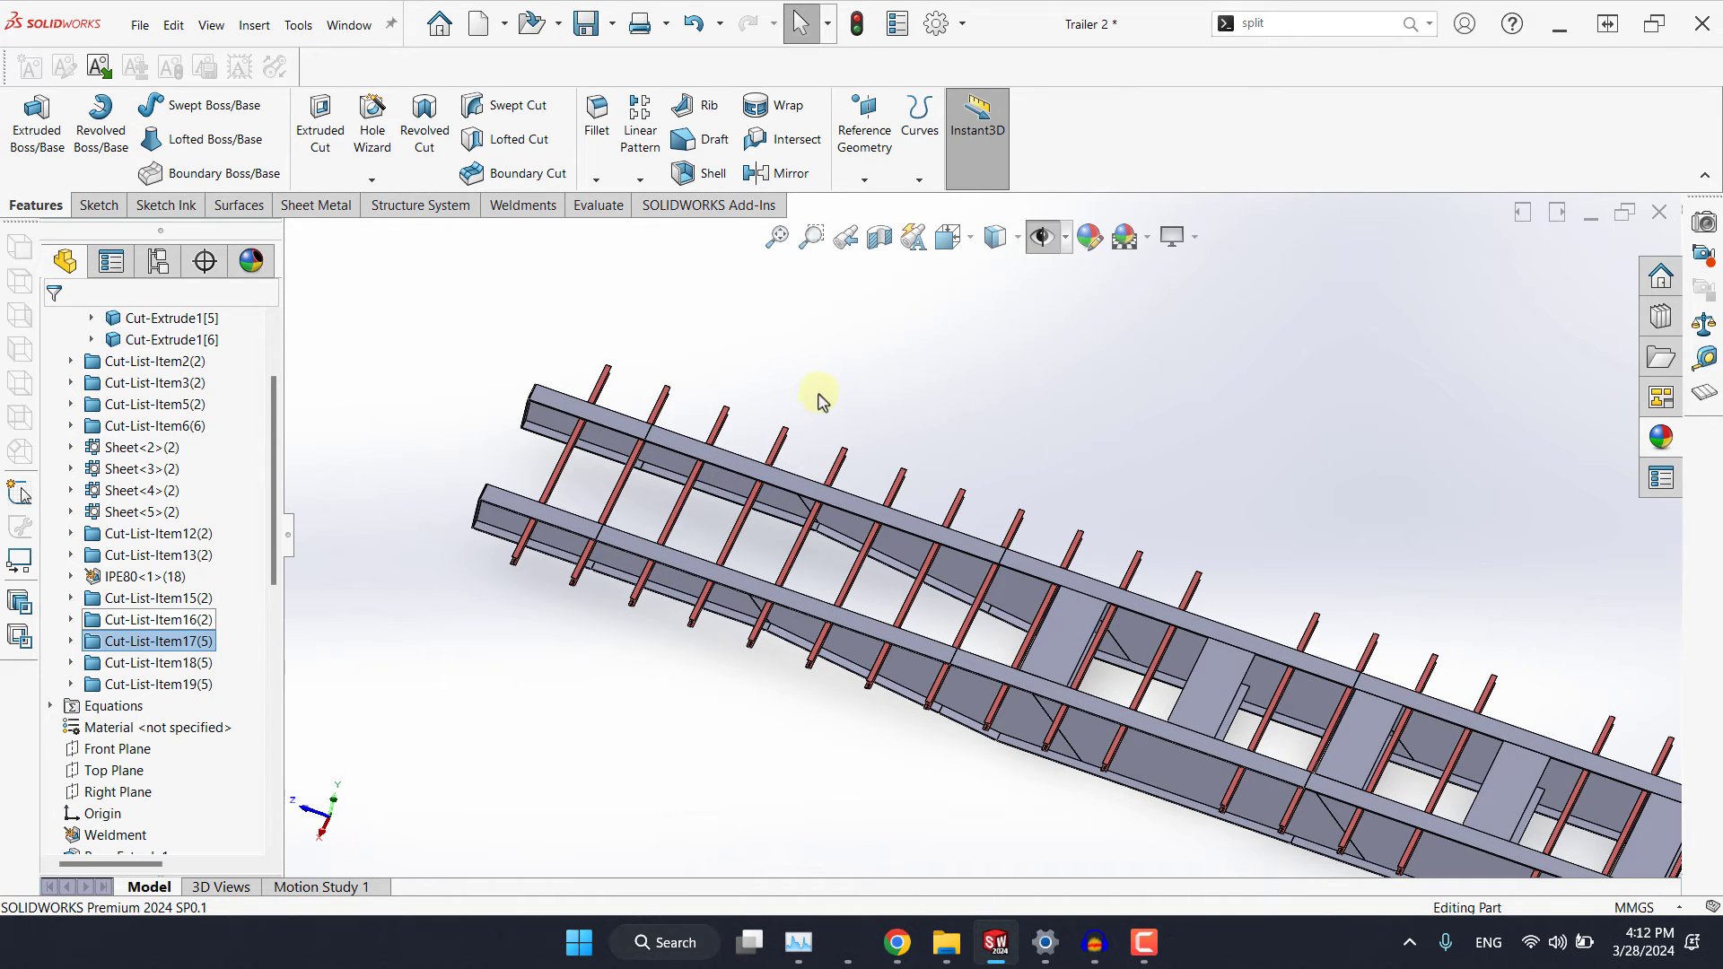
{"action": "mouse_move", "coordinate": [741, 481]}
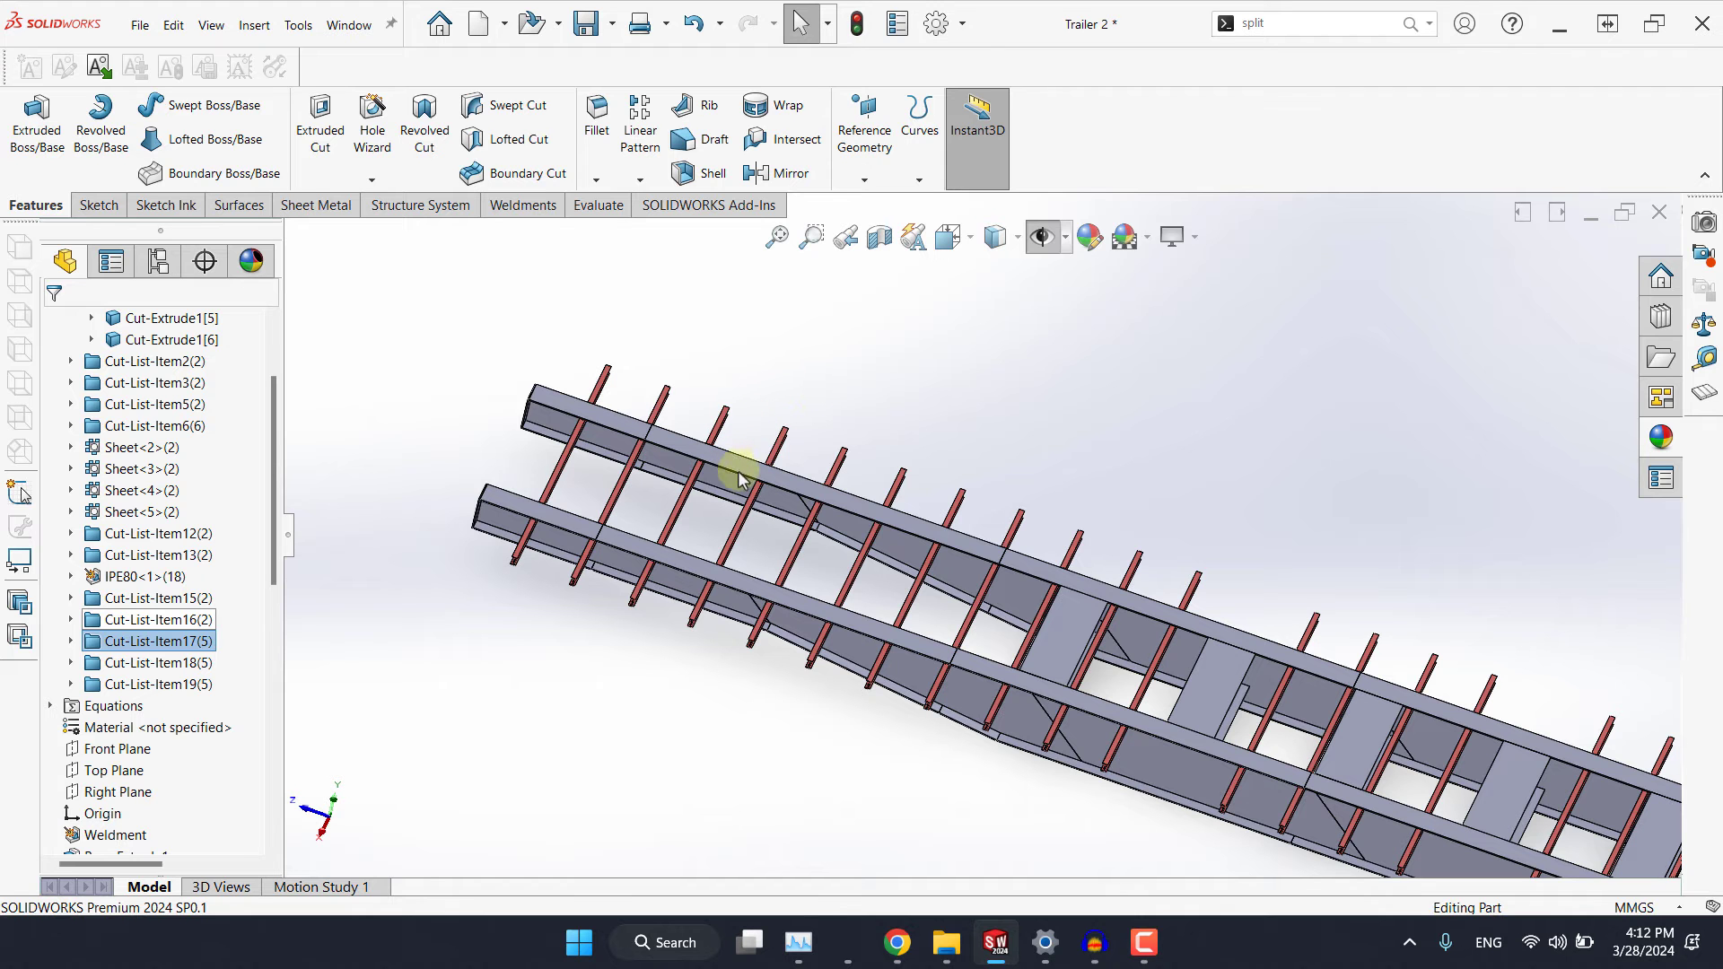
{"action": "left_click", "coordinate": [346, 24]}
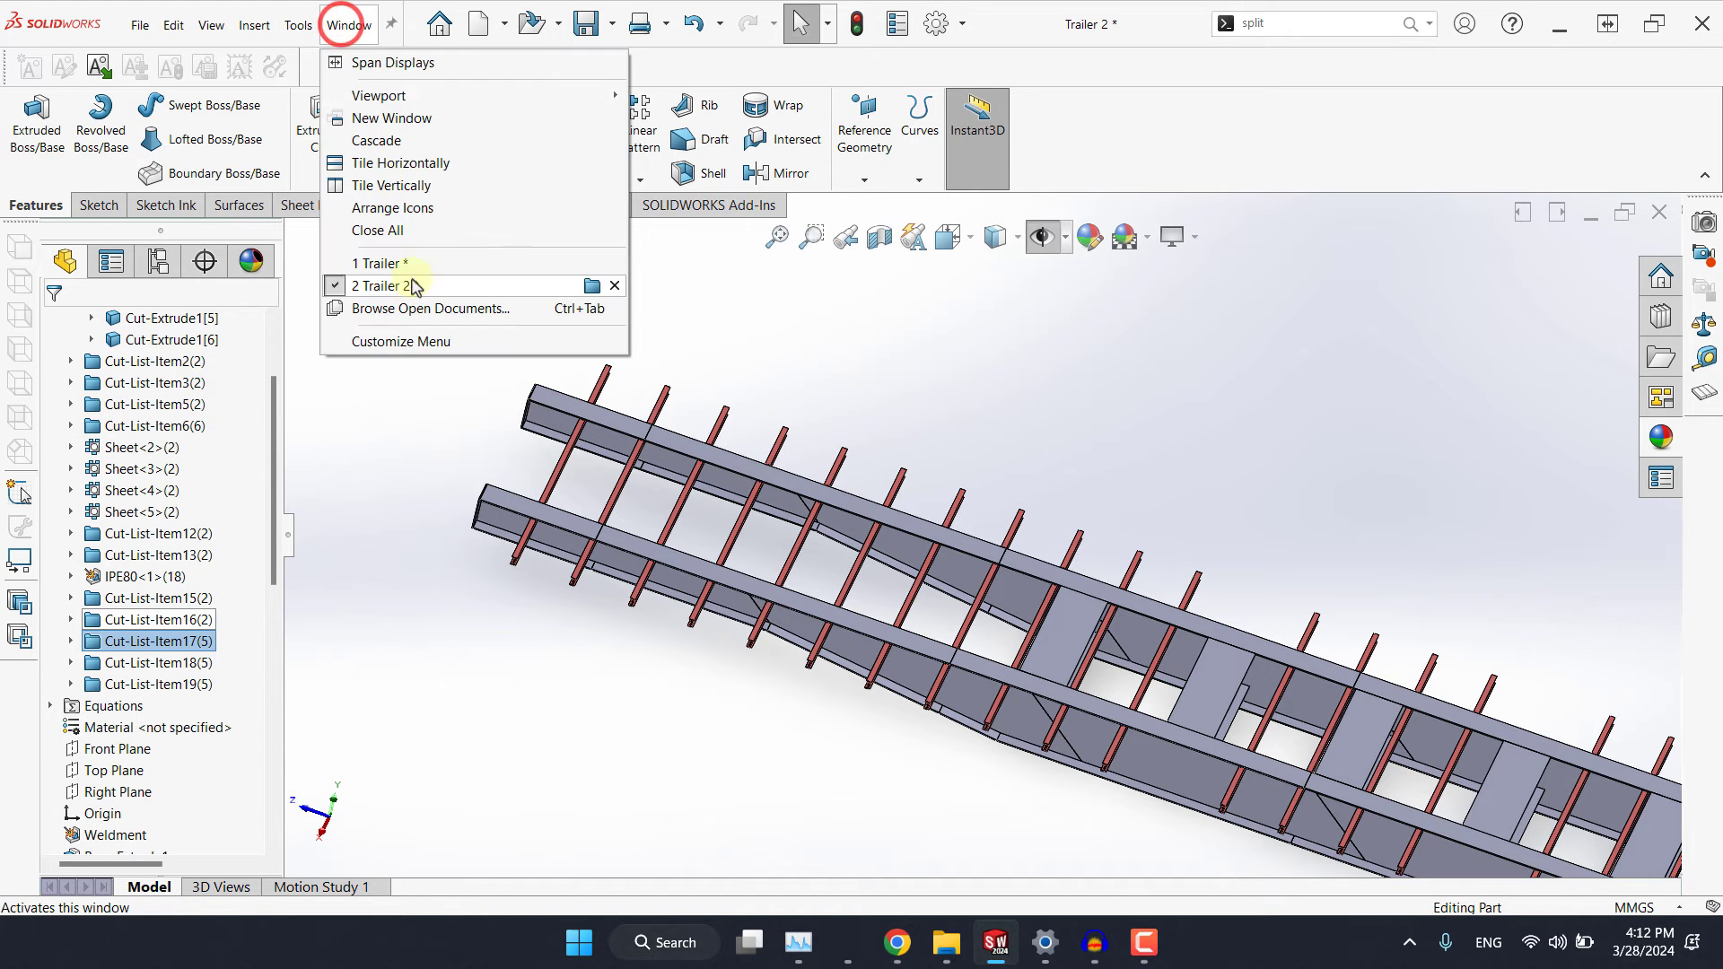
In Trailer 2, start a Right Plane sketch and draw the plate profile line under the frame front.
{"action": "left_click", "coordinate": [379, 262]}
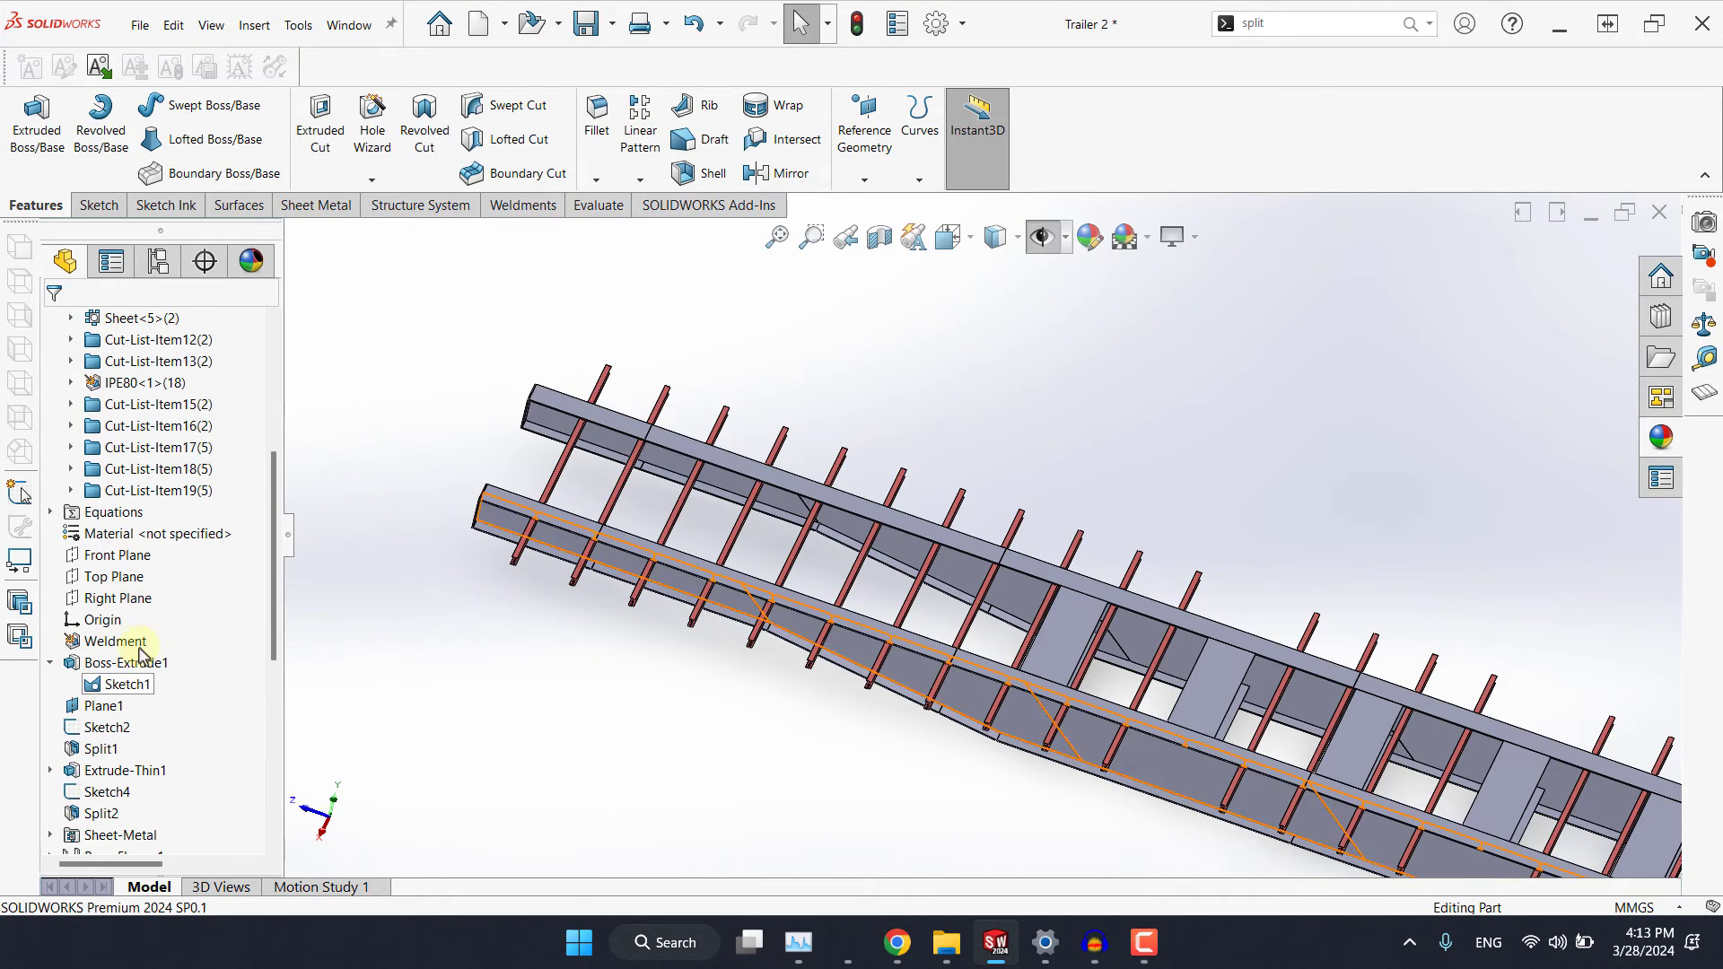
{"action": "left_click", "coordinate": [118, 596]}
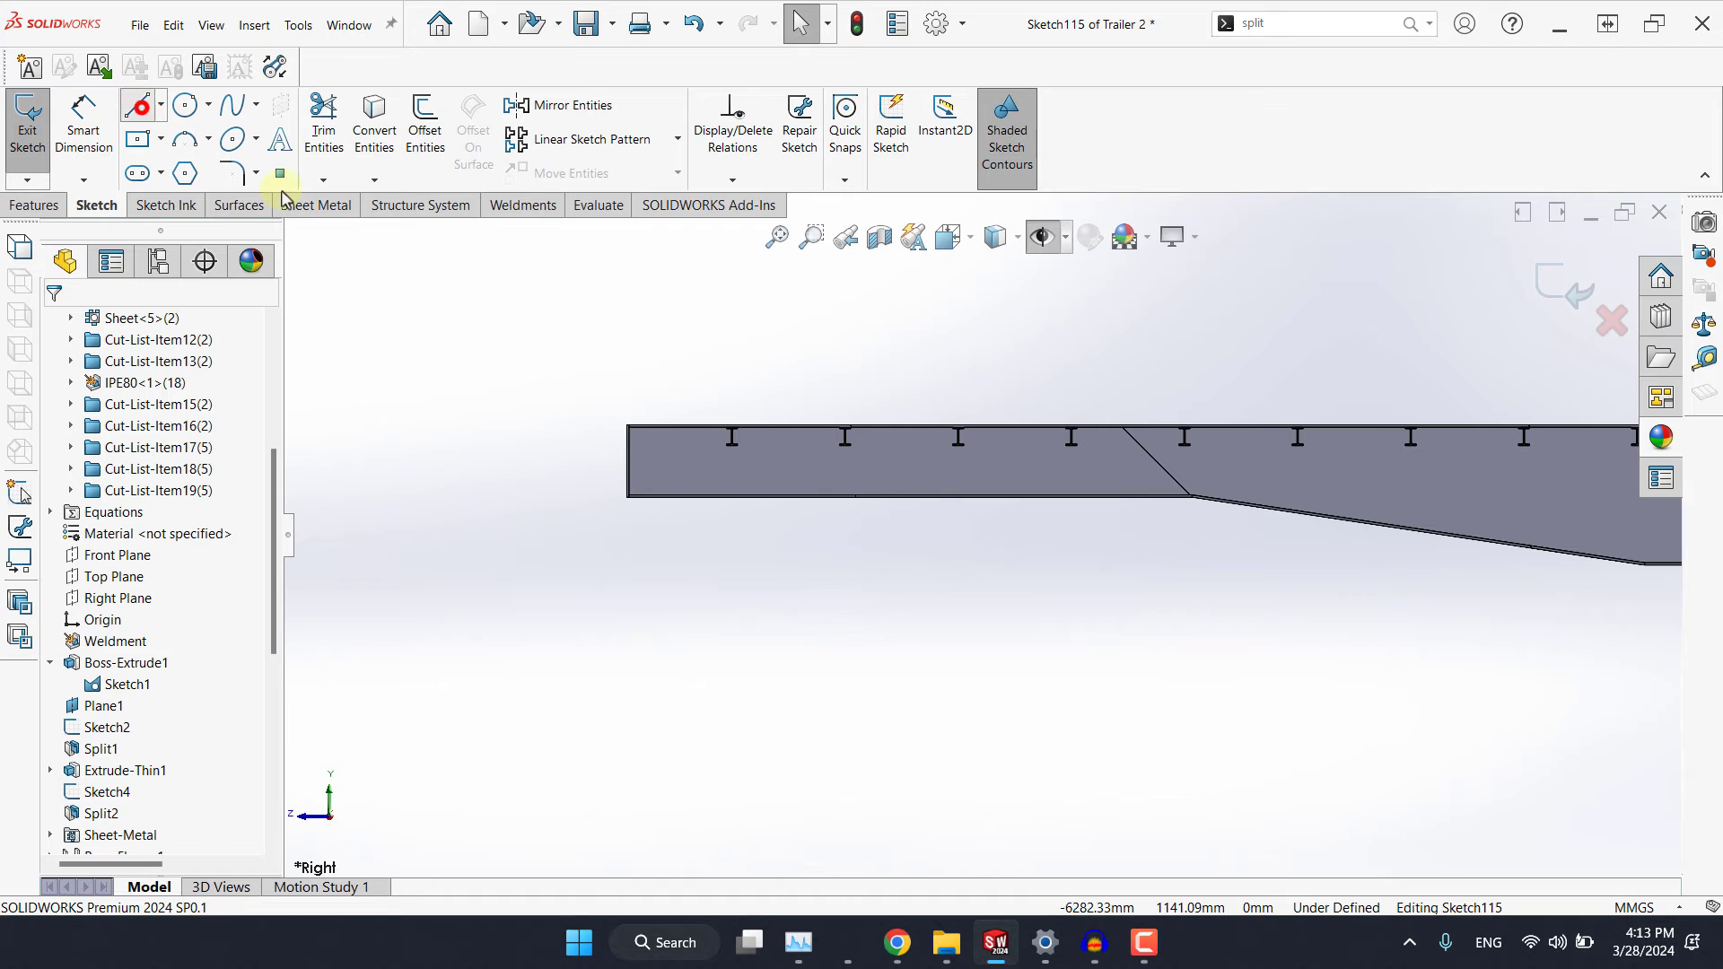
{"action": "left_click", "coordinate": [134, 104]}
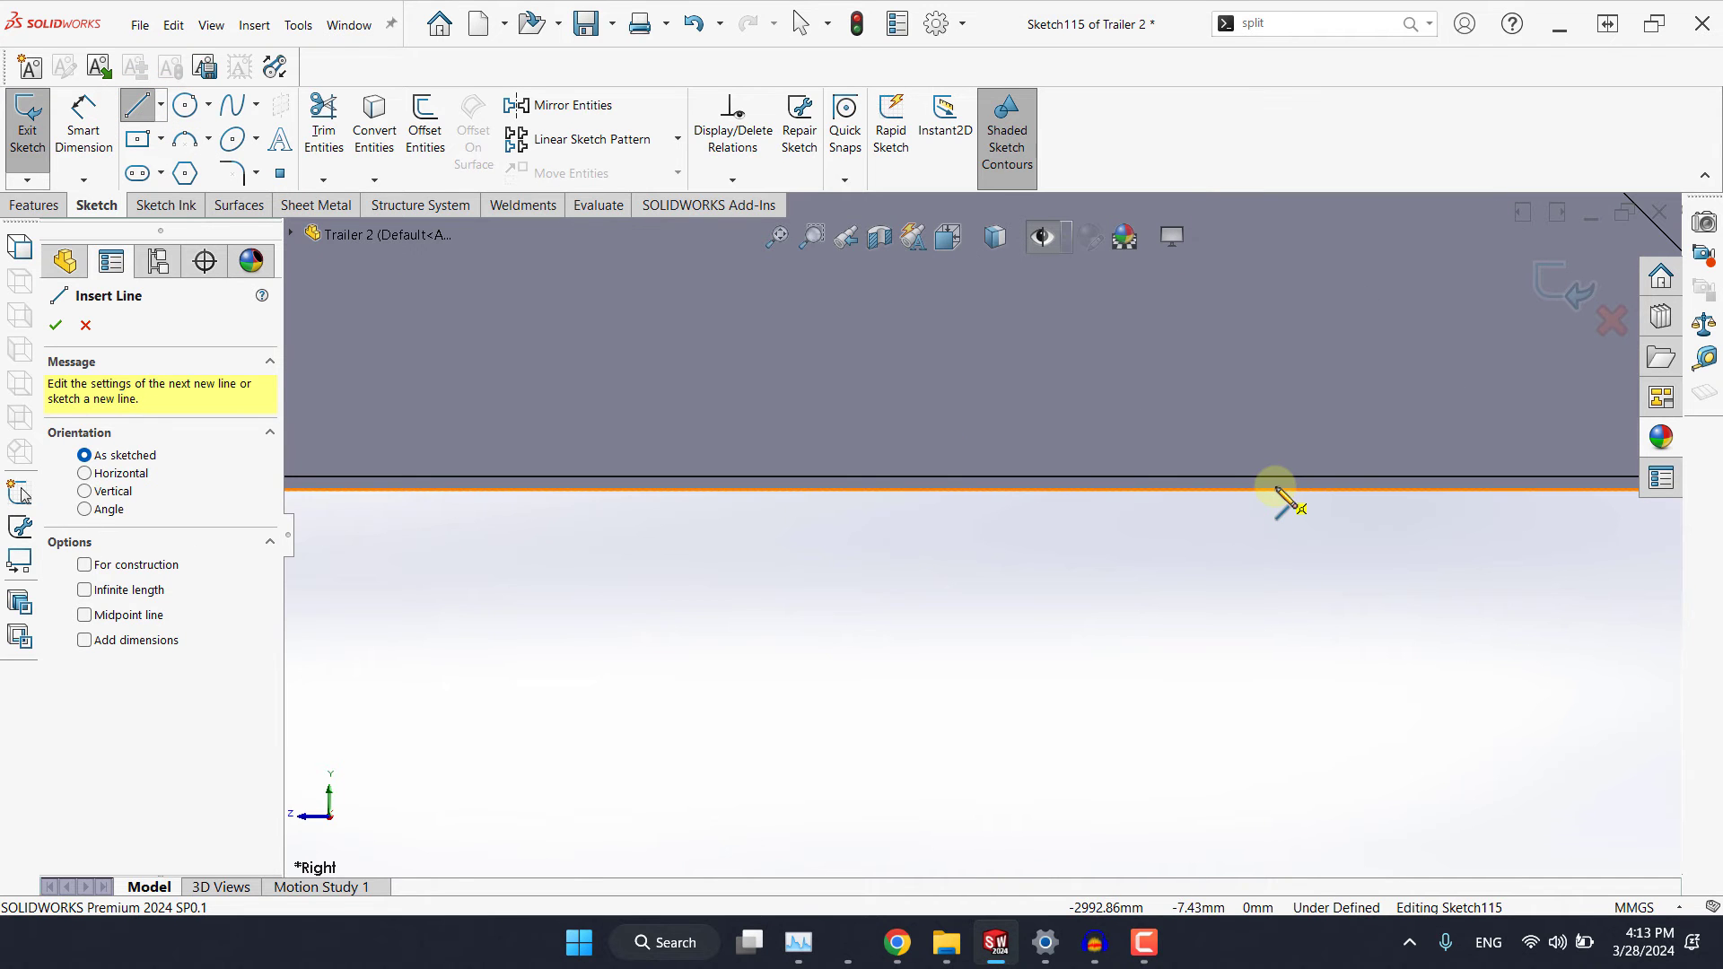
{"action": "left_click_drag", "start_coordinate": [1274, 496], "coordinate": [835, 528]}
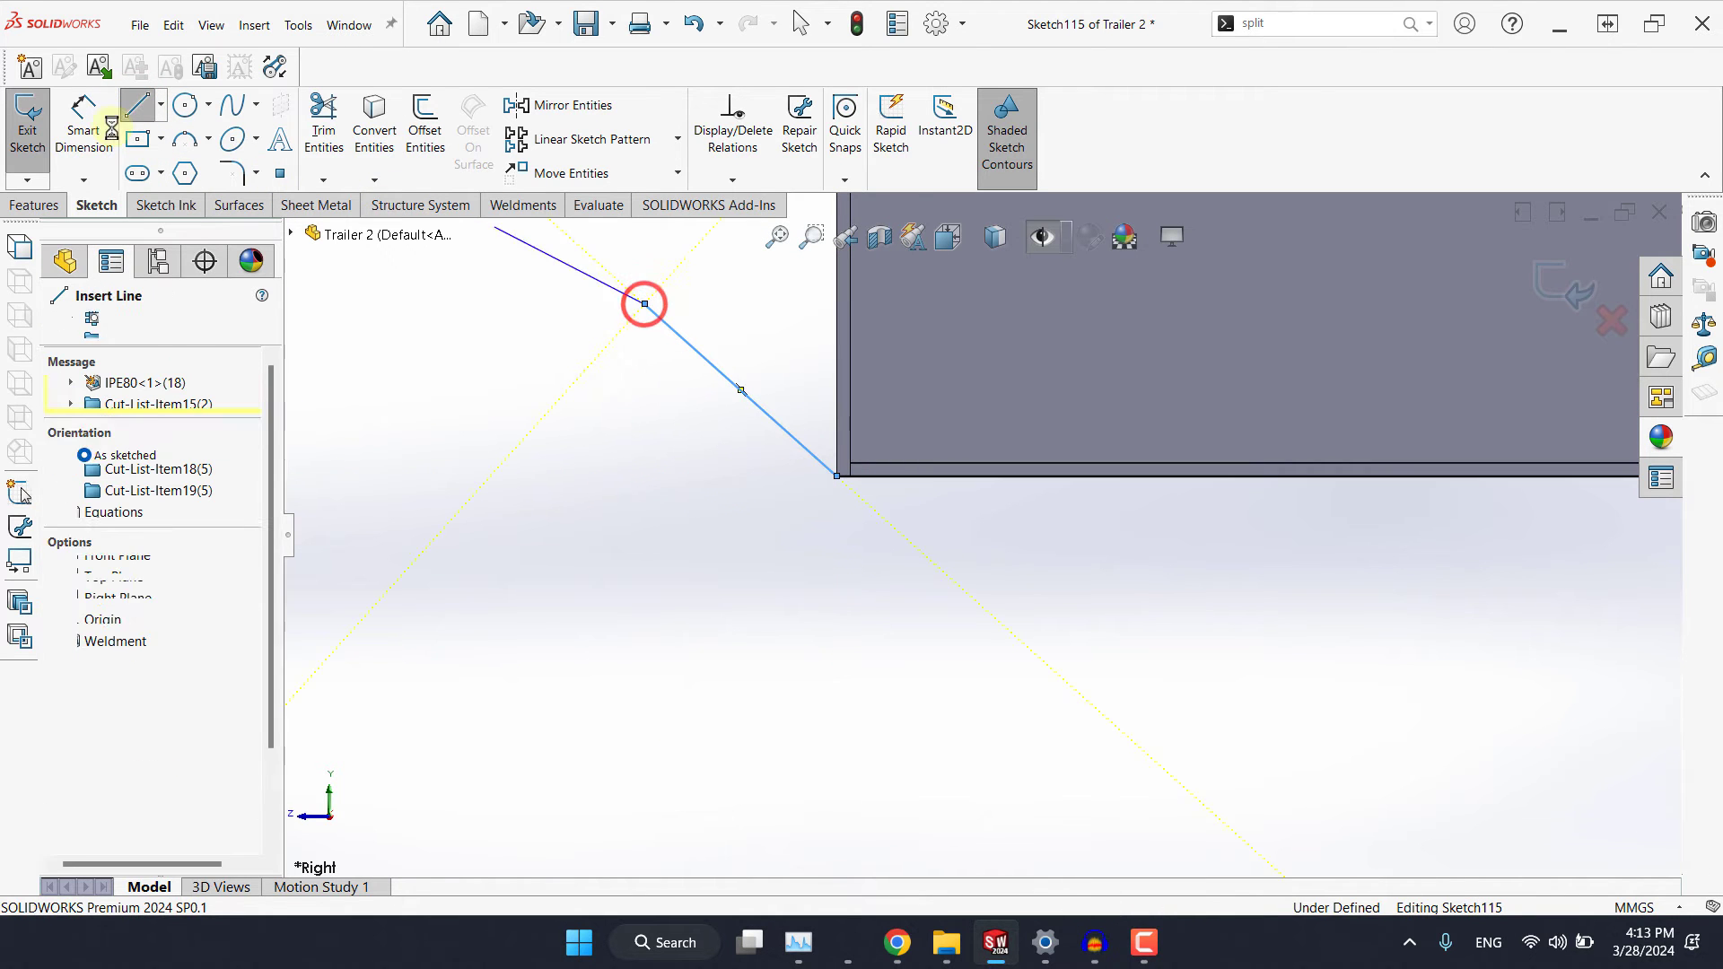
Dimension the slanted line's angle and the 2000 mm straight length, then exit the sketch.
{"action": "left_click", "coordinate": [746, 389]}
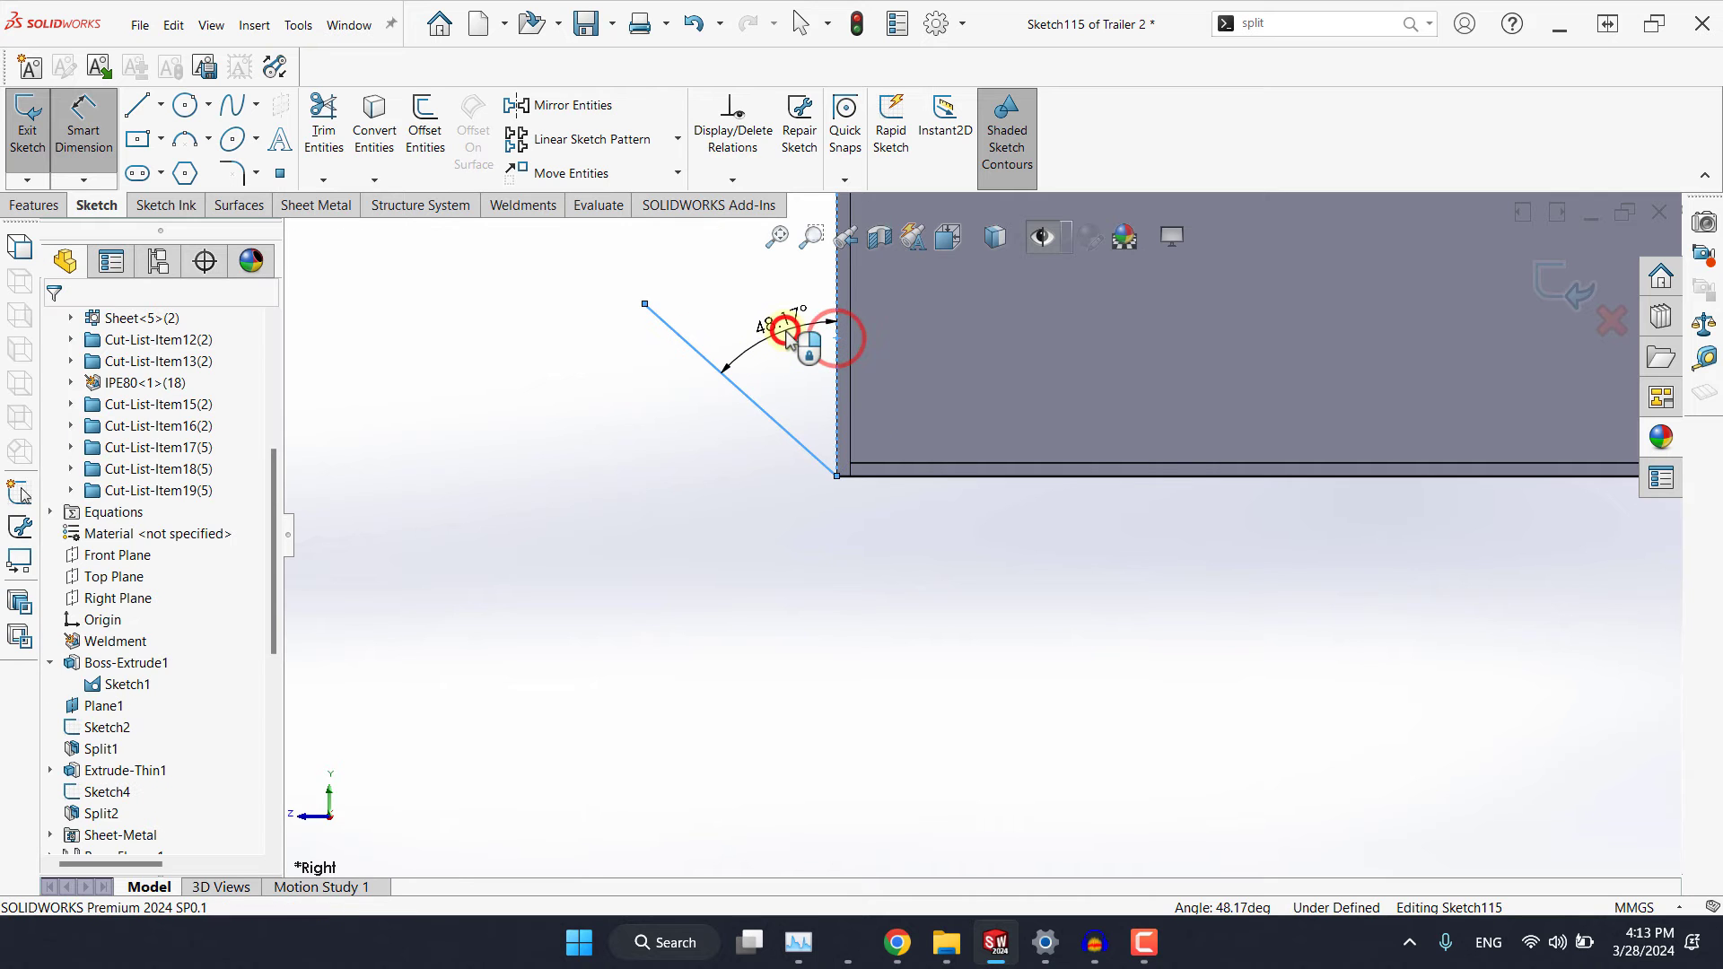
{"action": "left_click", "coordinate": [784, 327]}
{"action": "type", "text": "200"}
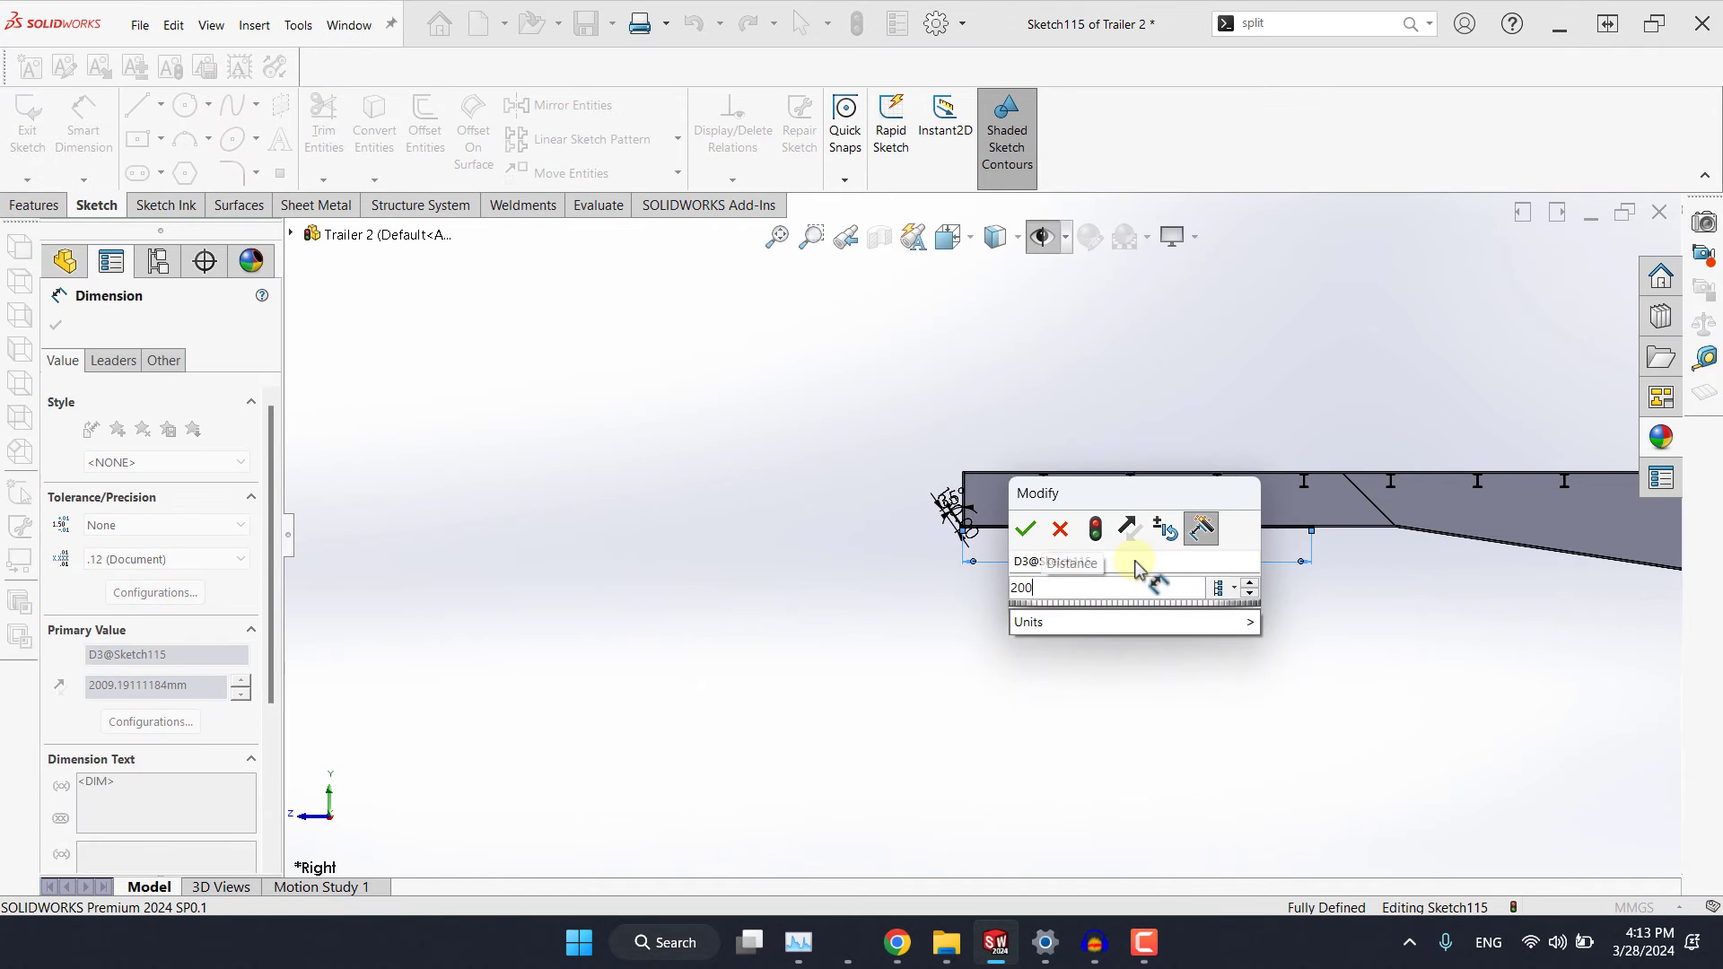
{"action": "left_click", "coordinate": [1025, 528]}
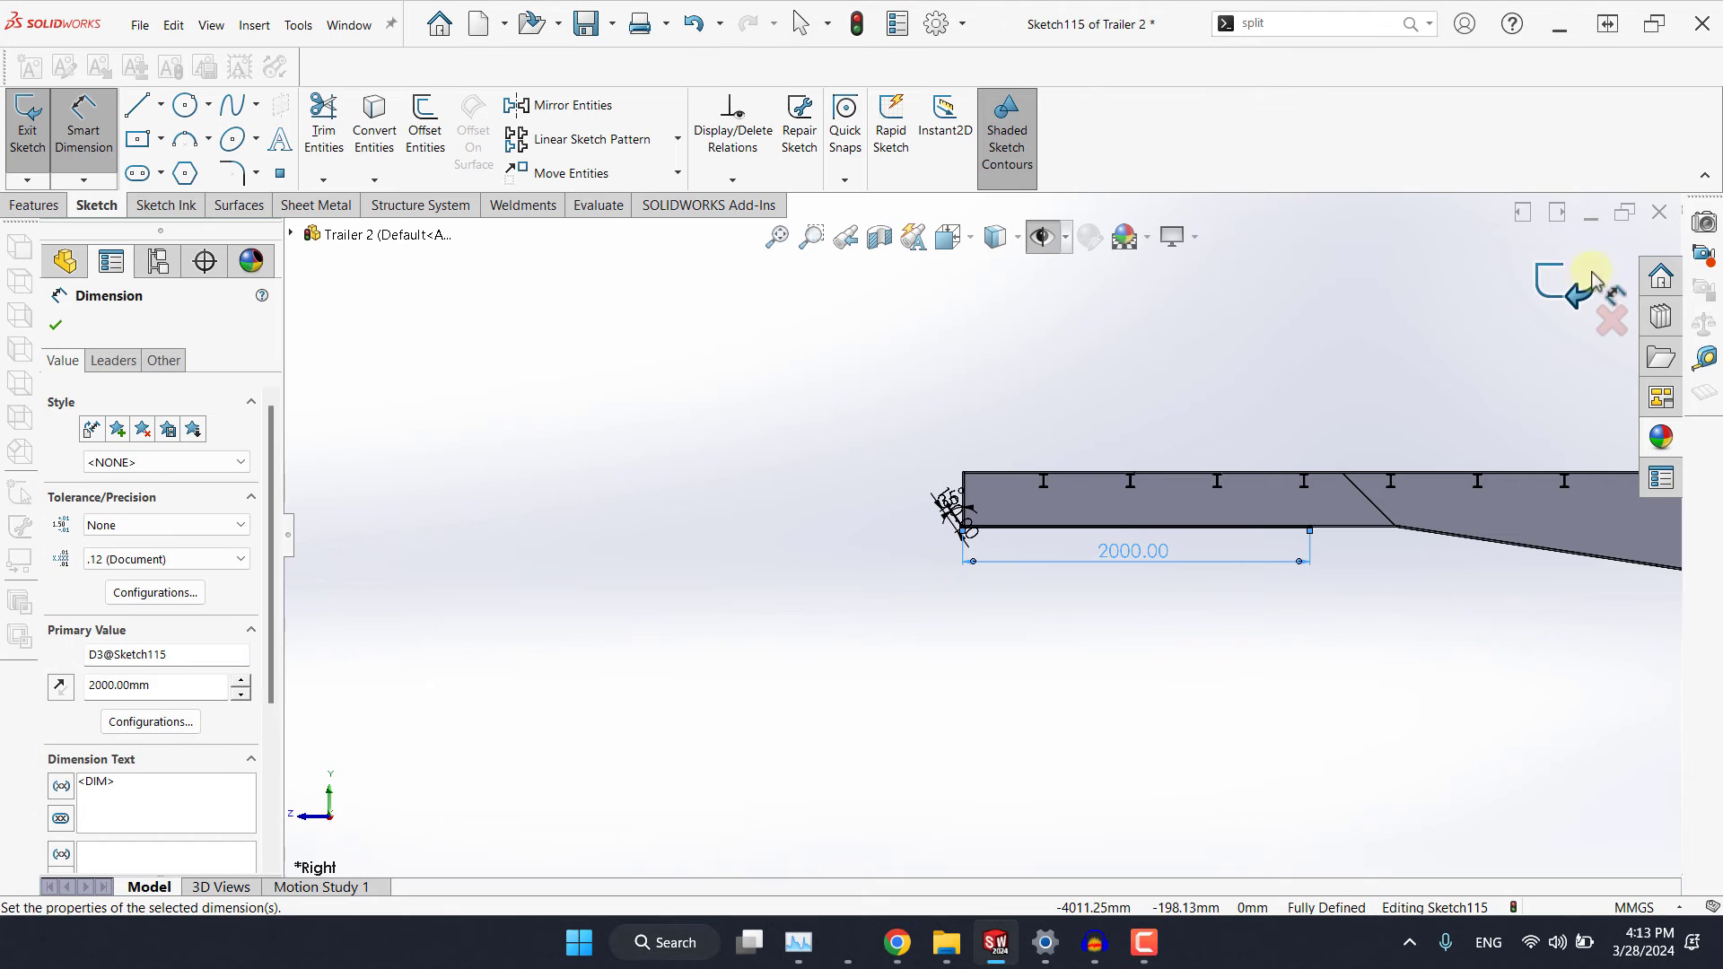
{"action": "left_click", "coordinate": [1568, 287]}
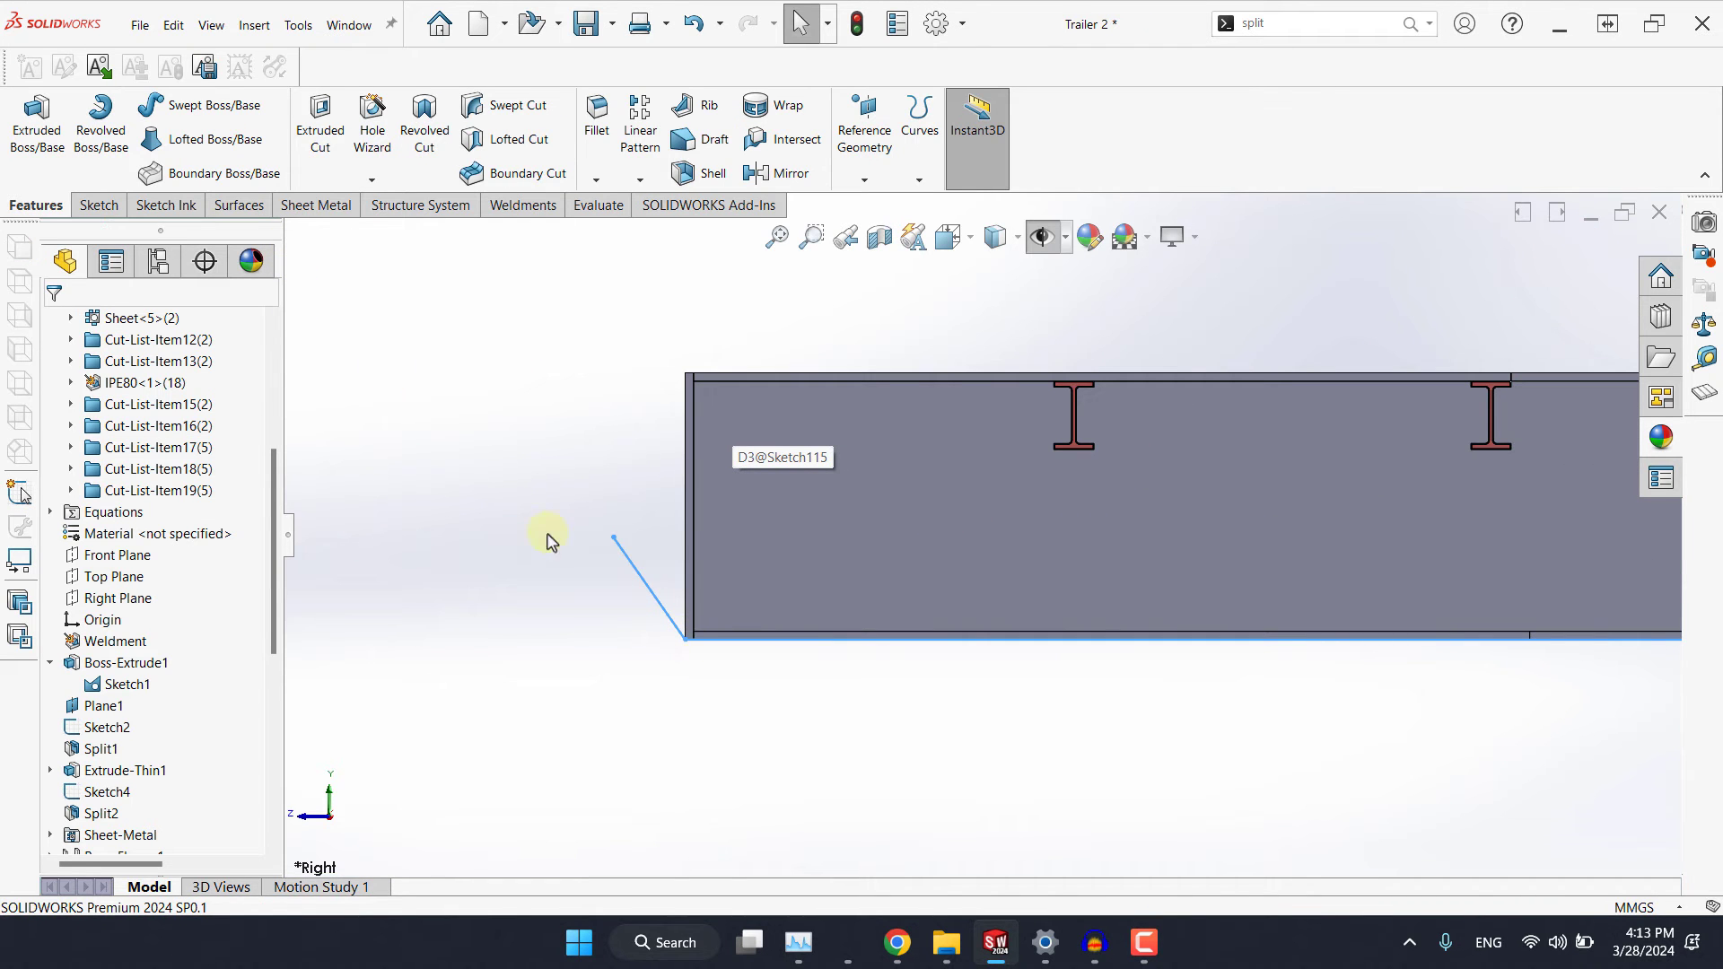
Start a Sheet Metal Base Flange from the profile with Reverse direction checked.
{"action": "left_click", "coordinate": [316, 205]}
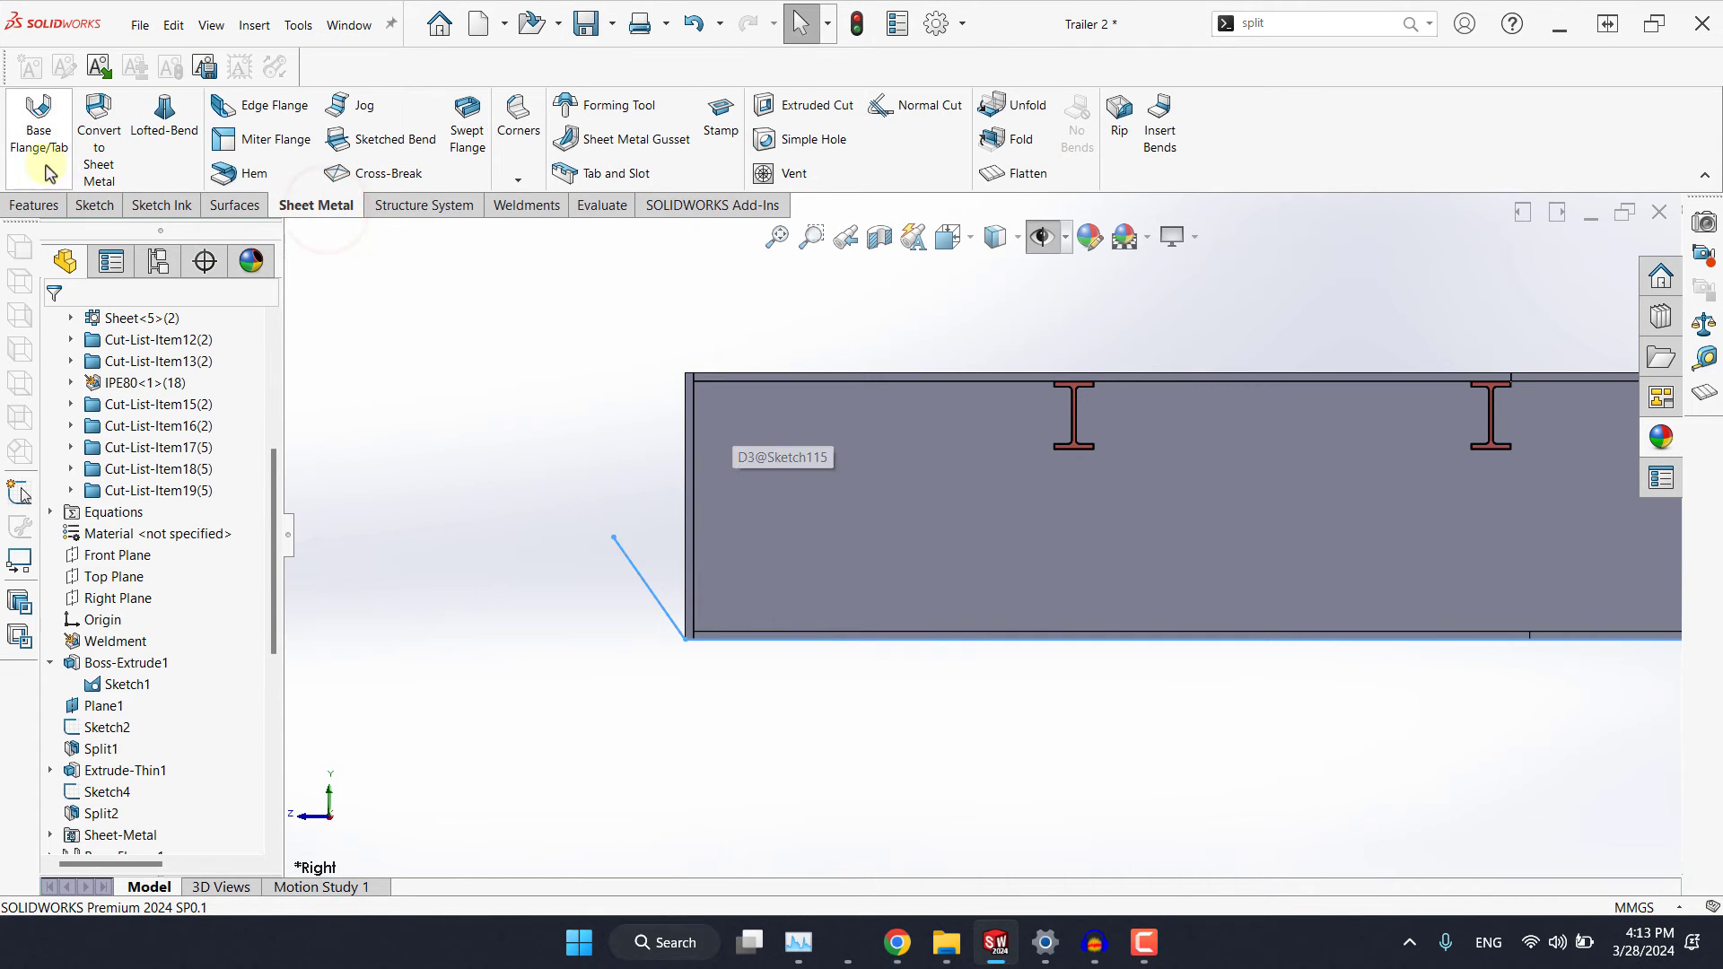
{"action": "mouse_move", "coordinate": [39, 131]}
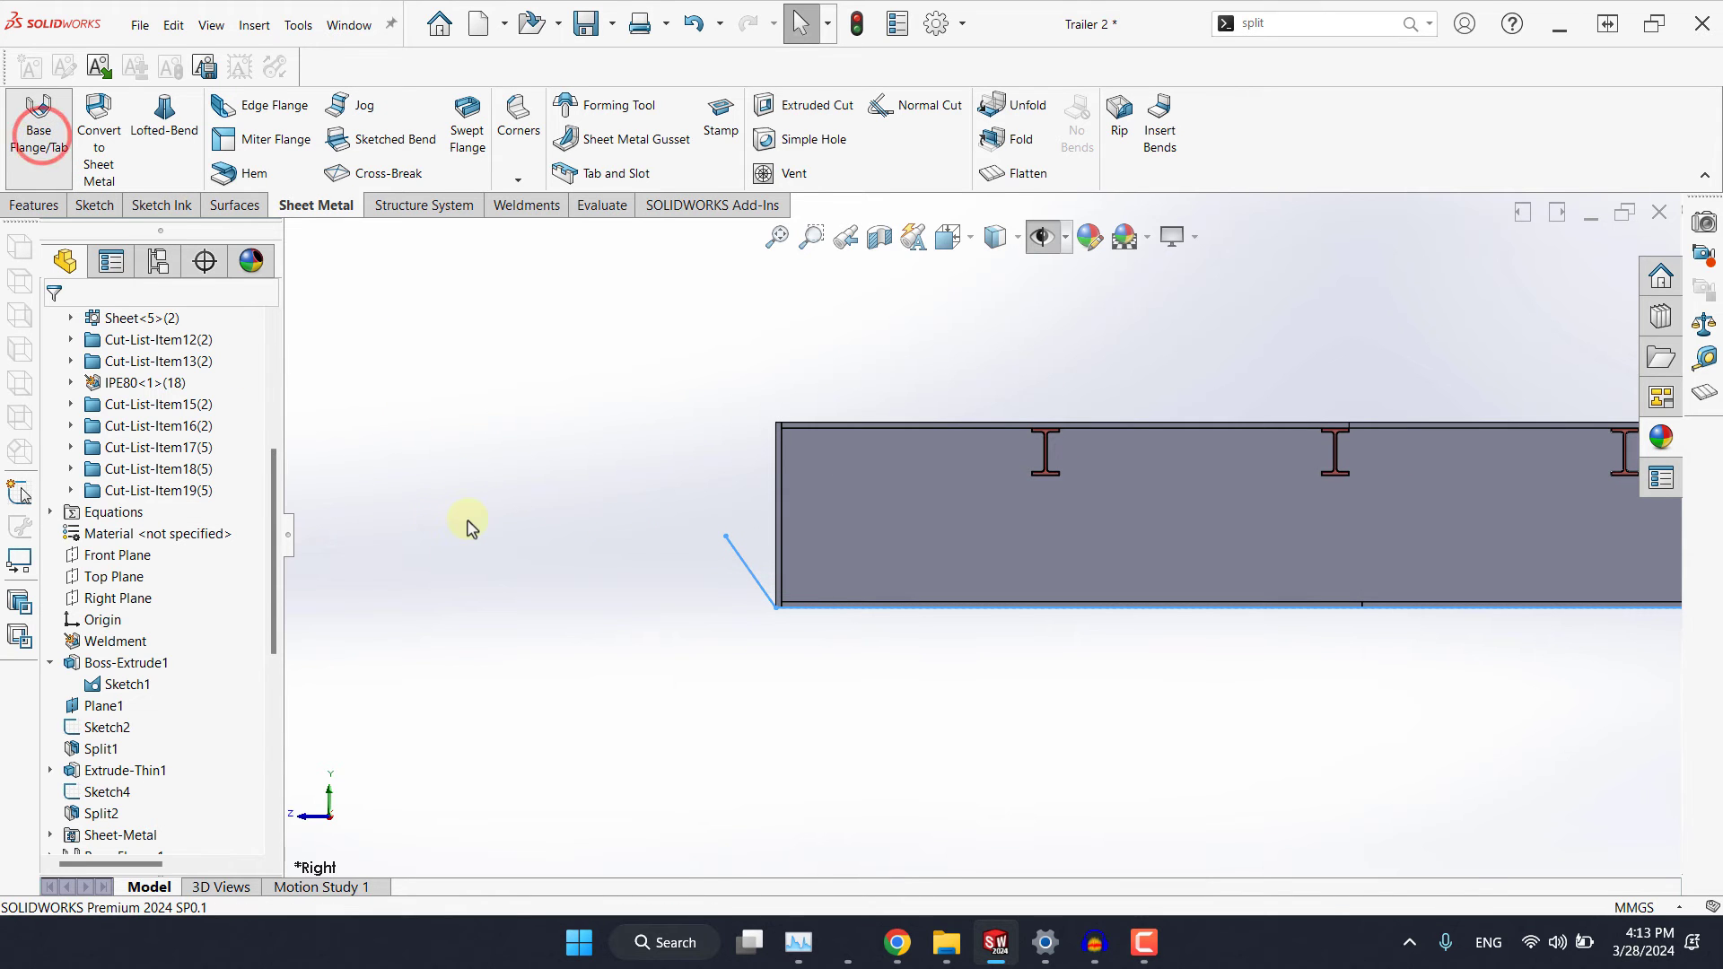
{"action": "left_click", "coordinate": [38, 129]}
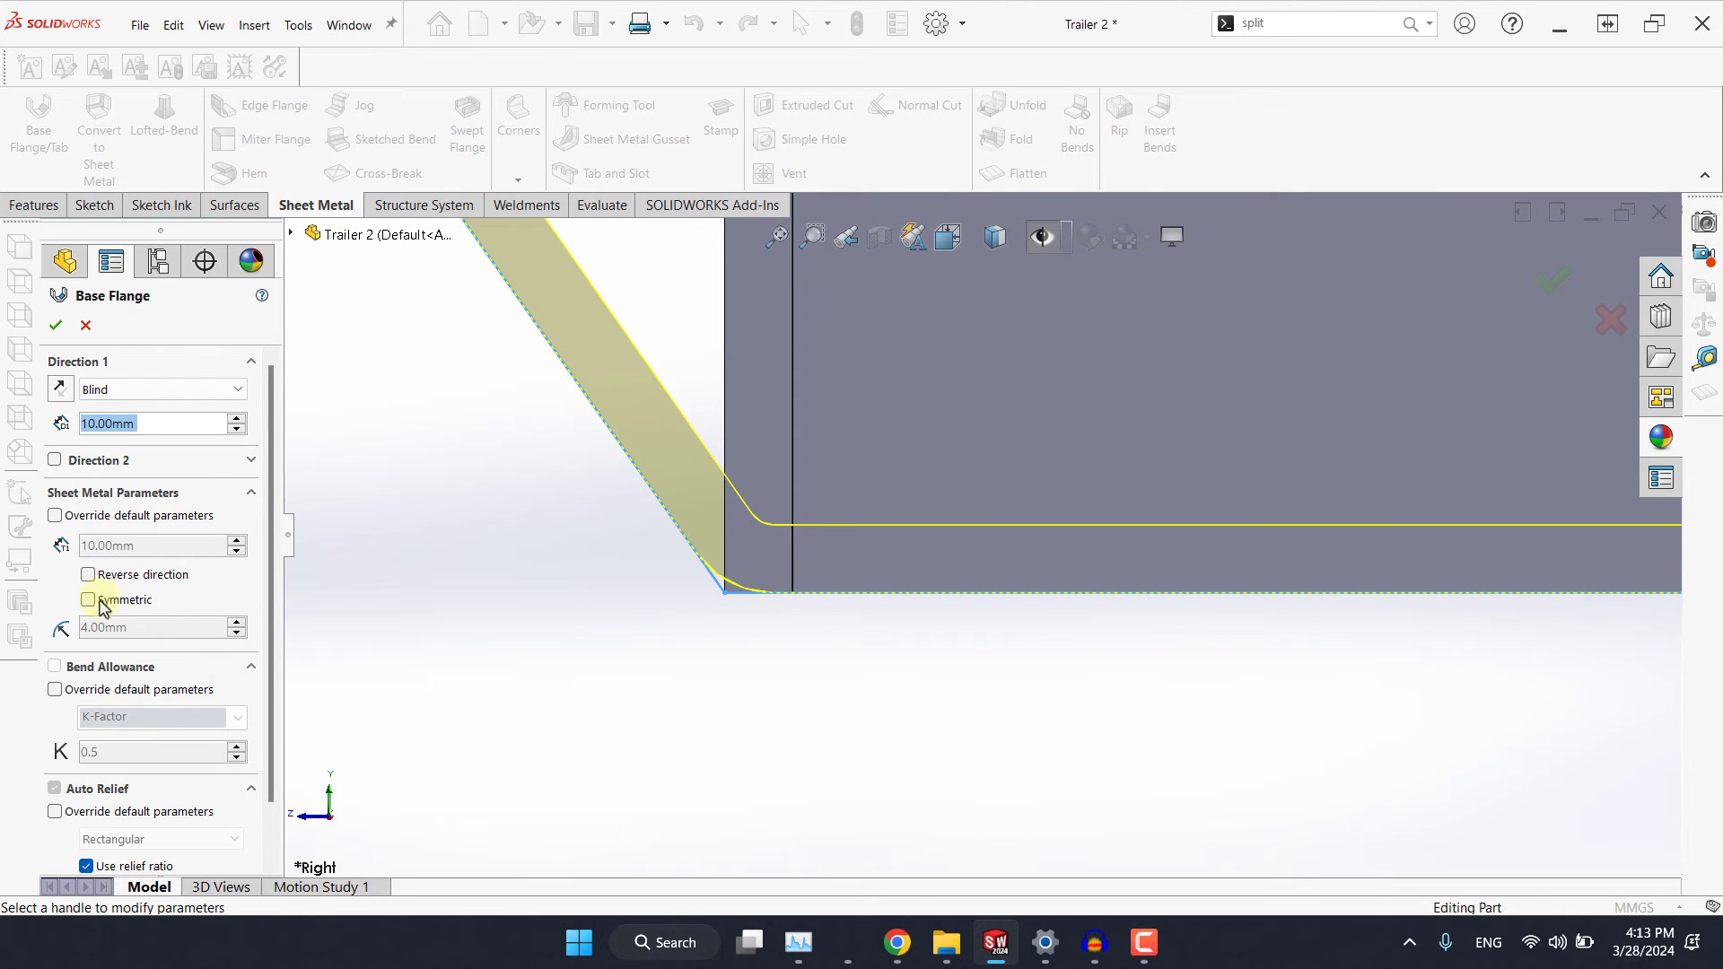
{"action": "left_click", "coordinate": [88, 574]}
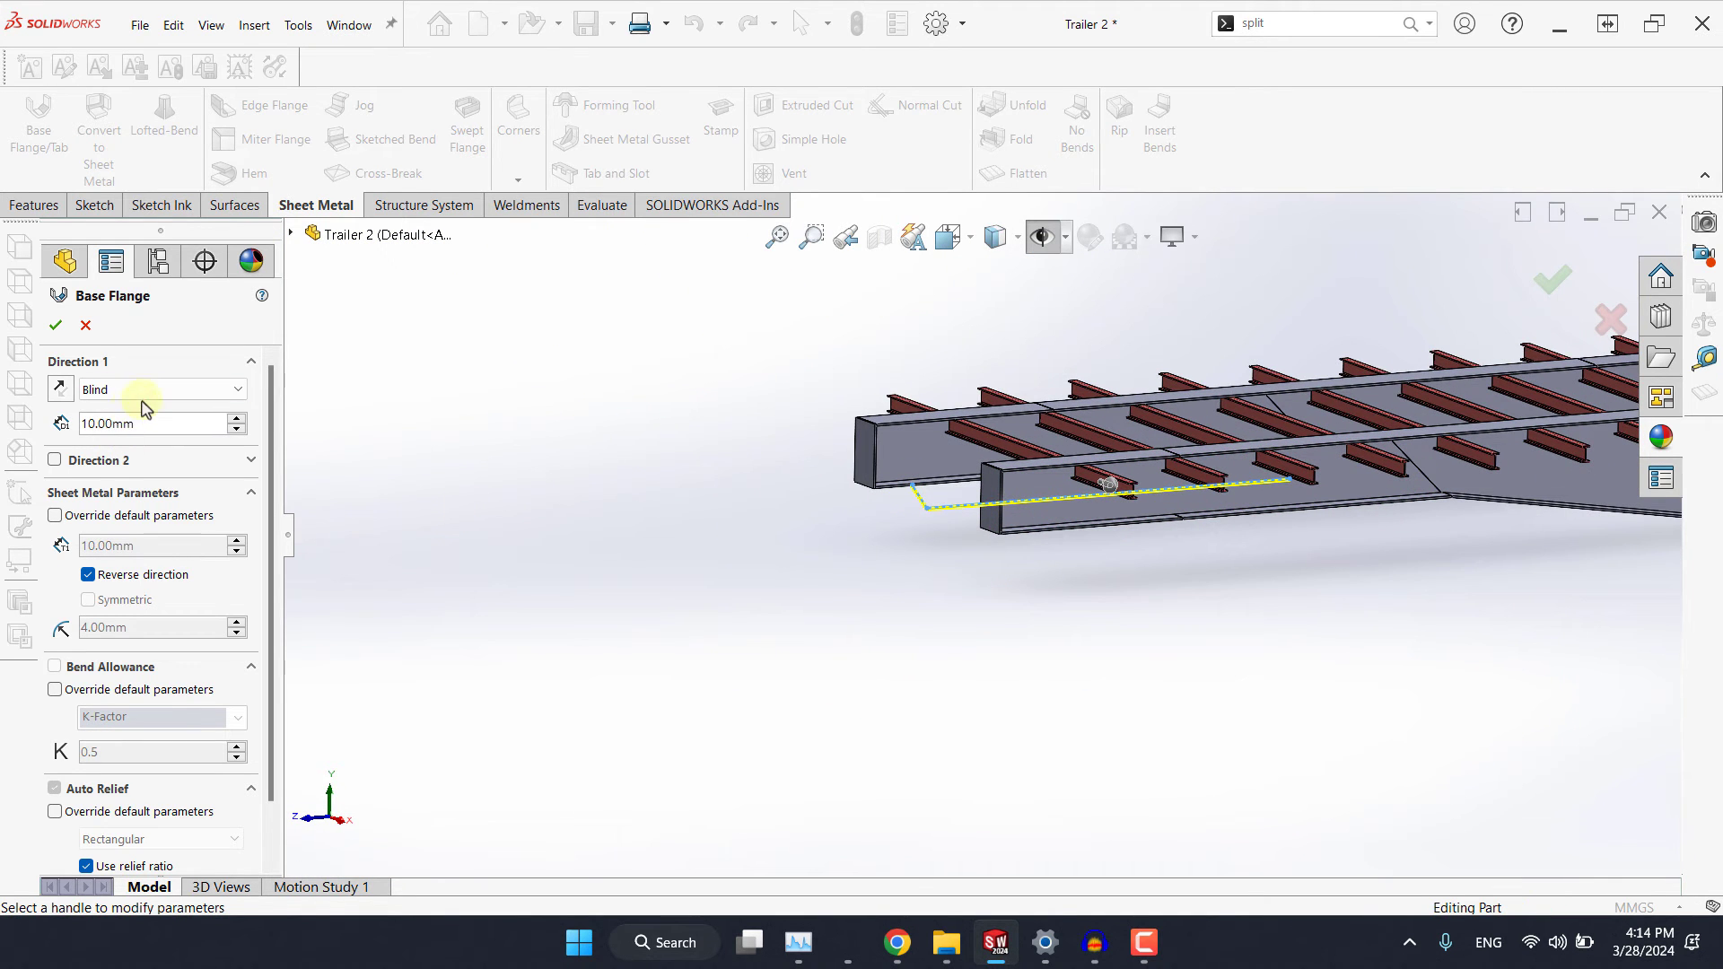
Set Direction 1 and Direction 2 Up To Surface on the two rail faces and confirm the bent plate.
{"action": "left_click", "coordinate": [160, 389]}
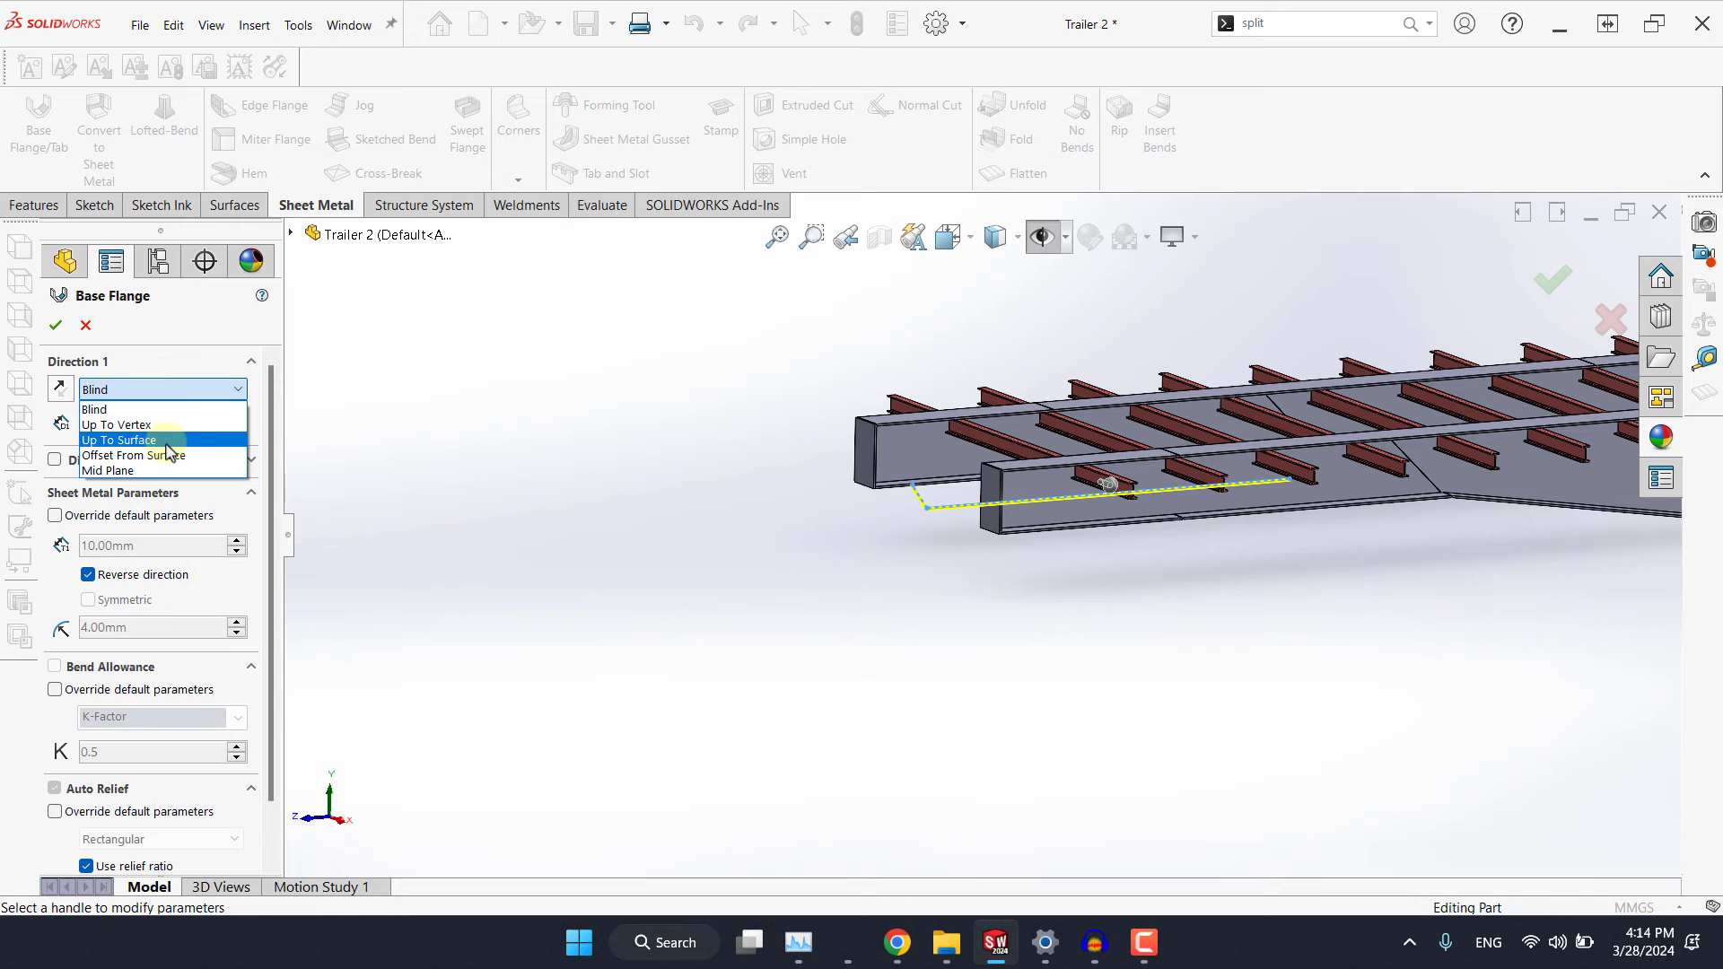
{"action": "left_click", "coordinate": [120, 440]}
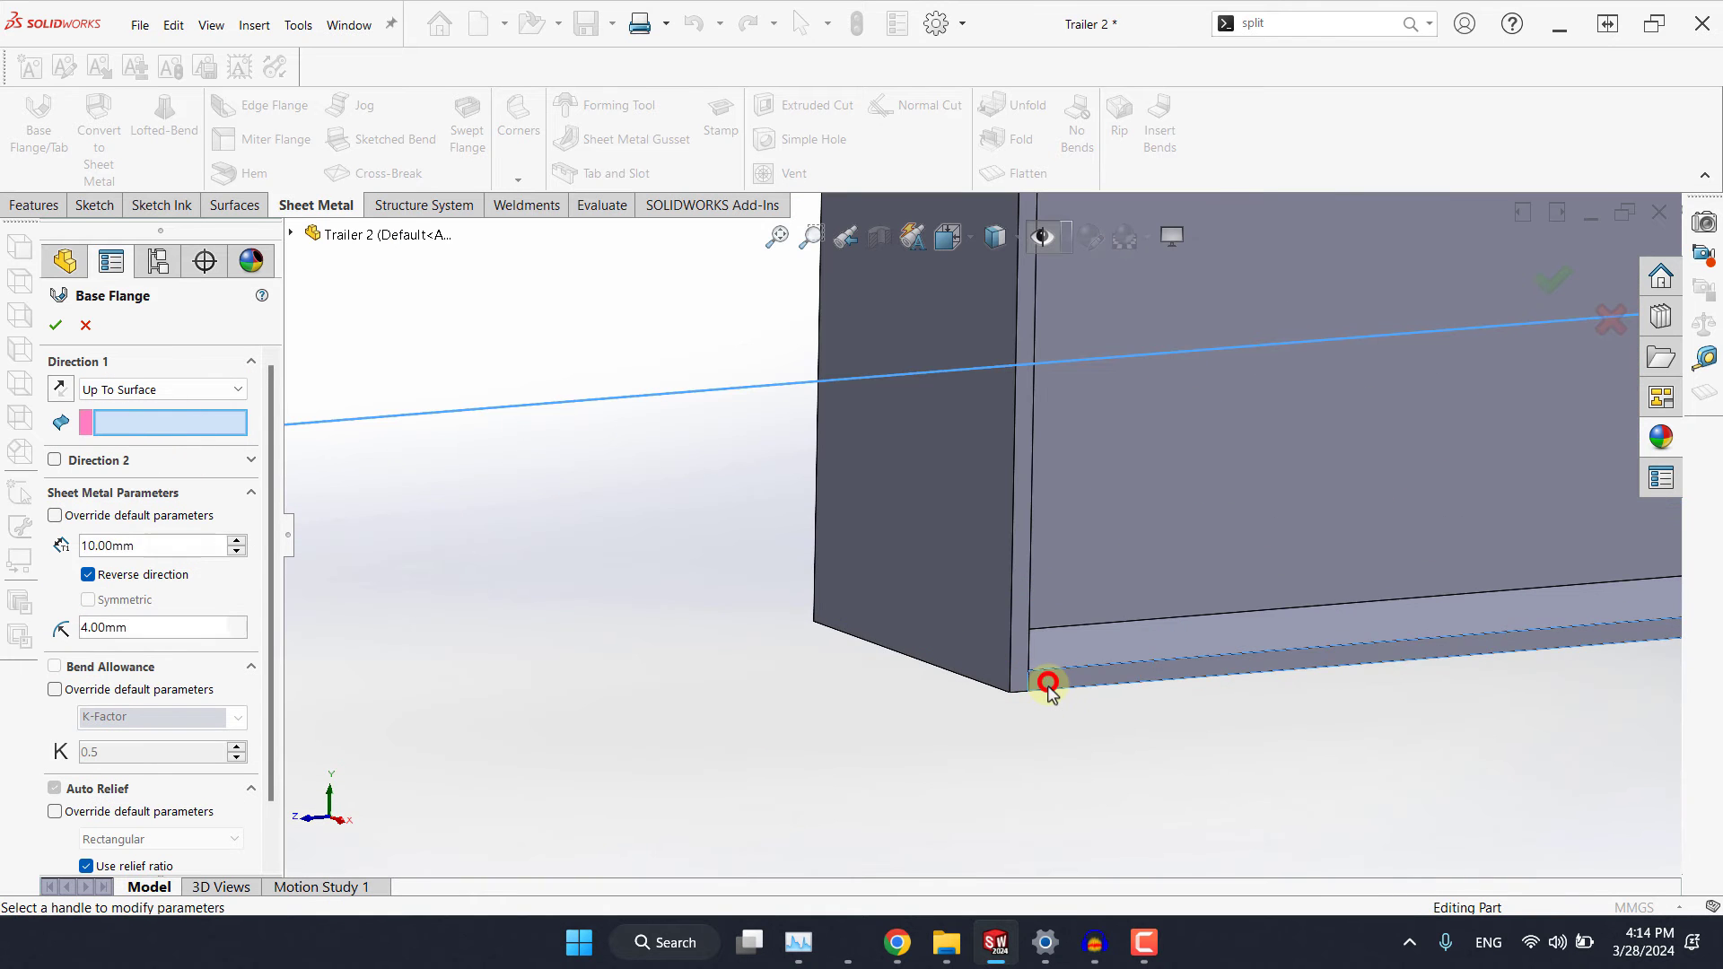
{"action": "left_click", "coordinate": [1046, 682]}
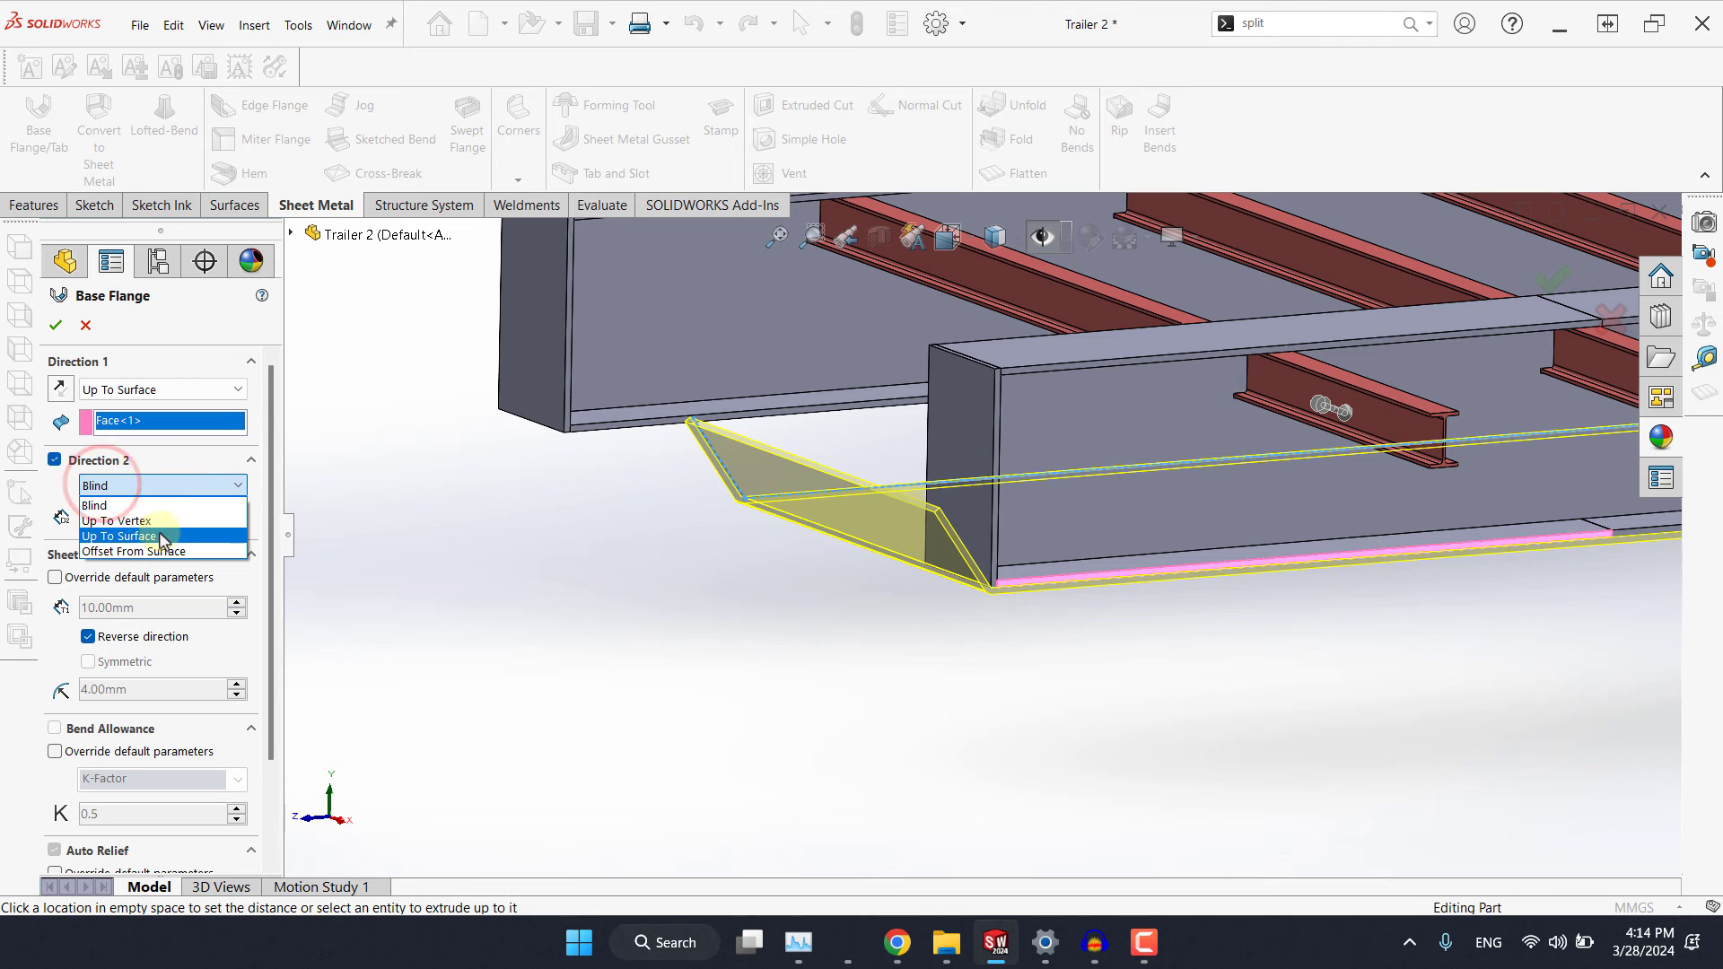
{"action": "left_click", "coordinate": [119, 536]}
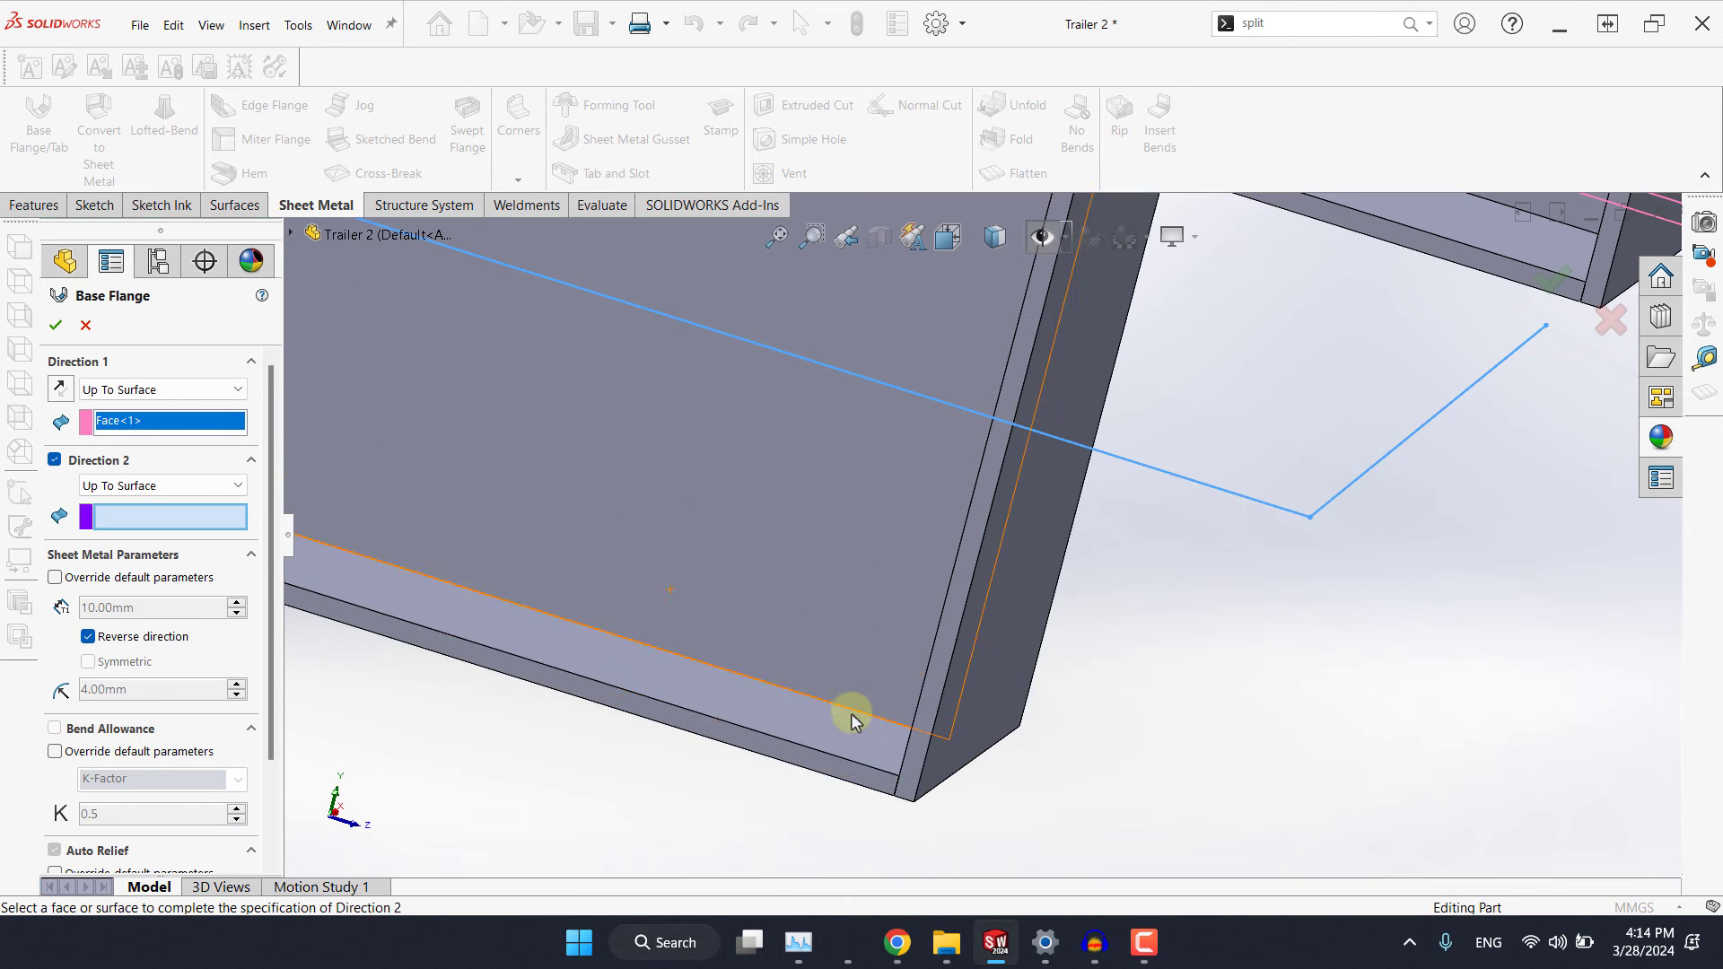
{"action": "left_click", "coordinate": [851, 722]}
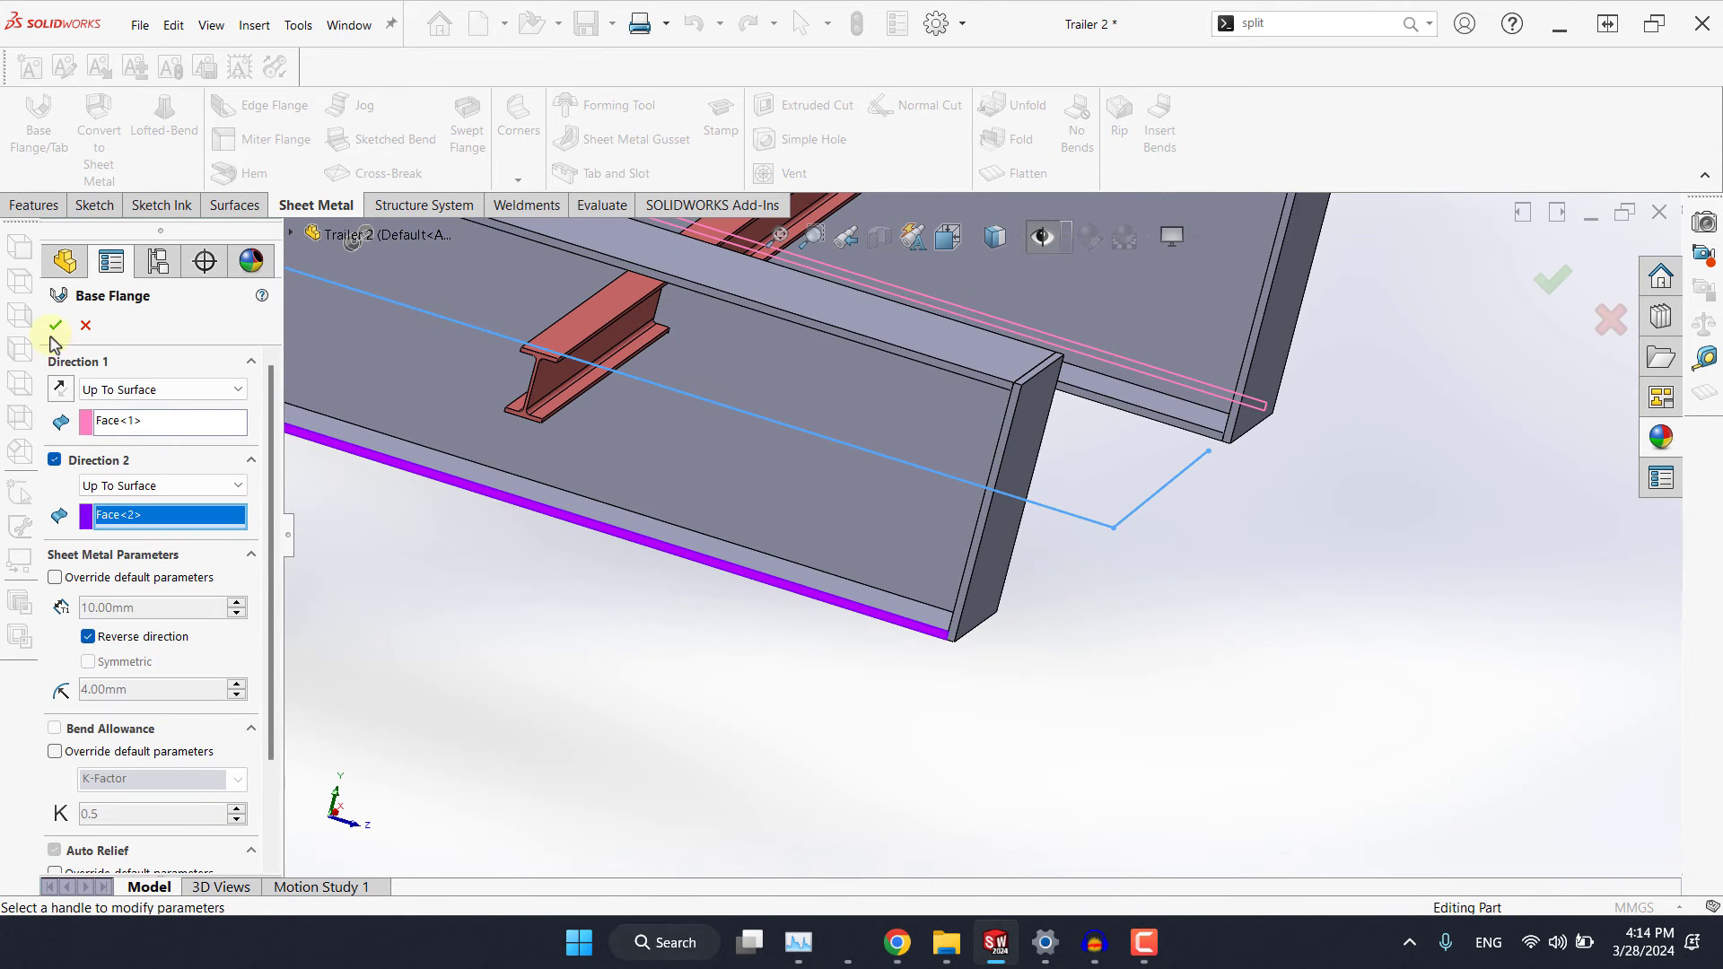
{"action": "left_click", "coordinate": [52, 327]}
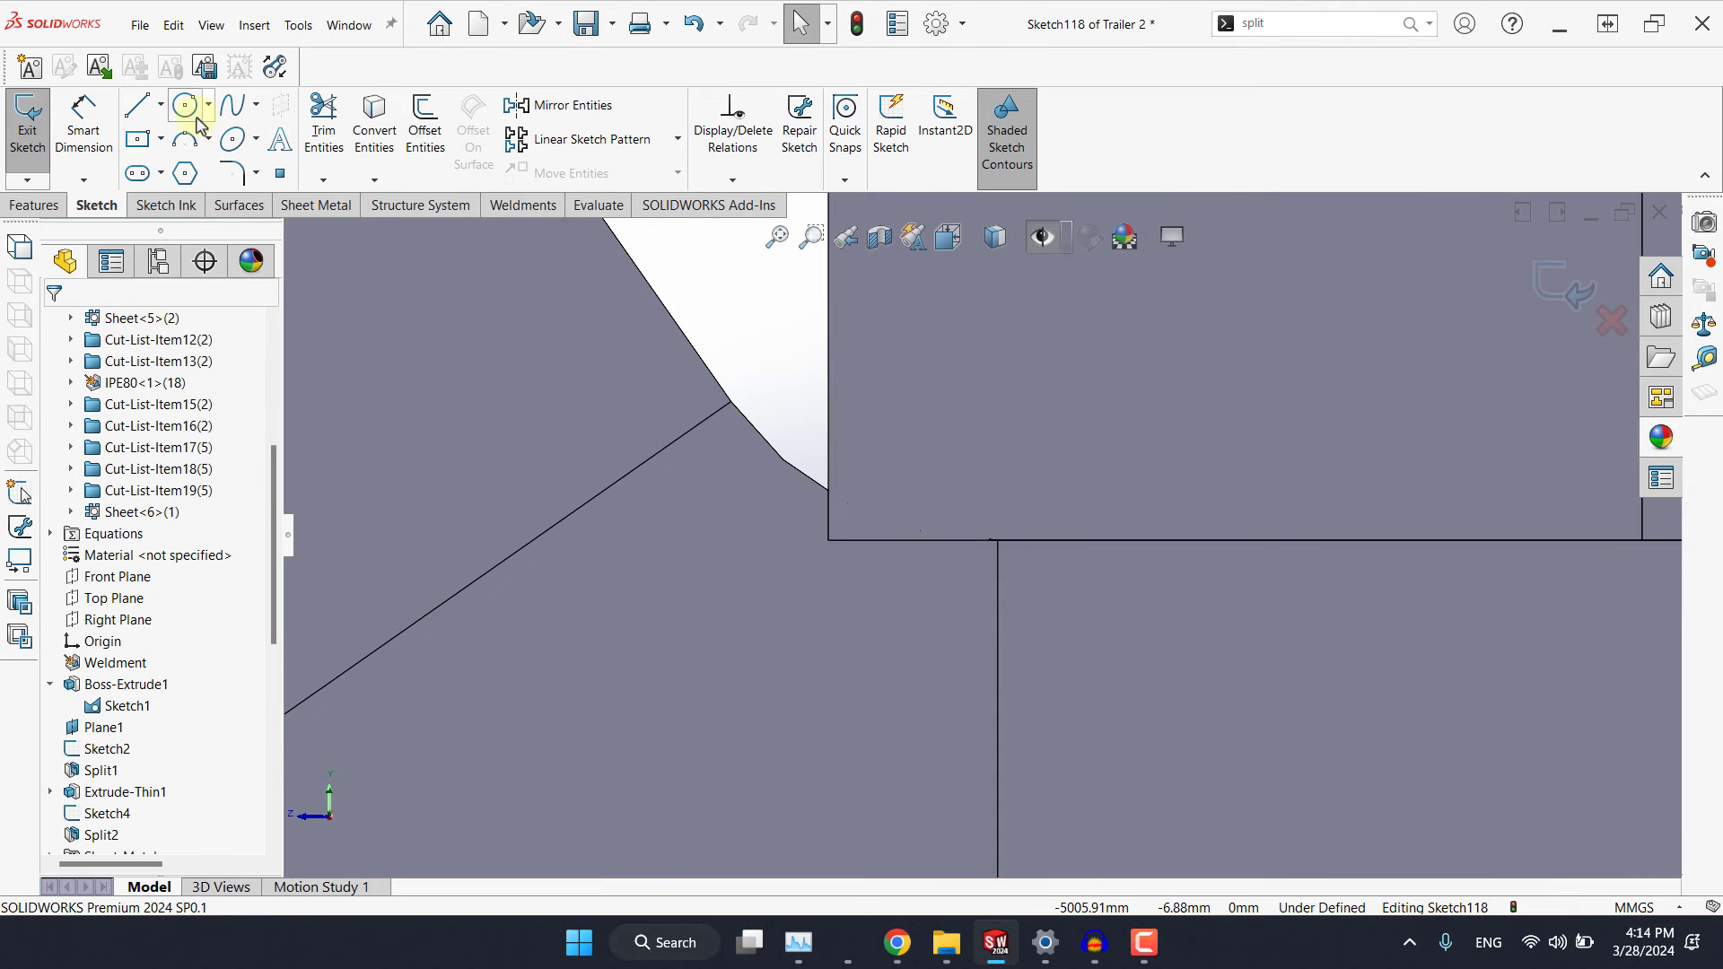
Draw a construction line across the plate corner and add a driven reference dimension for the gap.
{"action": "left_click", "coordinate": [137, 104]}
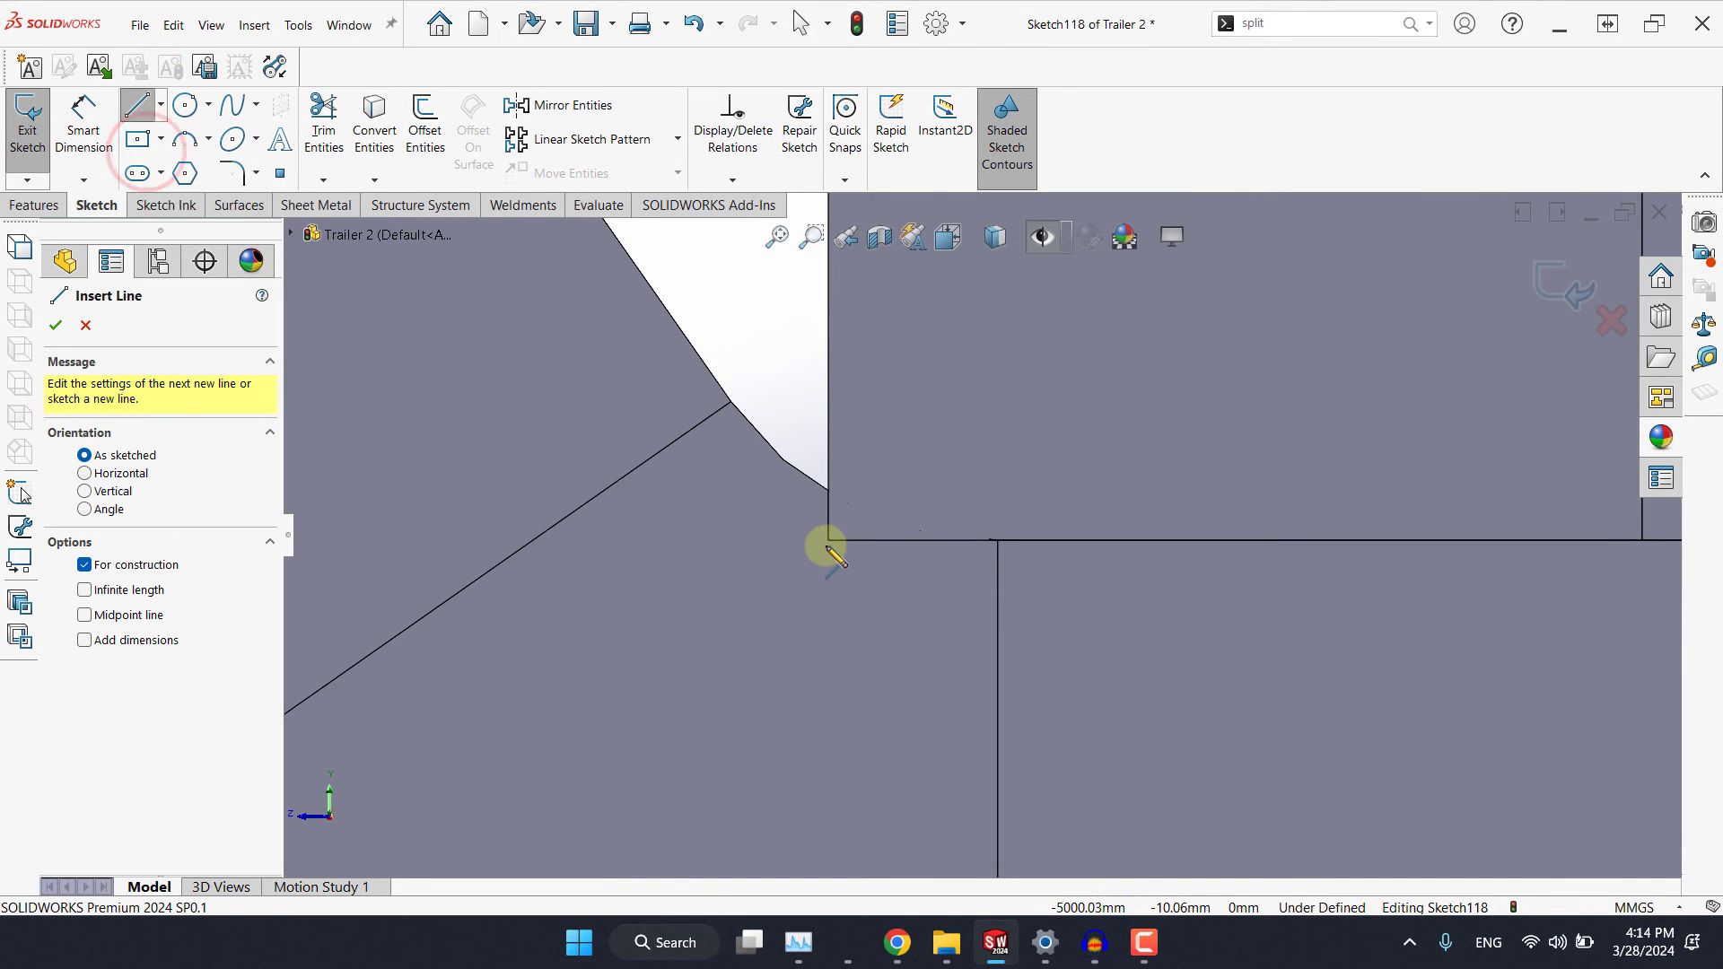
{"action": "left_click", "coordinate": [825, 436]}
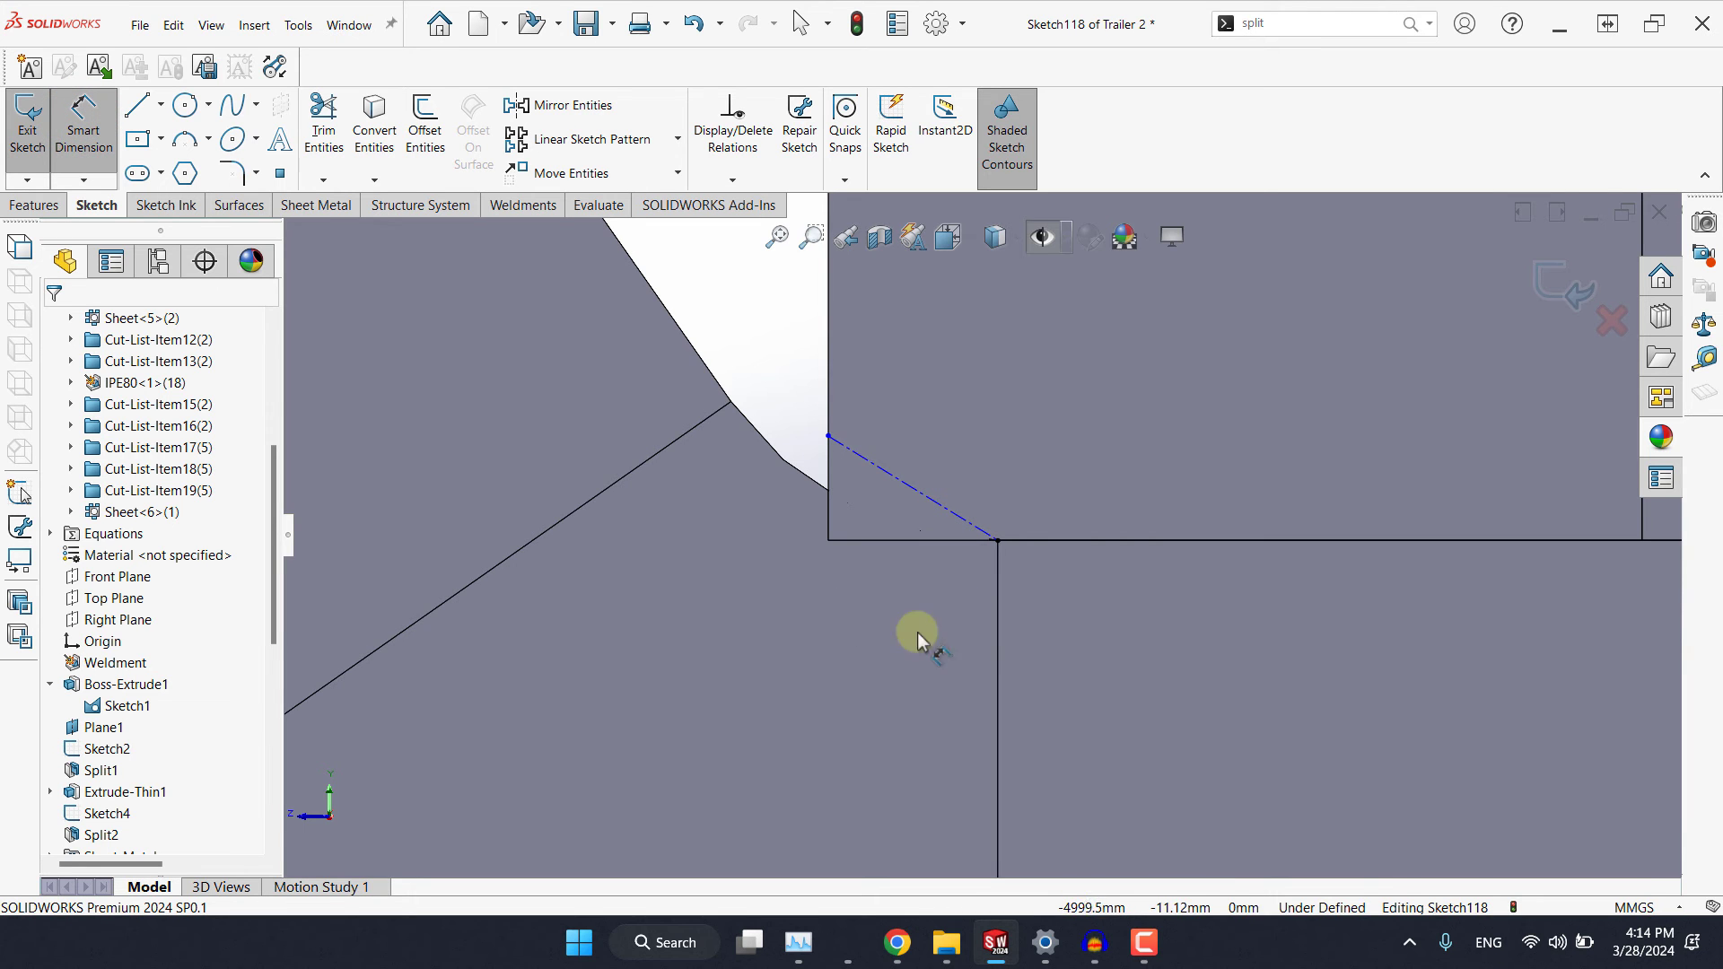
{"action": "left_click", "coordinate": [945, 508]}
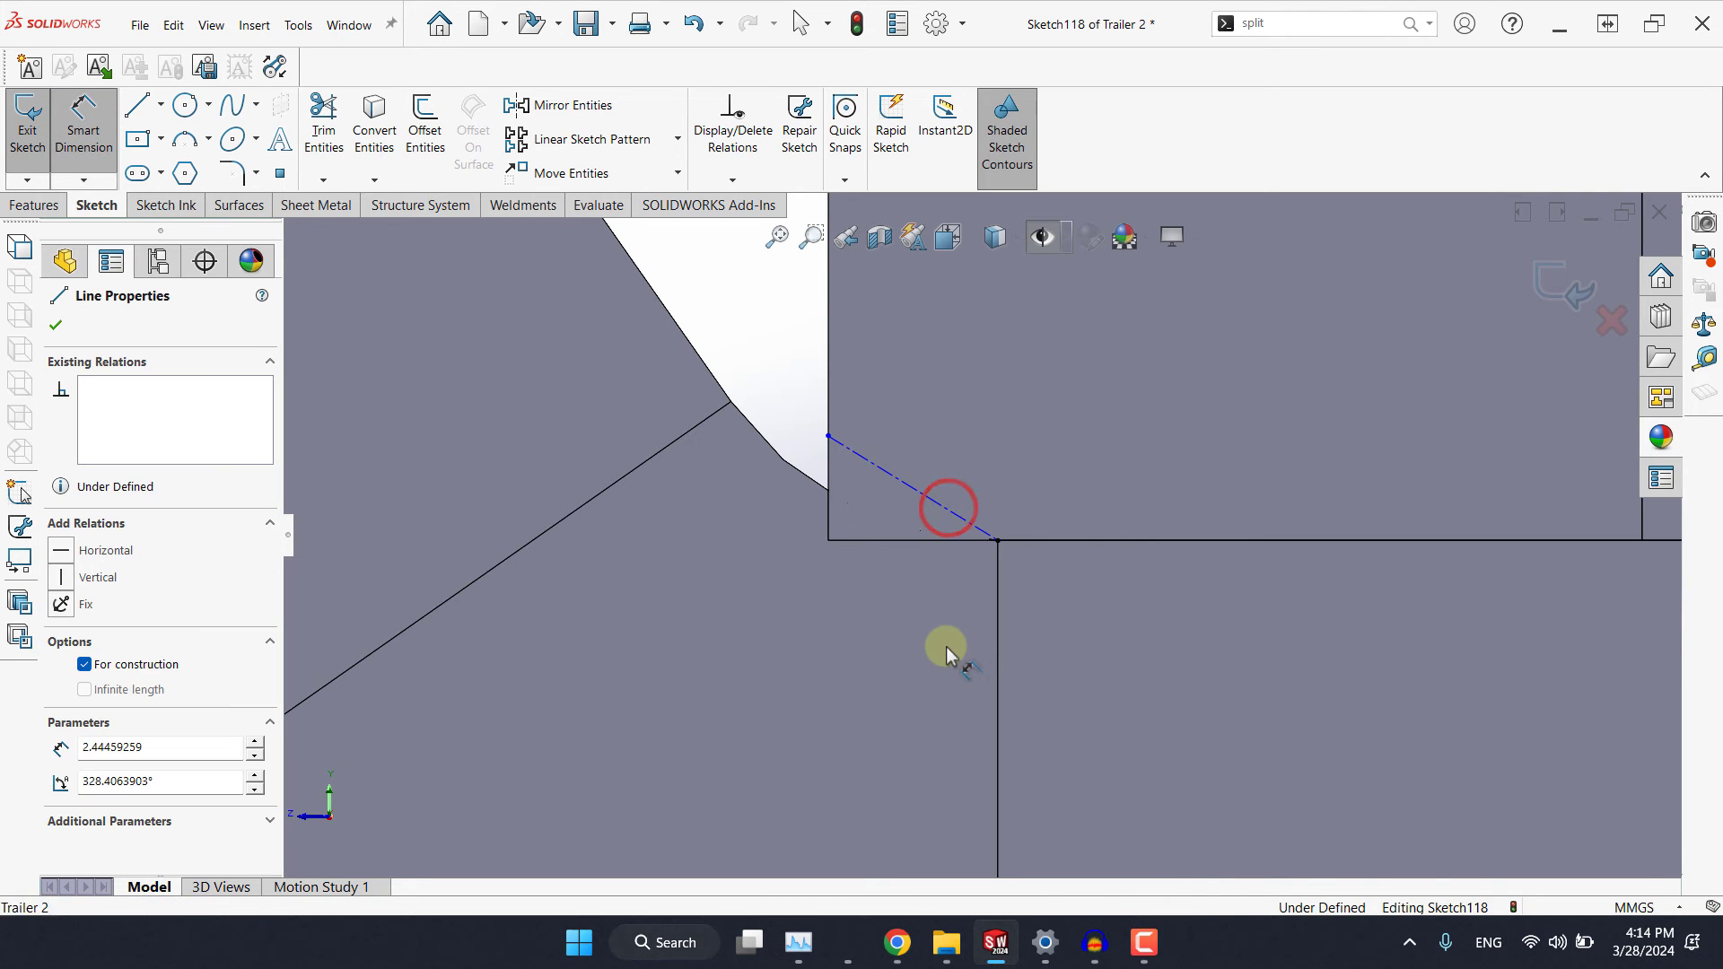
{"action": "left_click", "coordinate": [926, 659]}
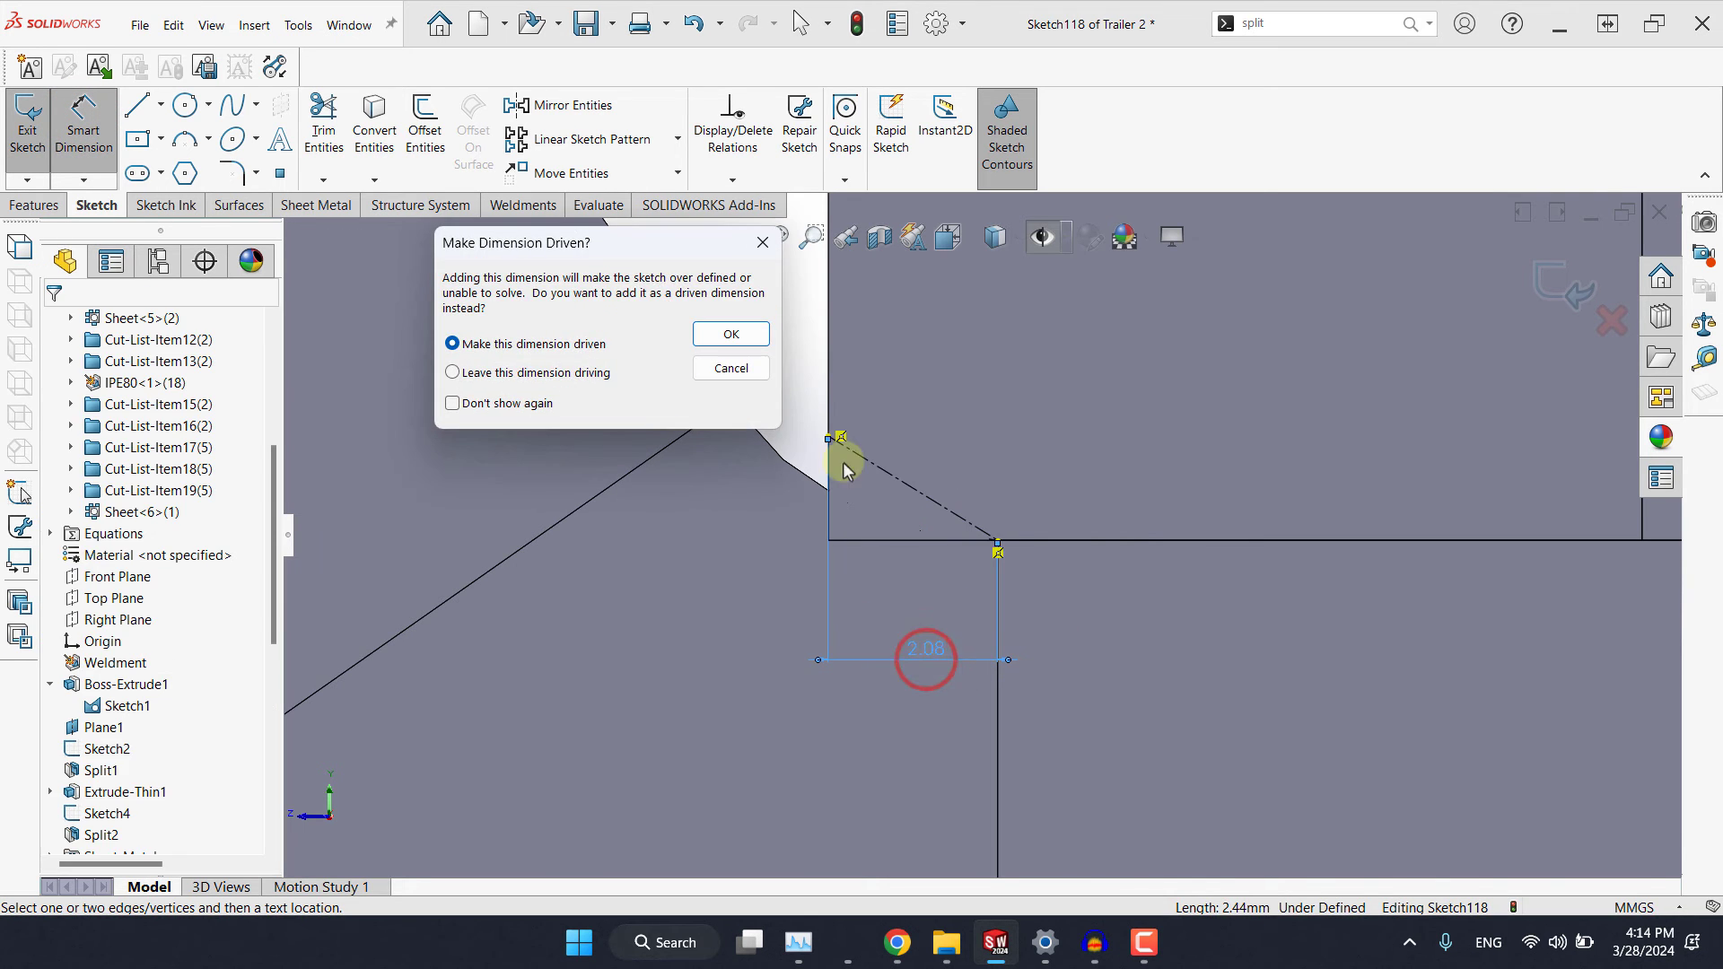
{"action": "left_click", "coordinate": [729, 334]}
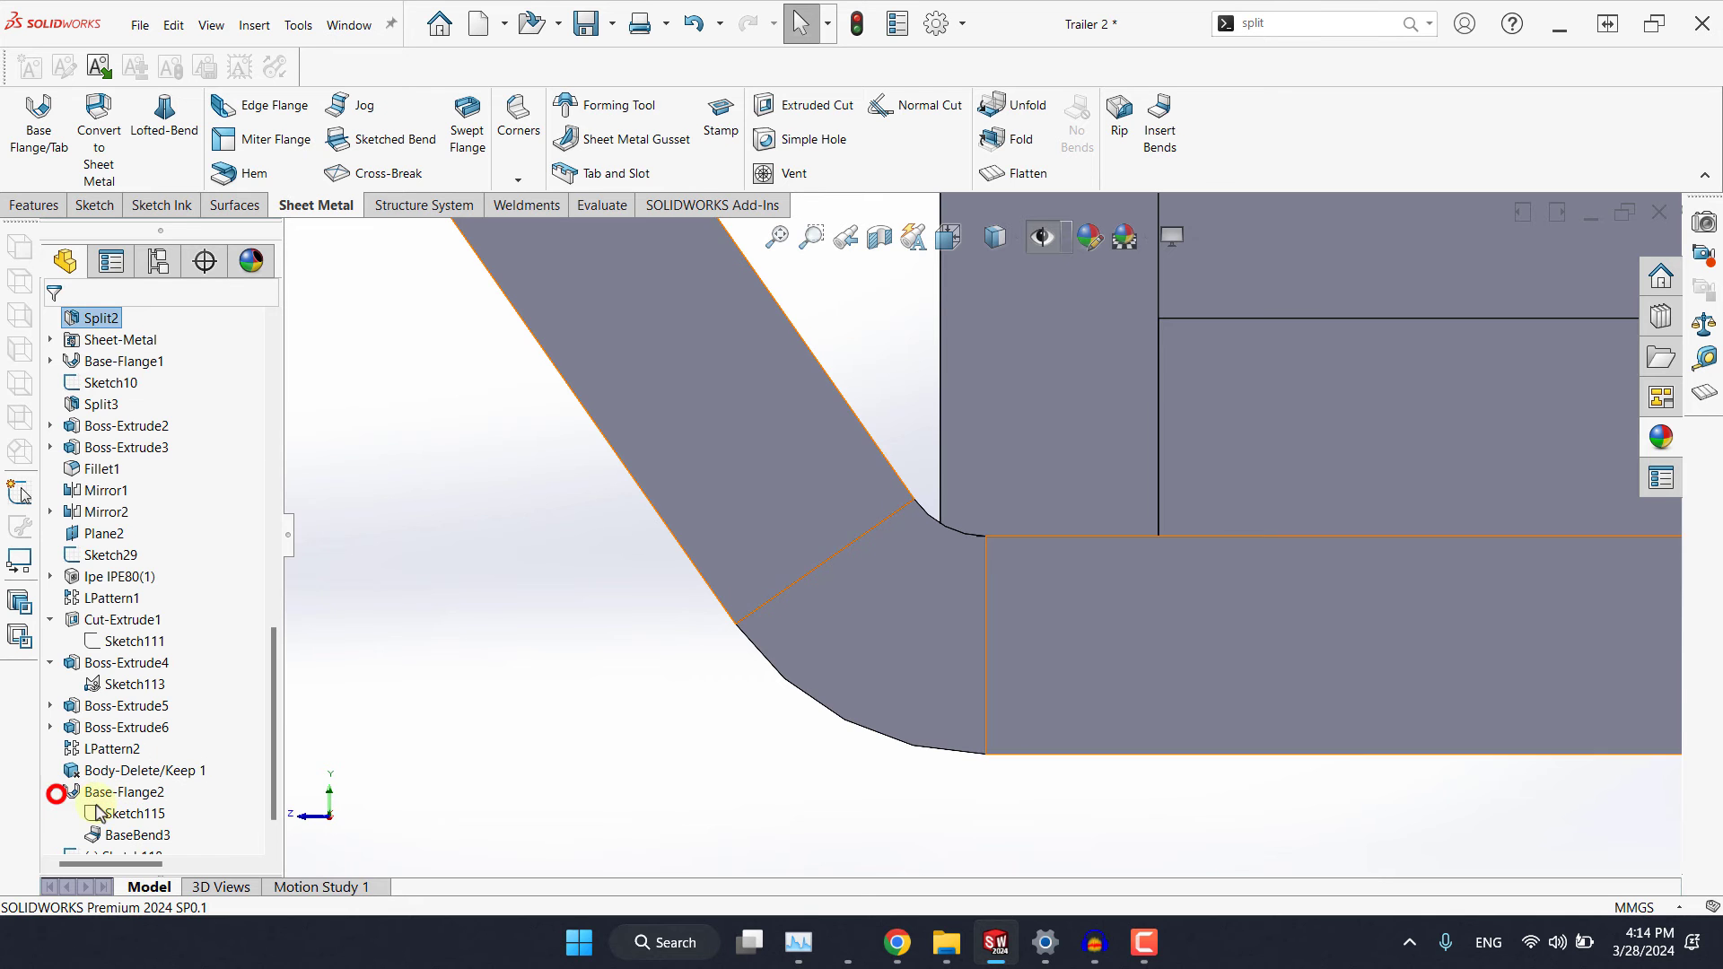
Edit Sketch115, delete the corner point's frame relation and dimension it 2.10 mm from the edge.
{"action": "left_click", "coordinate": [129, 813]}
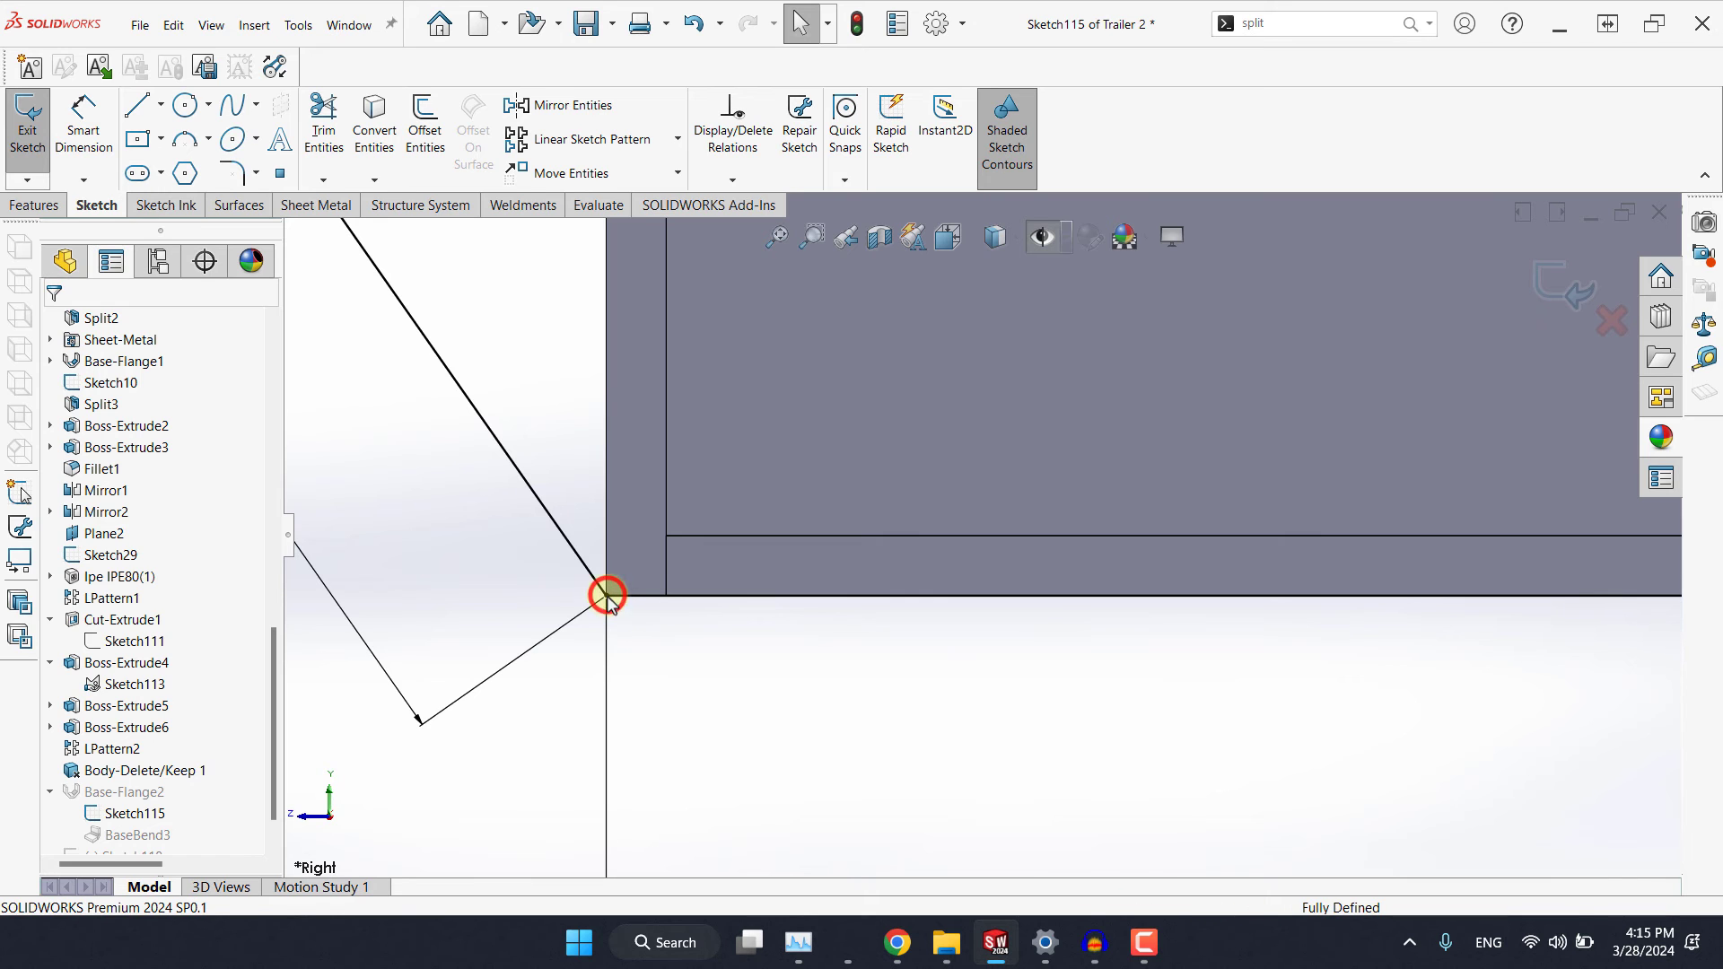
{"action": "left_click", "coordinate": [606, 605]}
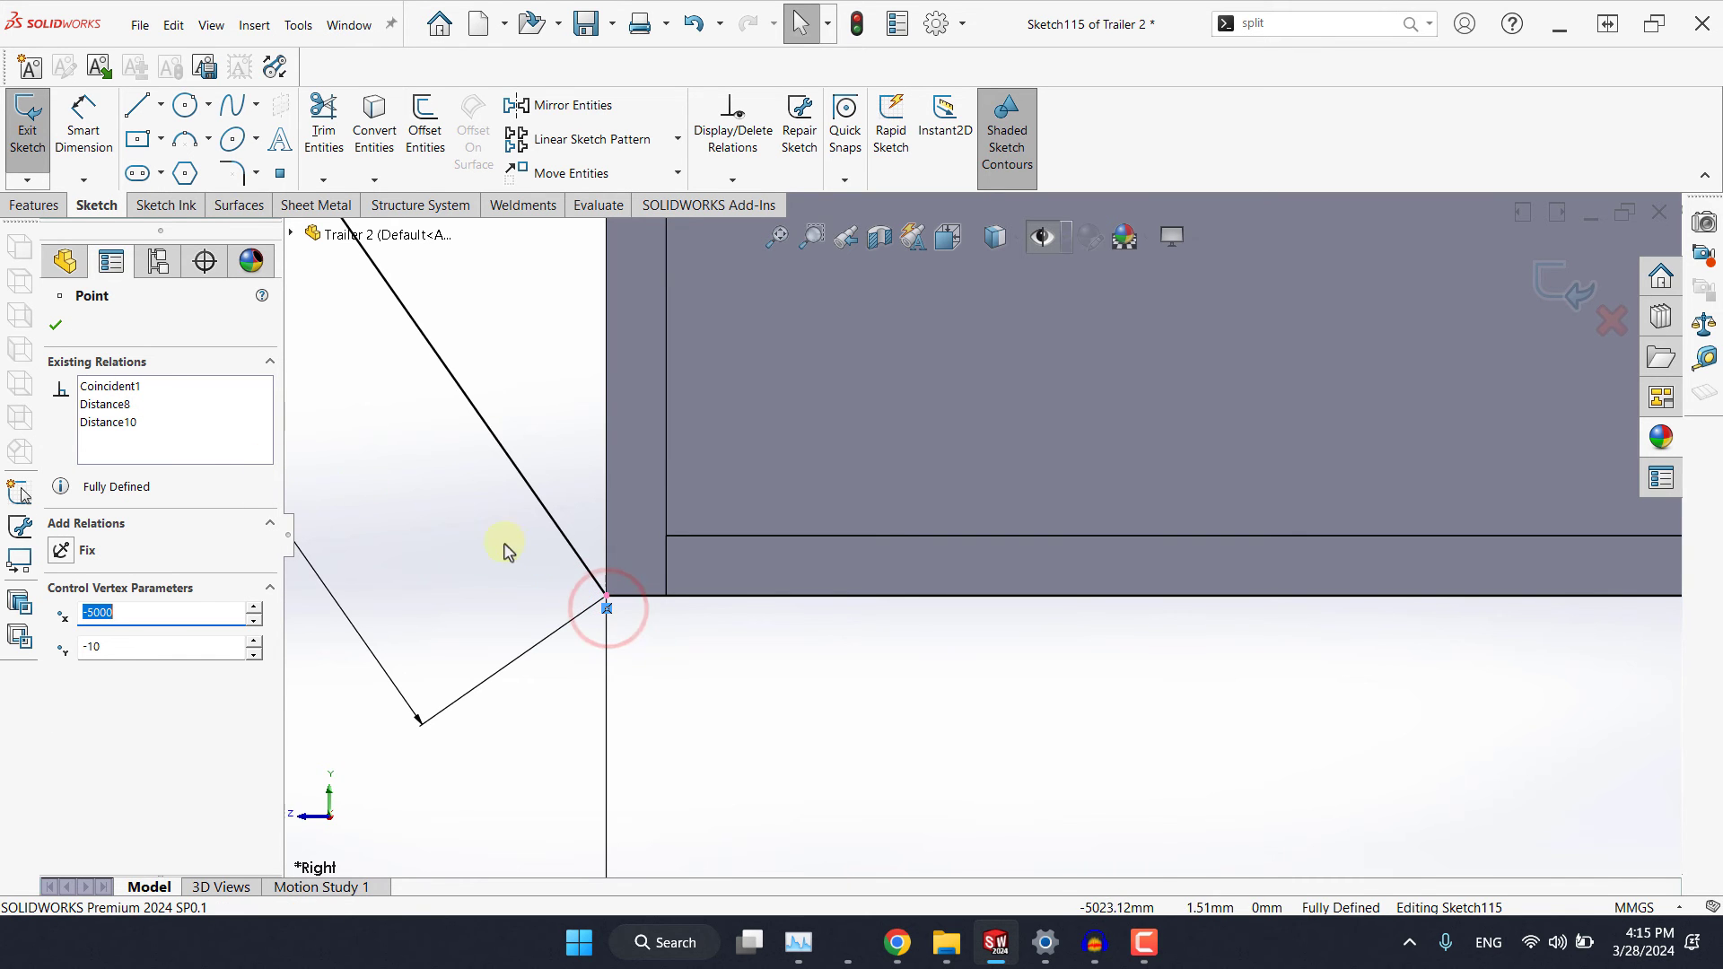
{"action": "right_click", "coordinate": [607, 607]}
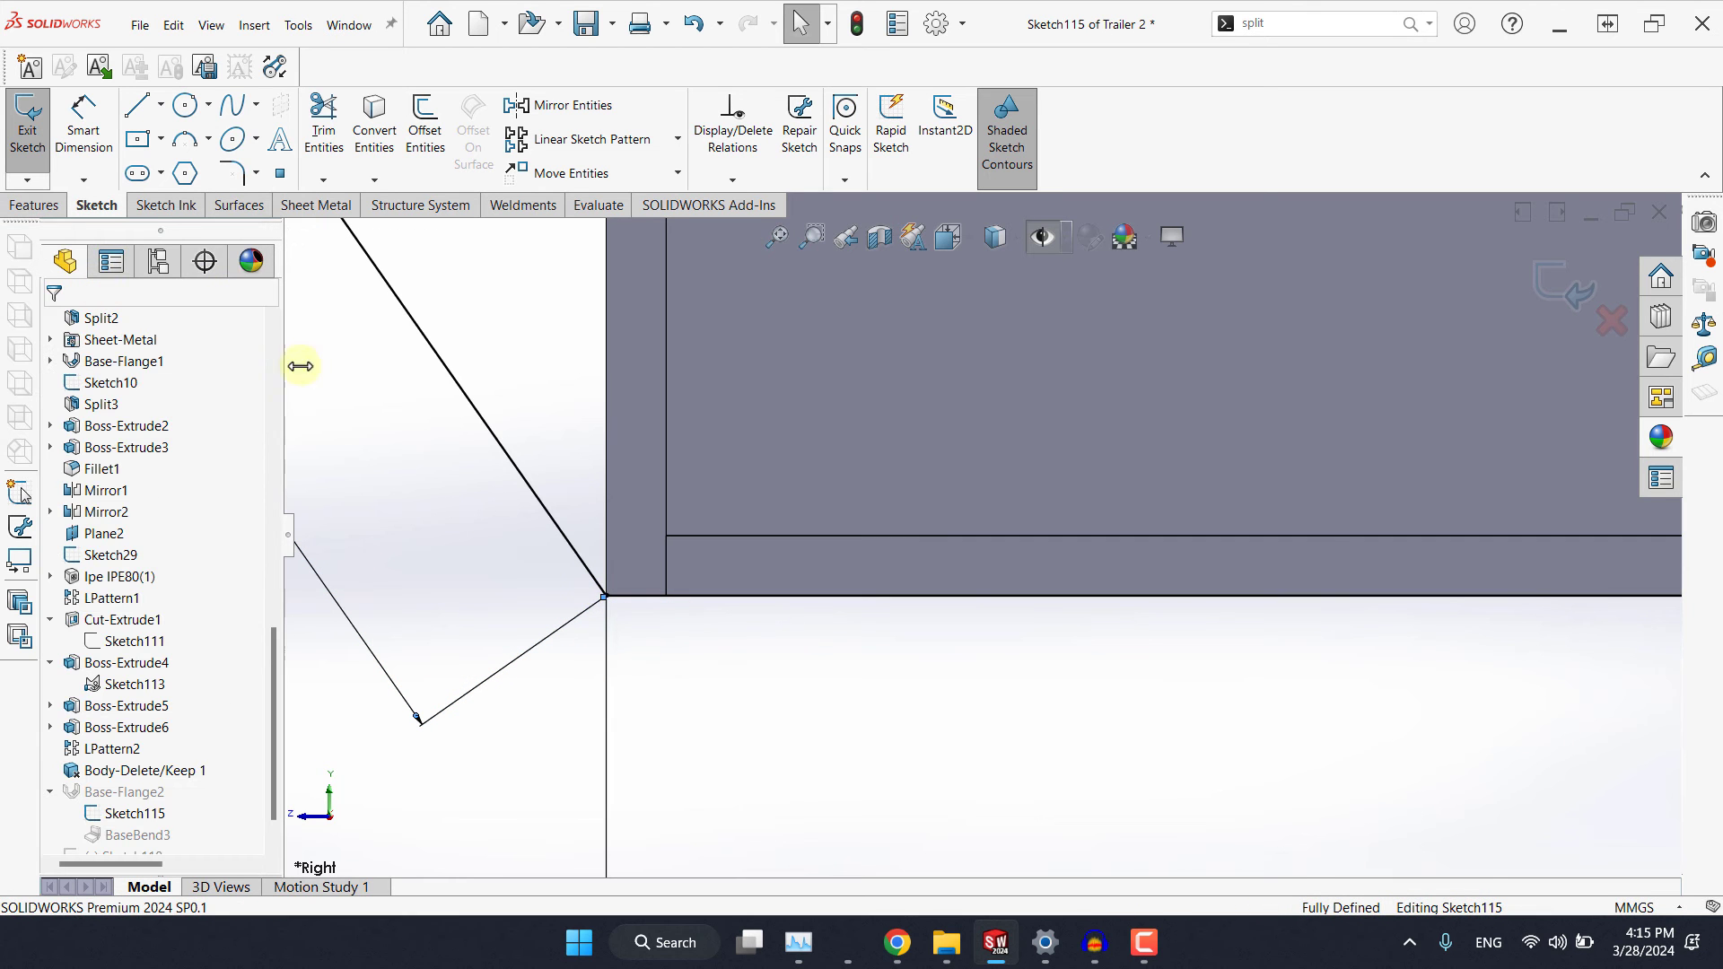
{"action": "left_click", "coordinate": [603, 594]}
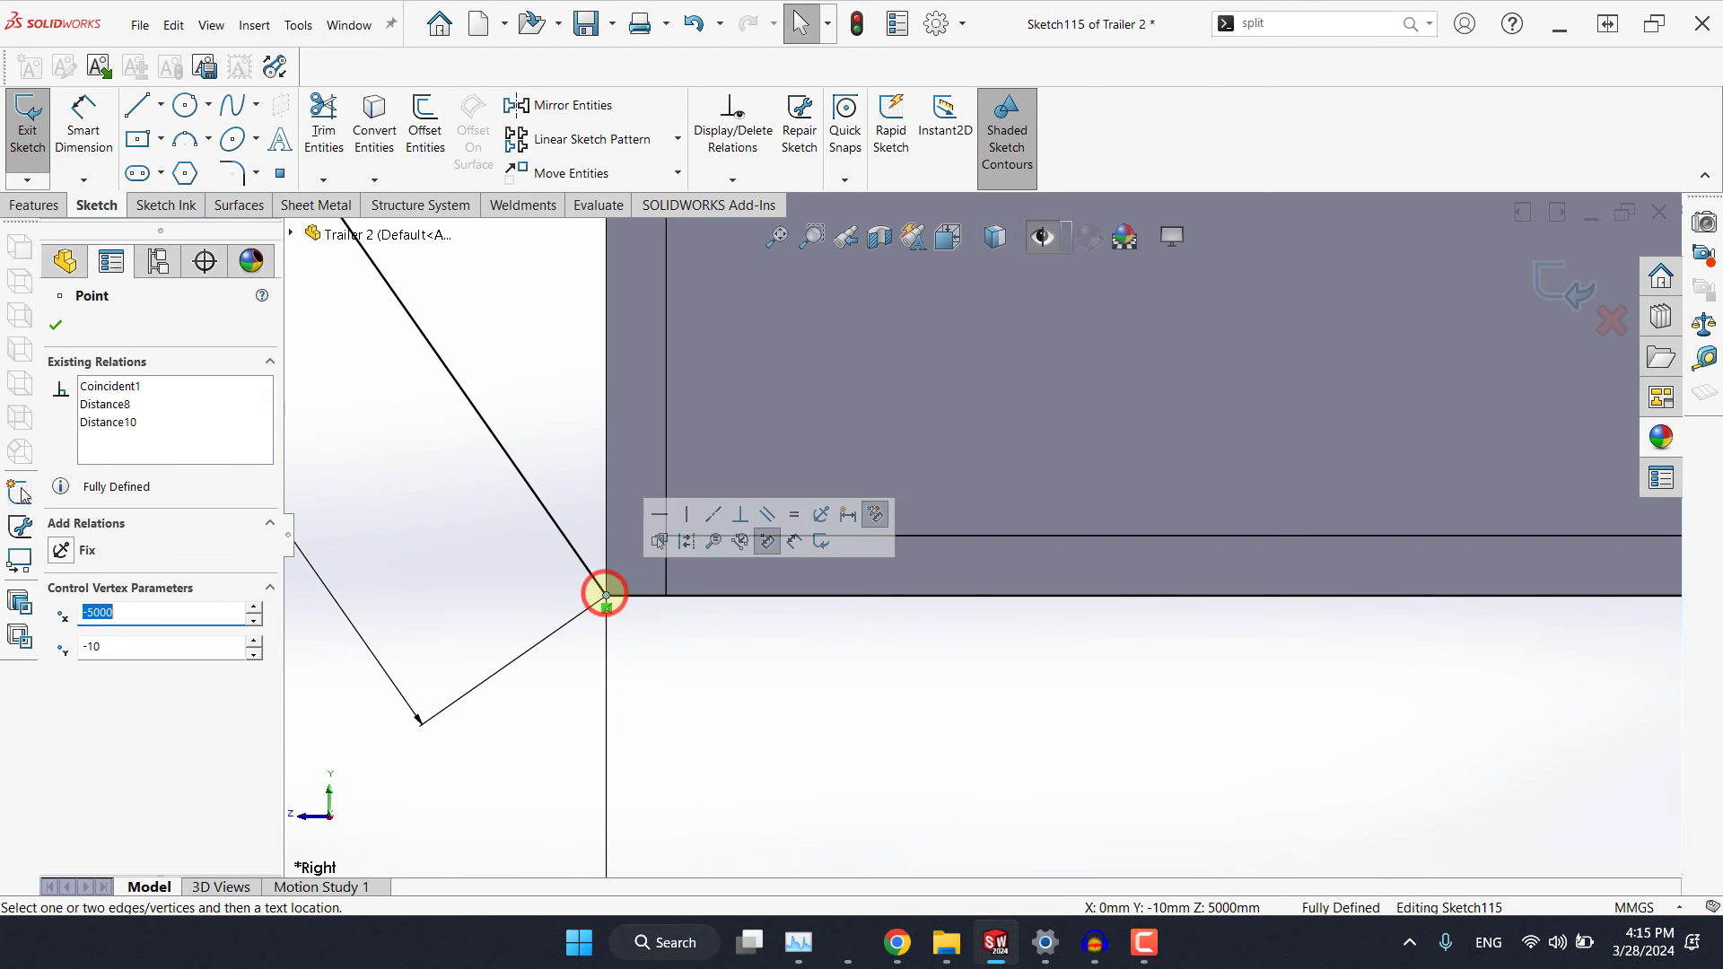
{"action": "right_click", "coordinate": [106, 386]}
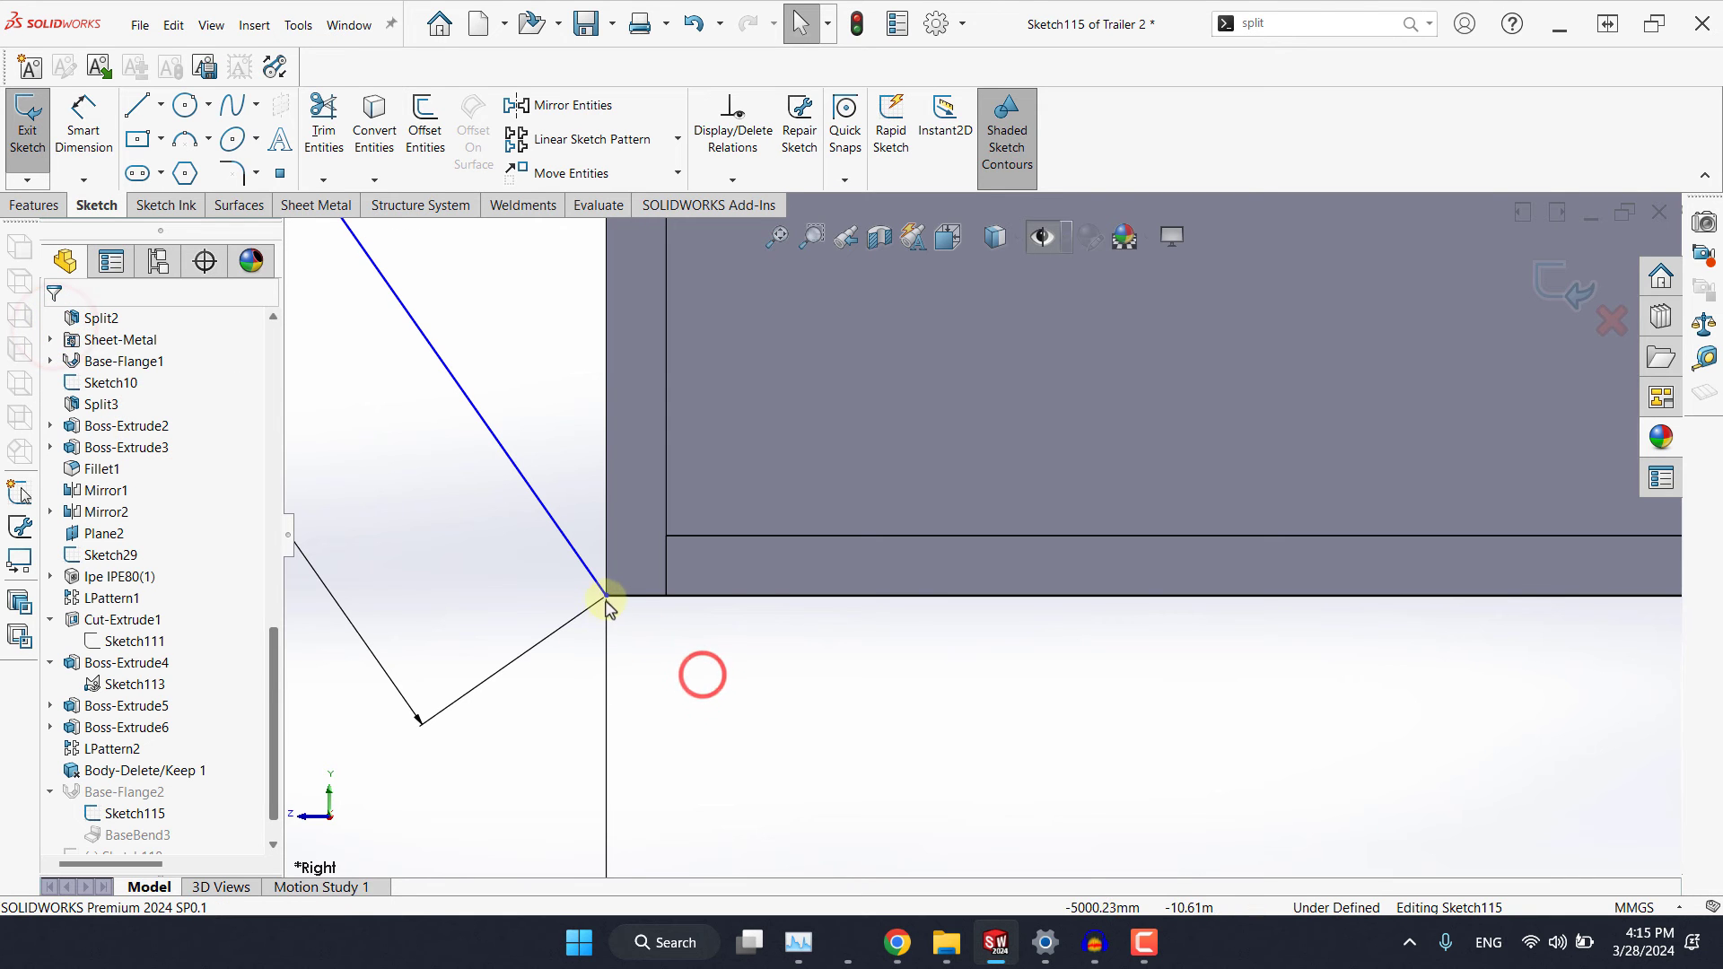
{"action": "left_click", "coordinate": [608, 597]}
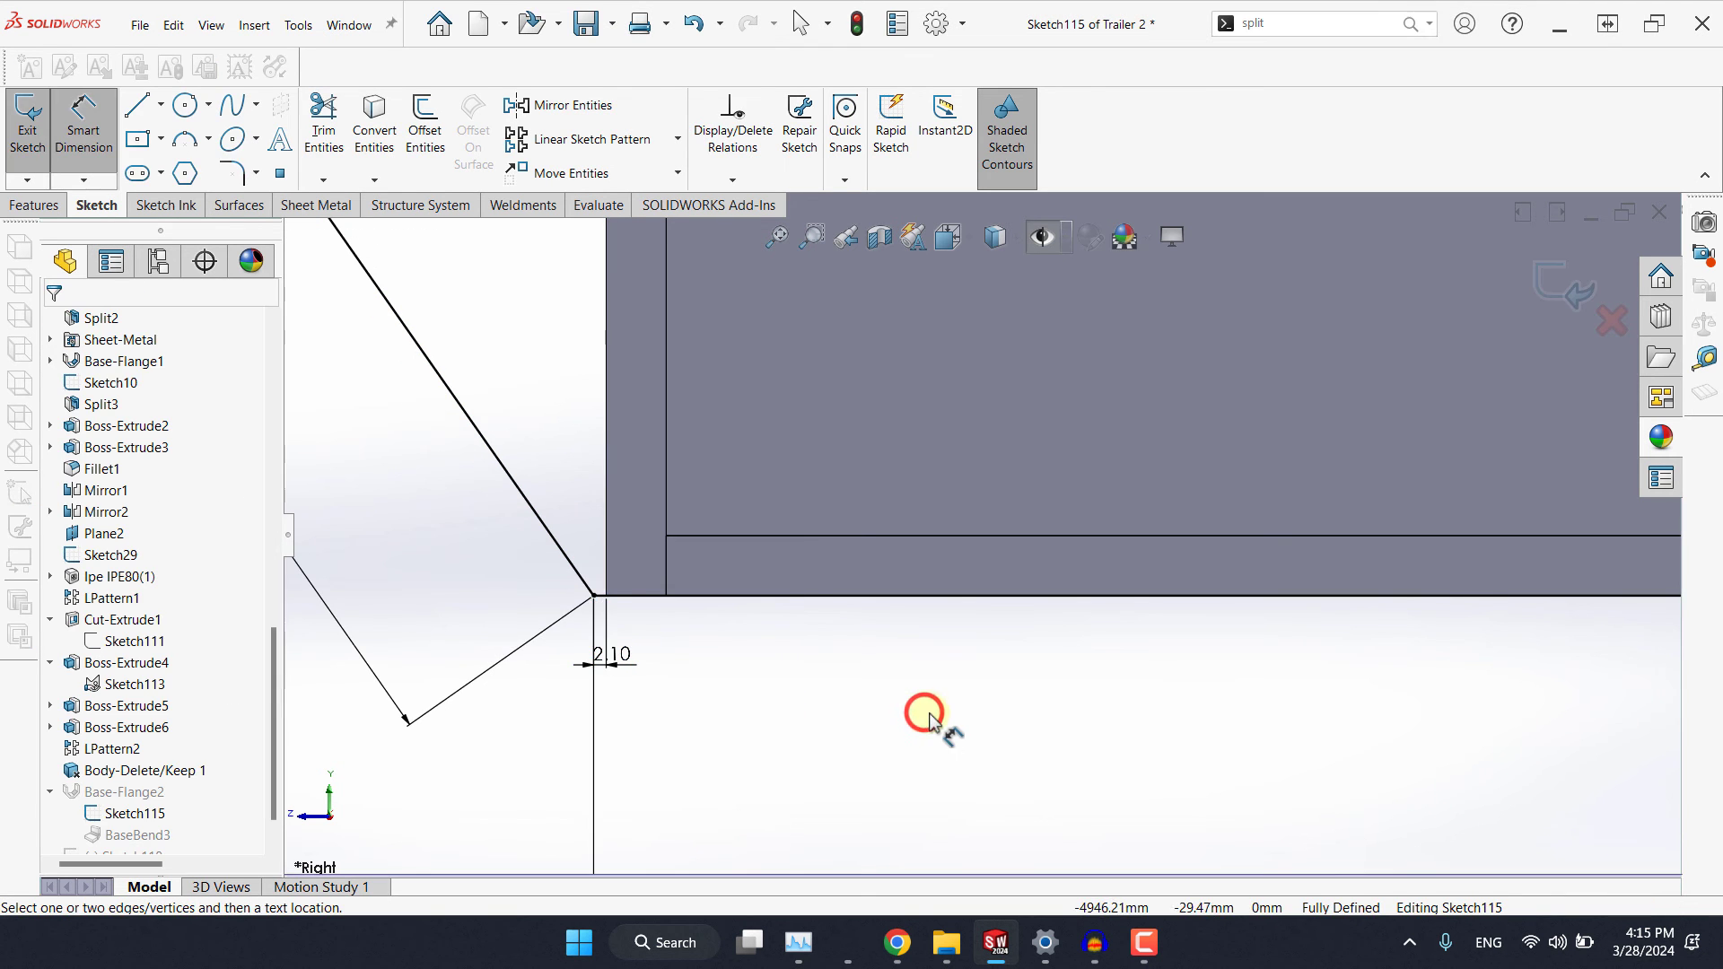
{"action": "left_click", "coordinate": [922, 712]}
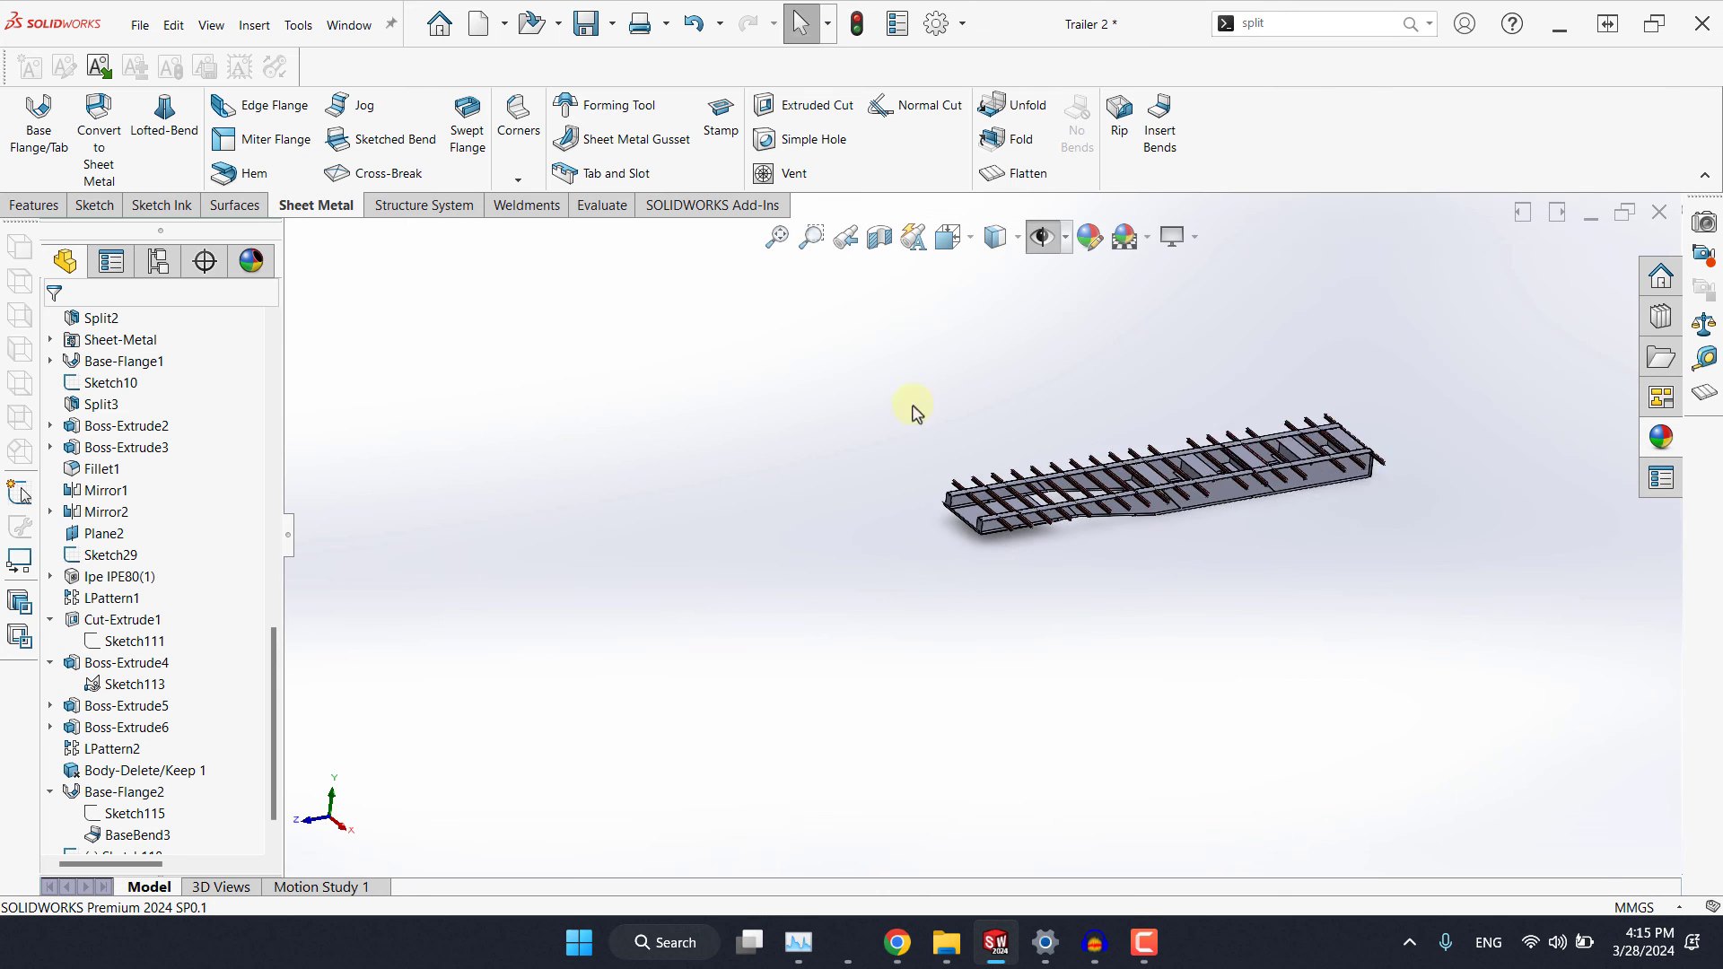
Run Interference Detection on the Trailer 2 body and confirm no interferences are found.
{"action": "left_click", "coordinate": [776, 237]}
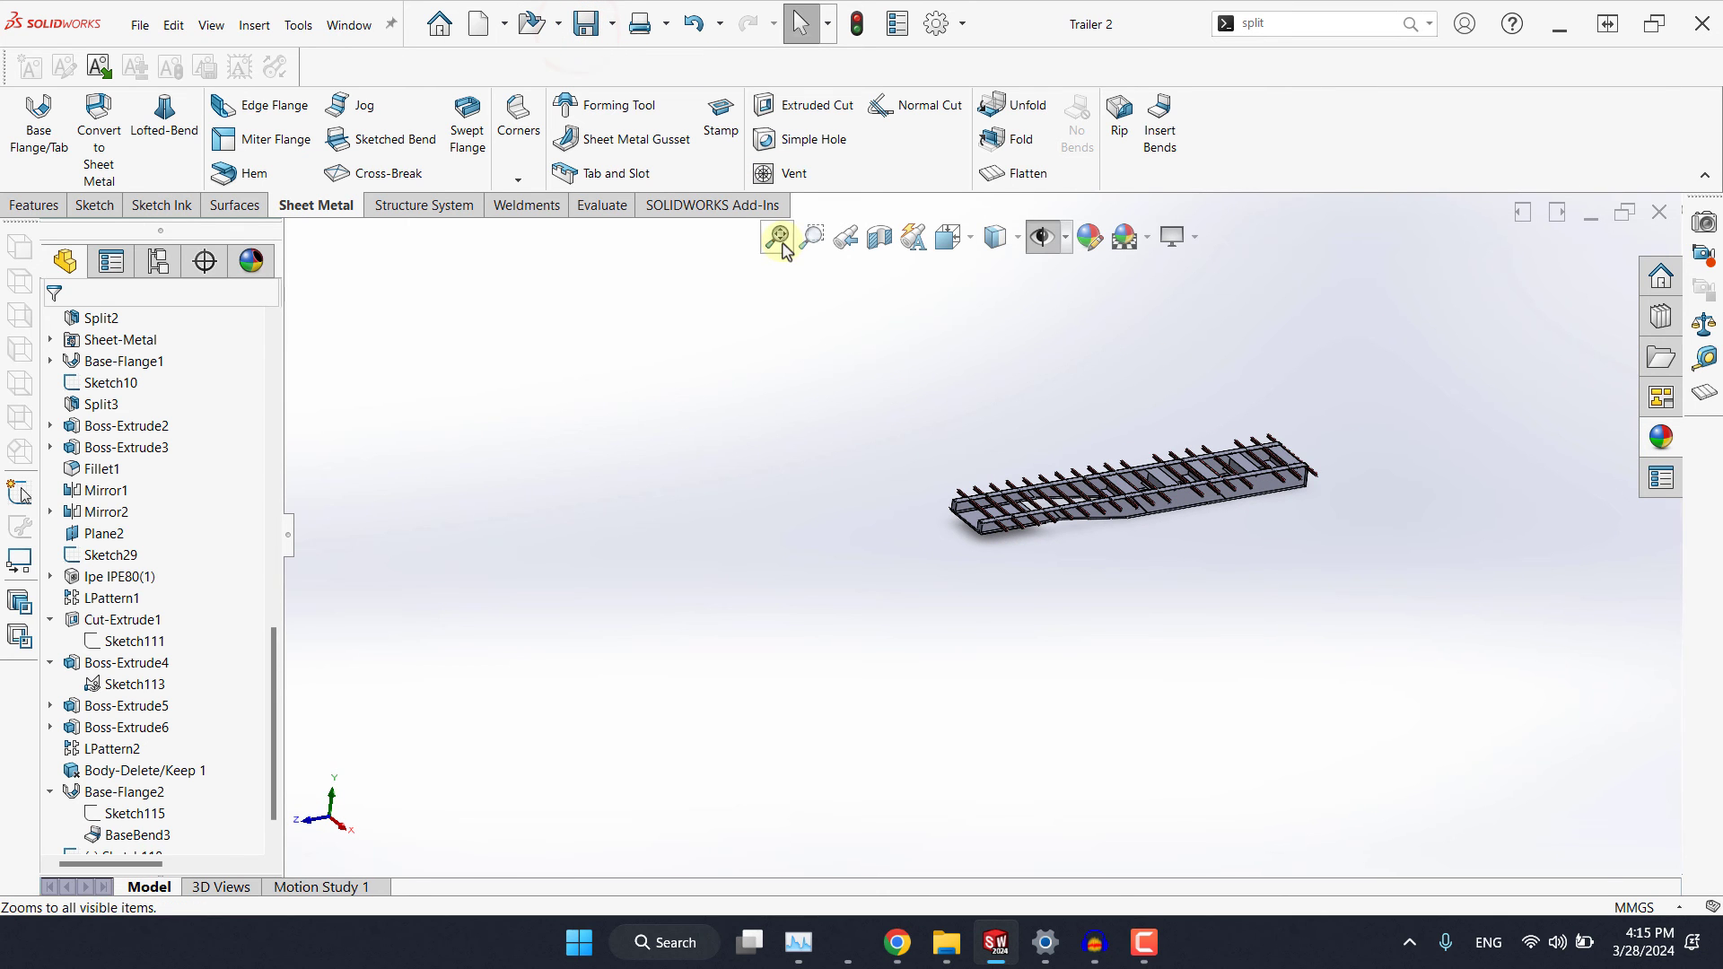
{"action": "left_click", "coordinate": [777, 237]}
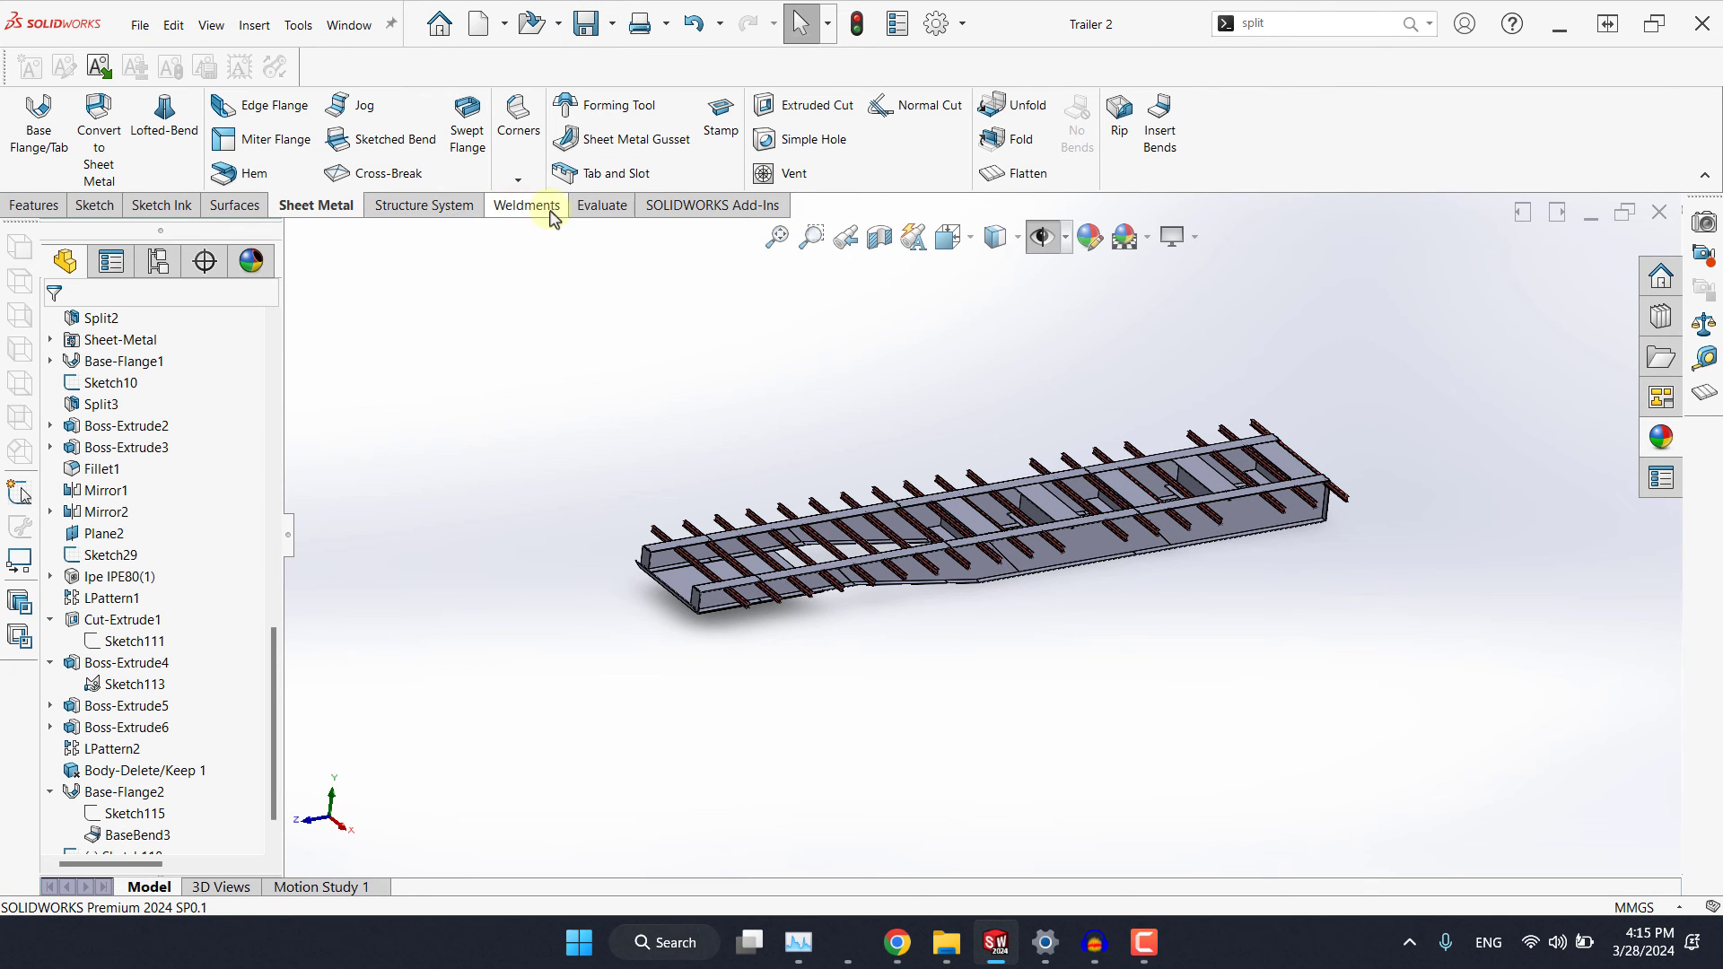
{"action": "left_click", "coordinate": [596, 205]}
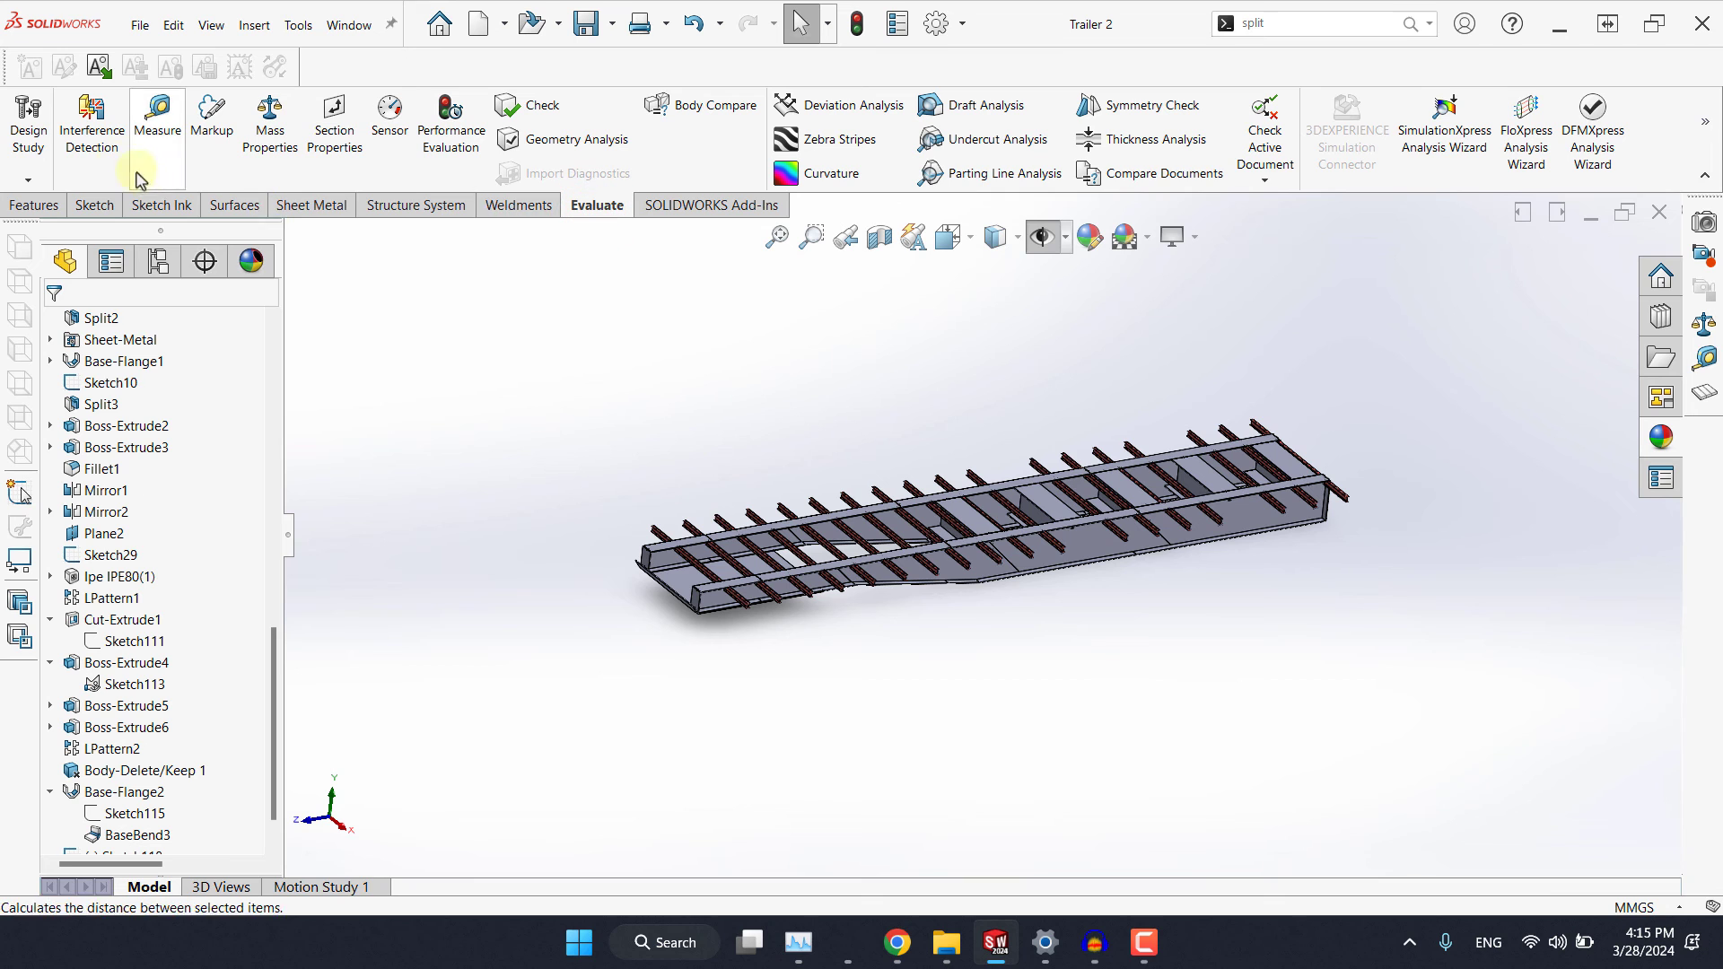
{"action": "left_click", "coordinate": [91, 120]}
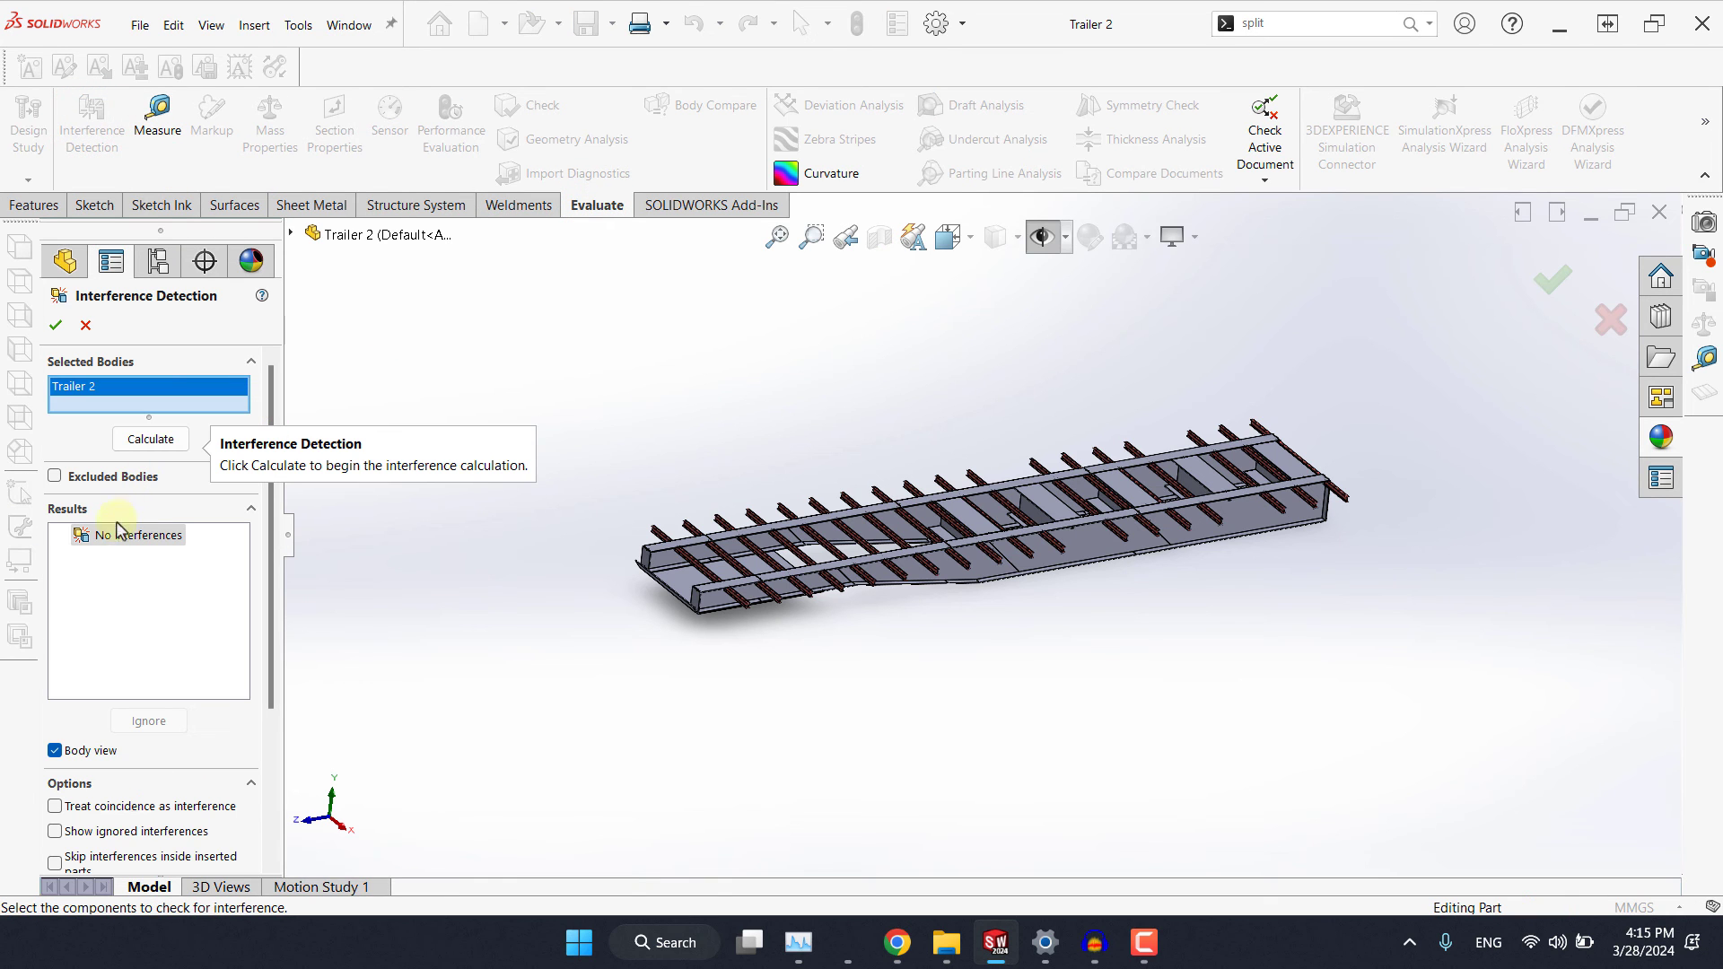
{"action": "left_click", "coordinate": [149, 438]}
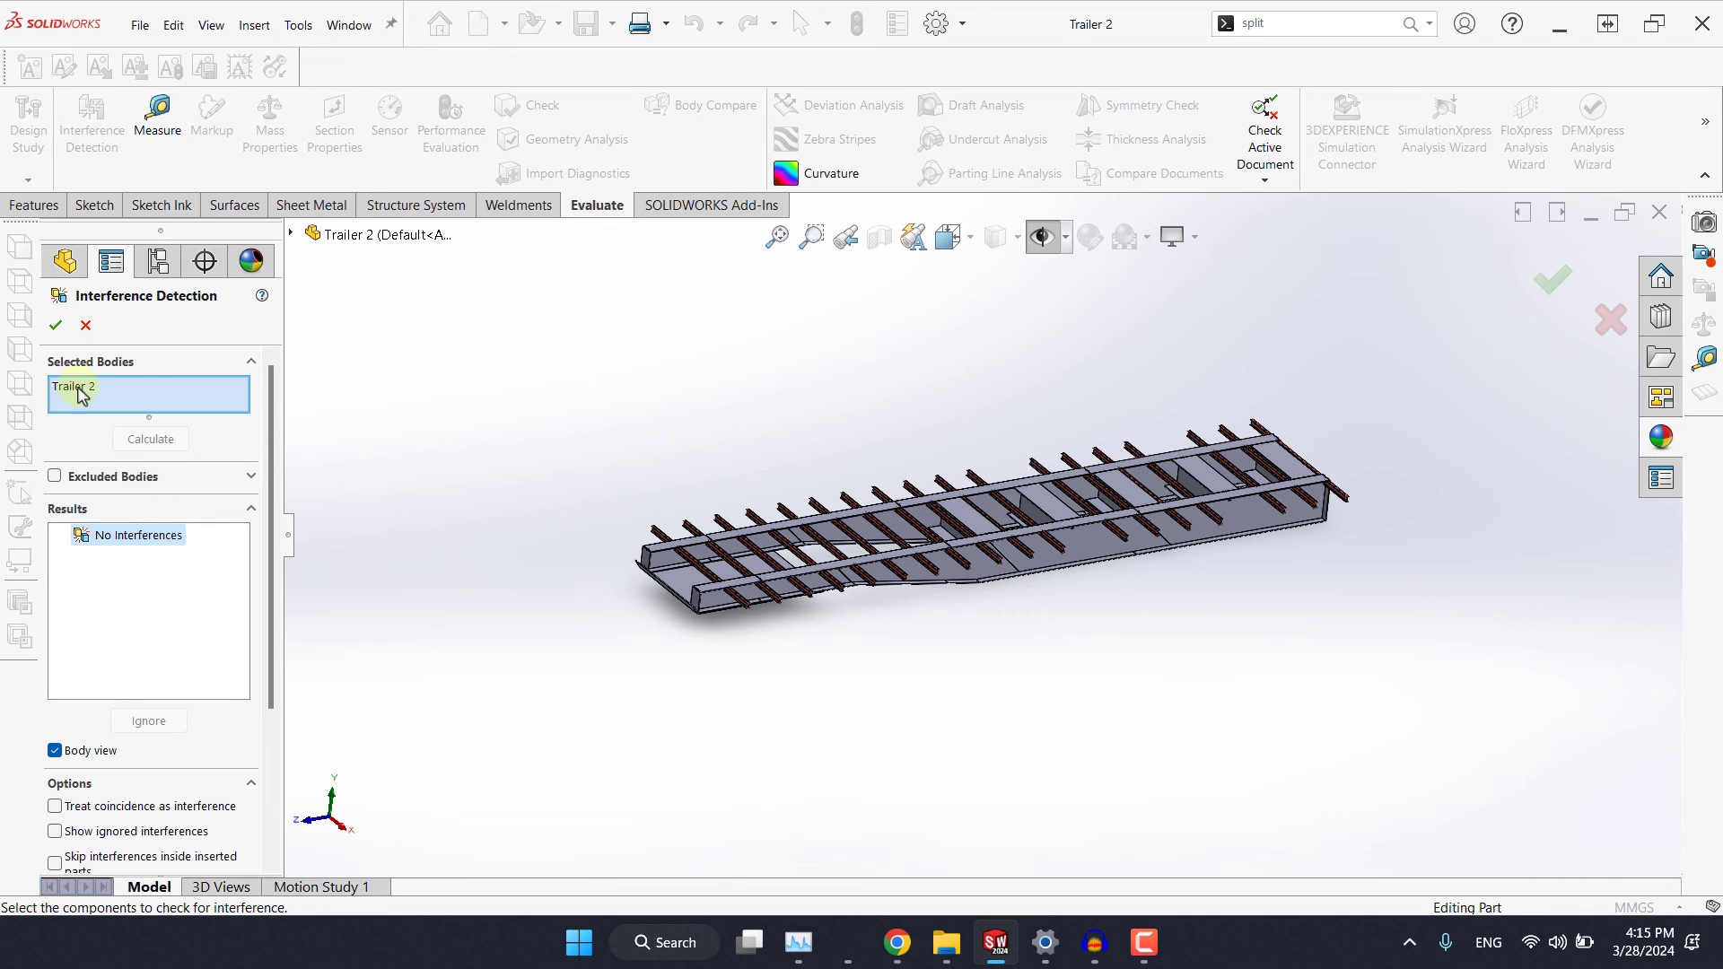
{"action": "left_click", "coordinate": [54, 325]}
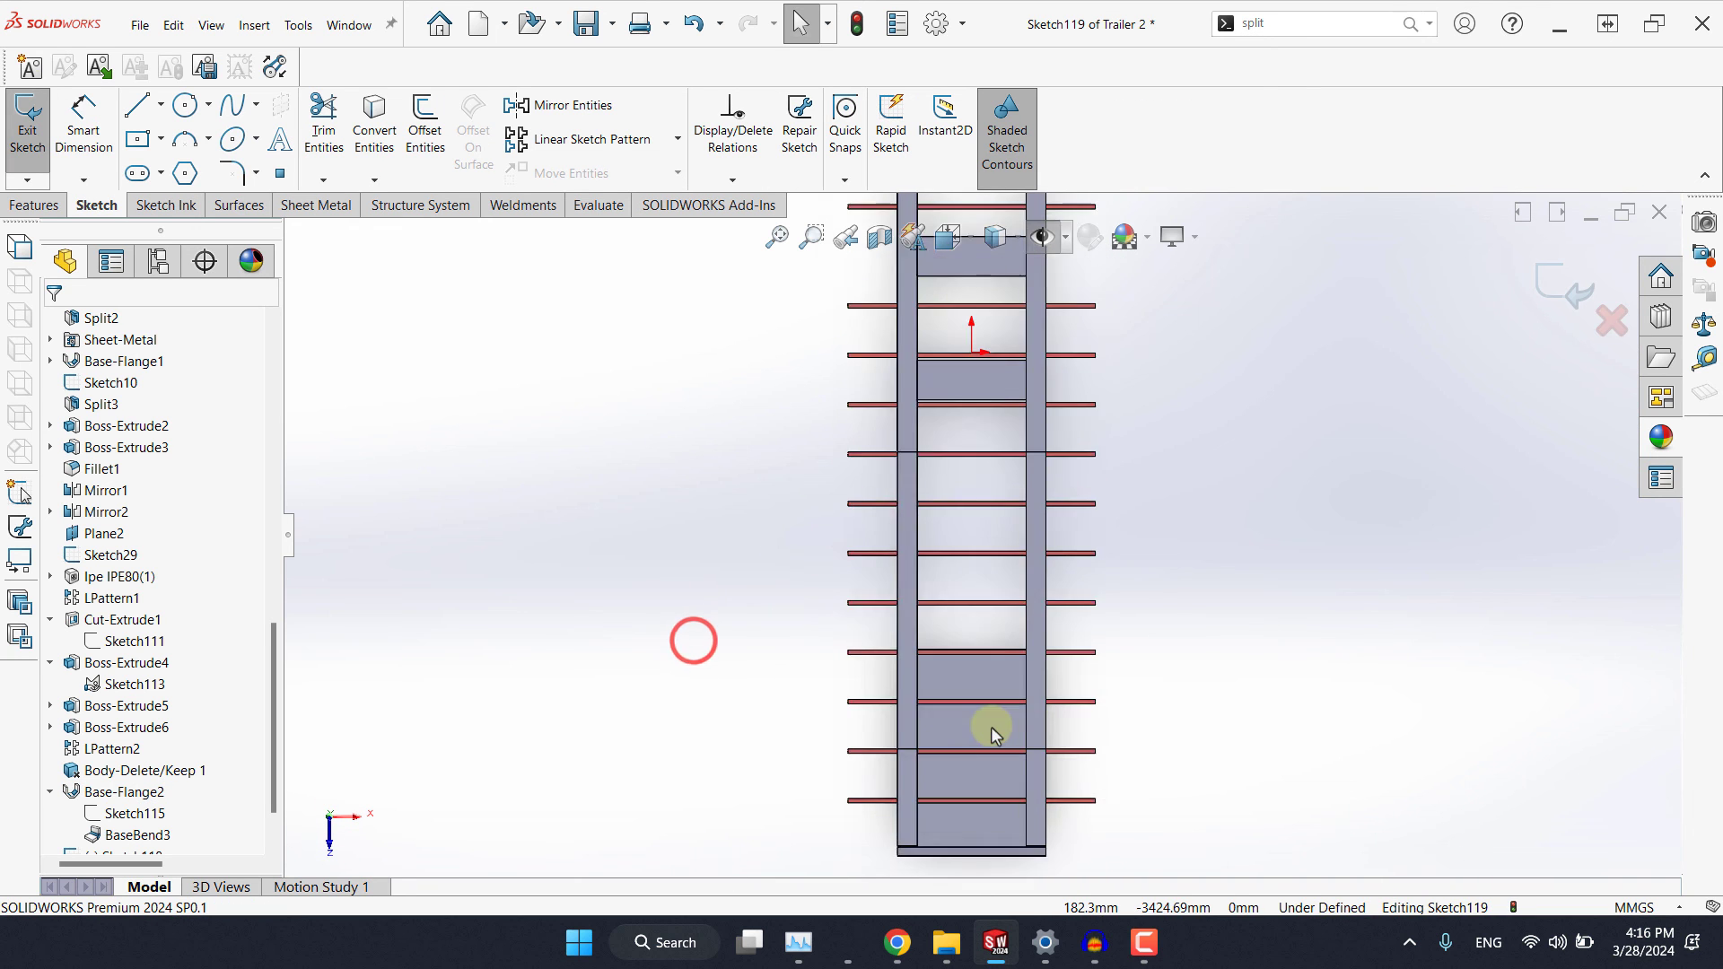
Draw the kingpin circle on the plate, 750 mm from the front edge.
{"action": "left_click", "coordinate": [183, 104]}
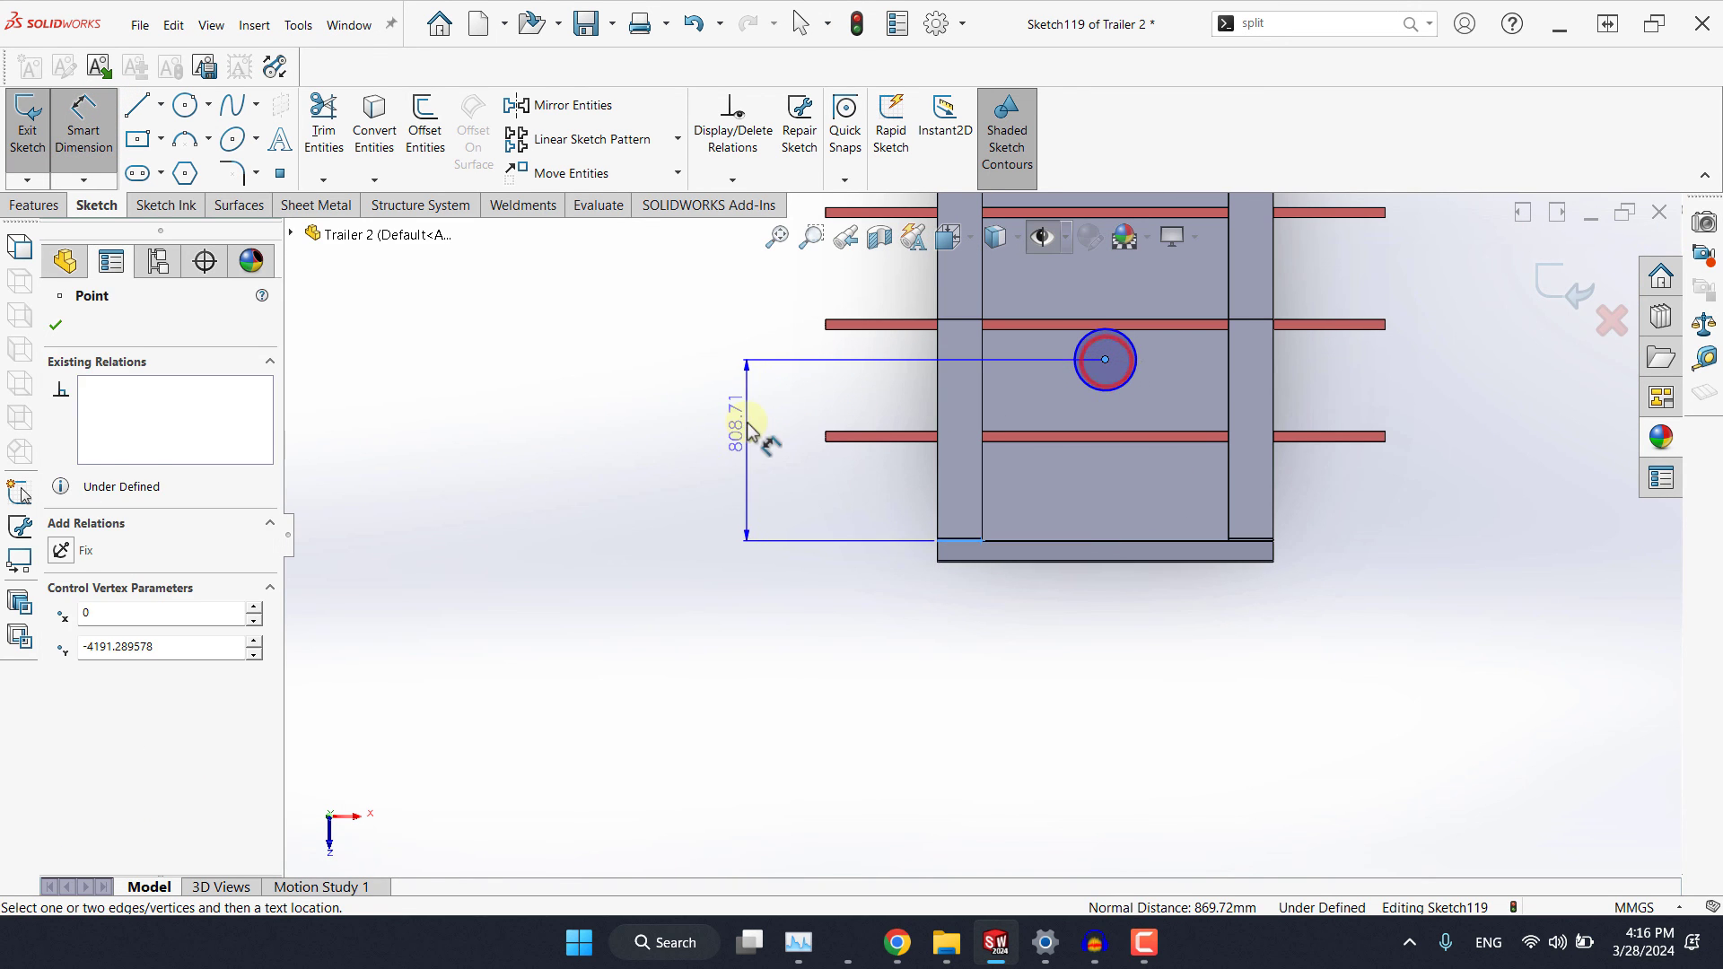
{"action": "left_click", "coordinate": [747, 448]}
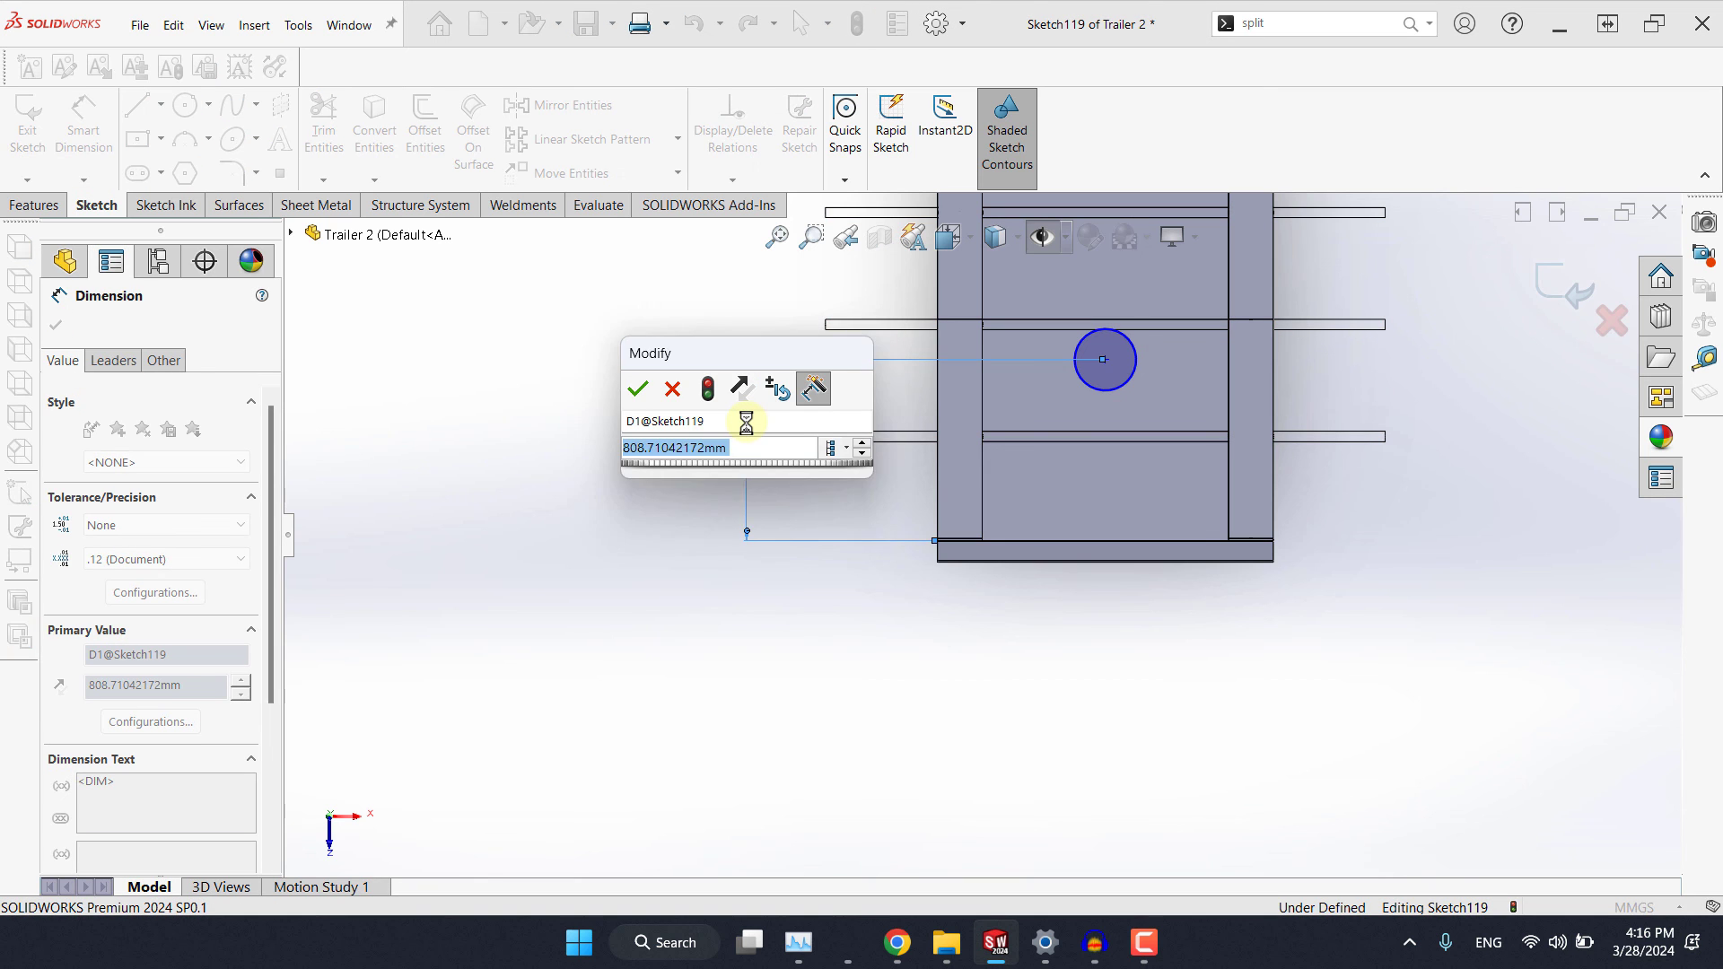
{"action": "left_click", "coordinate": [637, 388]}
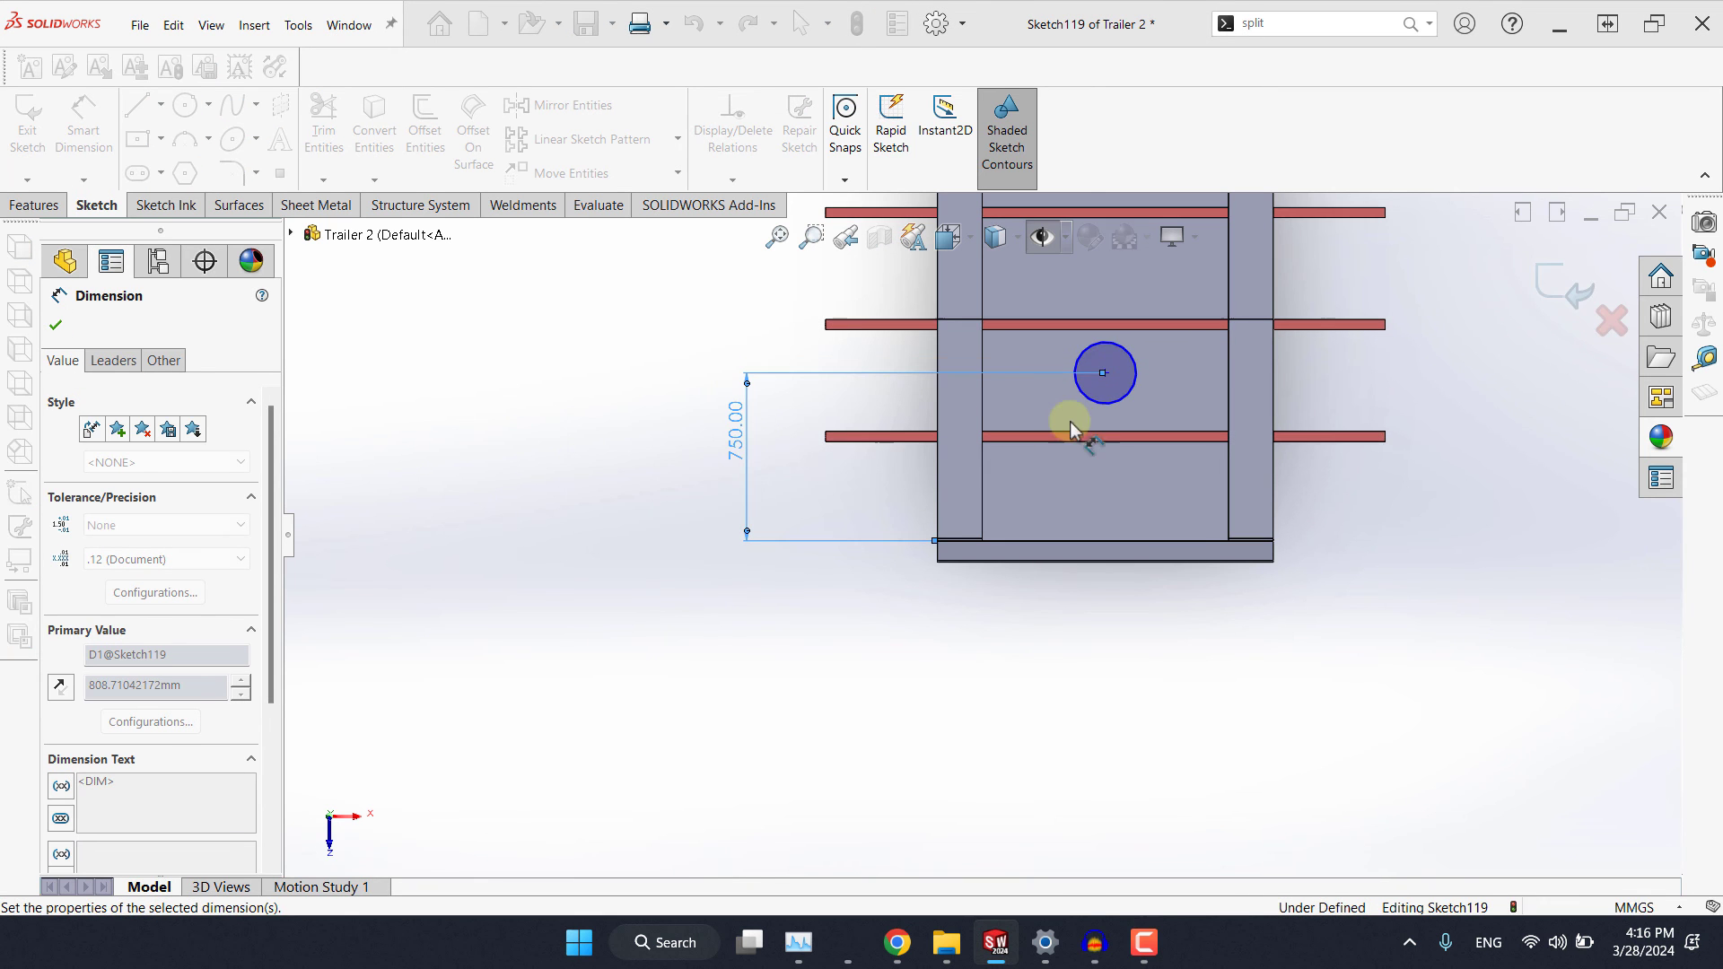
Dimension the circle to Ø250 mm.
{"action": "left_click", "coordinate": [1104, 374]}
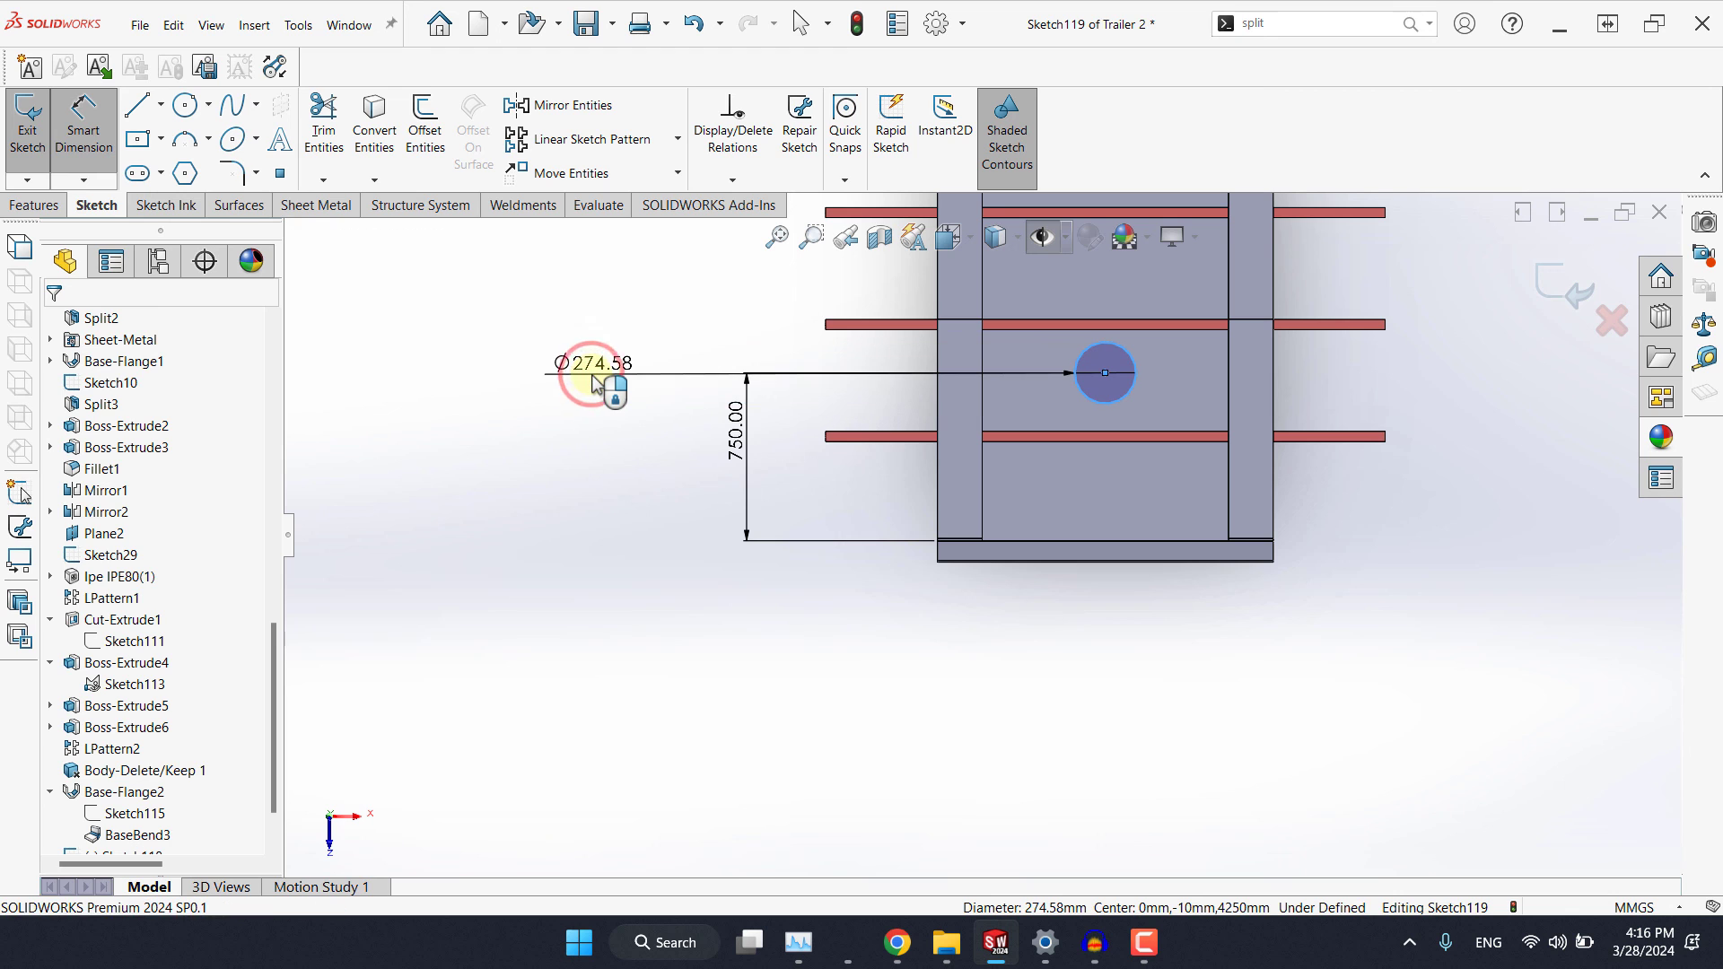
{"action": "double_click", "coordinate": [594, 365]}
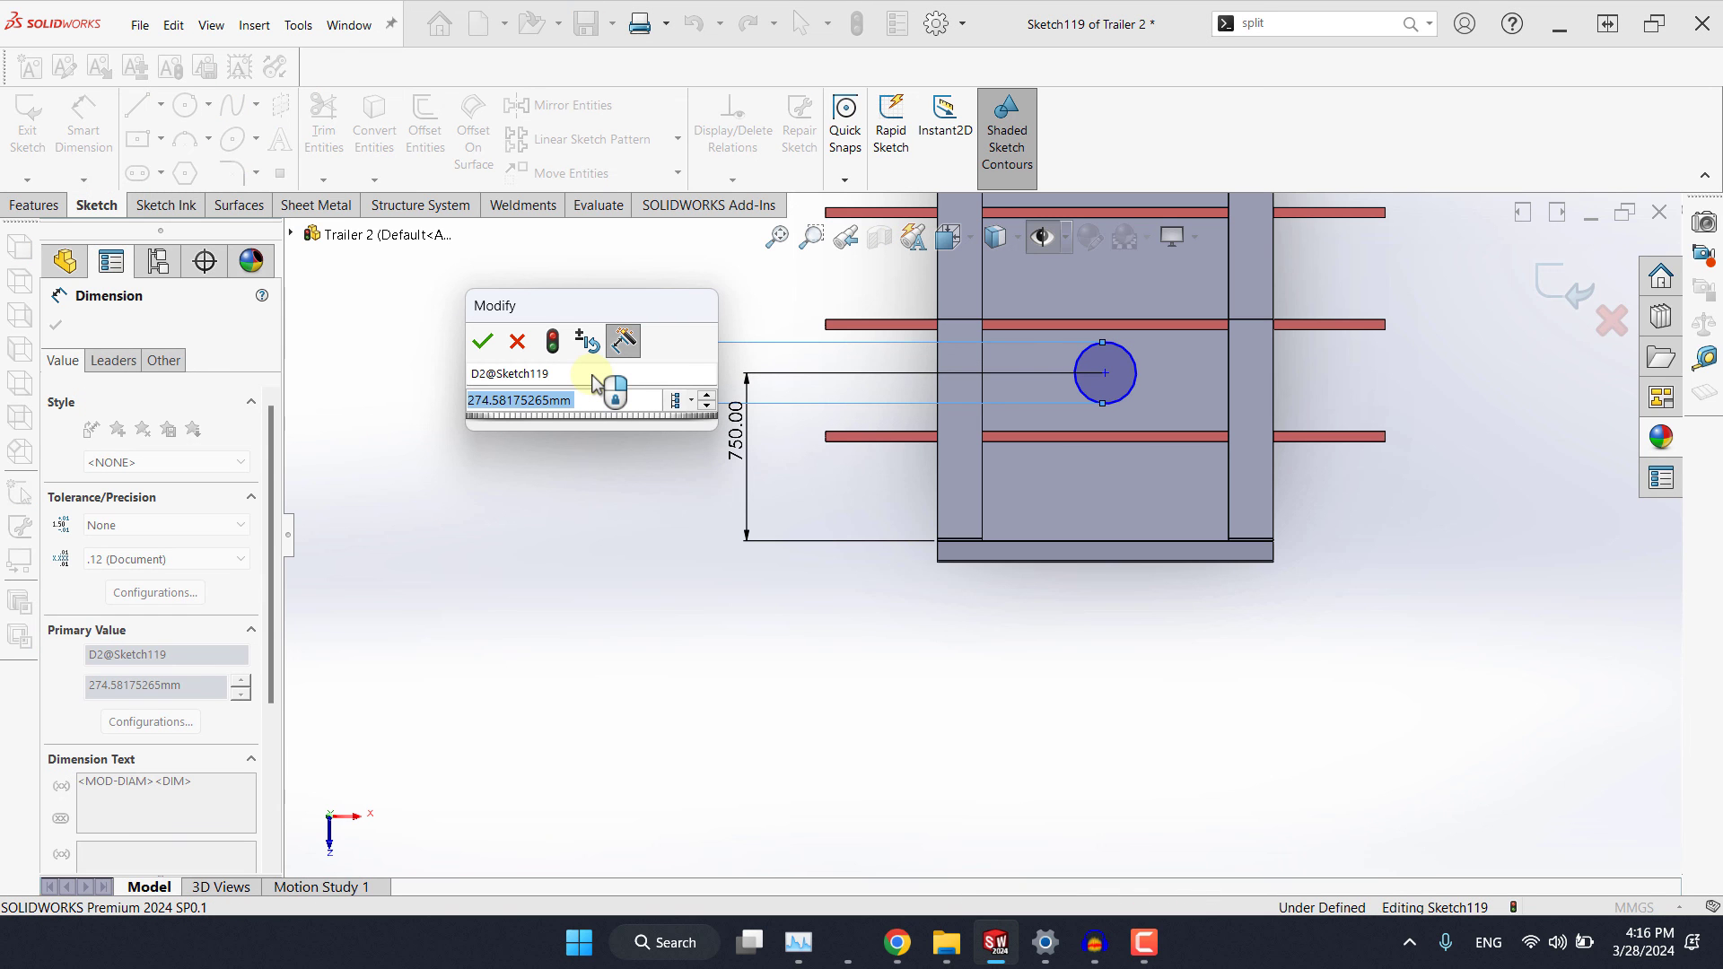
{"action": "type", "text": "250"}
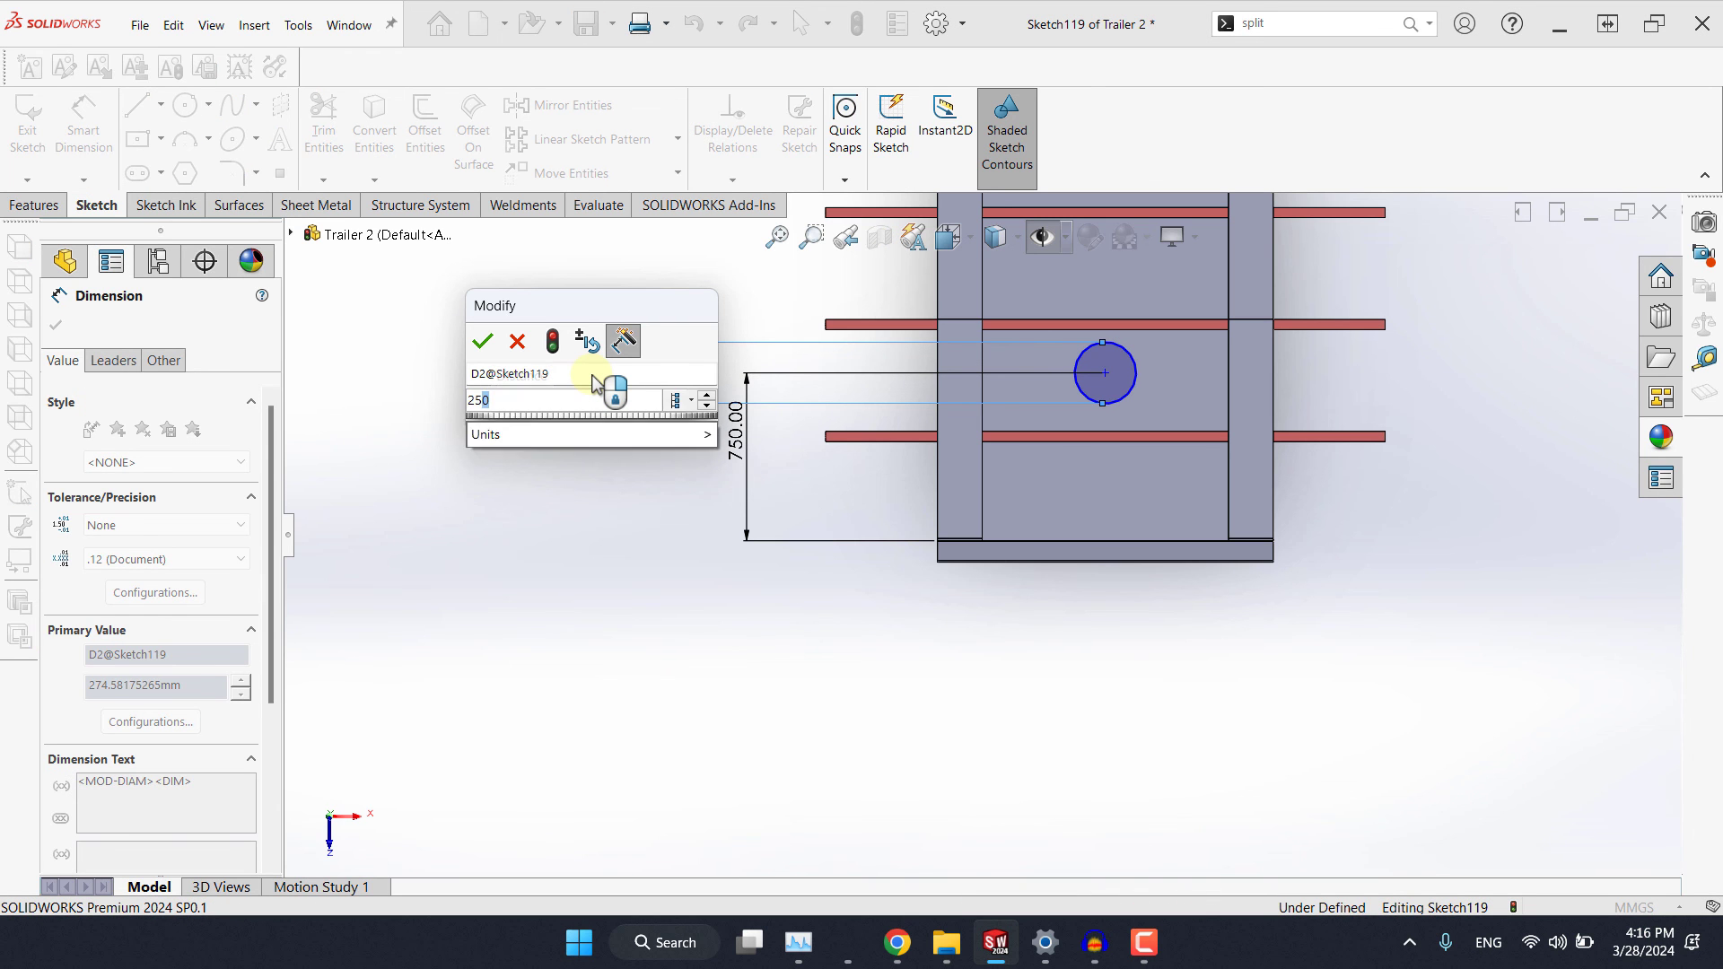
{"action": "left_click", "coordinate": [481, 341]}
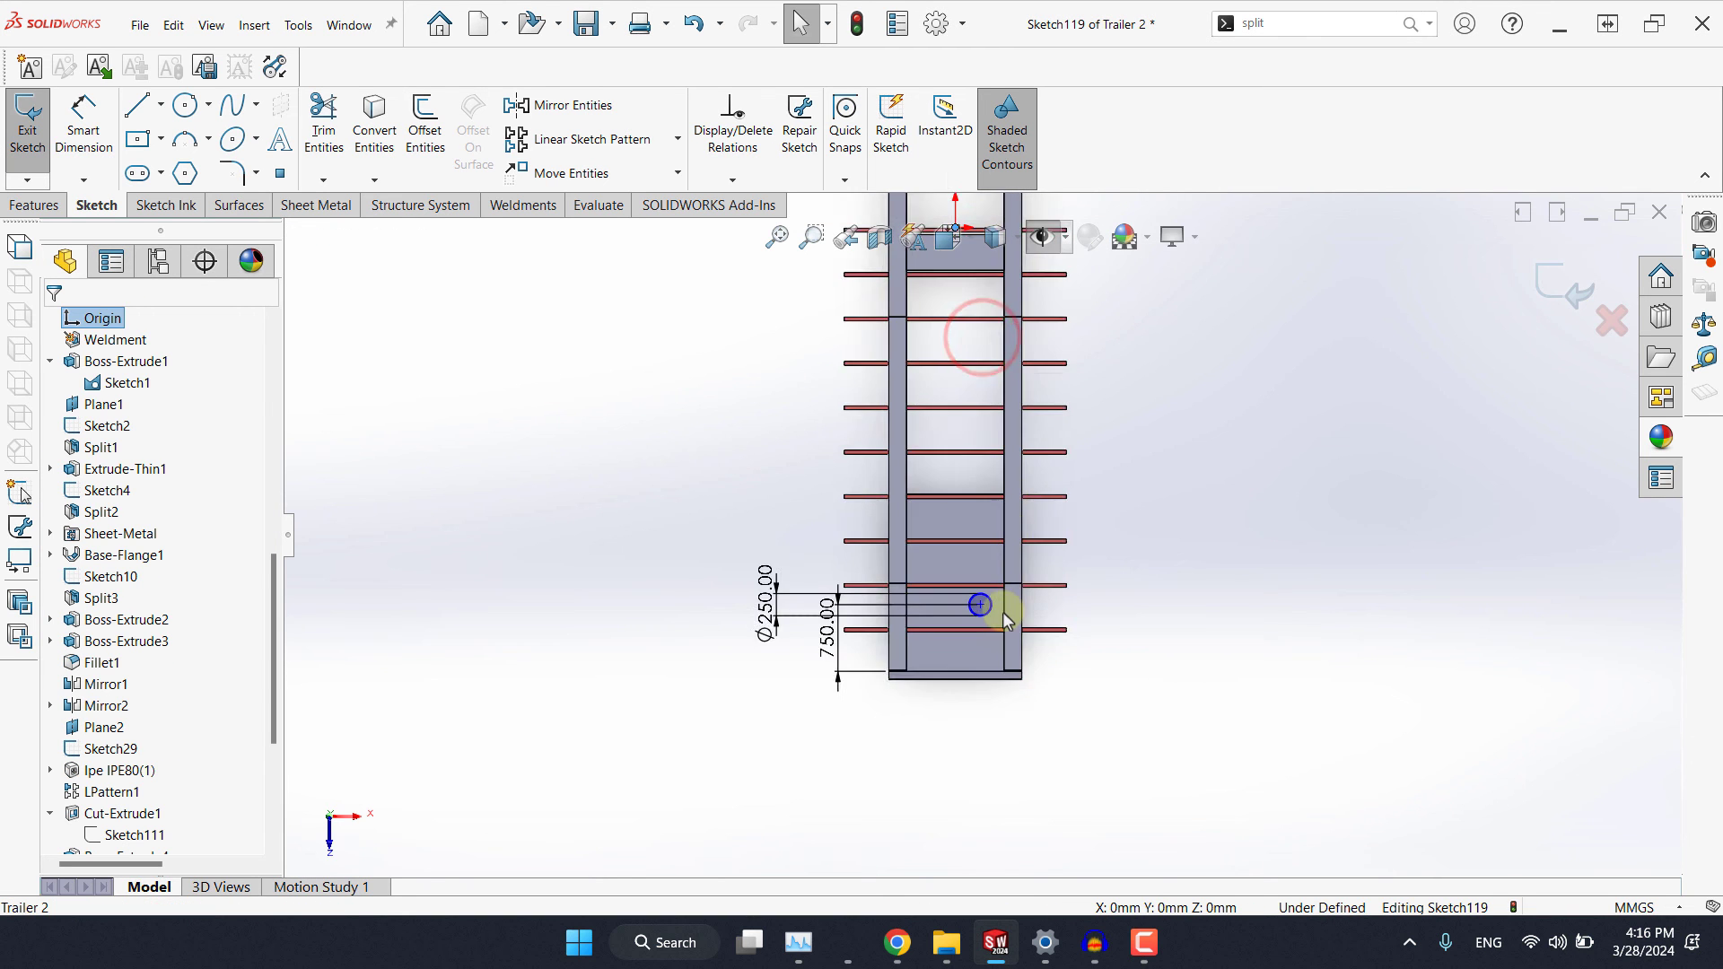
Align the circle centre vertically with the origin to fully define the sketch.
{"action": "left_click", "coordinate": [972, 596]}
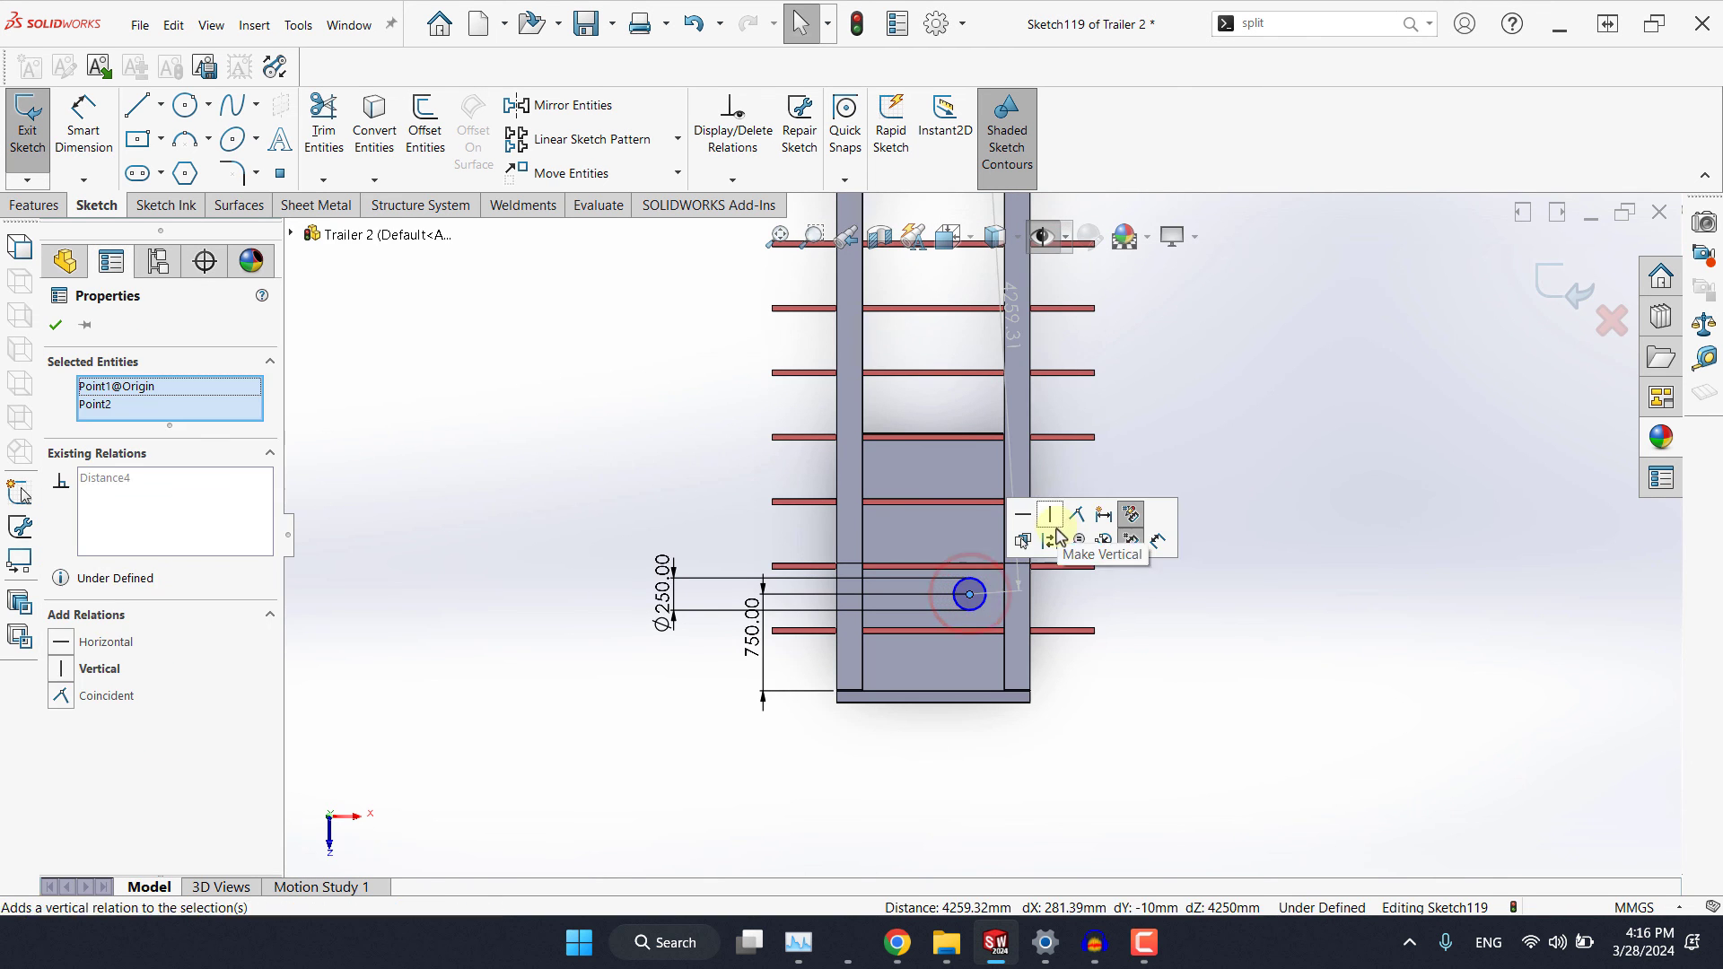
{"action": "left_click", "coordinate": [1046, 515]}
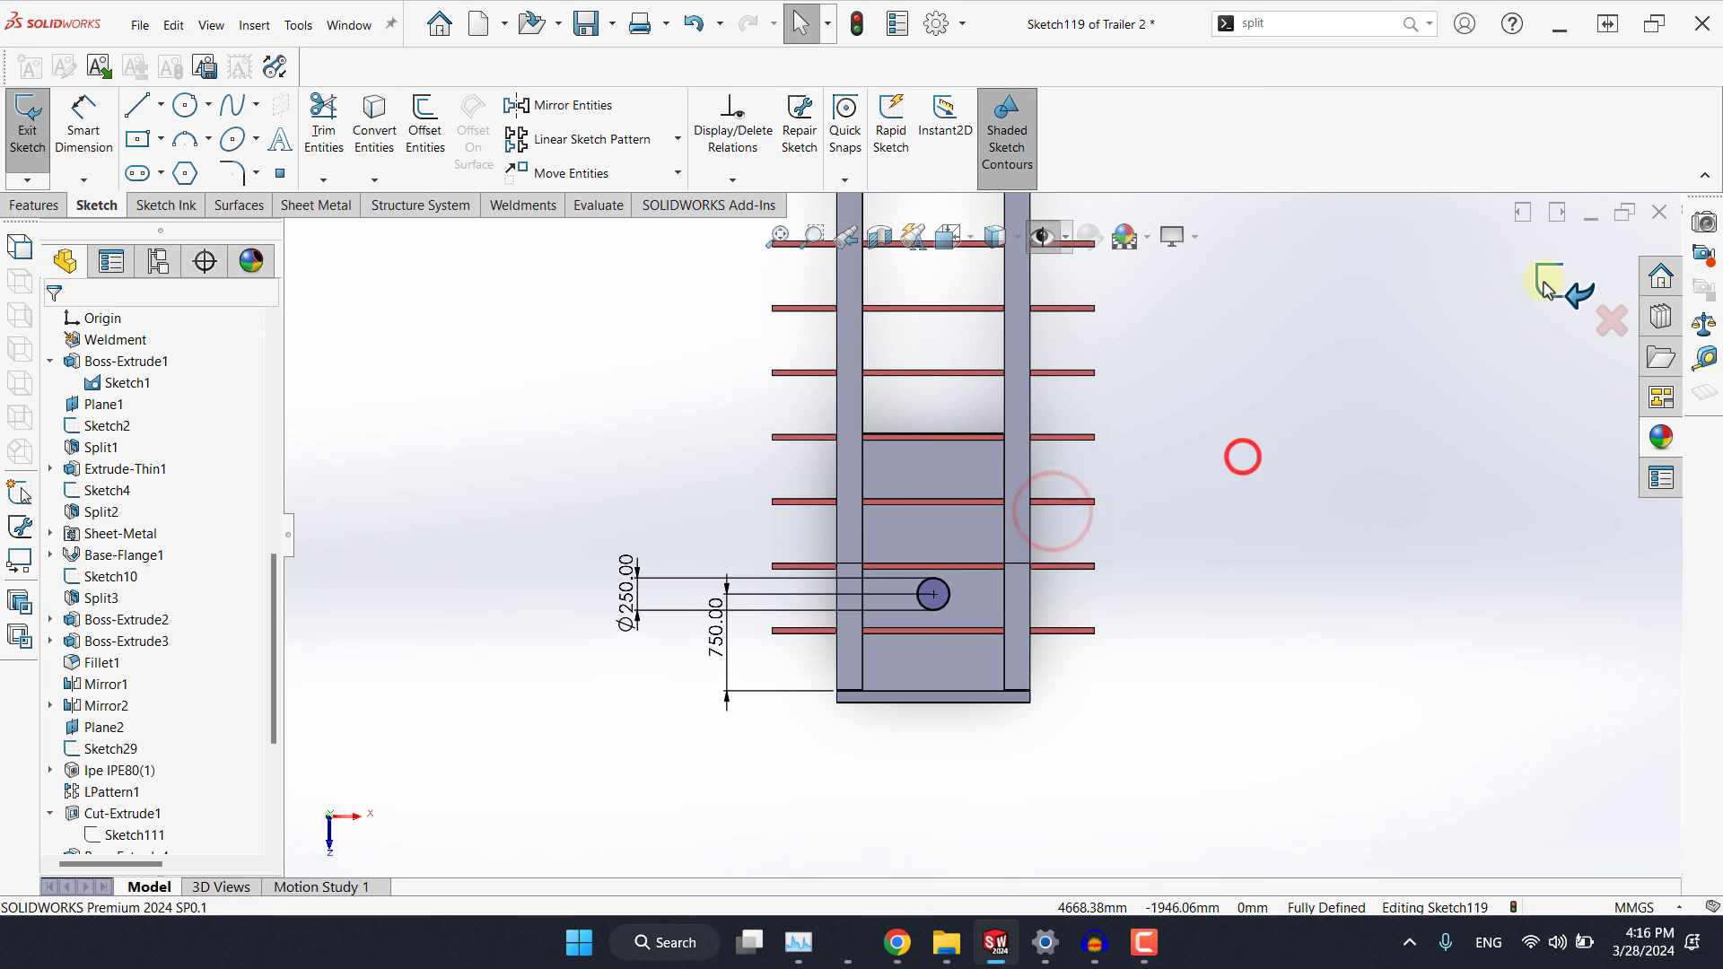
{"action": "left_click", "coordinate": [596, 204]}
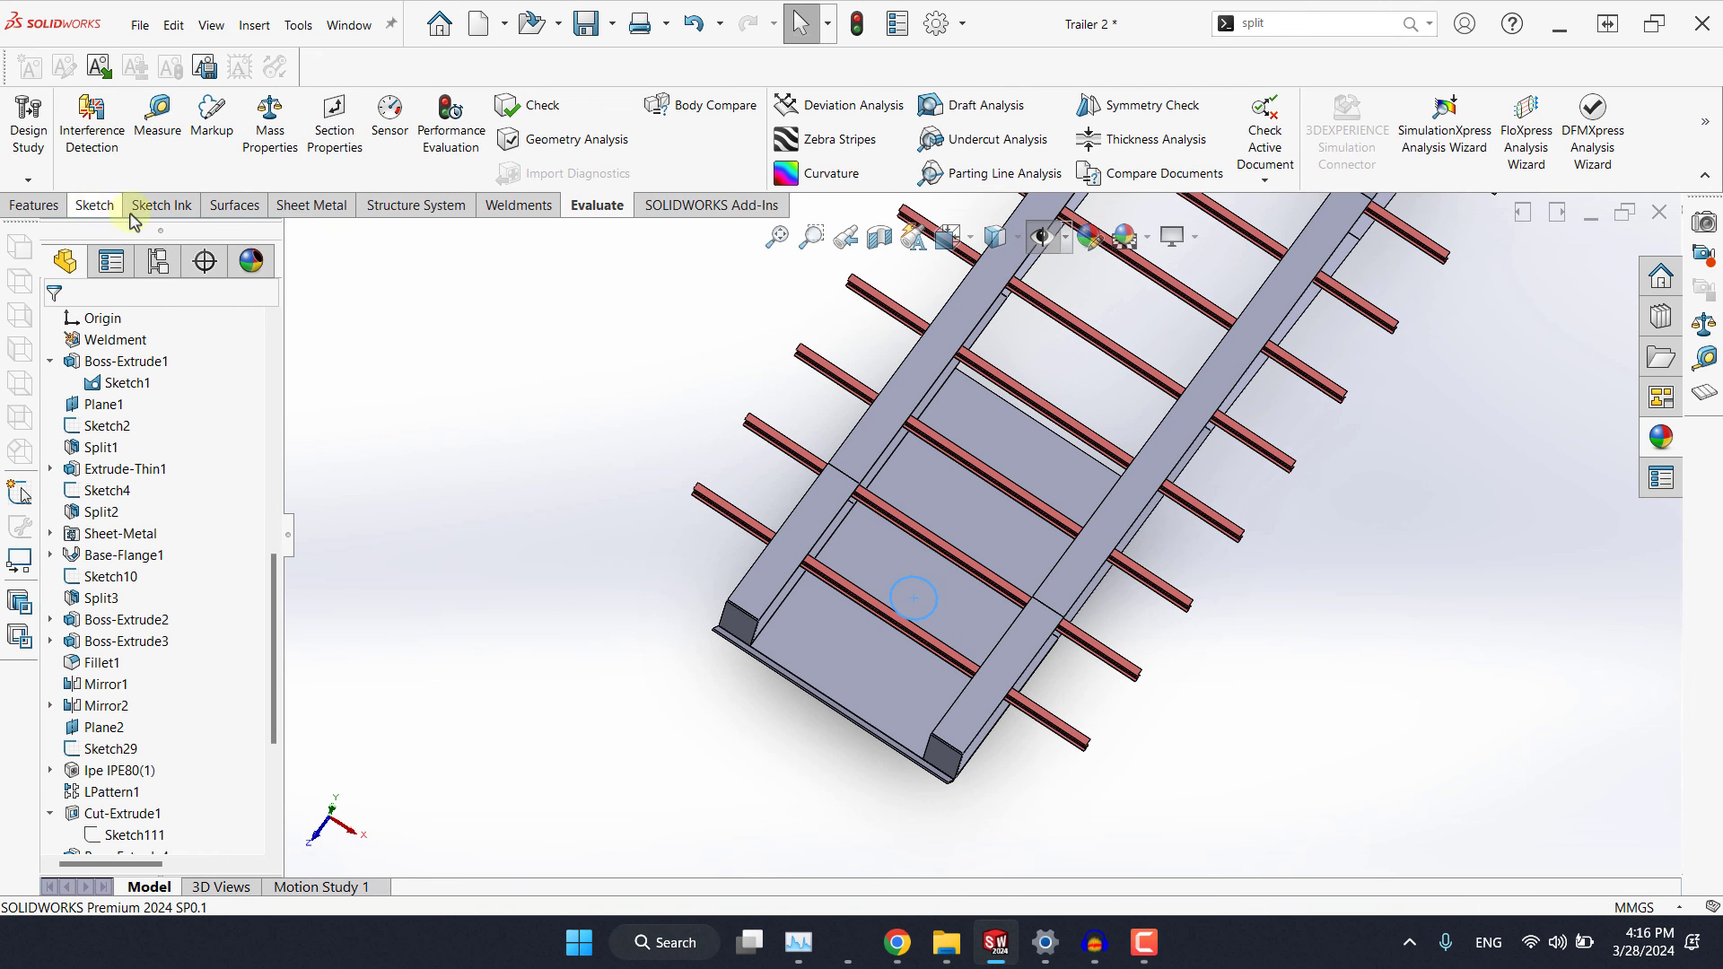
Extruded Cut the circle Blind, linked to plate thickness, one direction only.
{"action": "left_click", "coordinate": [316, 204]}
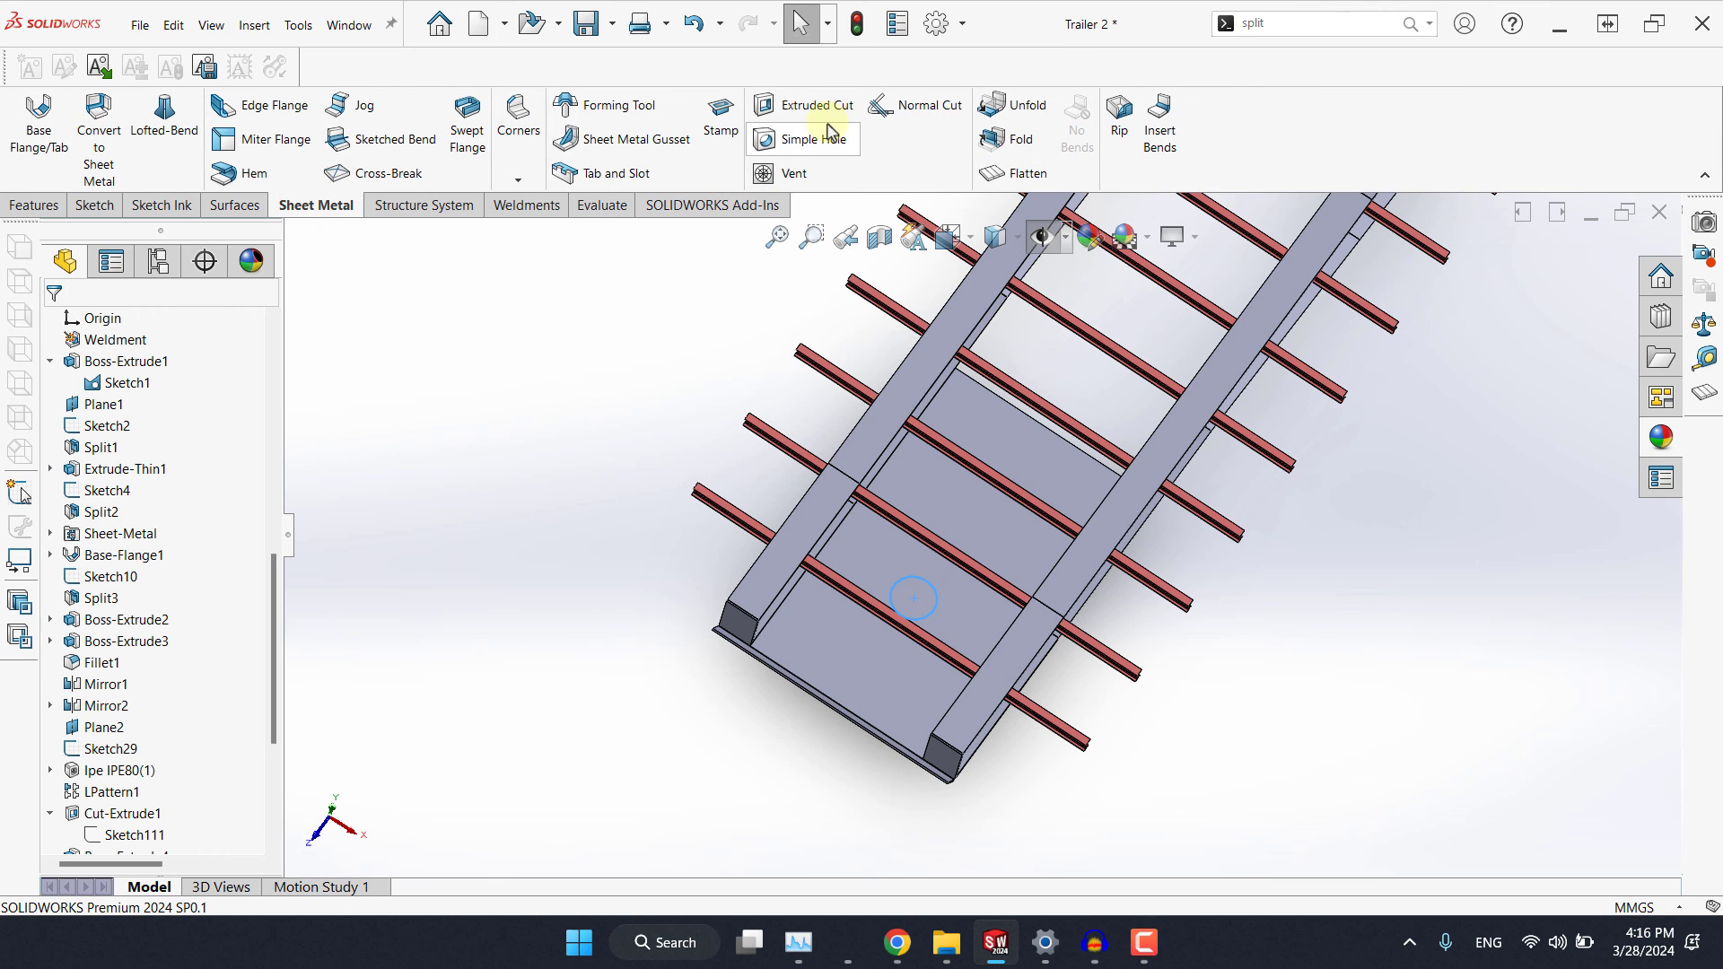
{"action": "left_click", "coordinate": [812, 104]}
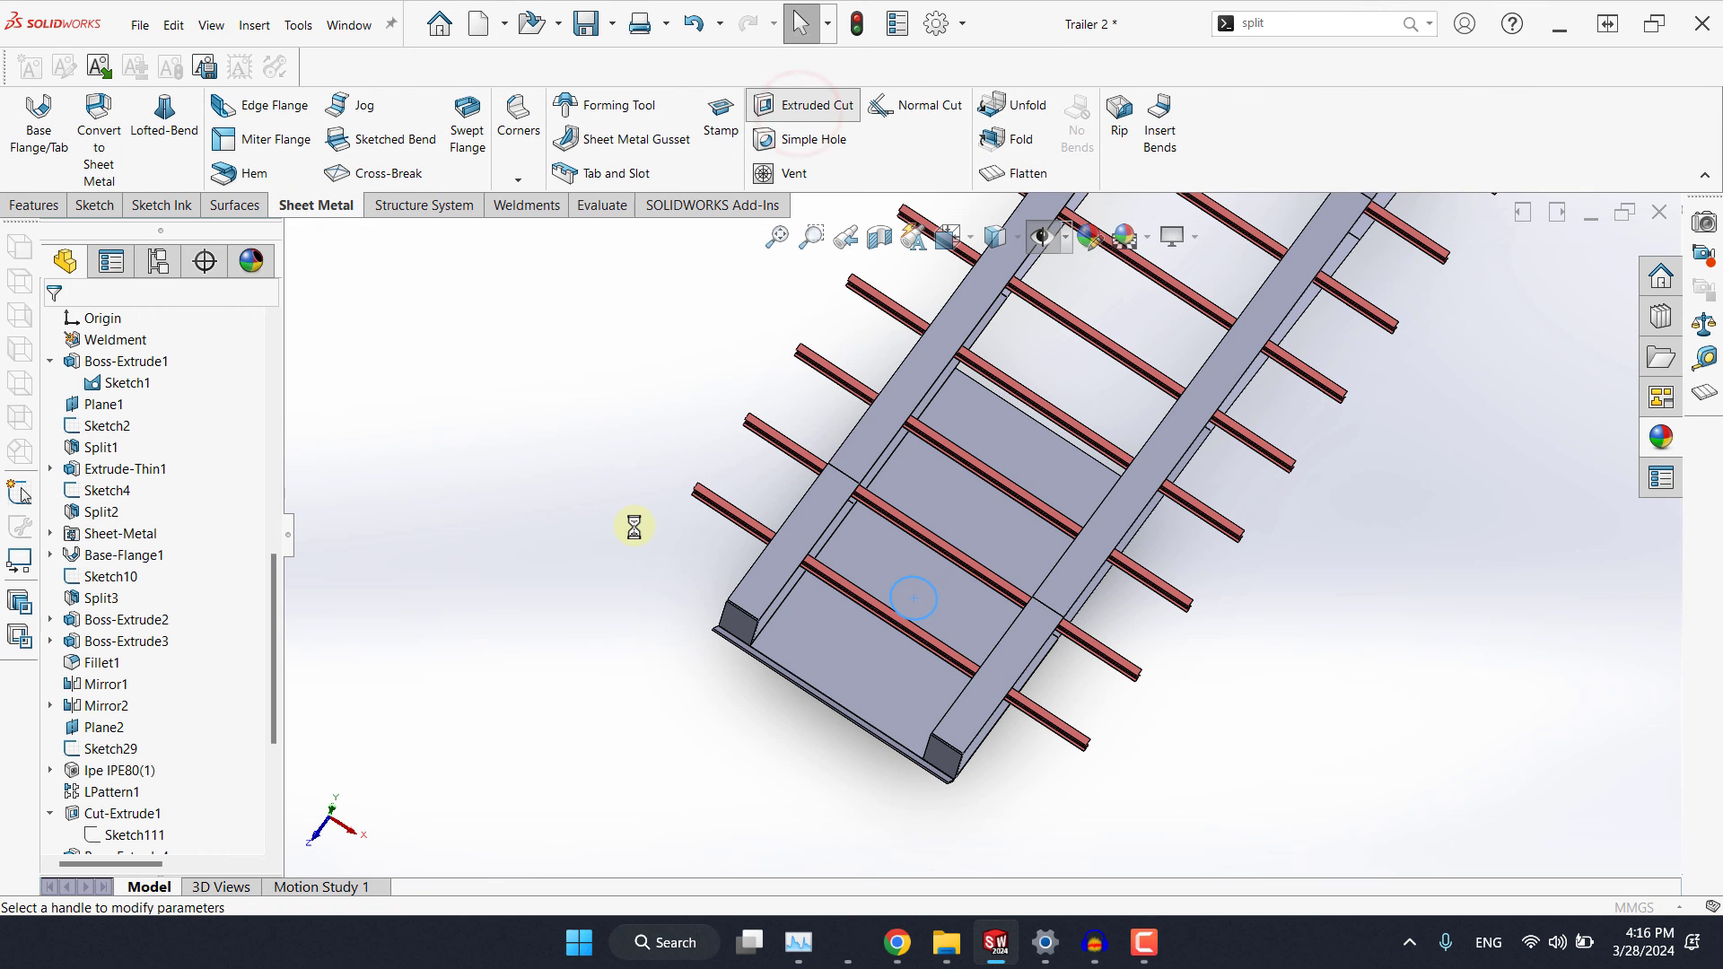
{"action": "left_click", "coordinate": [802, 104]}
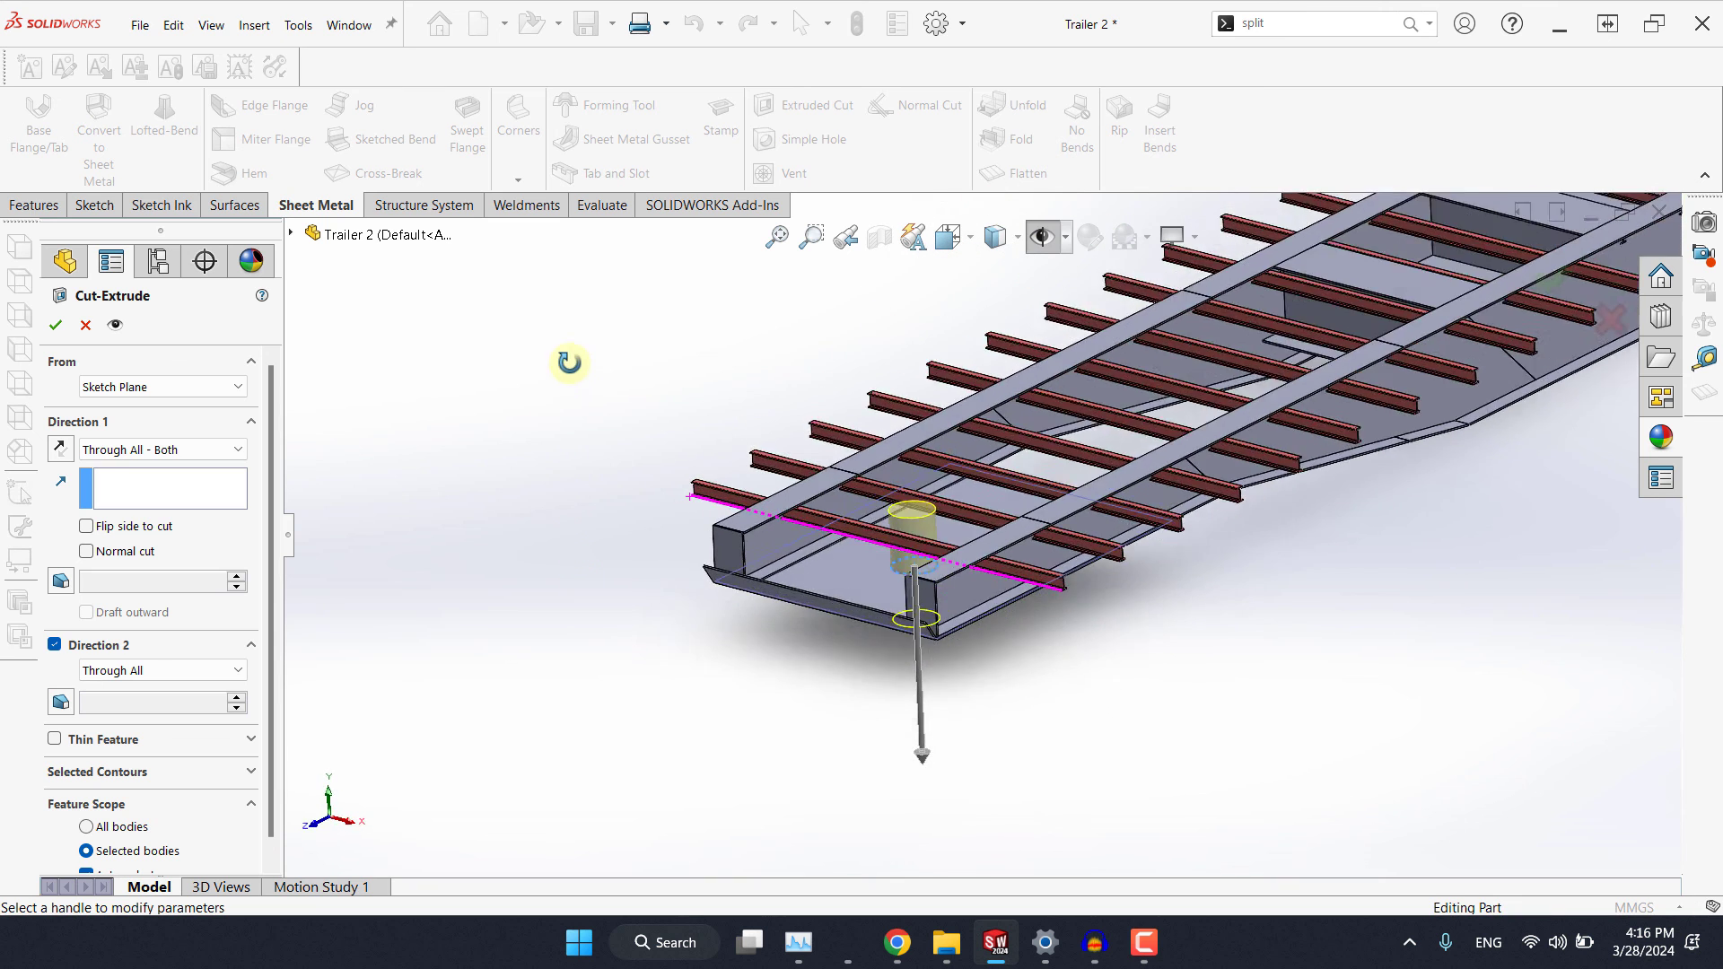
{"action": "left_click", "coordinate": [162, 449]}
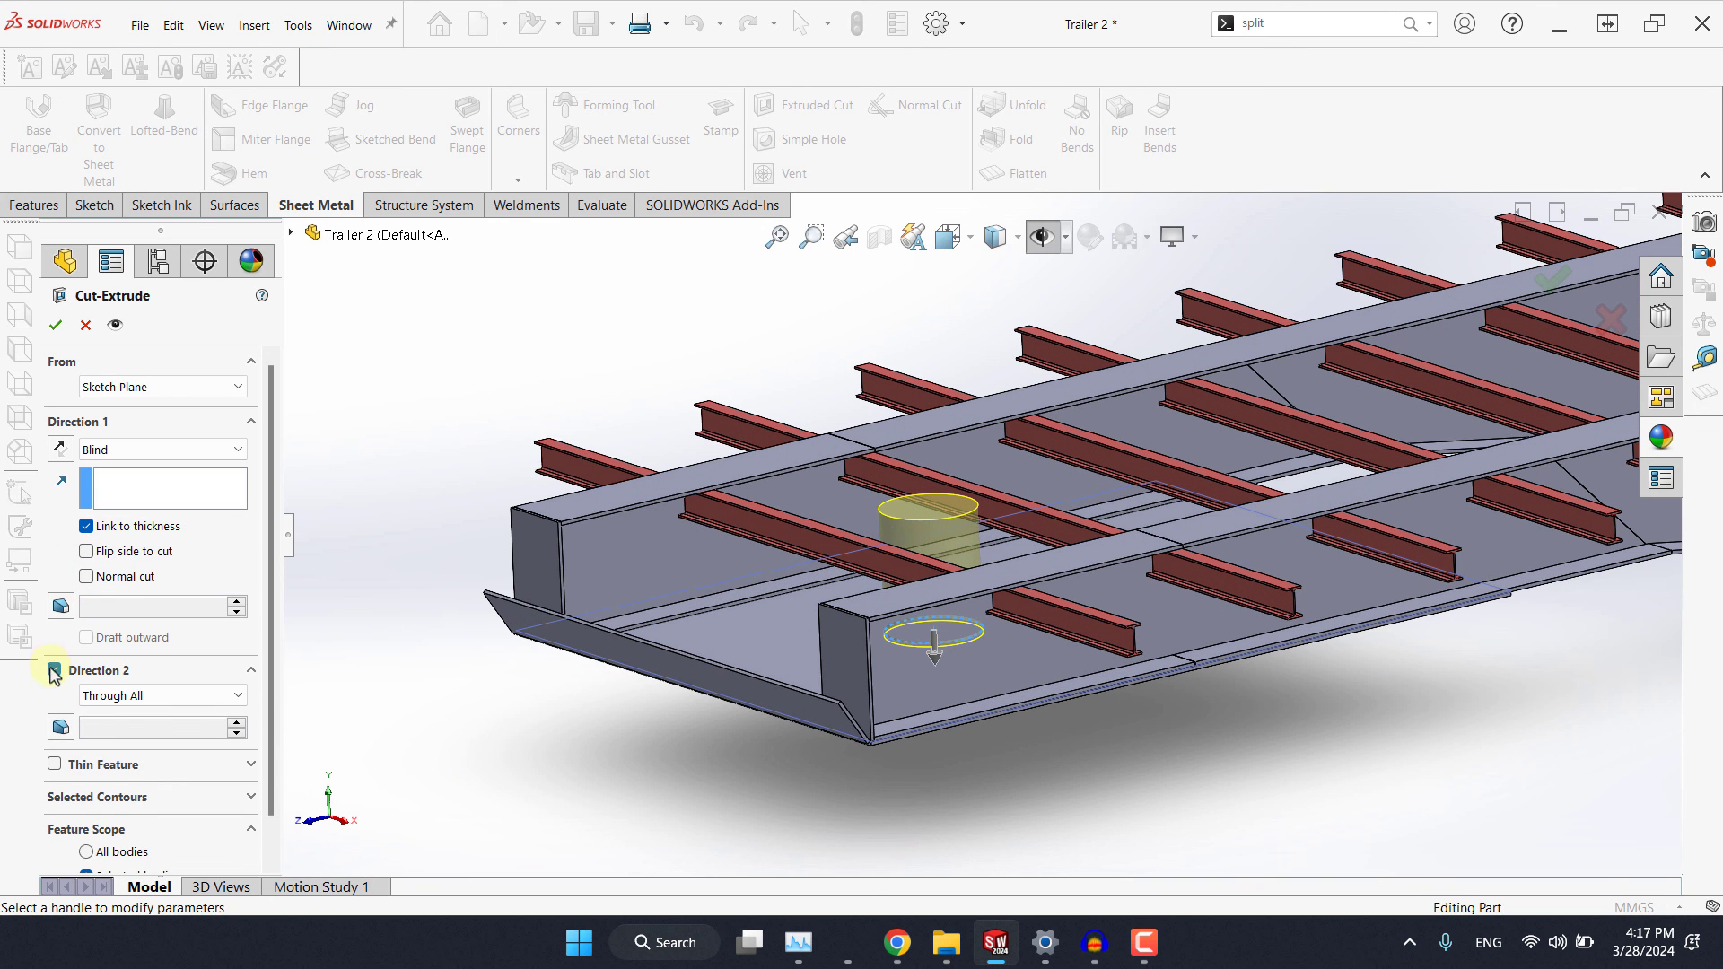
{"action": "left_click", "coordinate": [54, 671]}
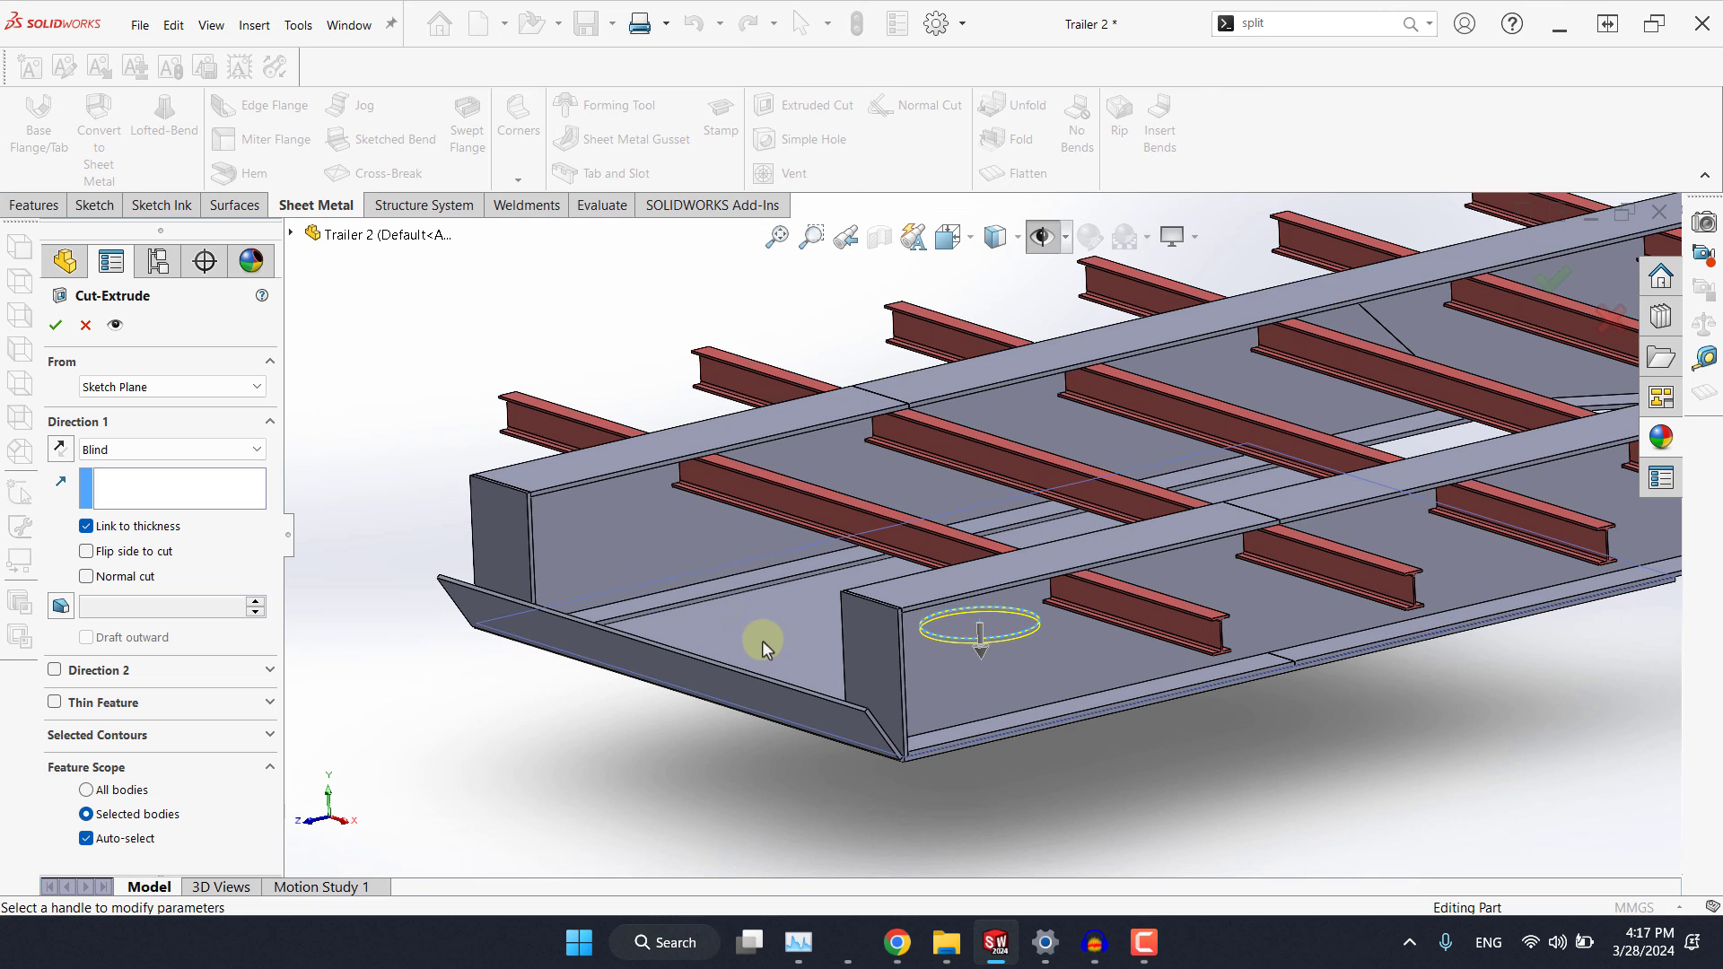
{"action": "left_click", "coordinate": [54, 325]}
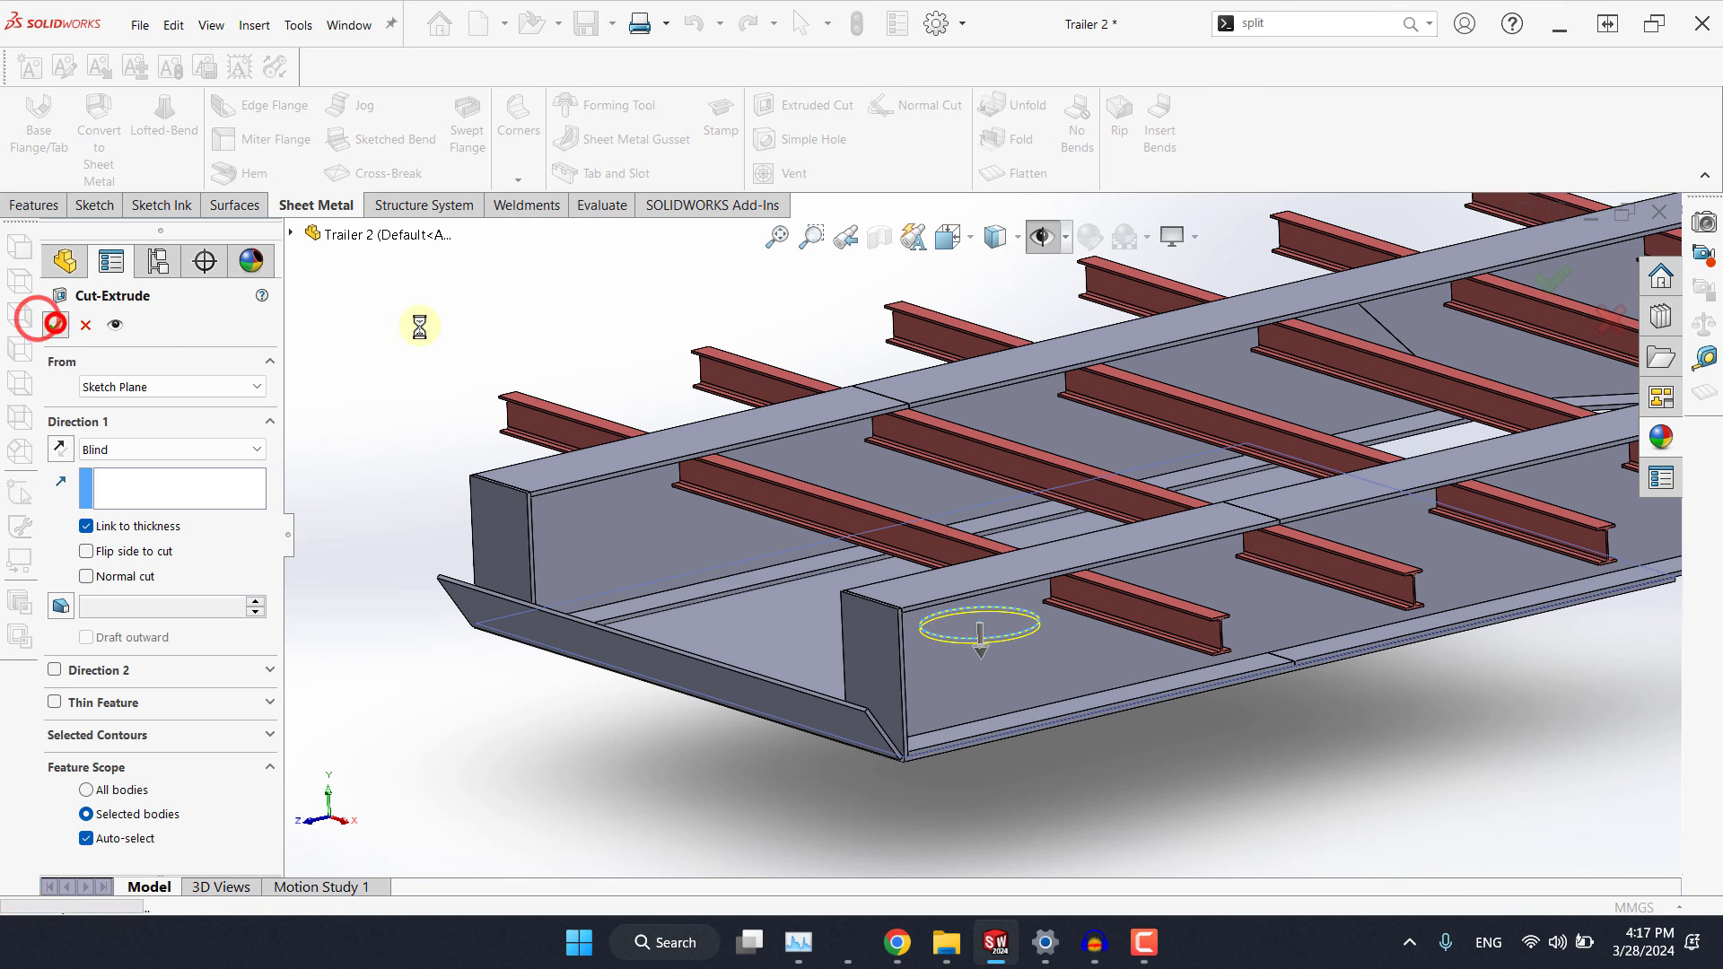